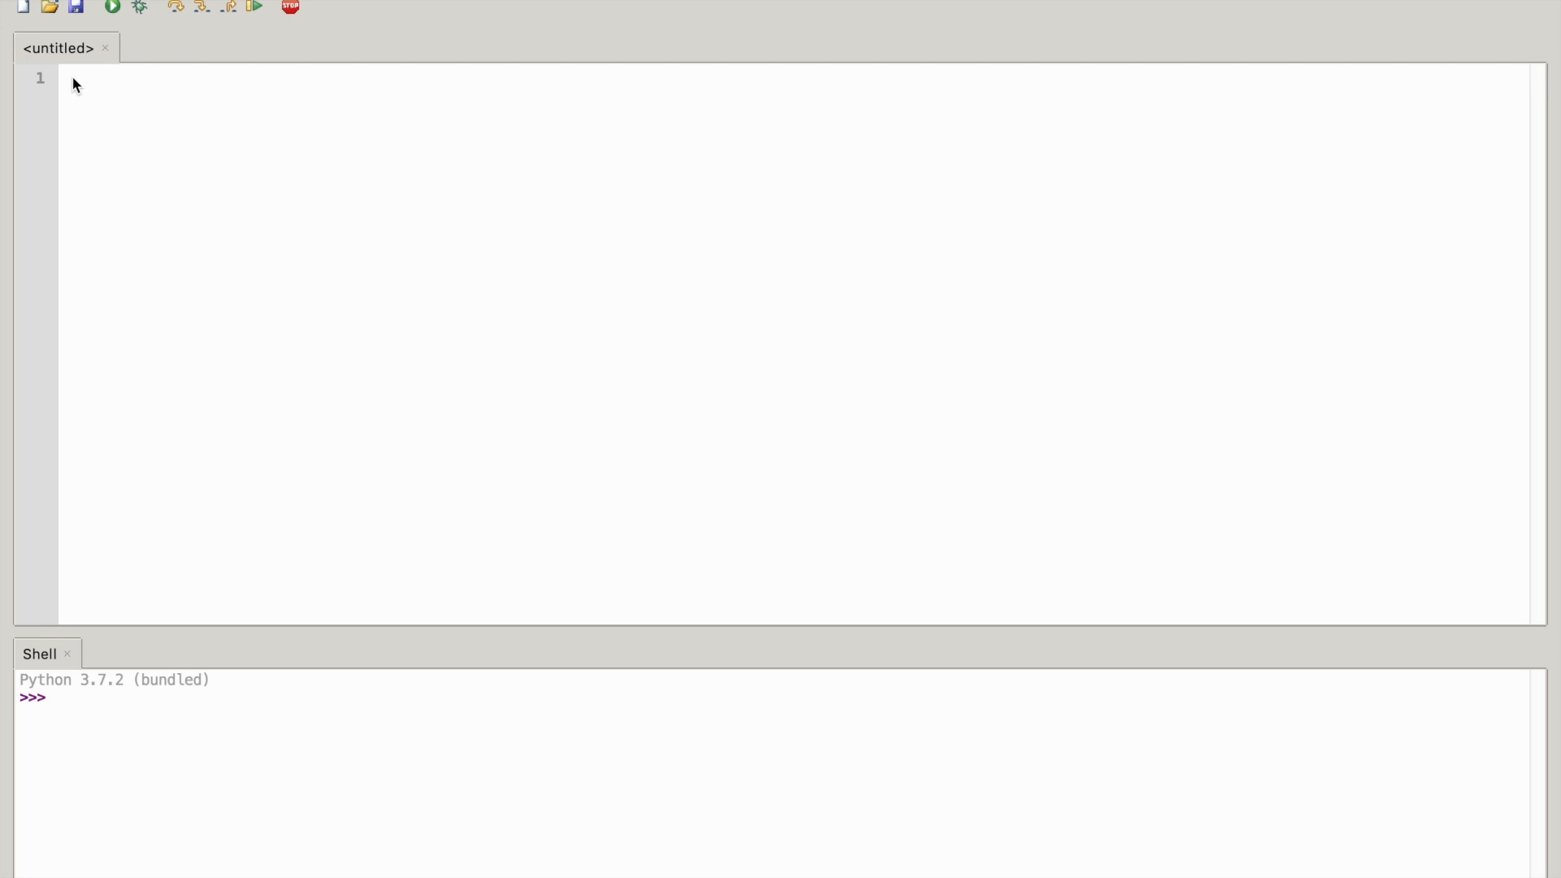
mouse_move(71, 80)
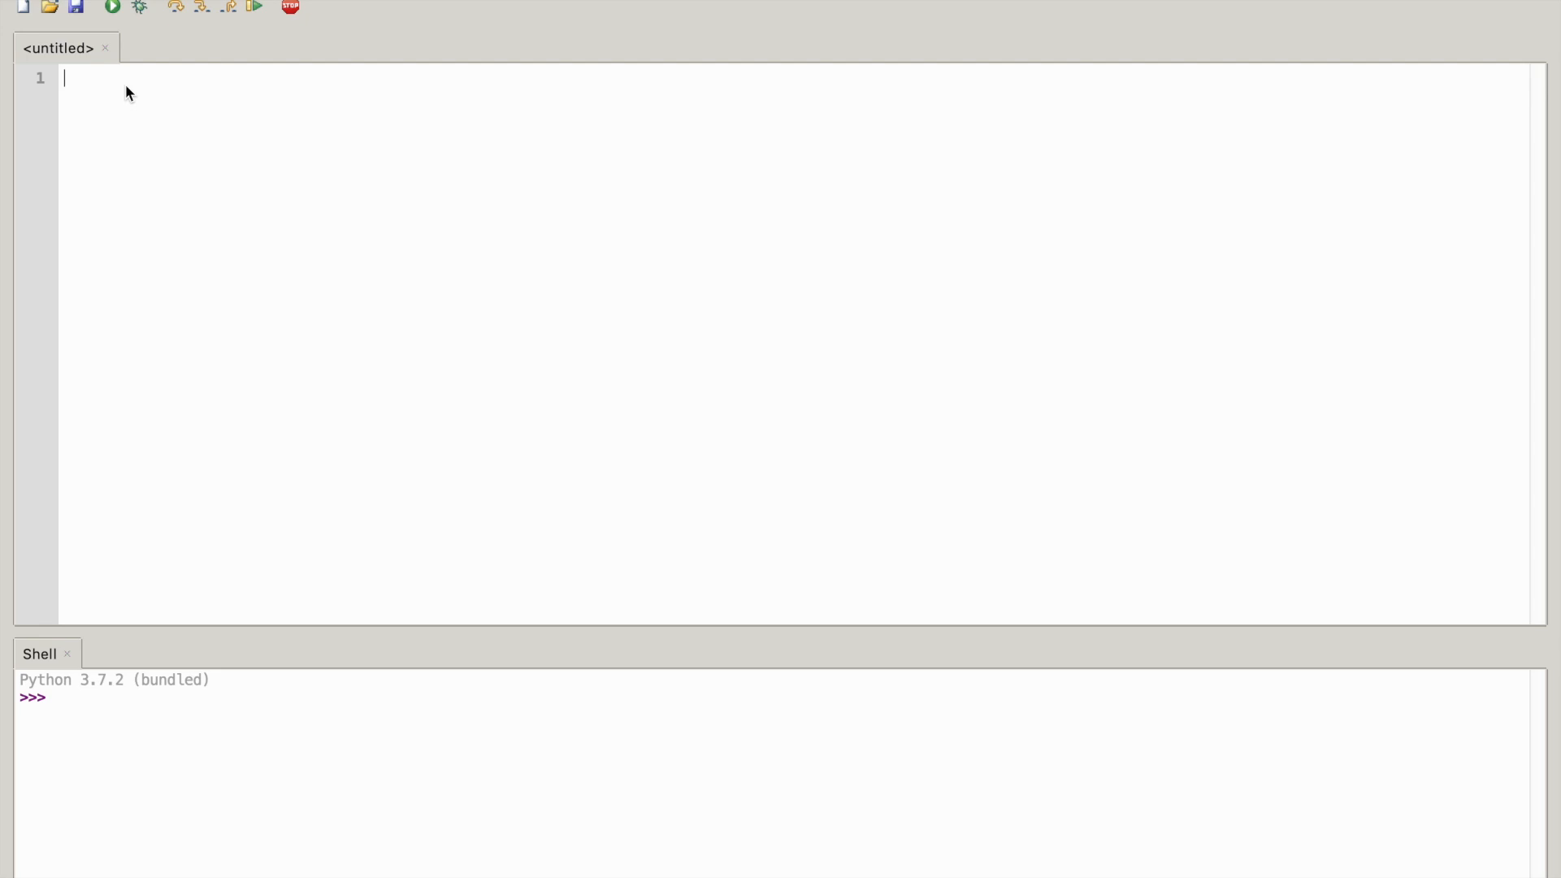
Write the comment '#NiceHexSpiral.py' as line 1 and start line 2
text(#)
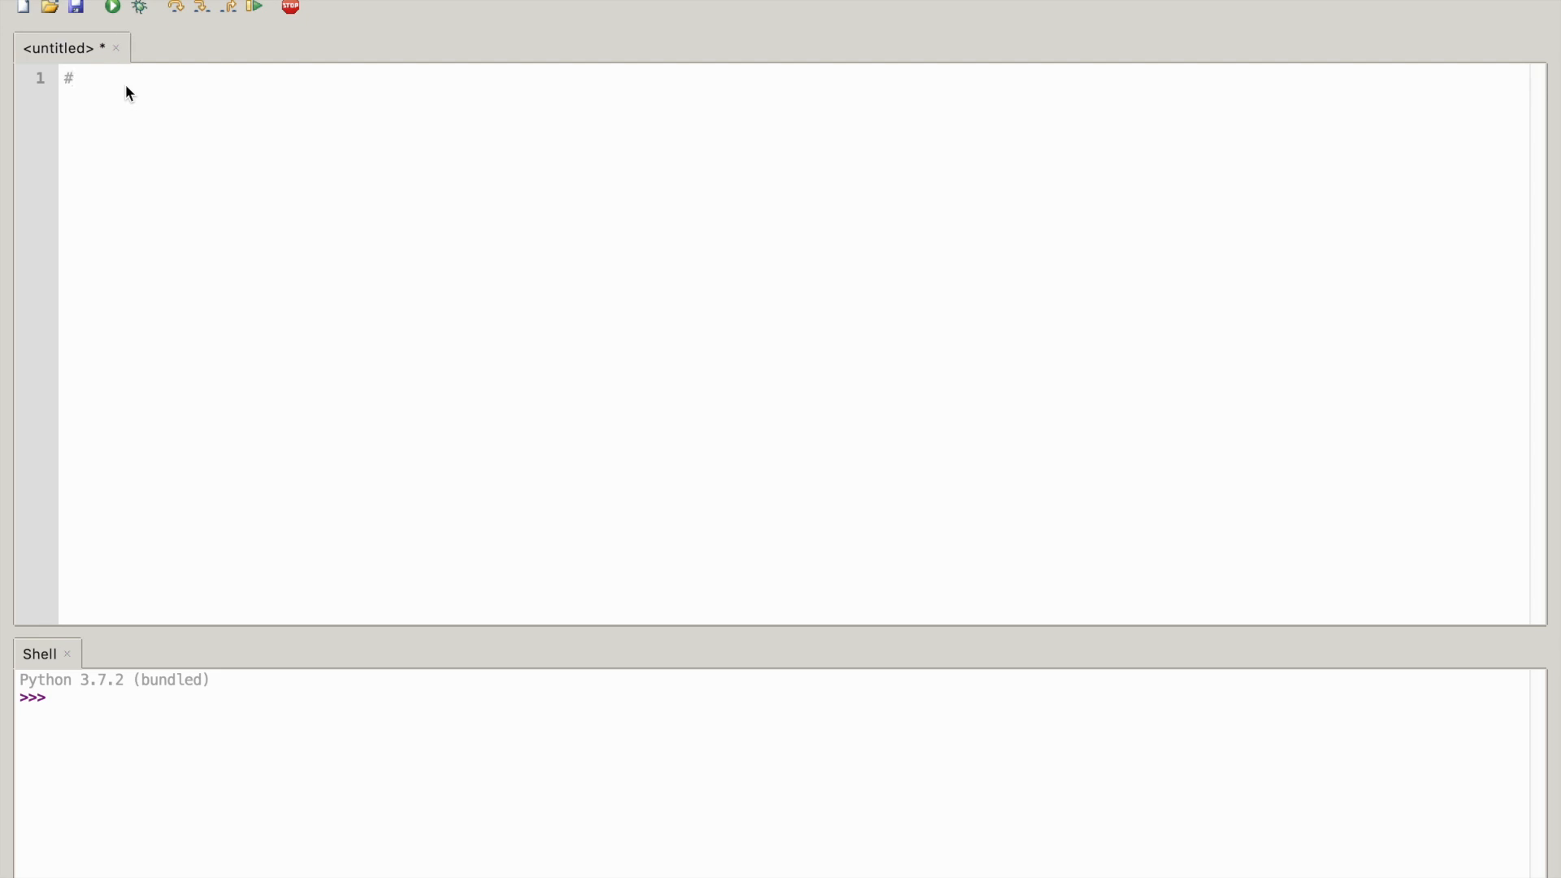
text(N)
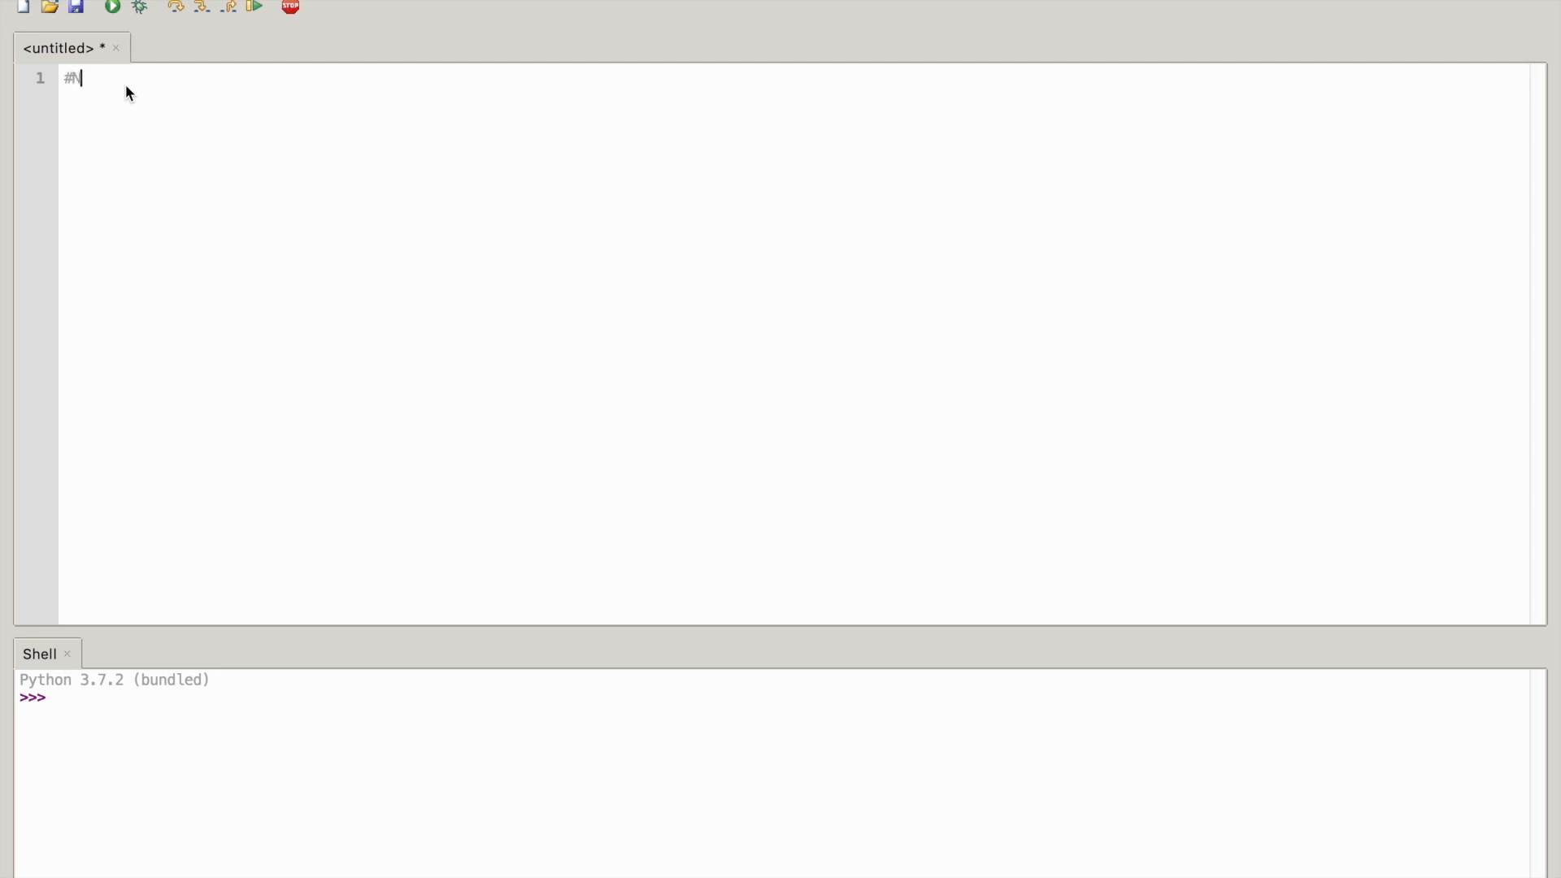
text(ice)
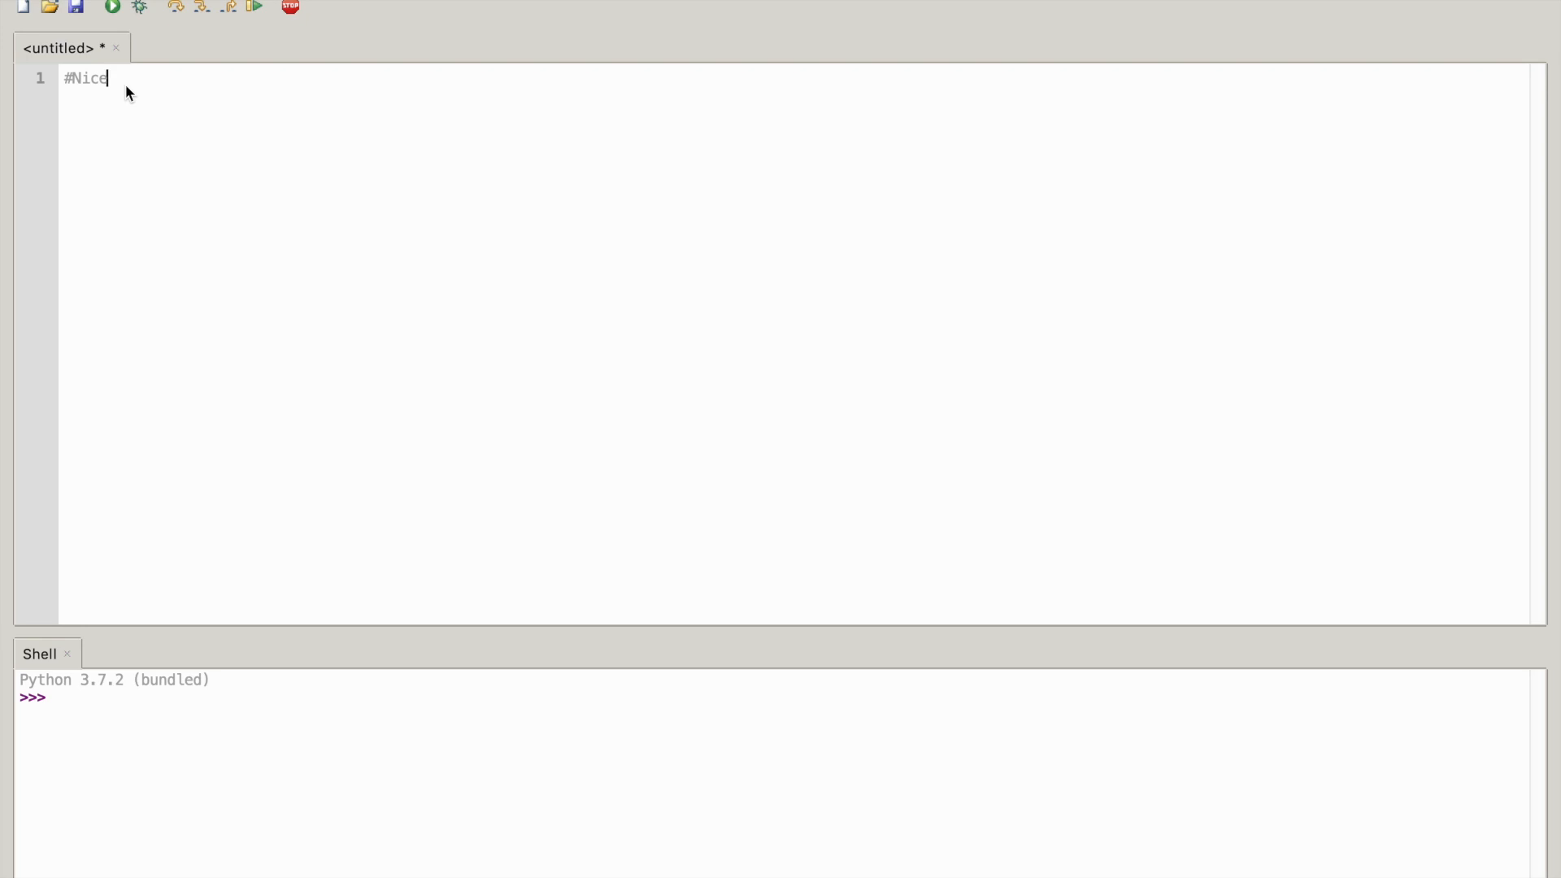
text(Hex)
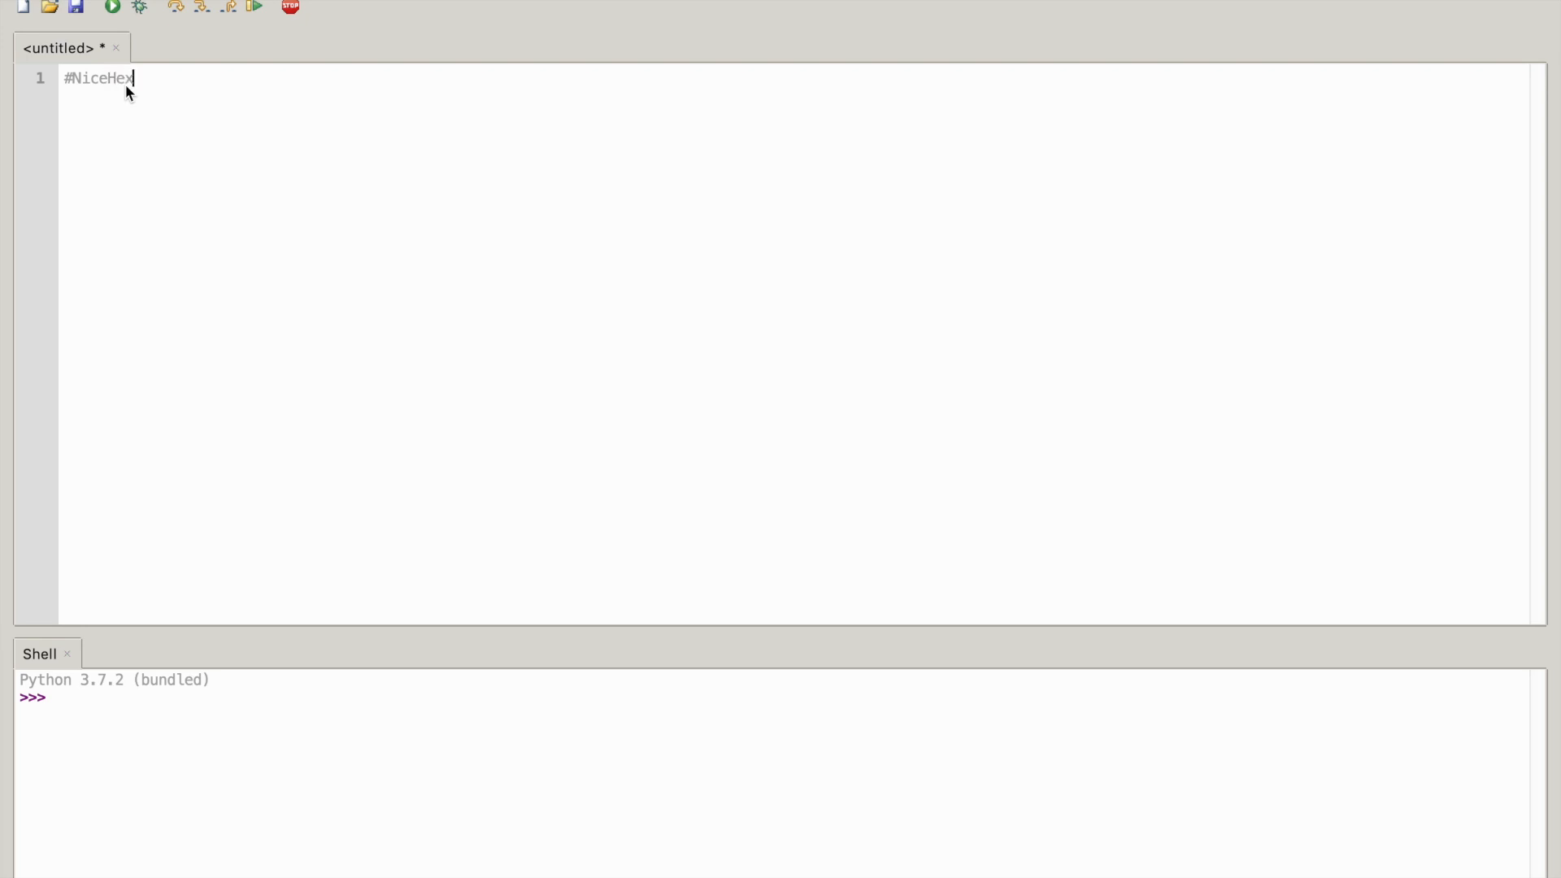
text(Sp)
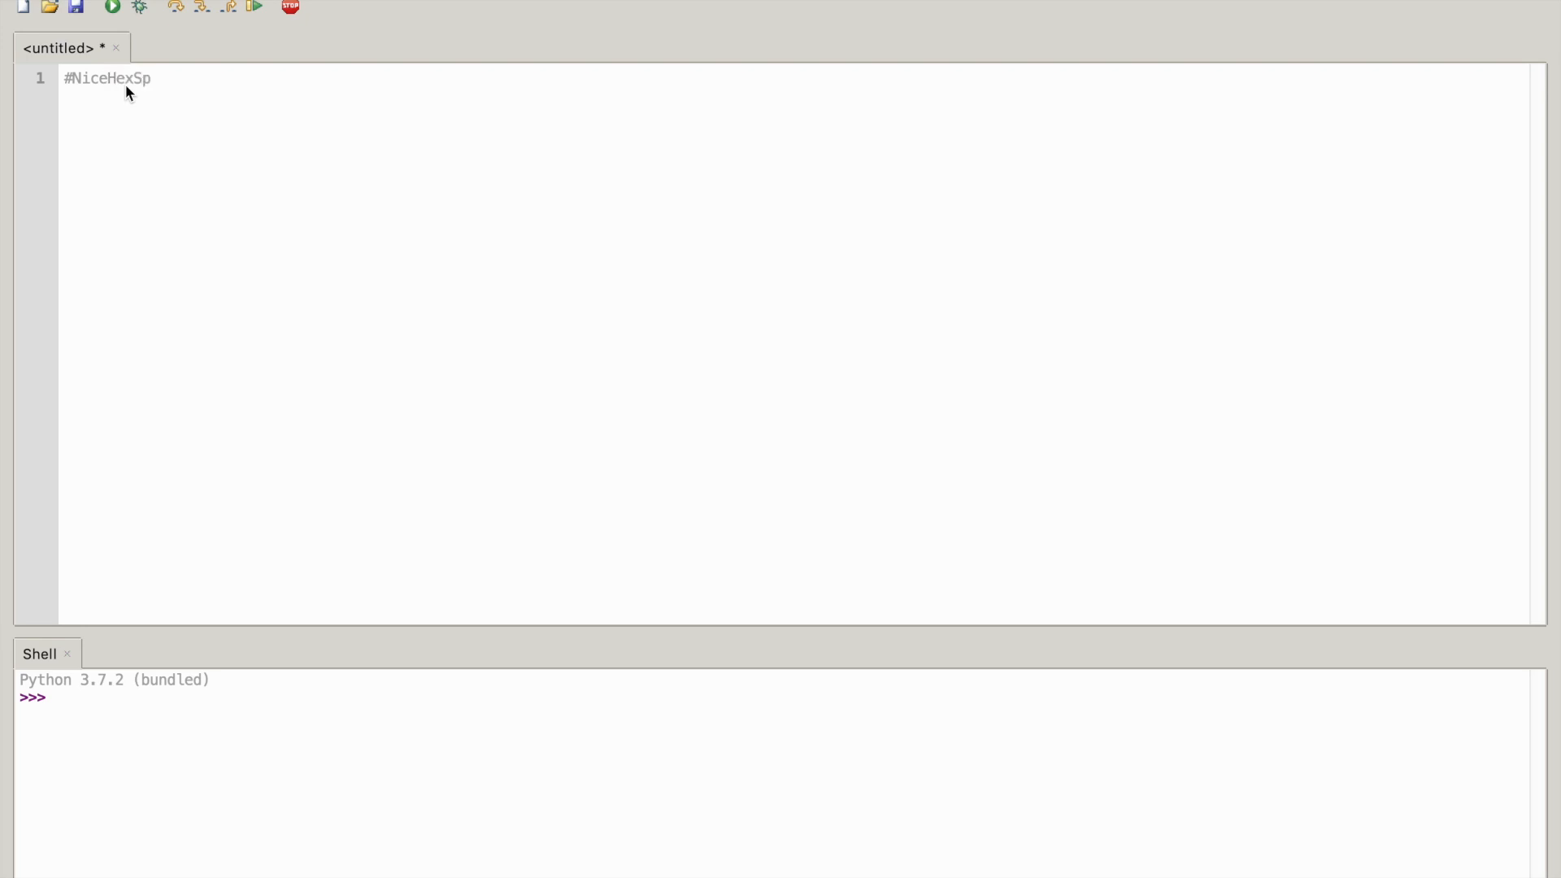
text(iral.)
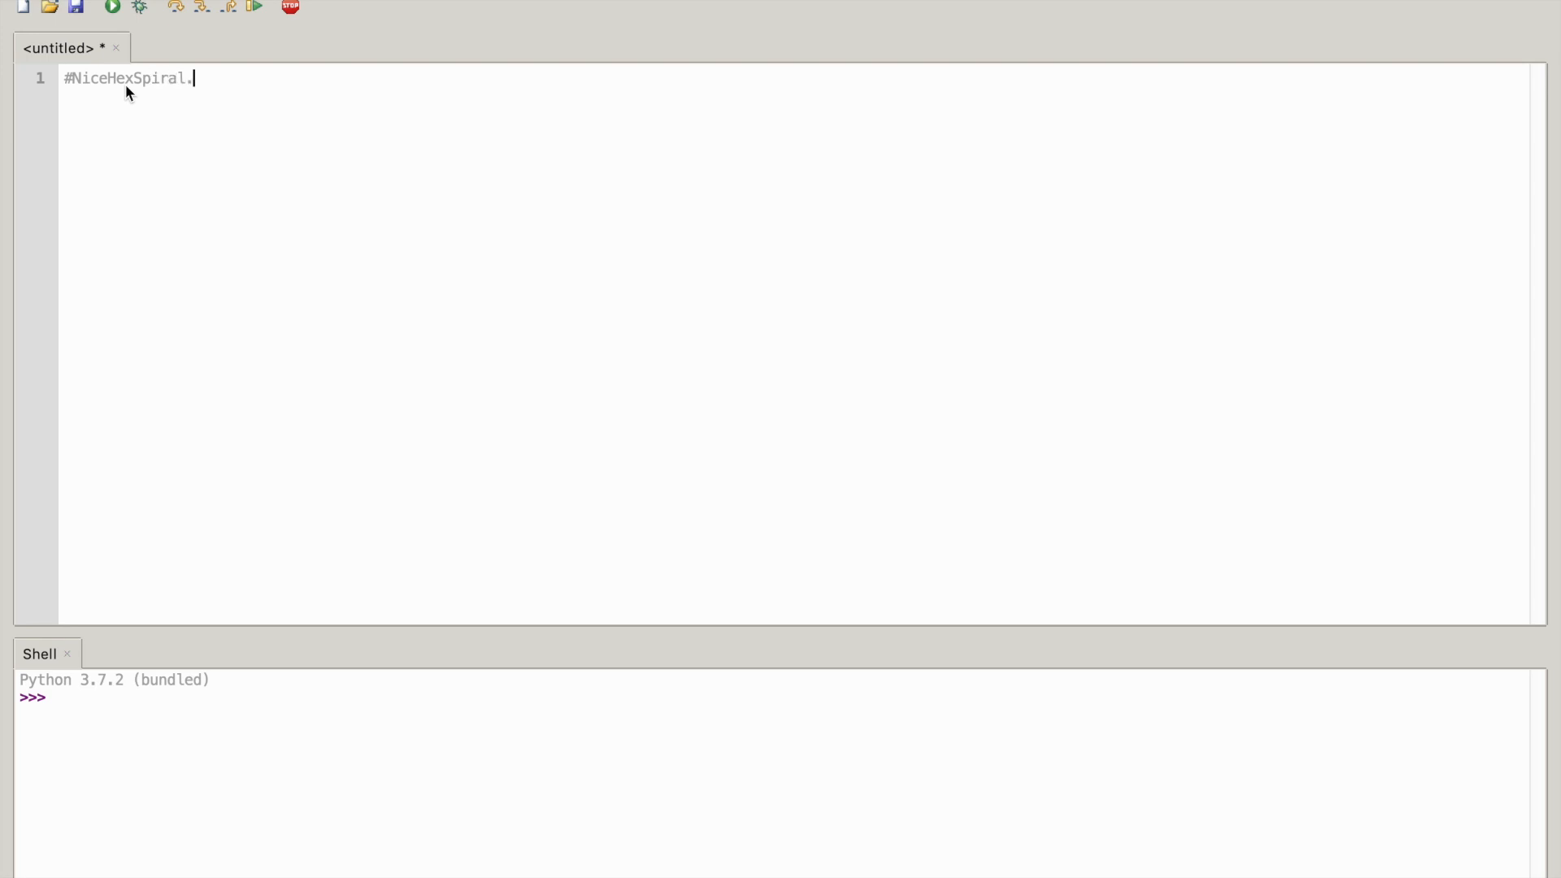
text(py)
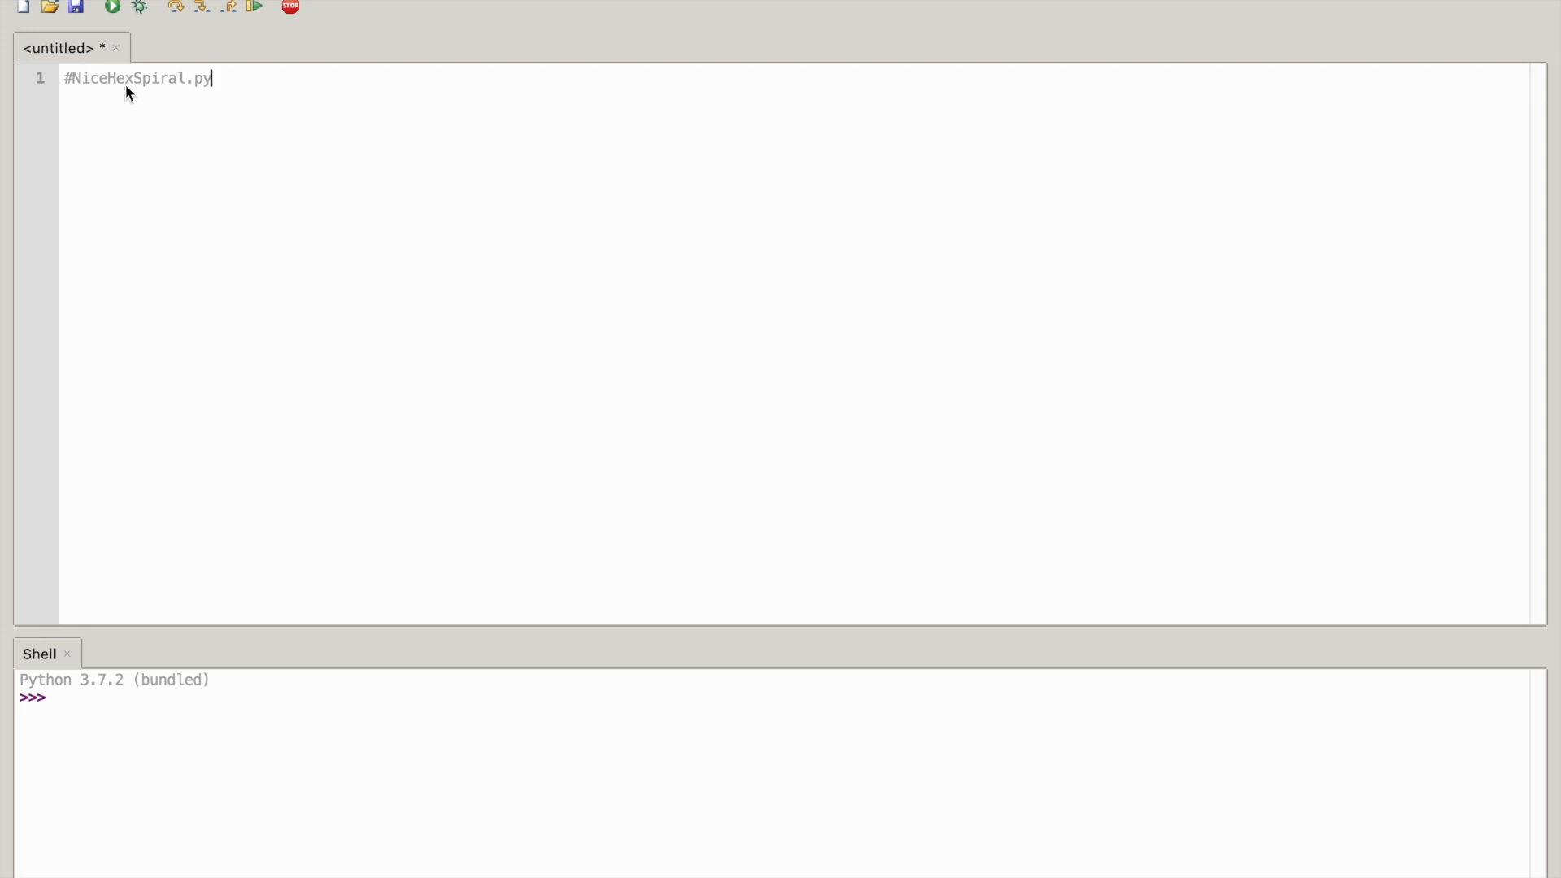
mouse_move(199, 83)
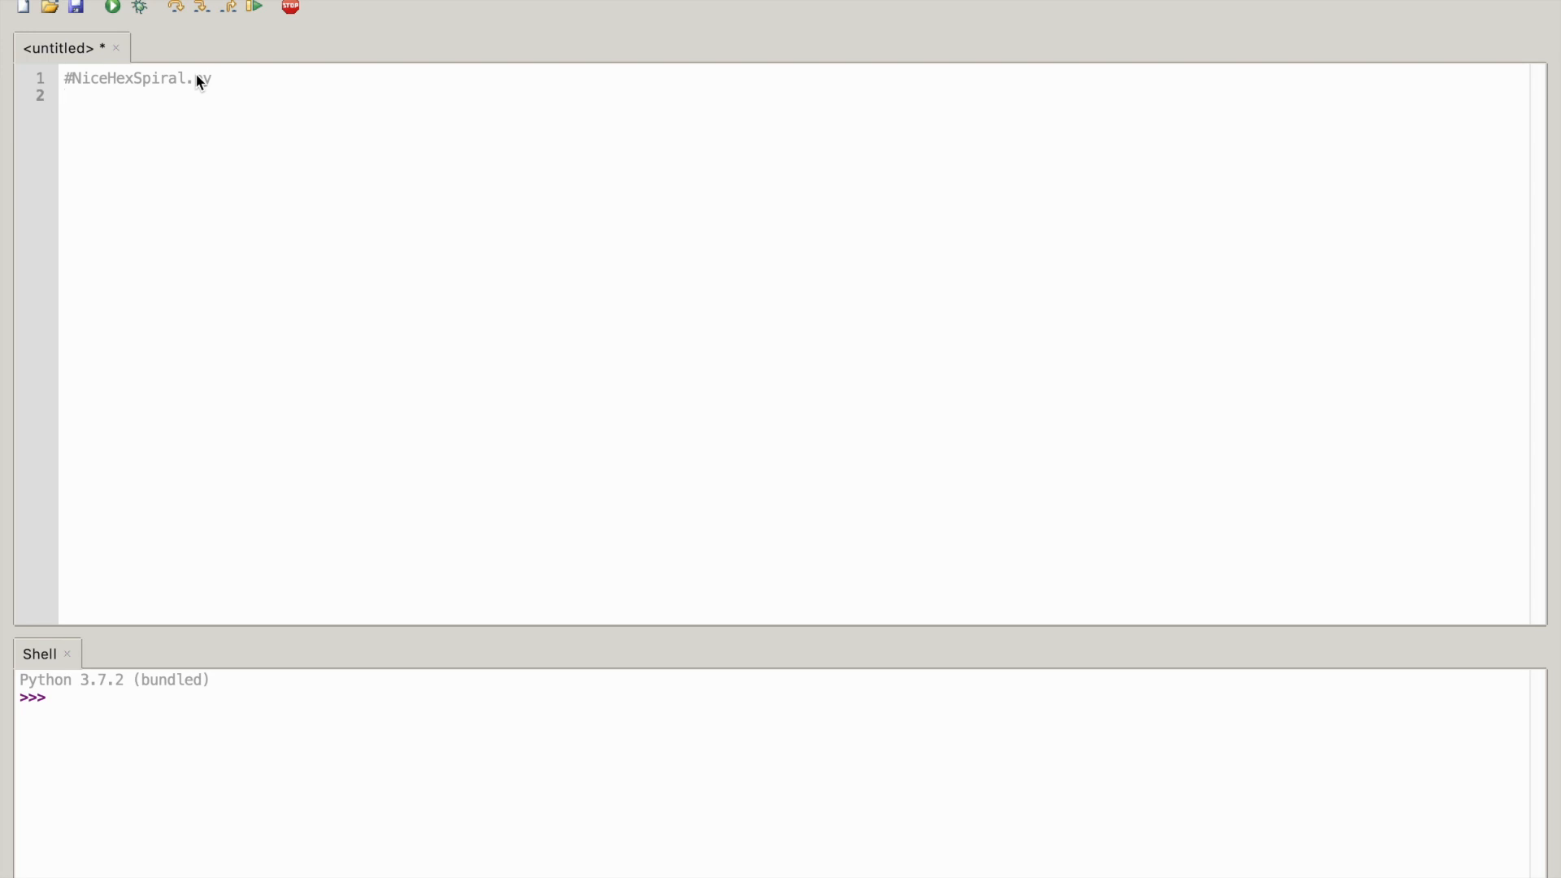
Write 'import turtle' on line 2 and begin a new line
text(i)
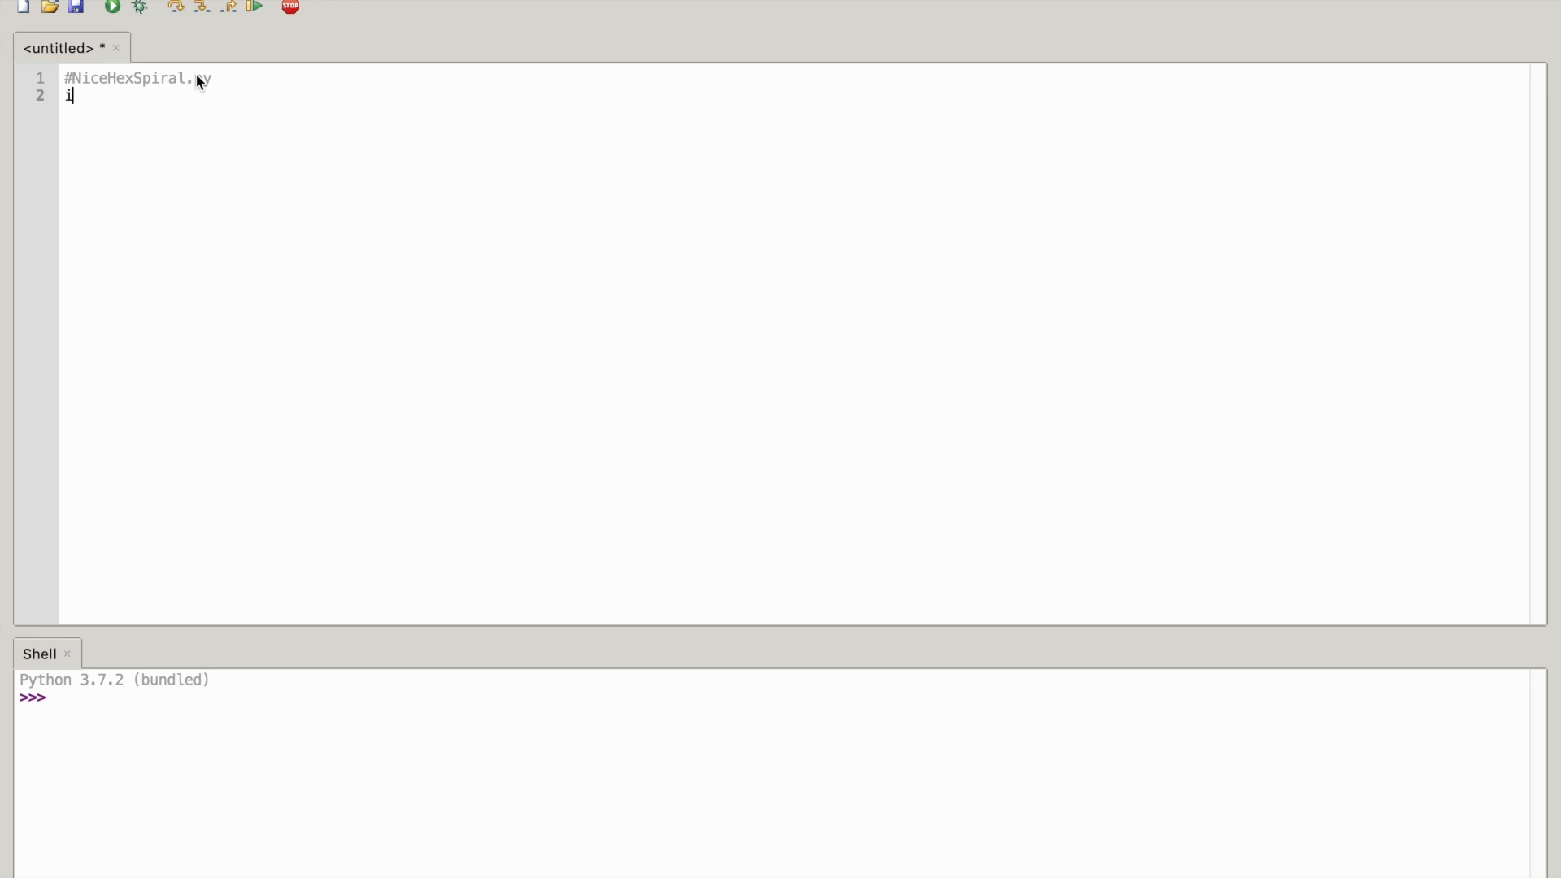
text(mport)
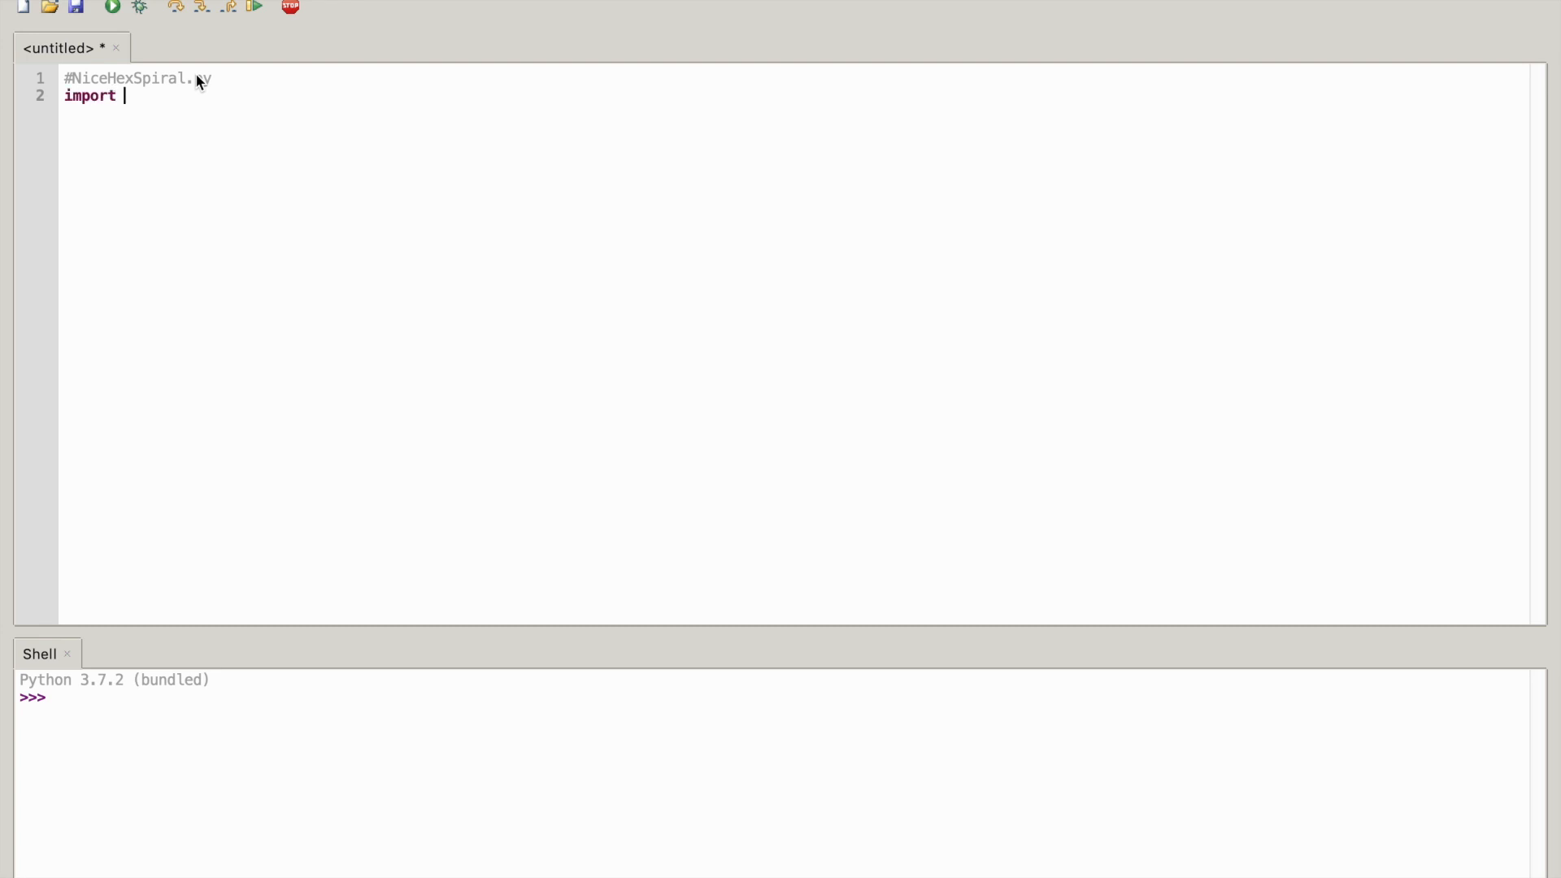
text(turt)
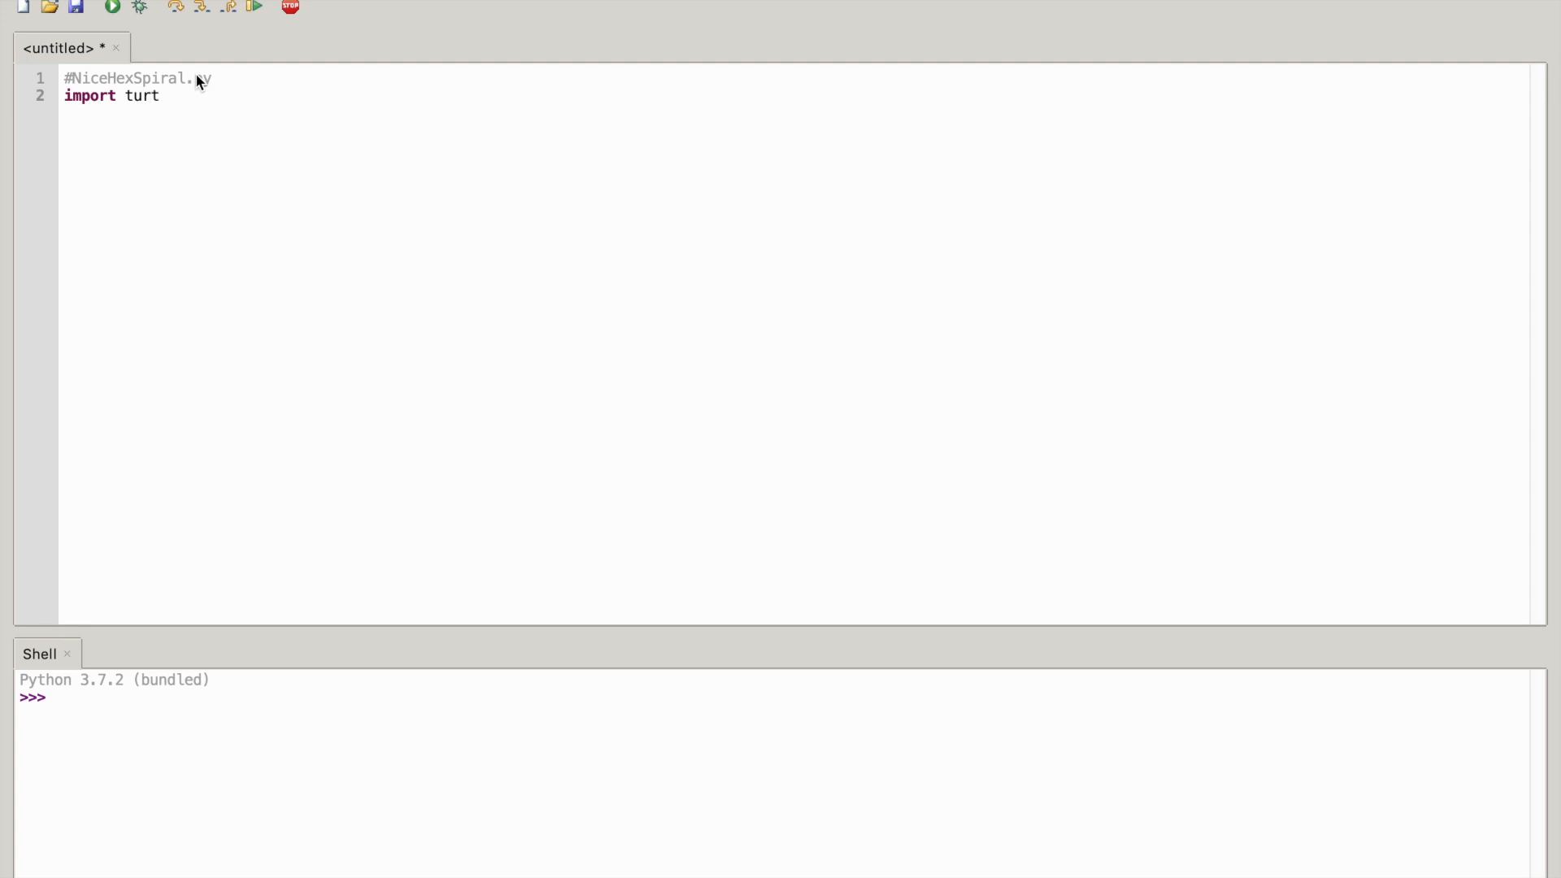
text(le)
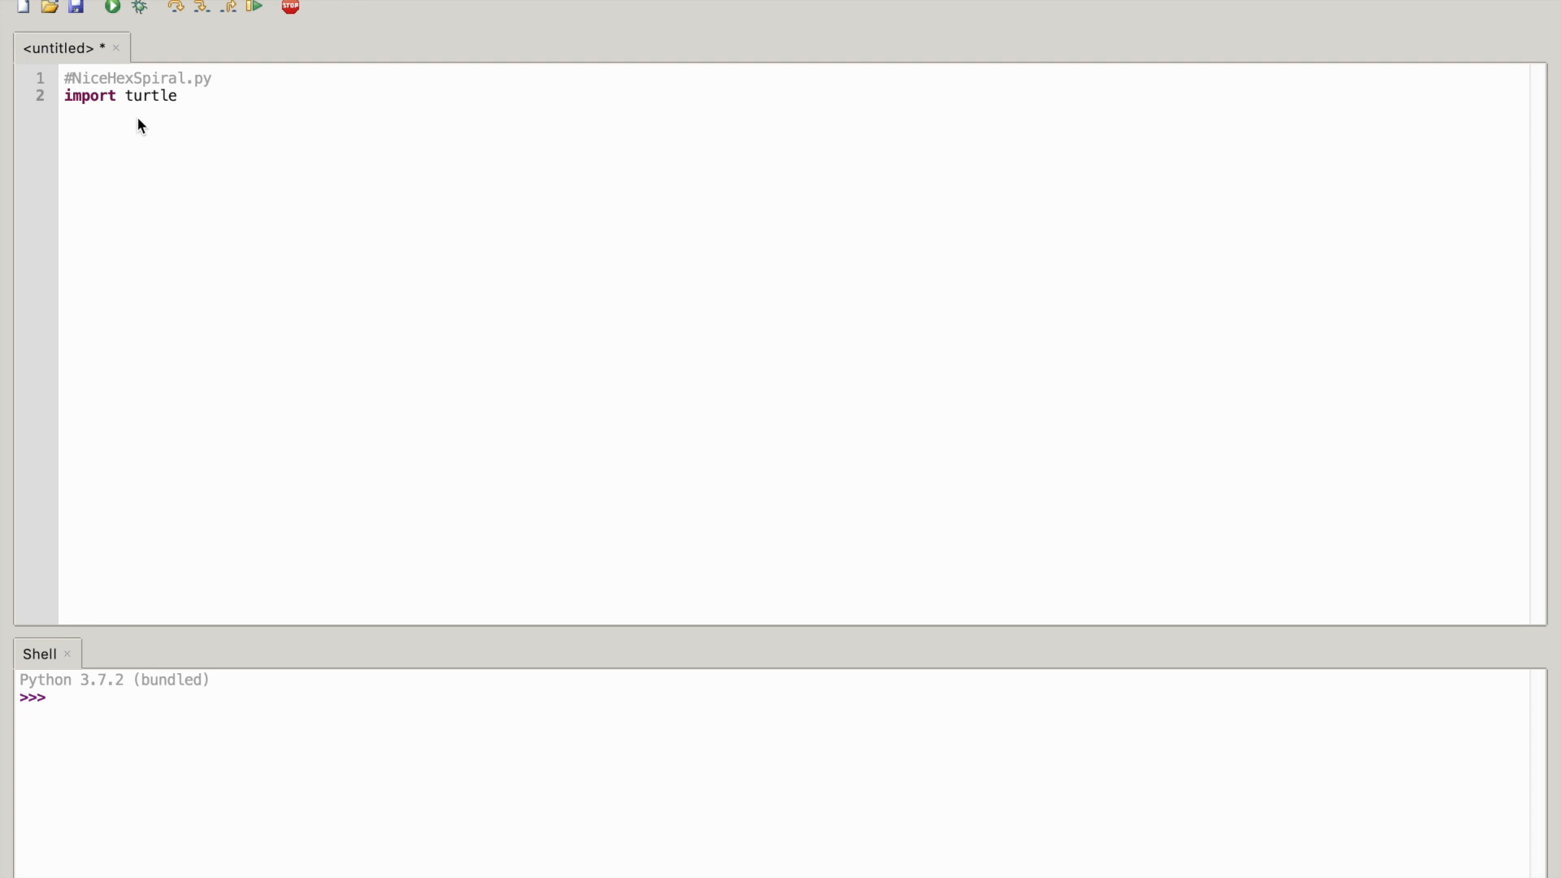
mouse_move(202, 156)
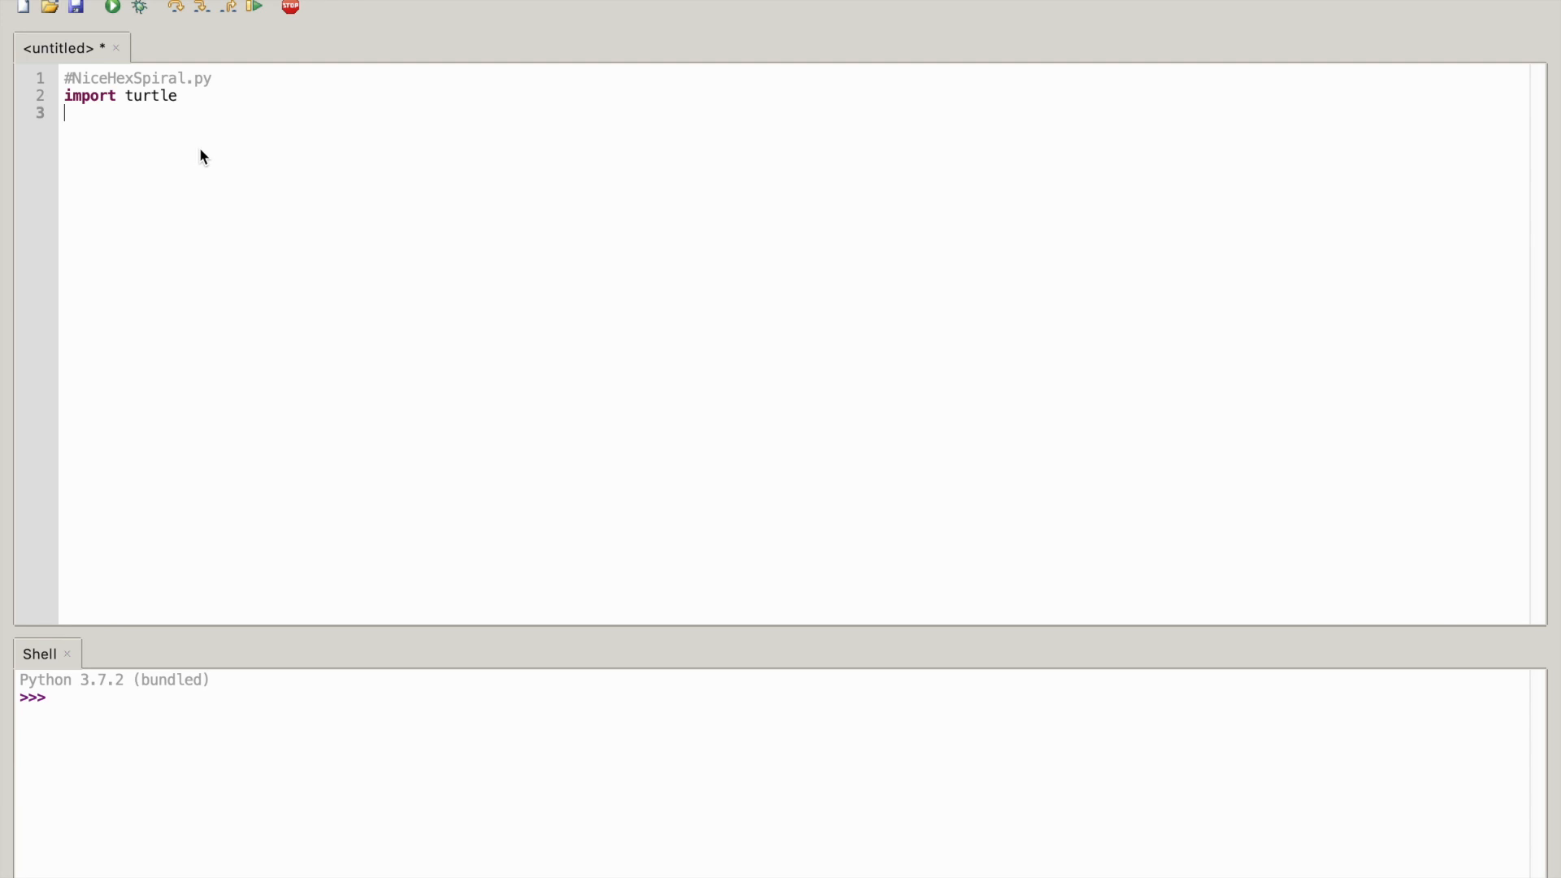
Start line 3 as colors=['red', with a second list entry begun
text(cold)
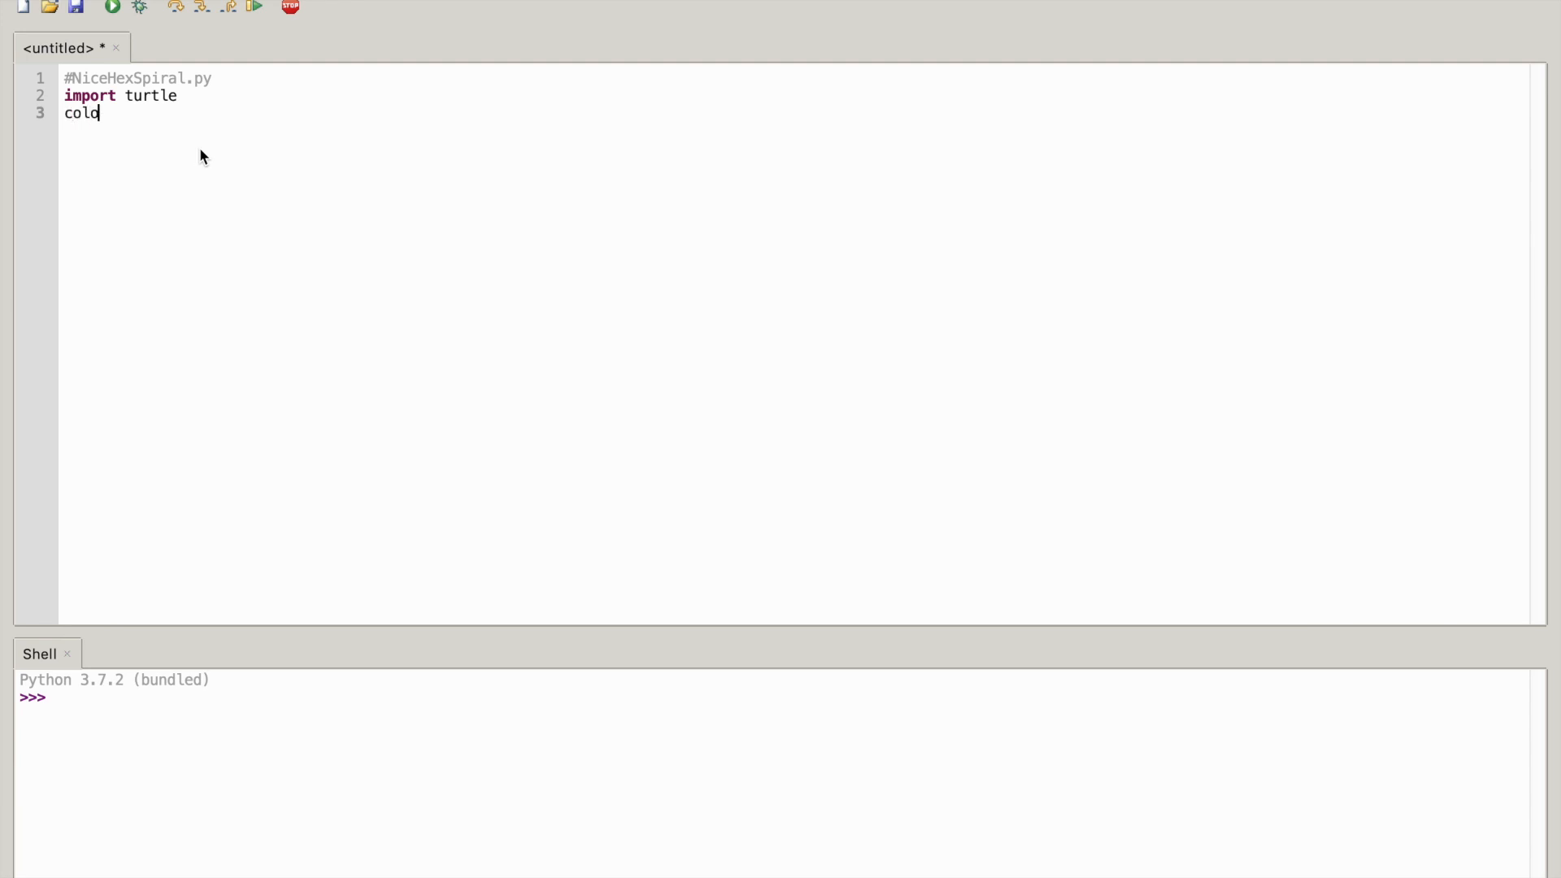
text(rs)
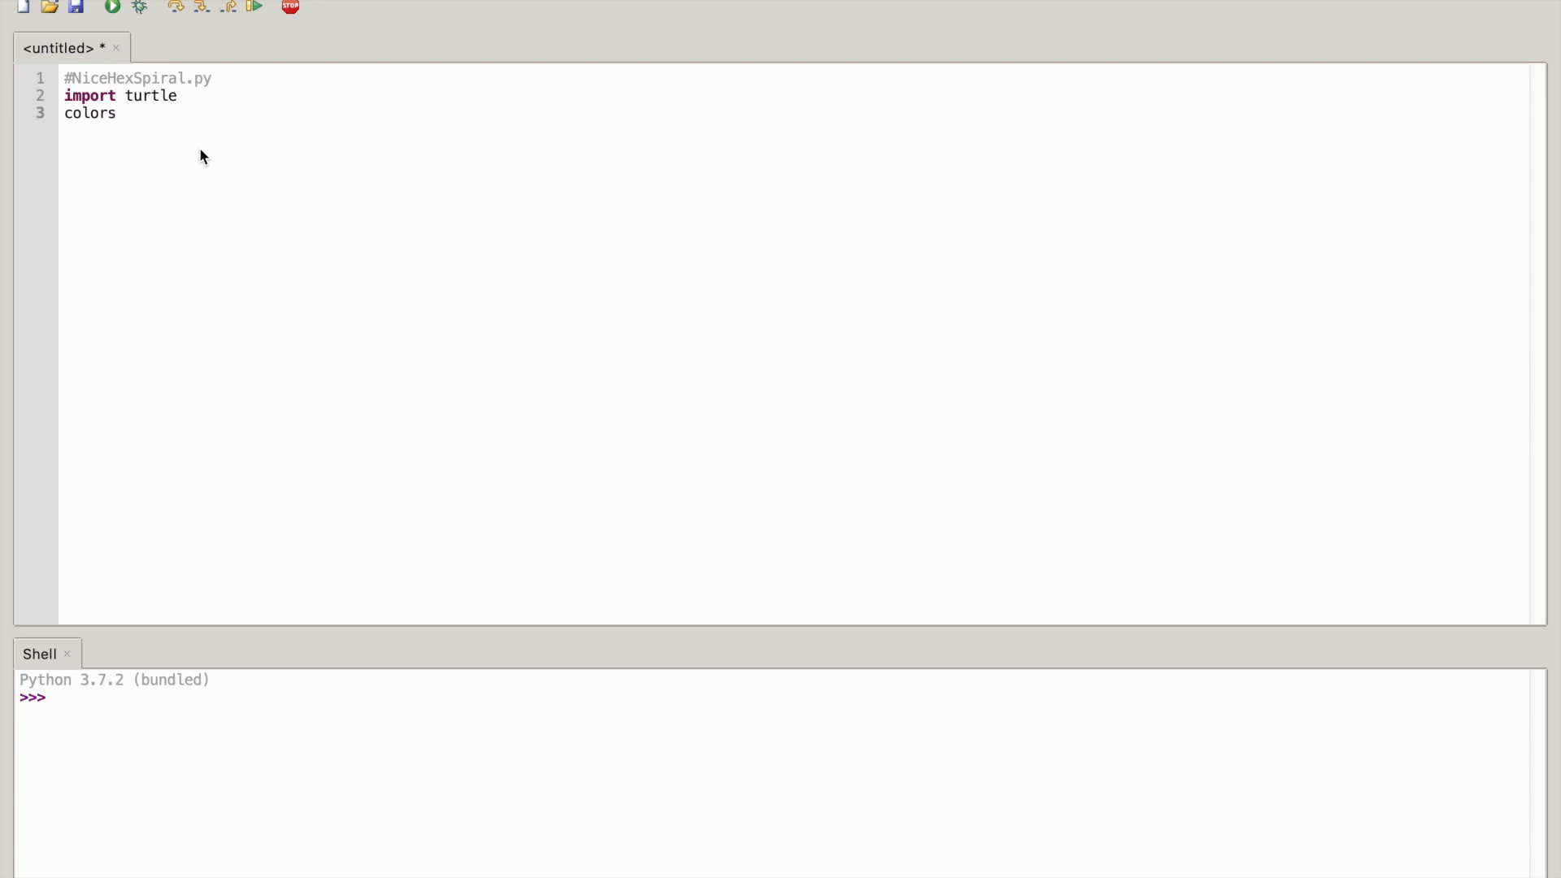
text(=)
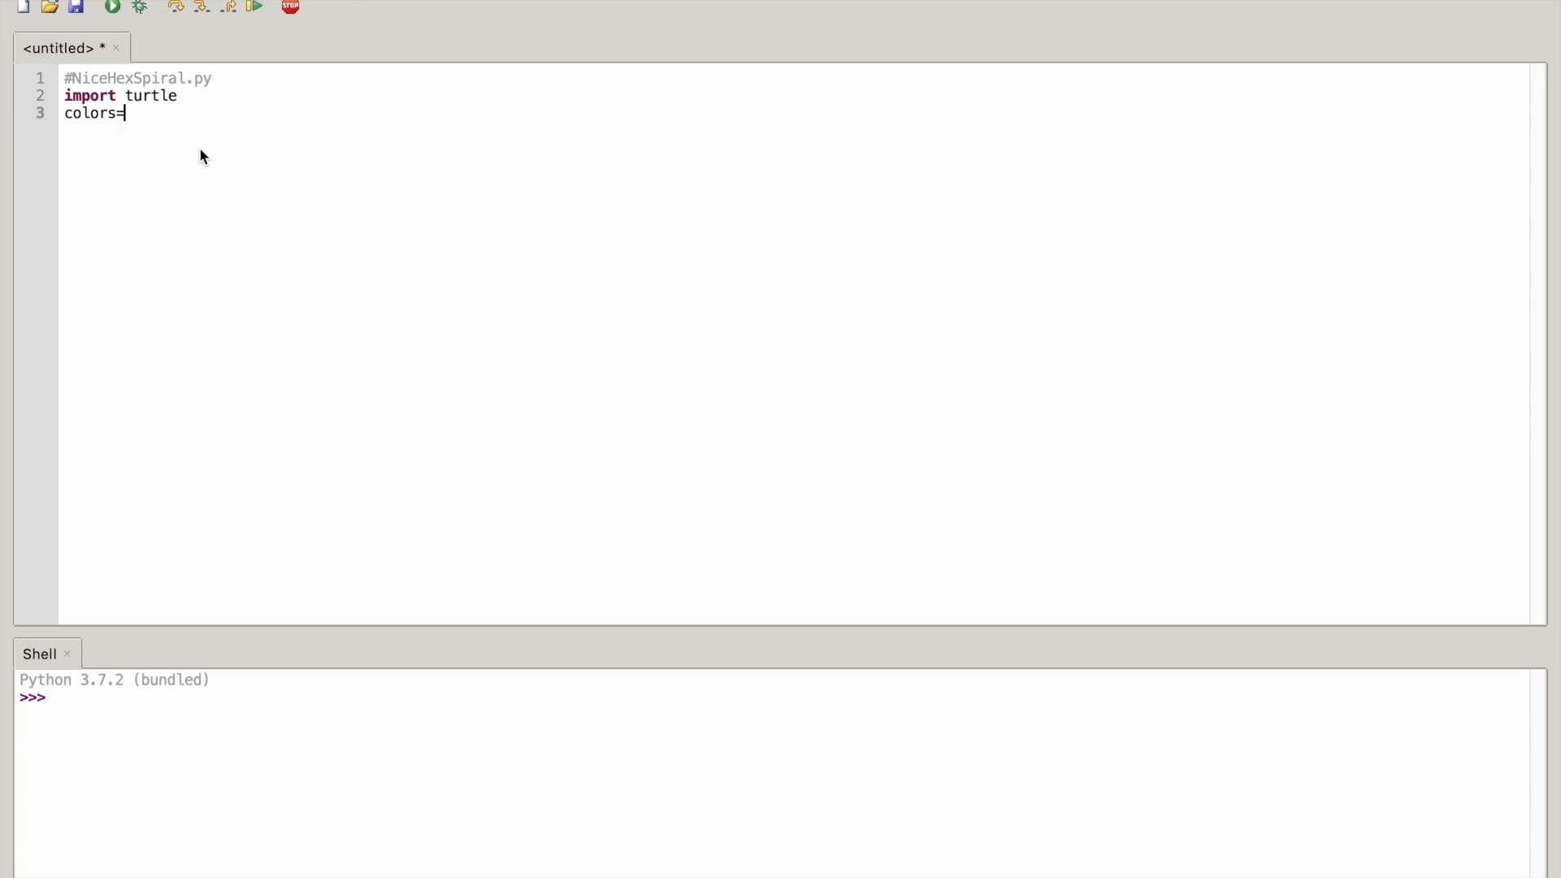
text({)
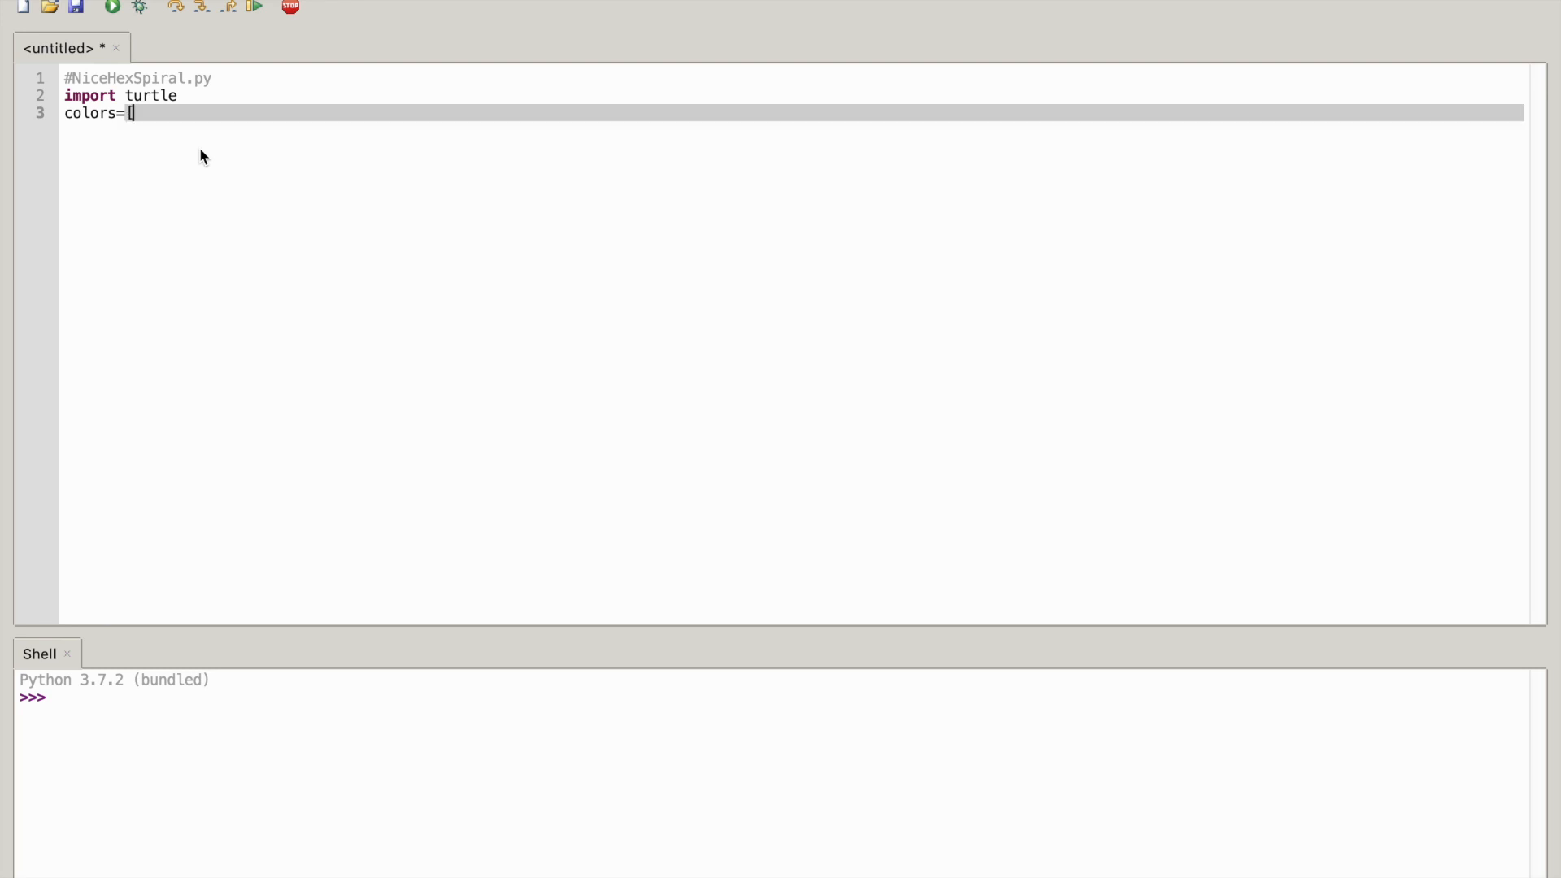
text(])
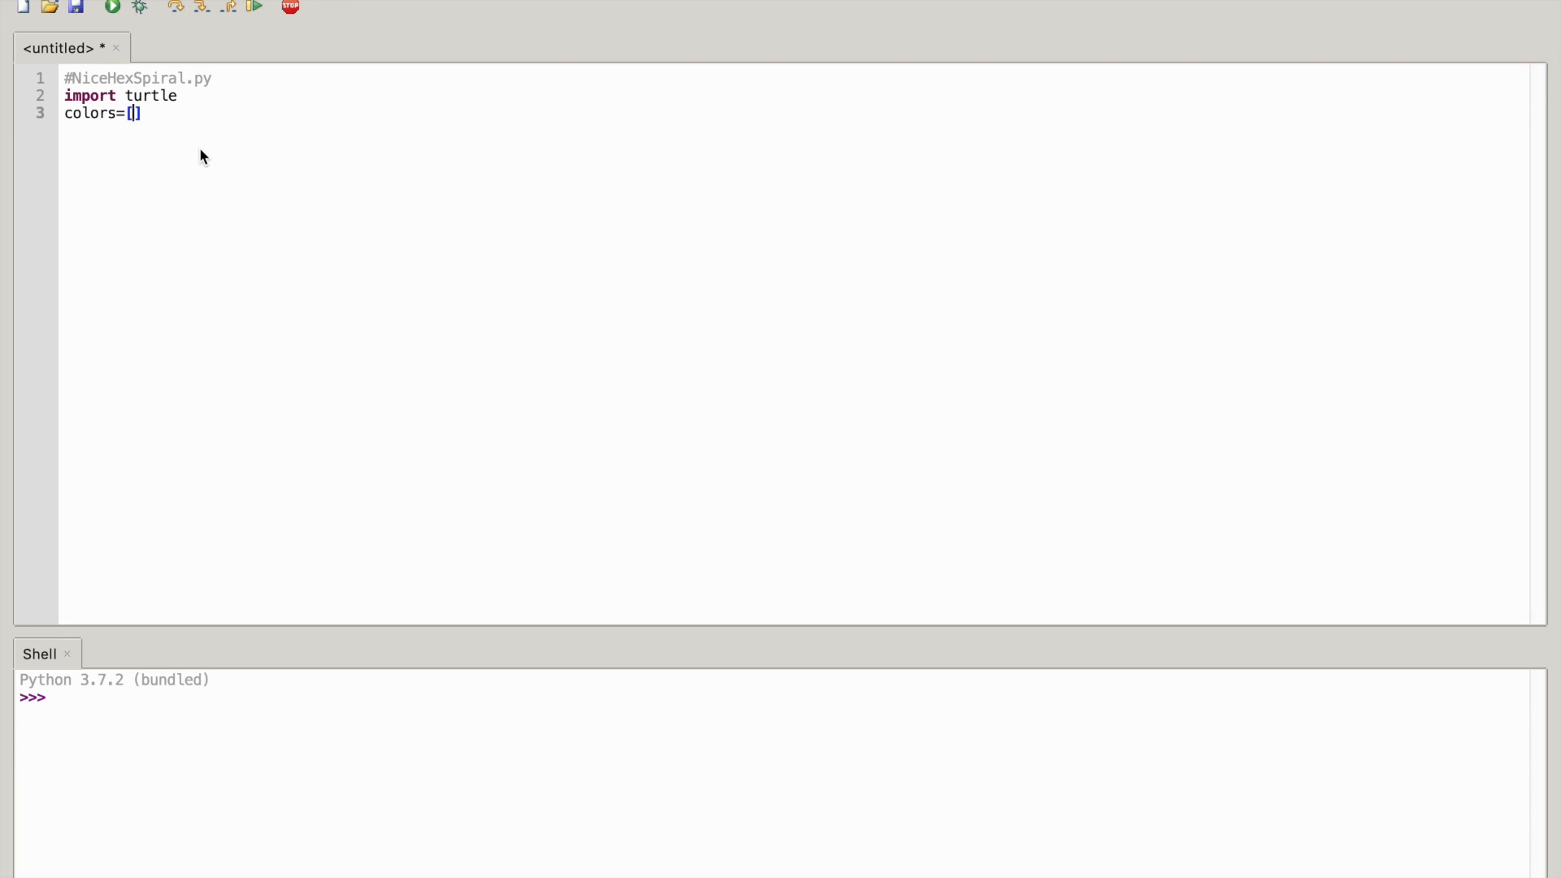
text('')
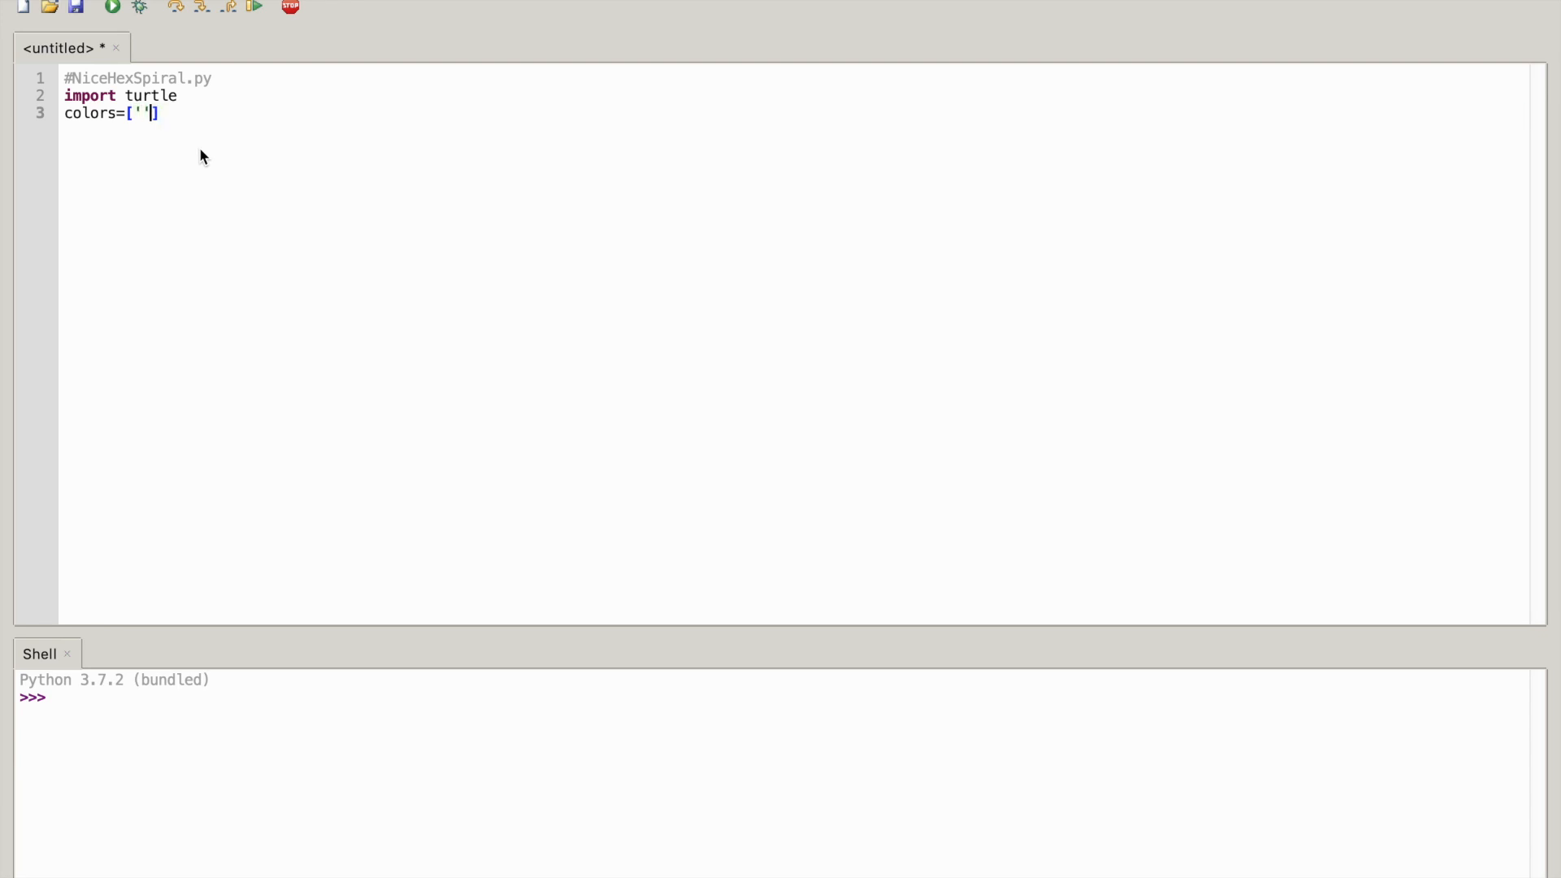
text(re)
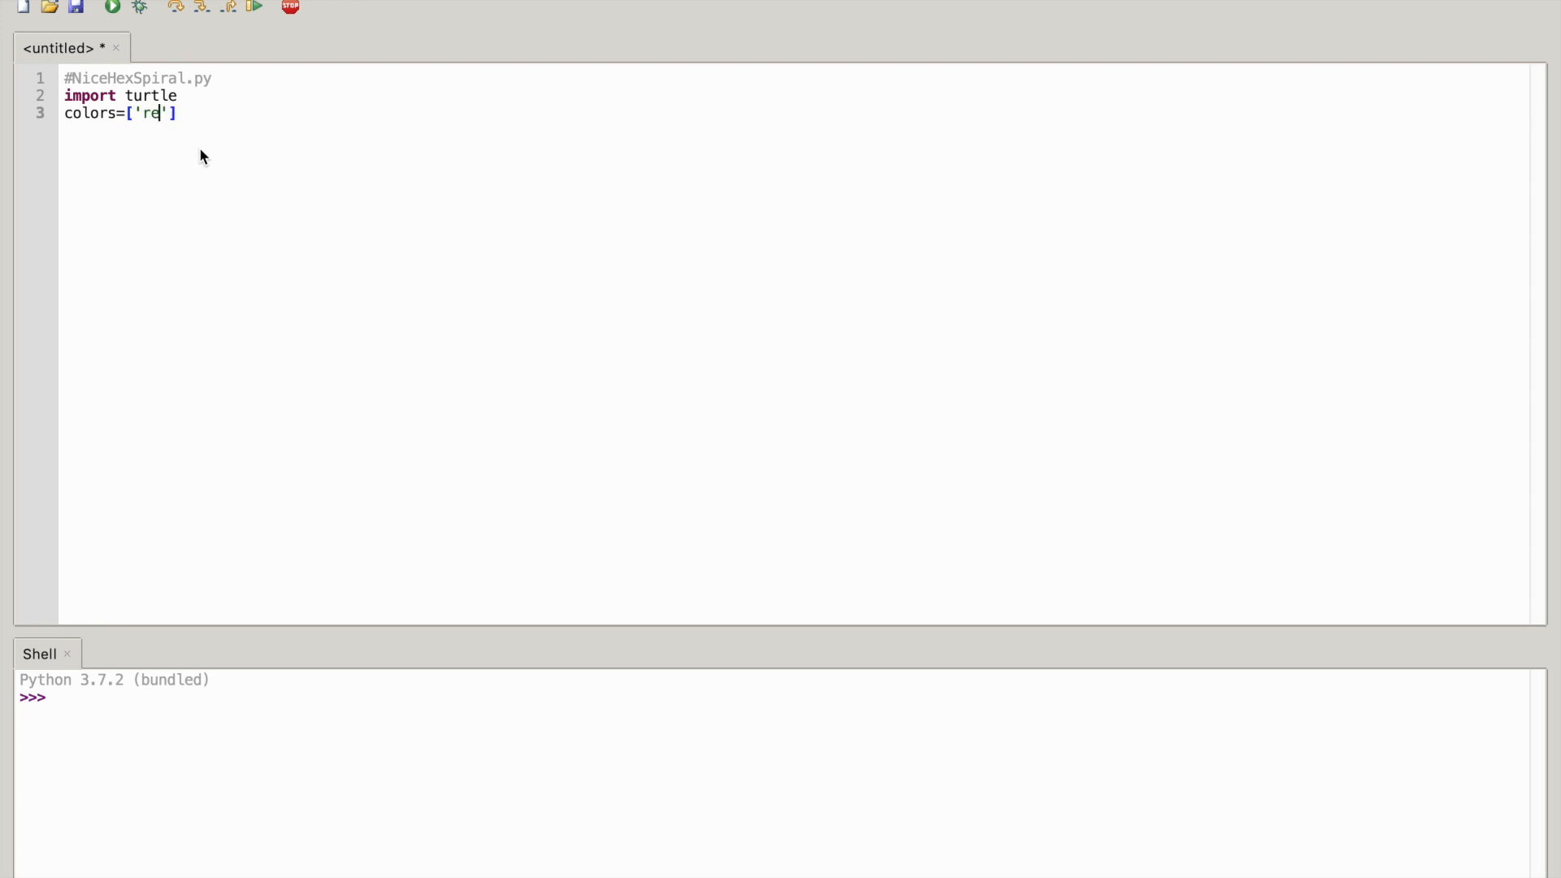
text(d)
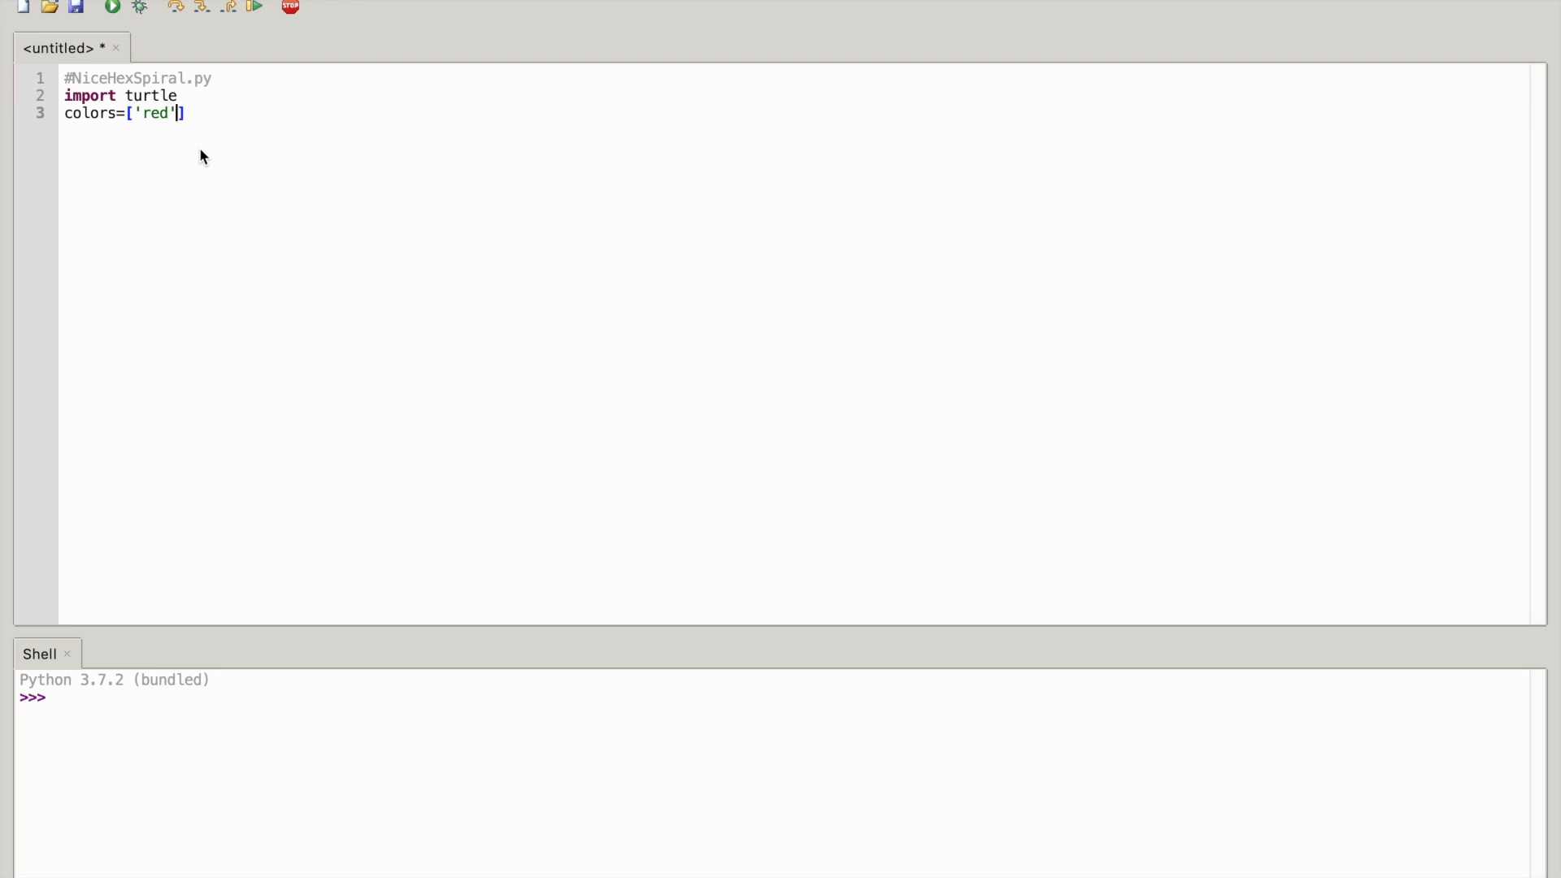
text(,')
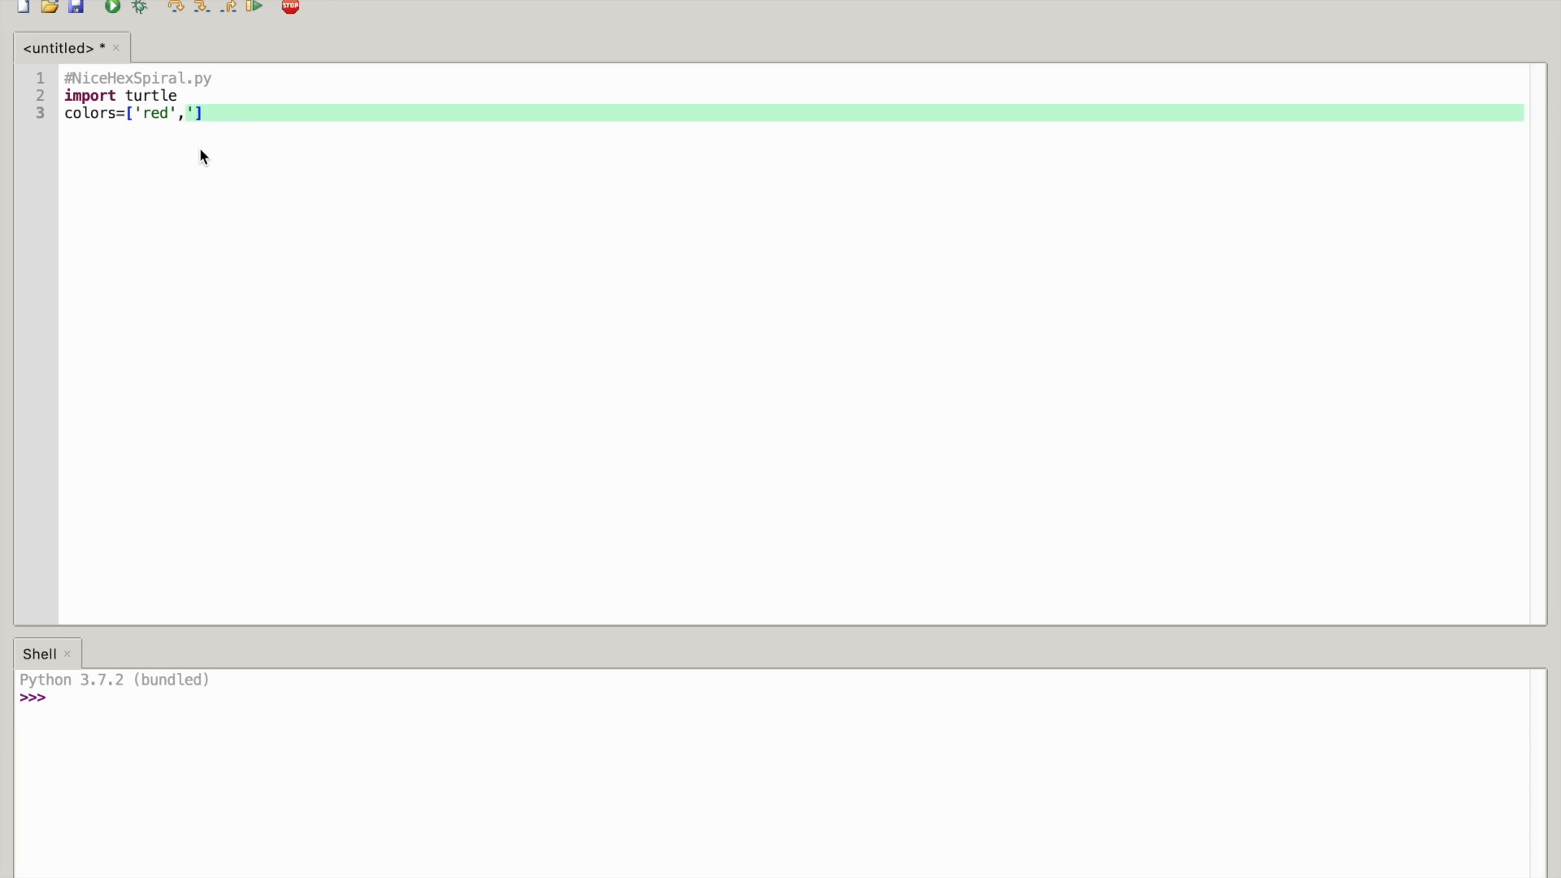
Add 'purple' and 'blue' to the colors list, fixing an unquoted partial entry
text(p)
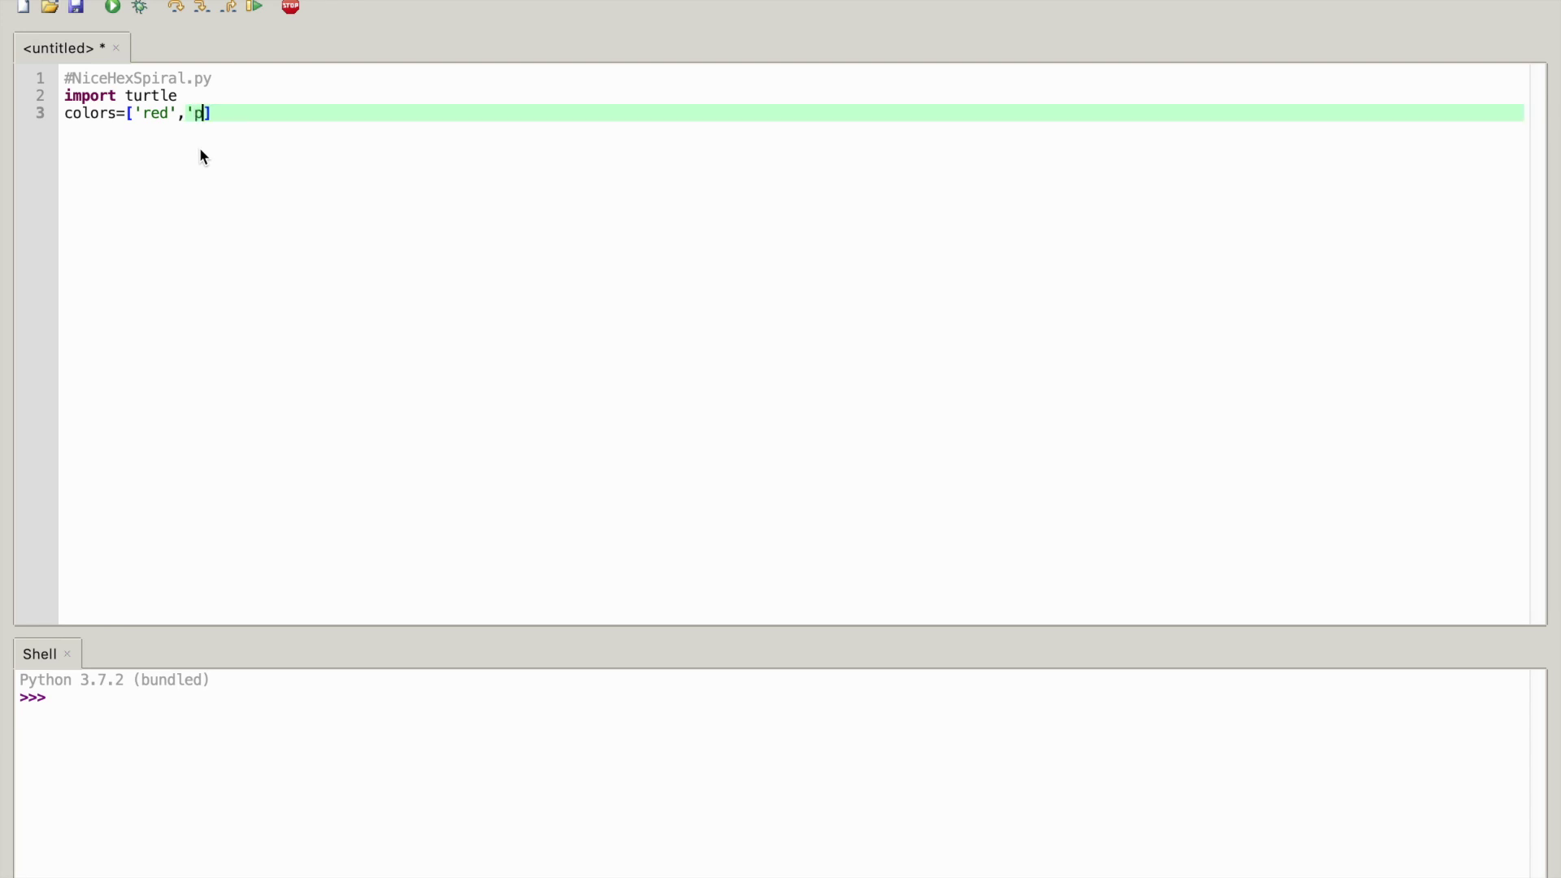
text(urple)
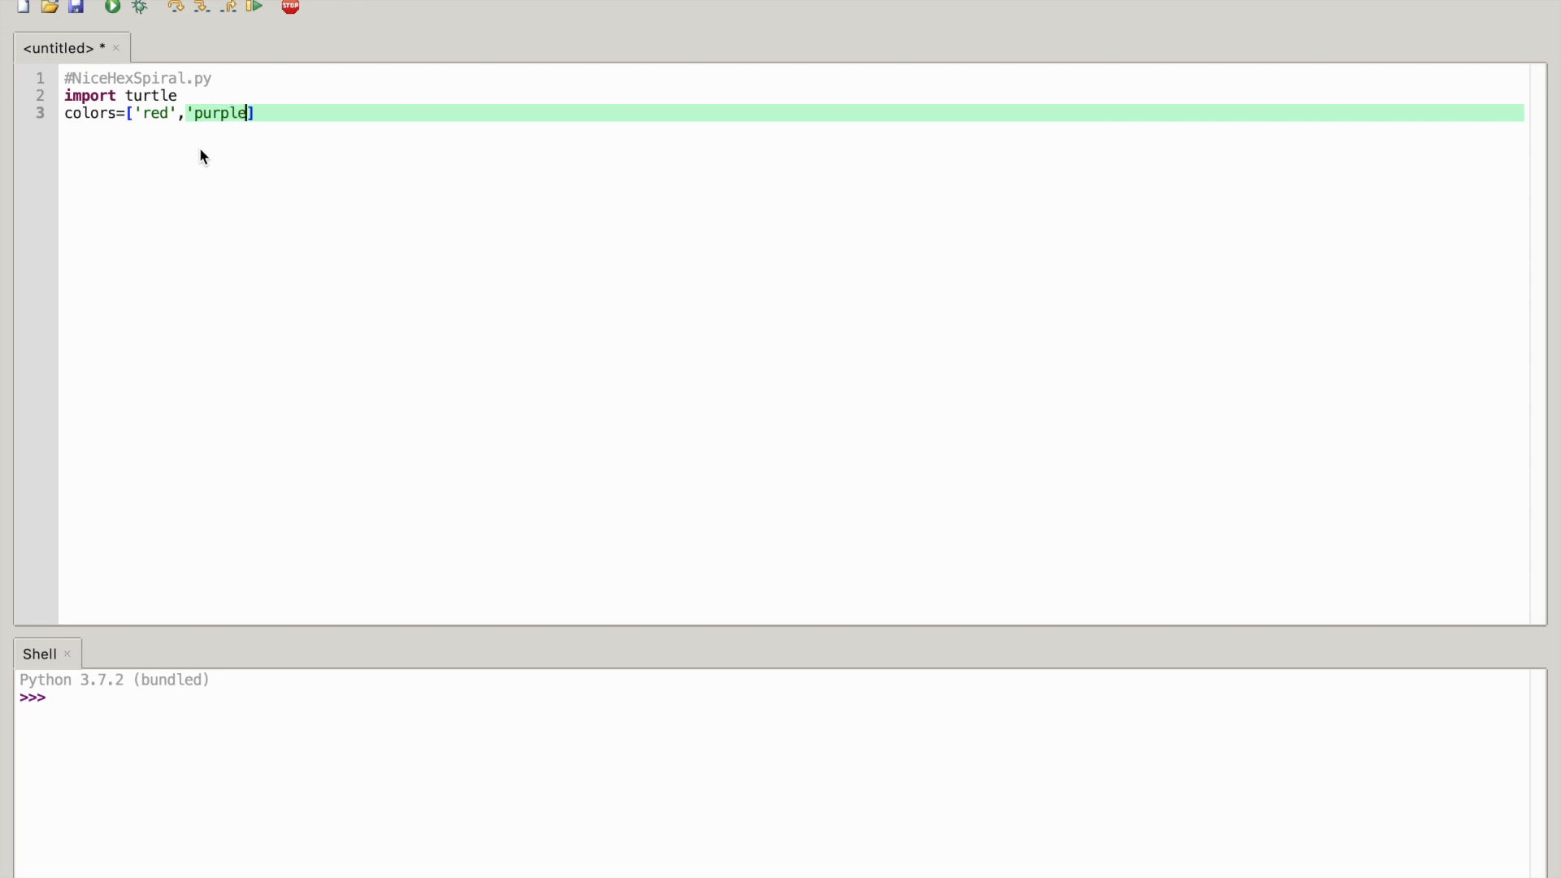
text(')
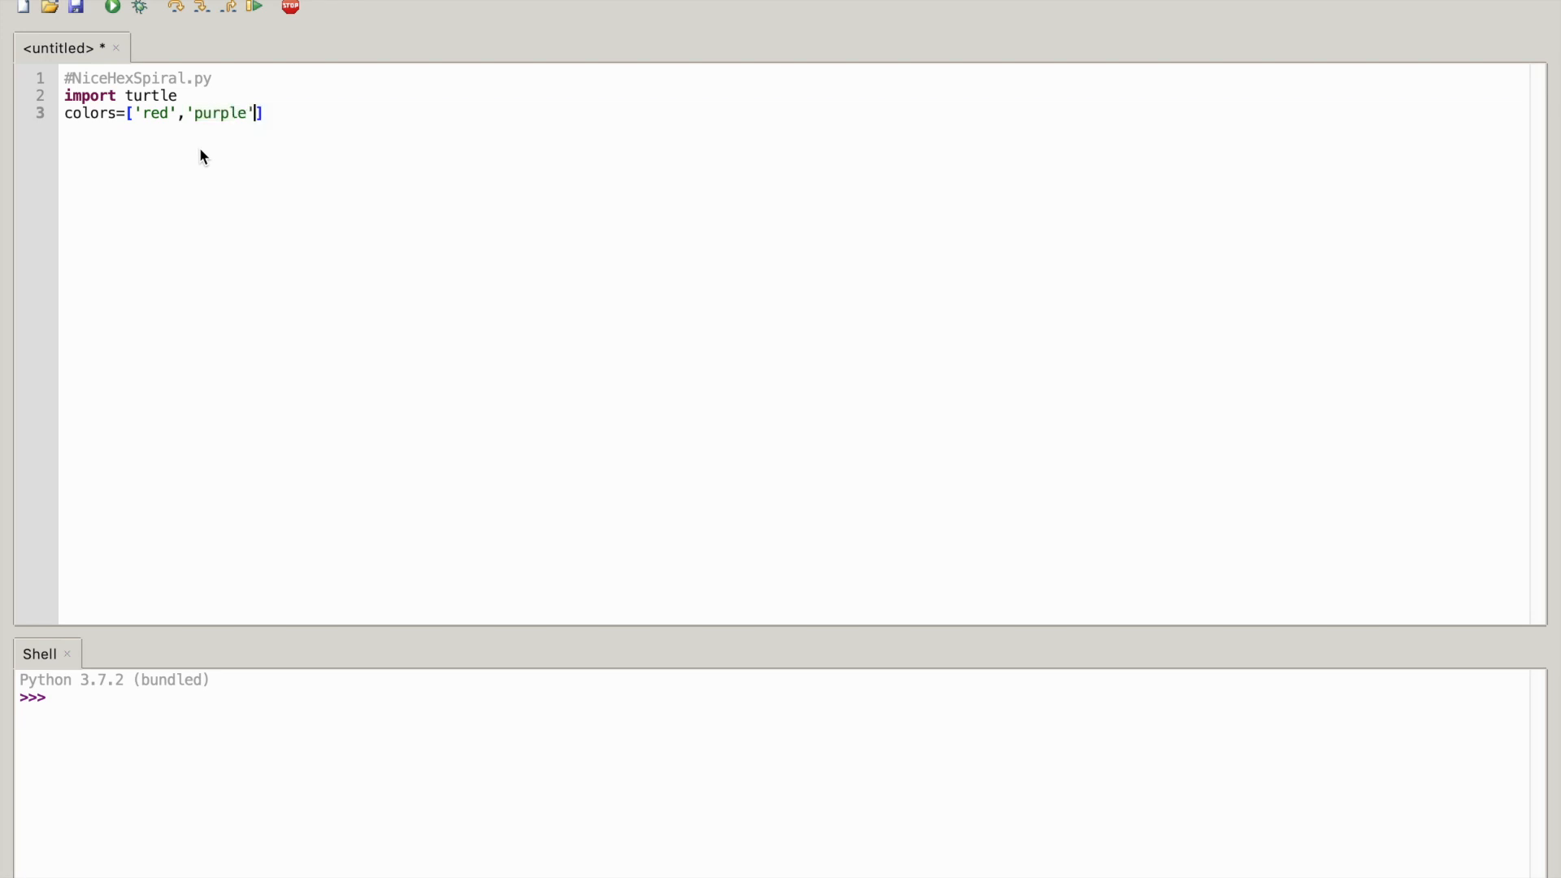
text(,)
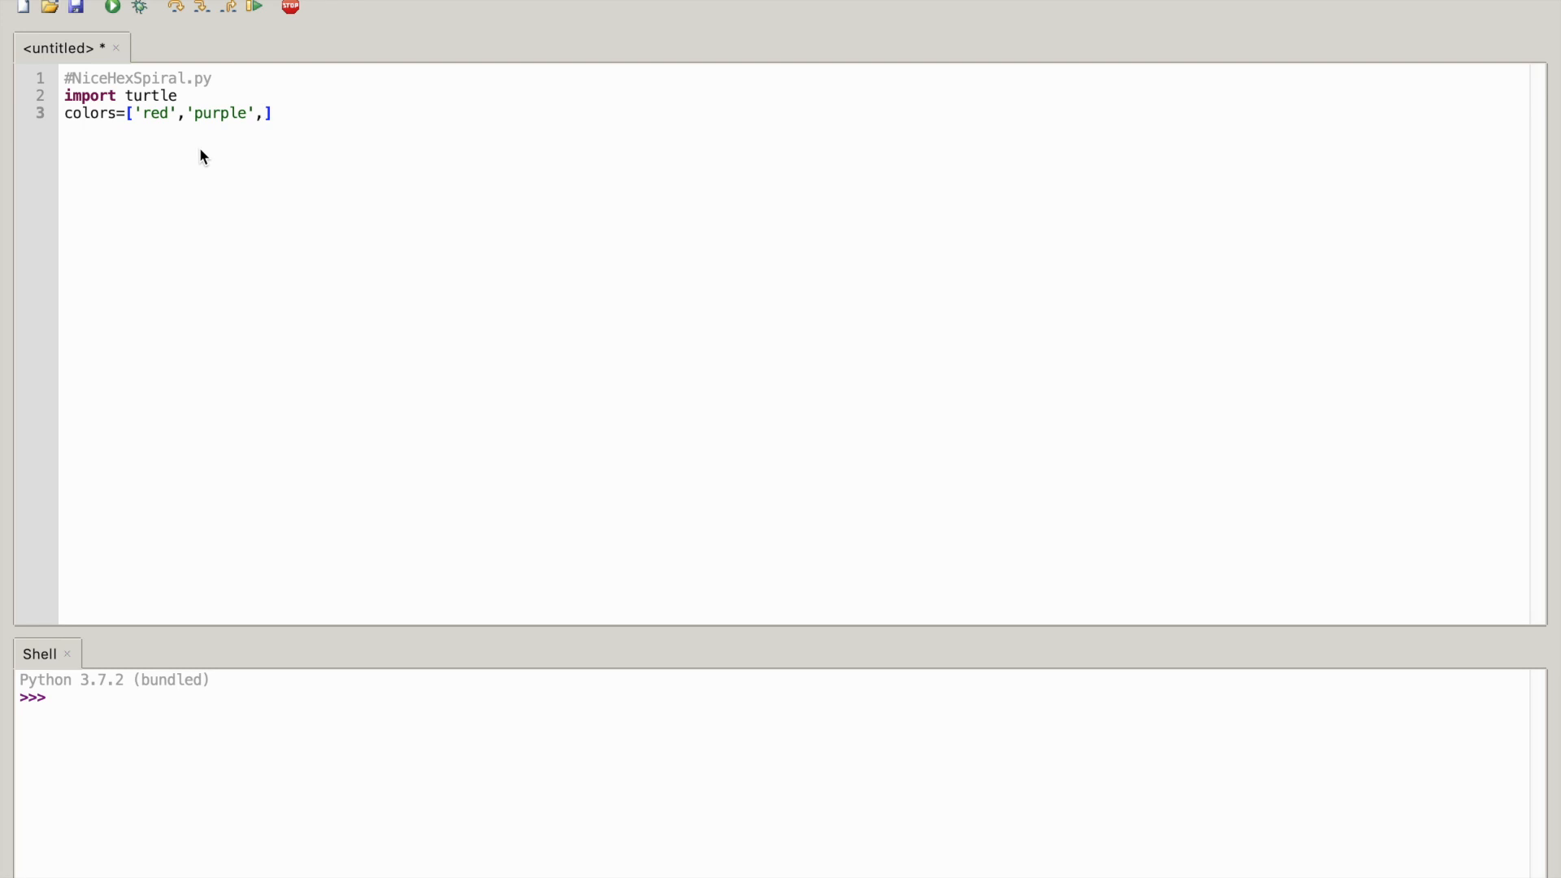
text(bl)
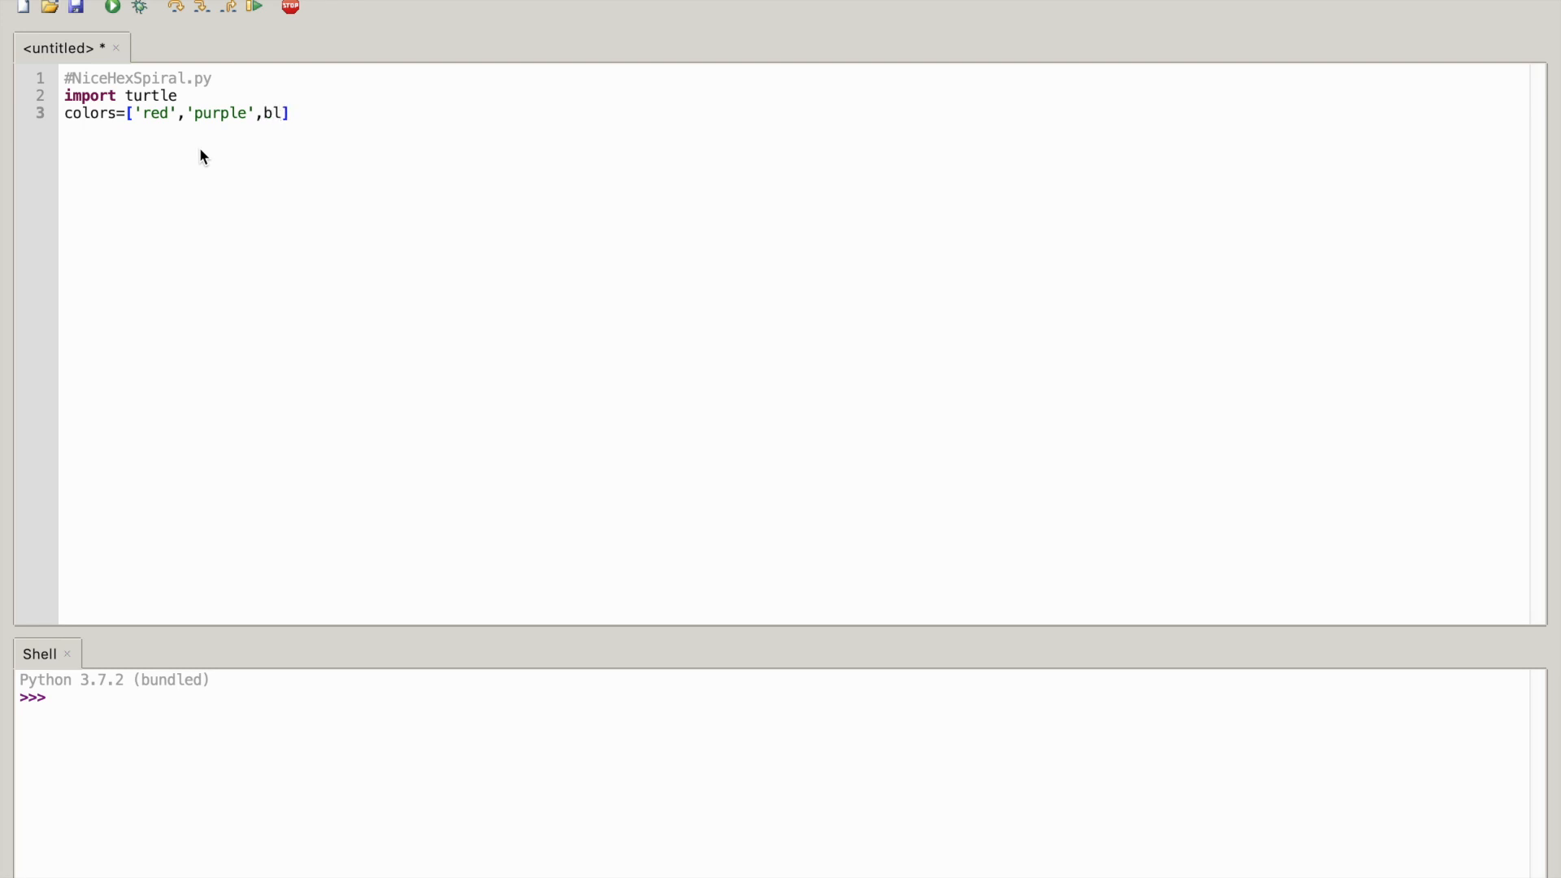
text(u)
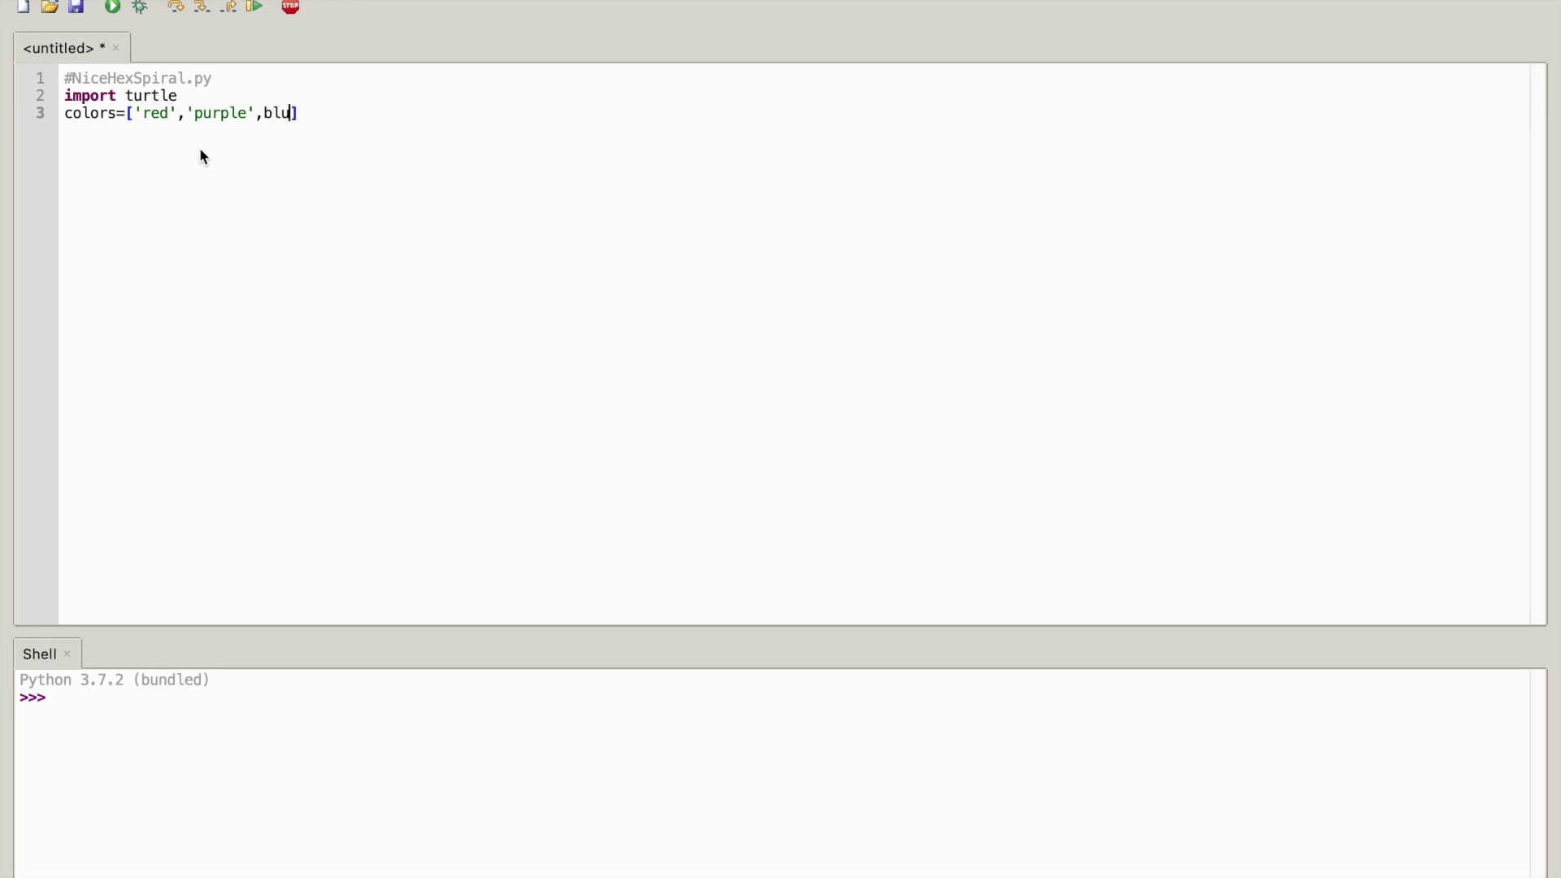
key(BackSpace)
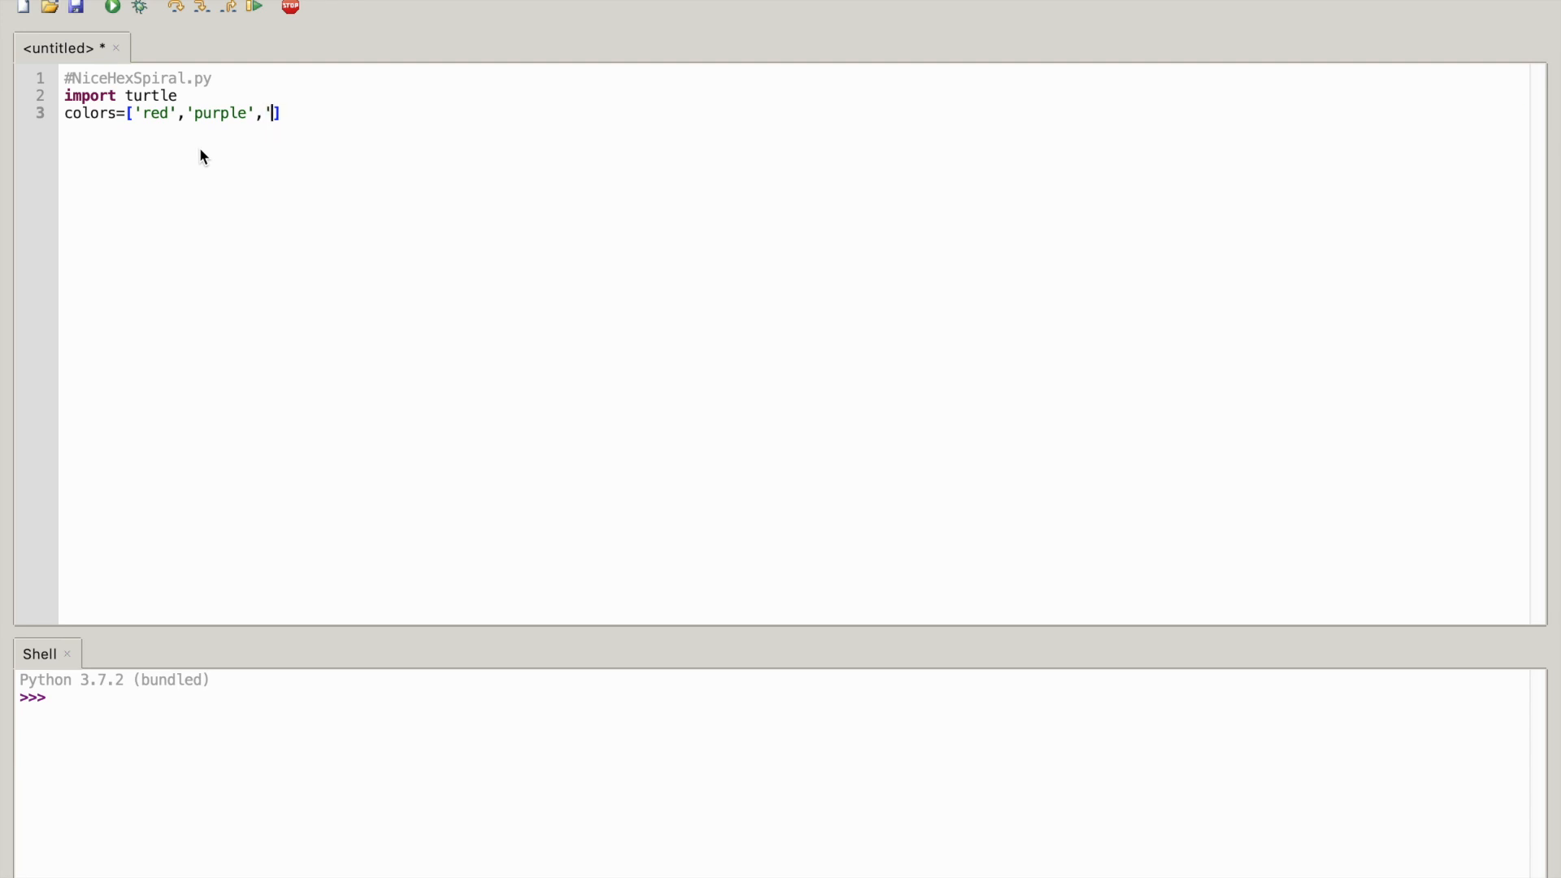
text(b)
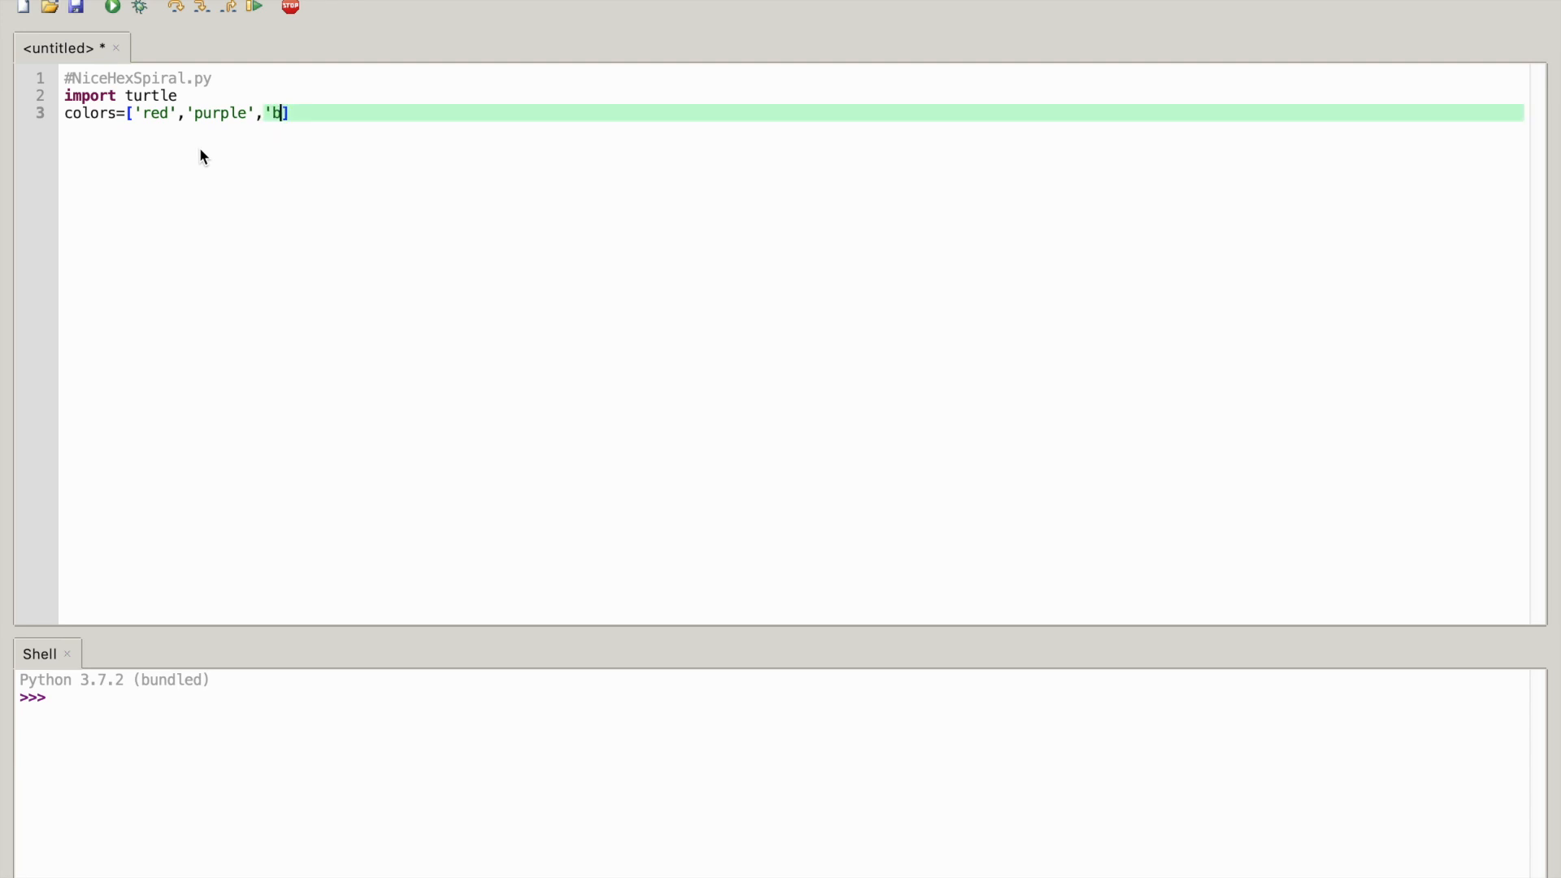
text(lue)
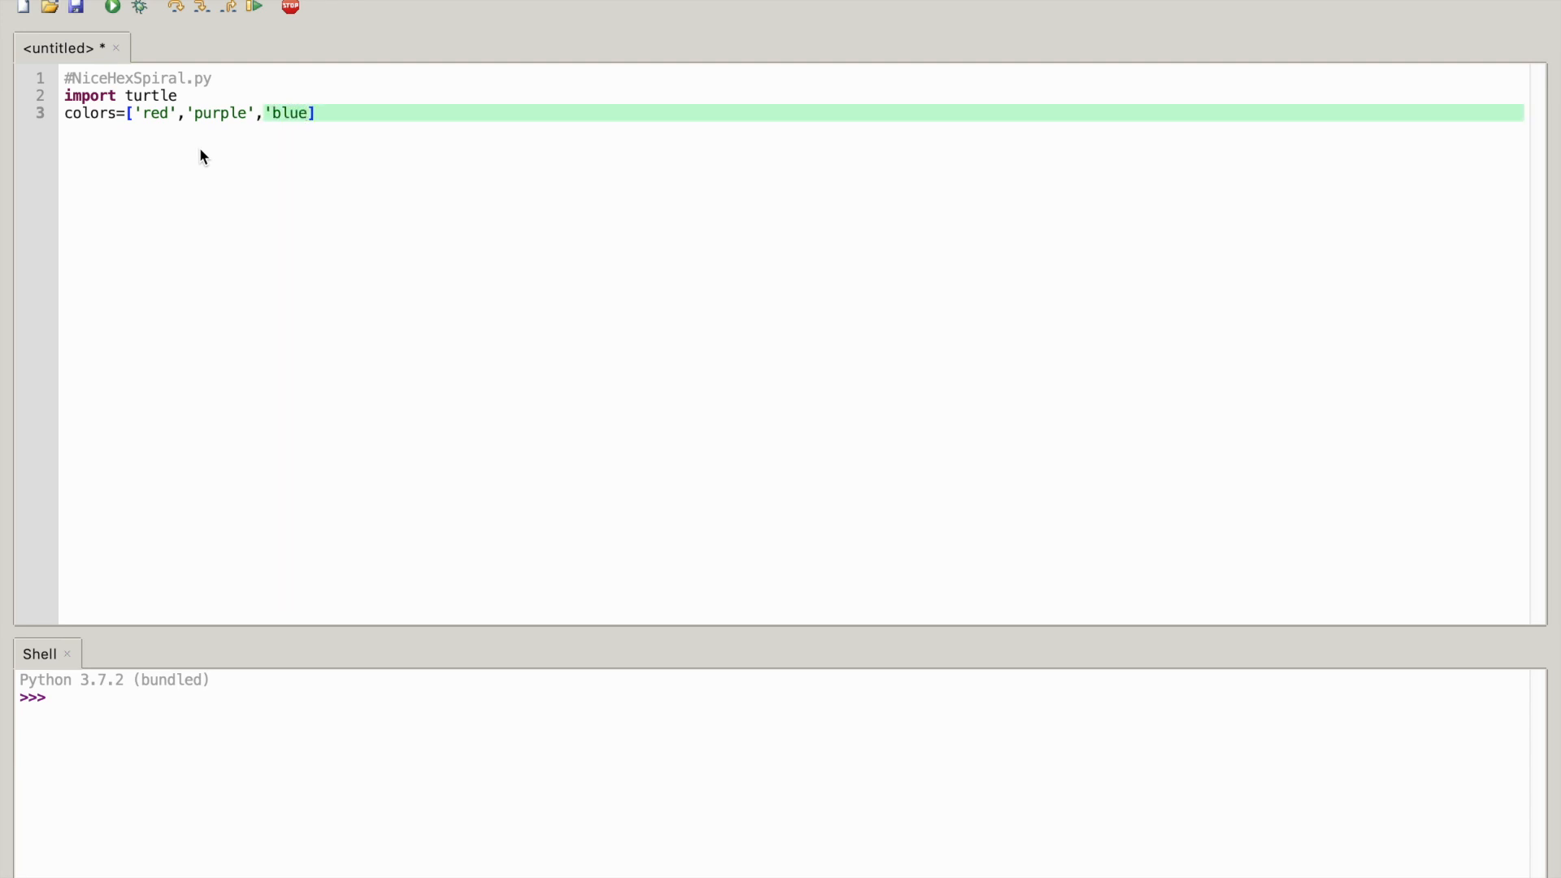
text(,'g)
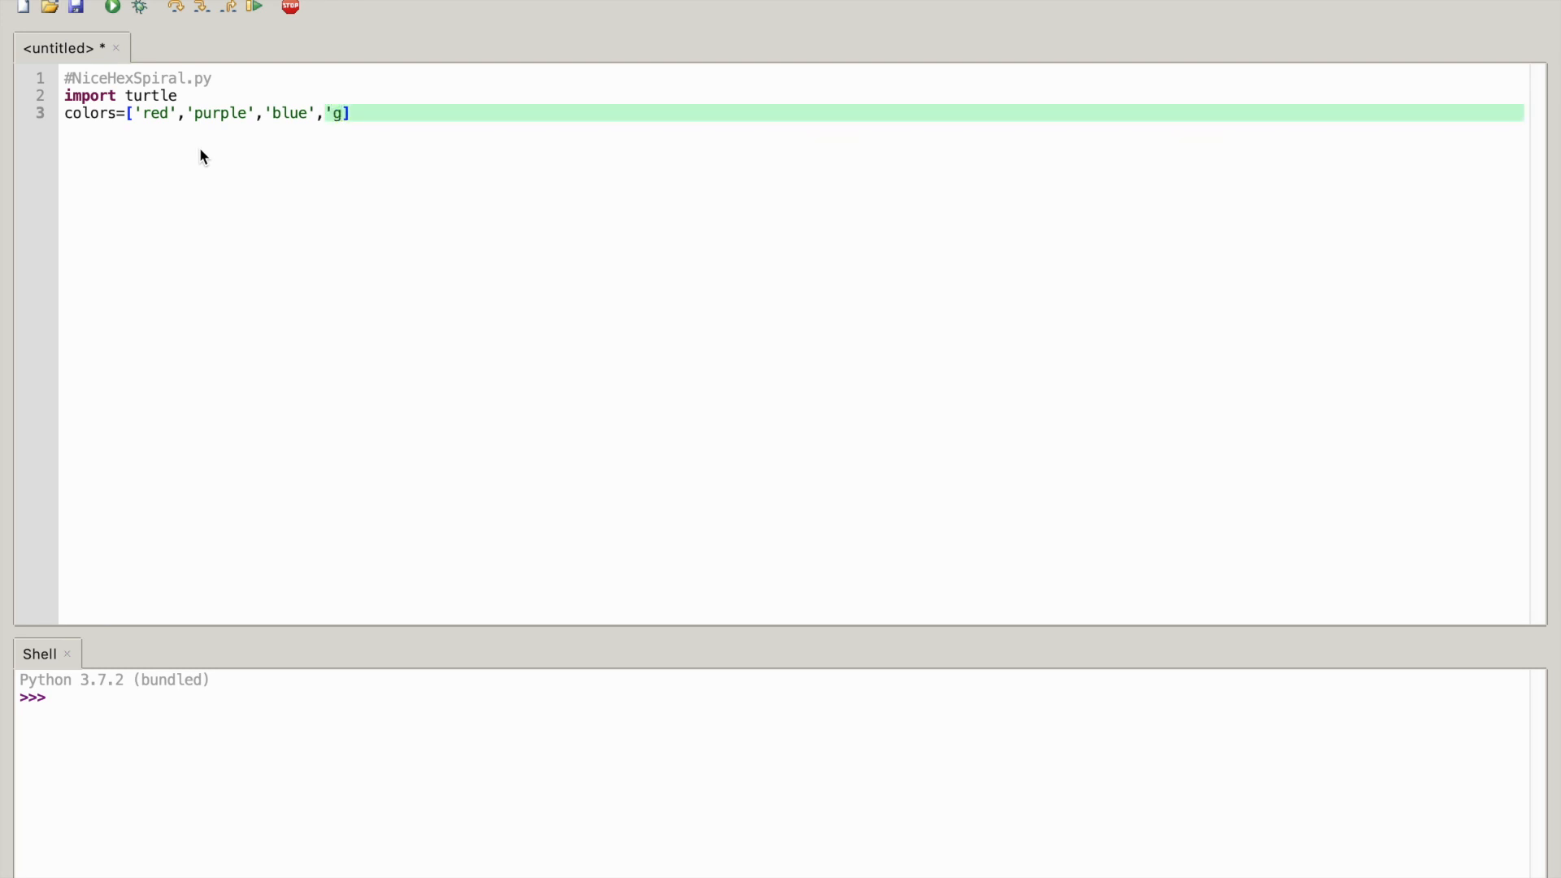
Finish the colors list with 'green', 'yellow' and 'orange'
text(reen')
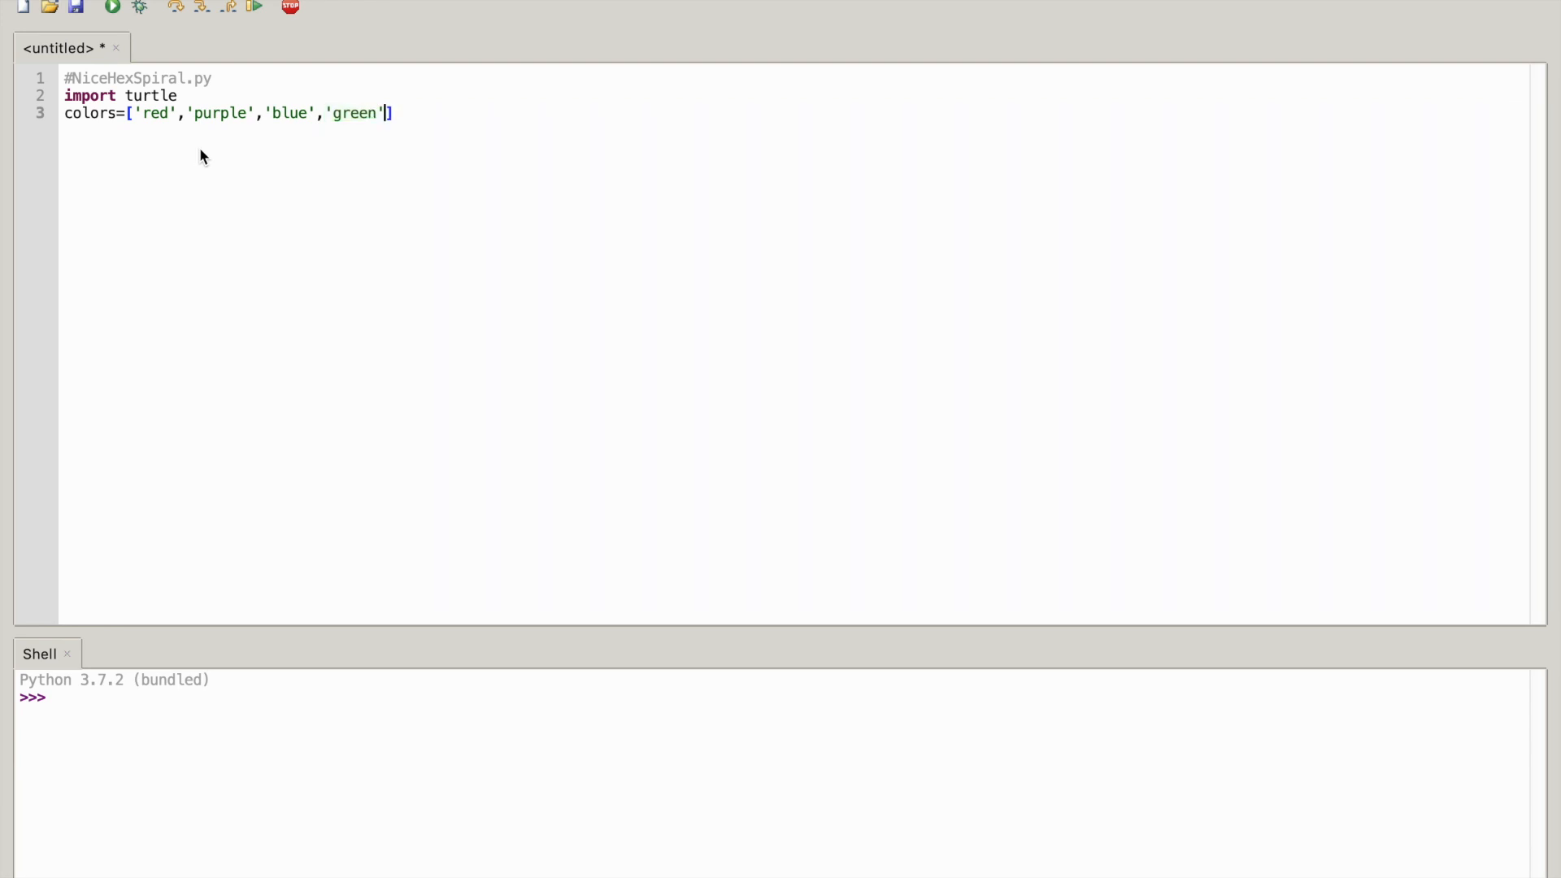
text(,'yellow)
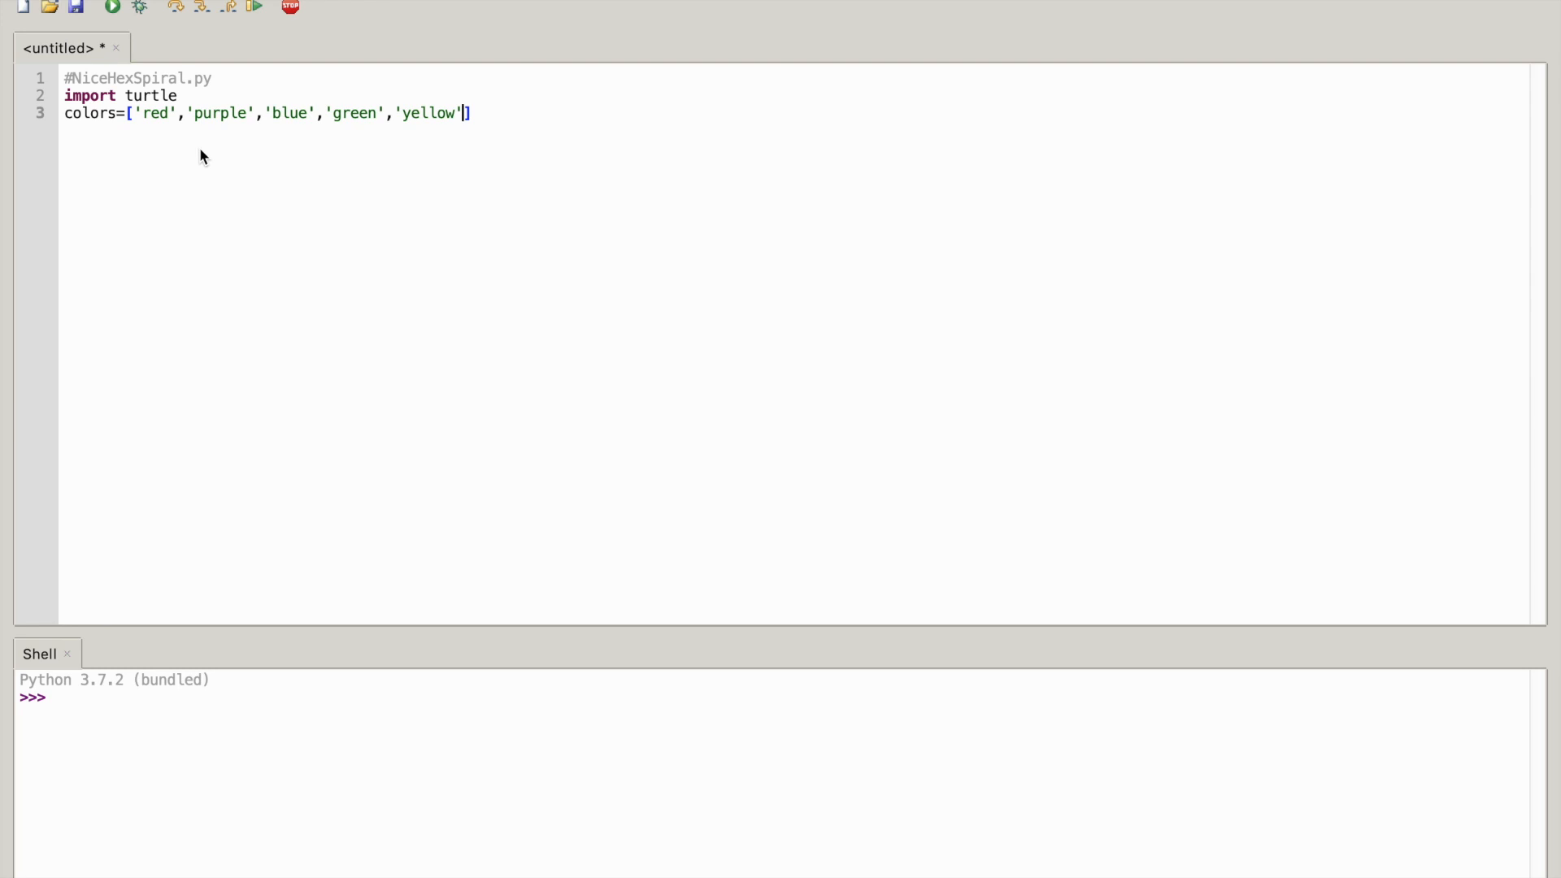
text(,)
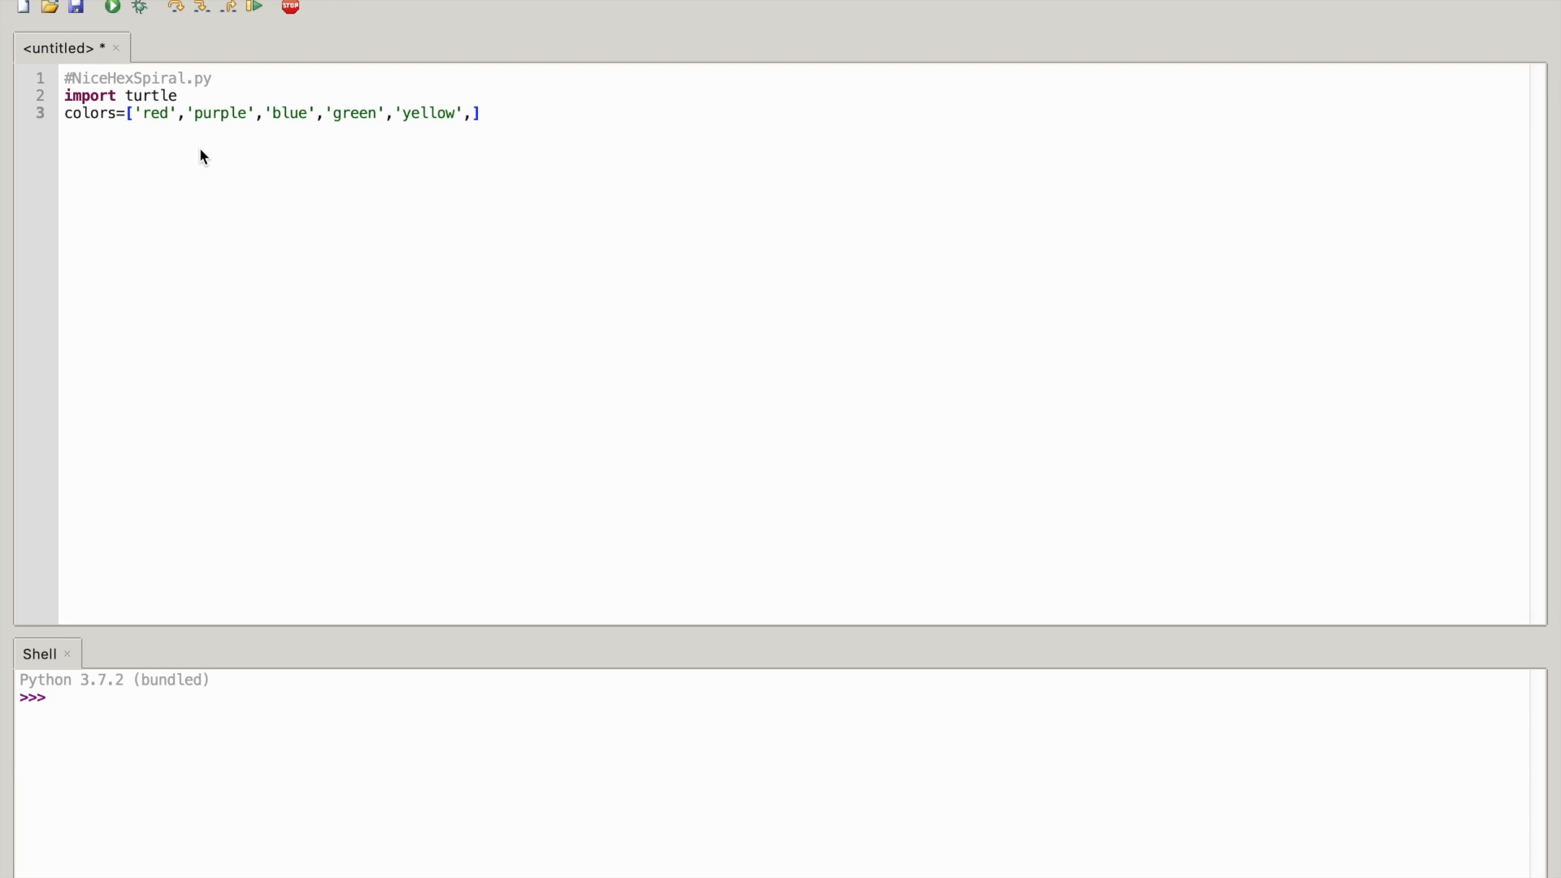
text('ora)
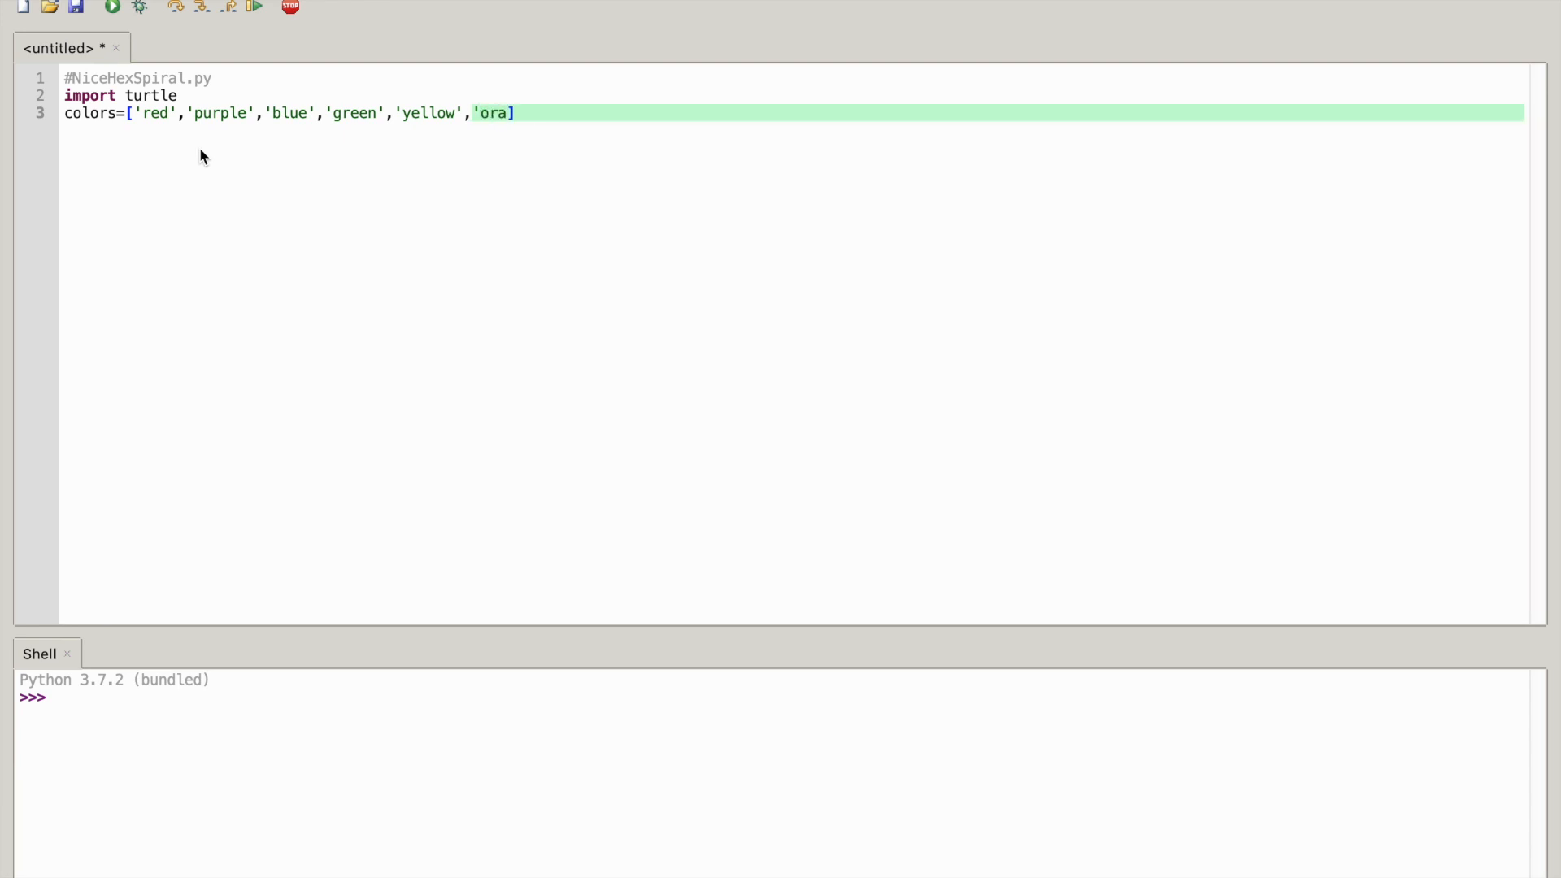
text(nge)
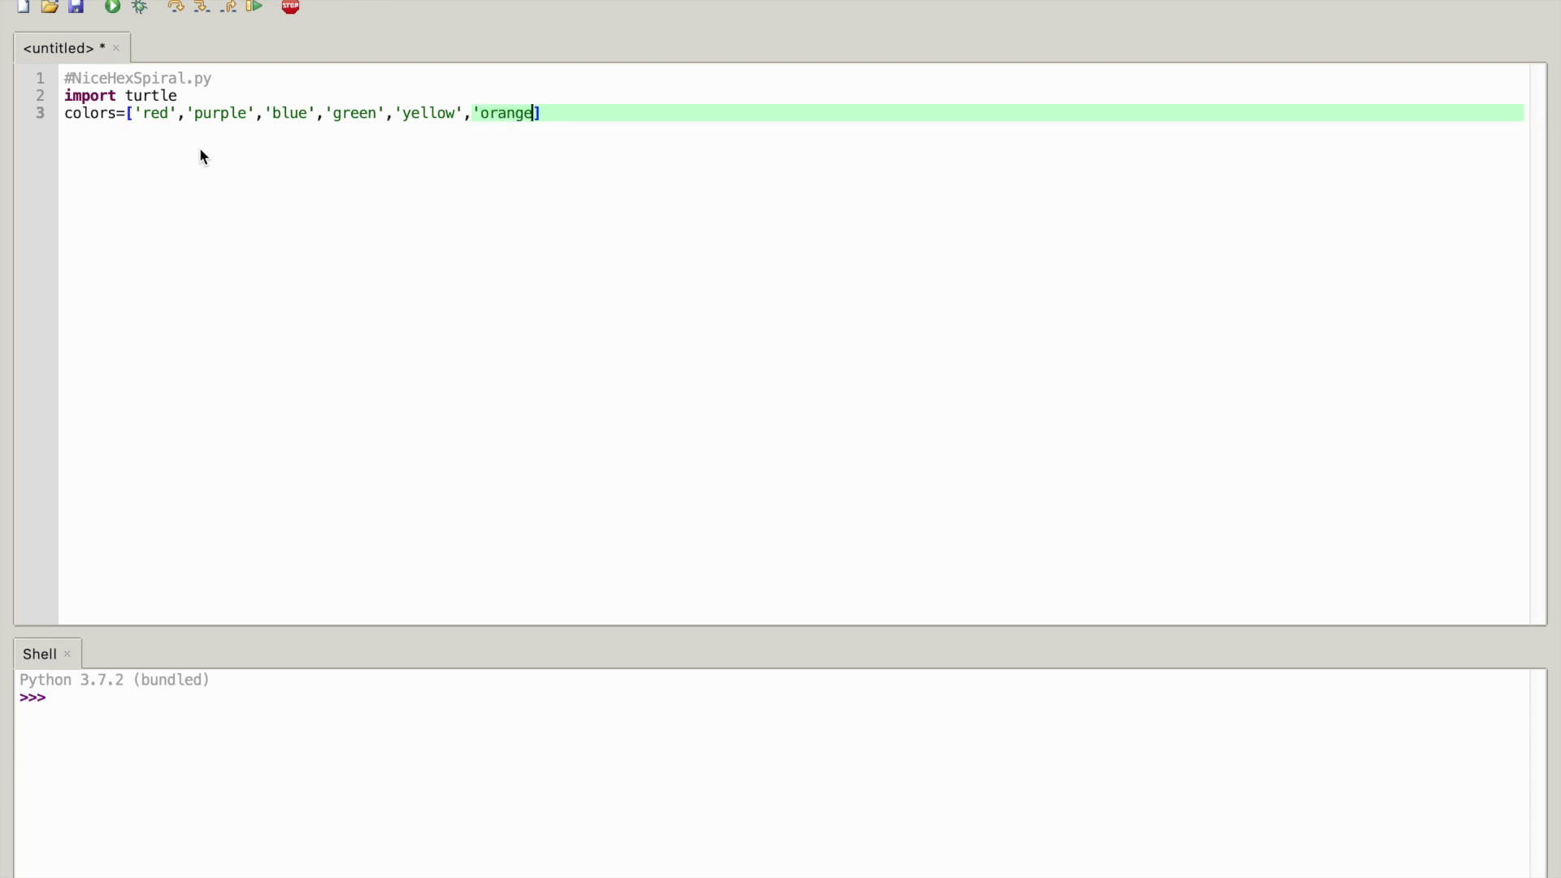
text(')
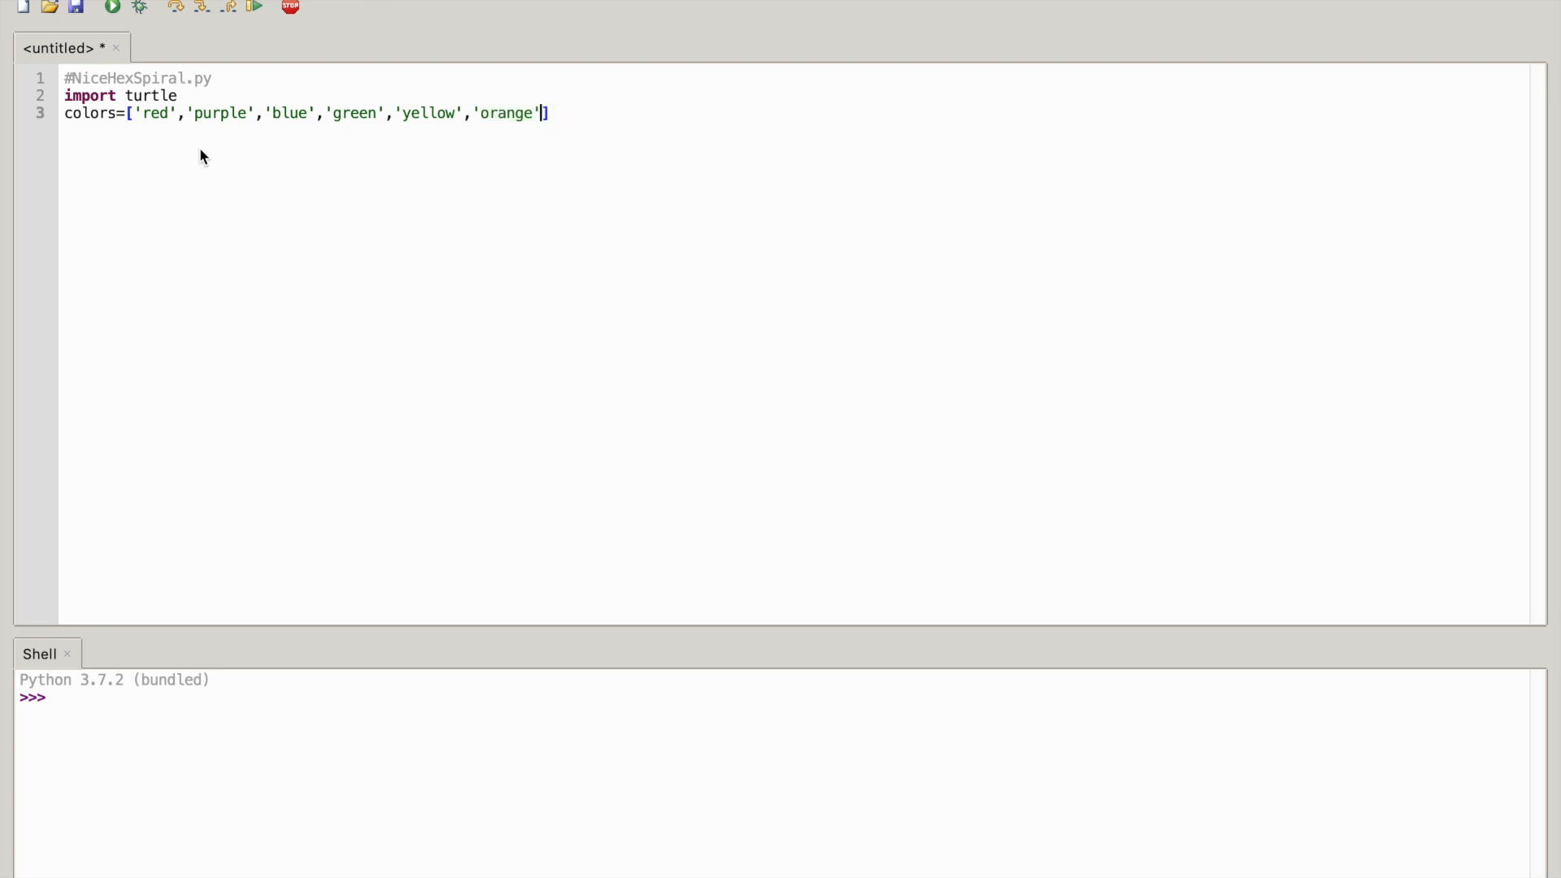
mouse_move(187, 119)
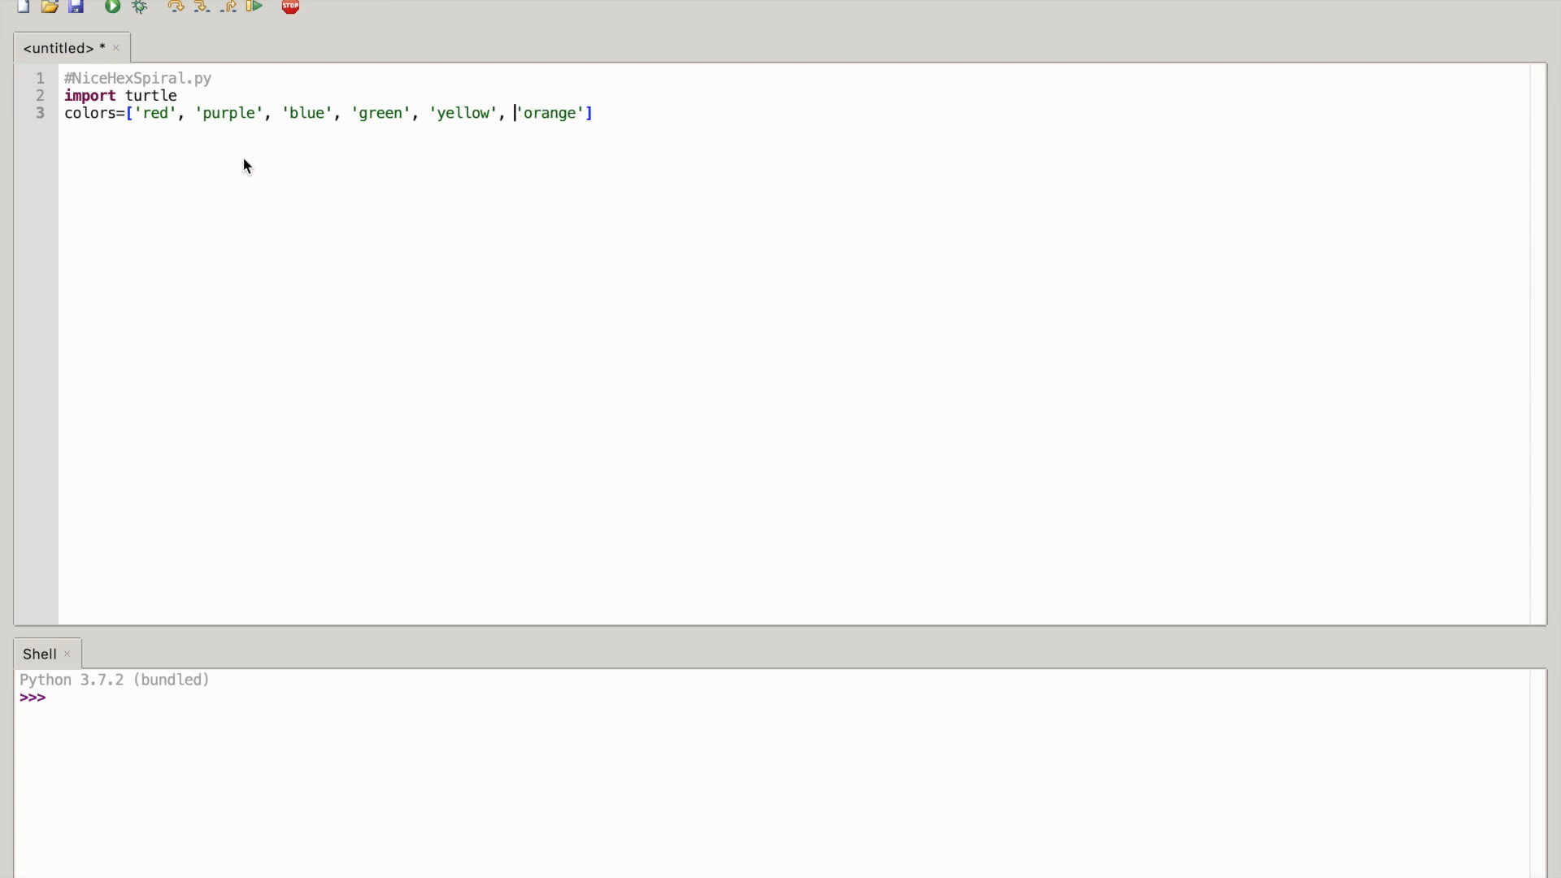
mouse_move(288, 185)
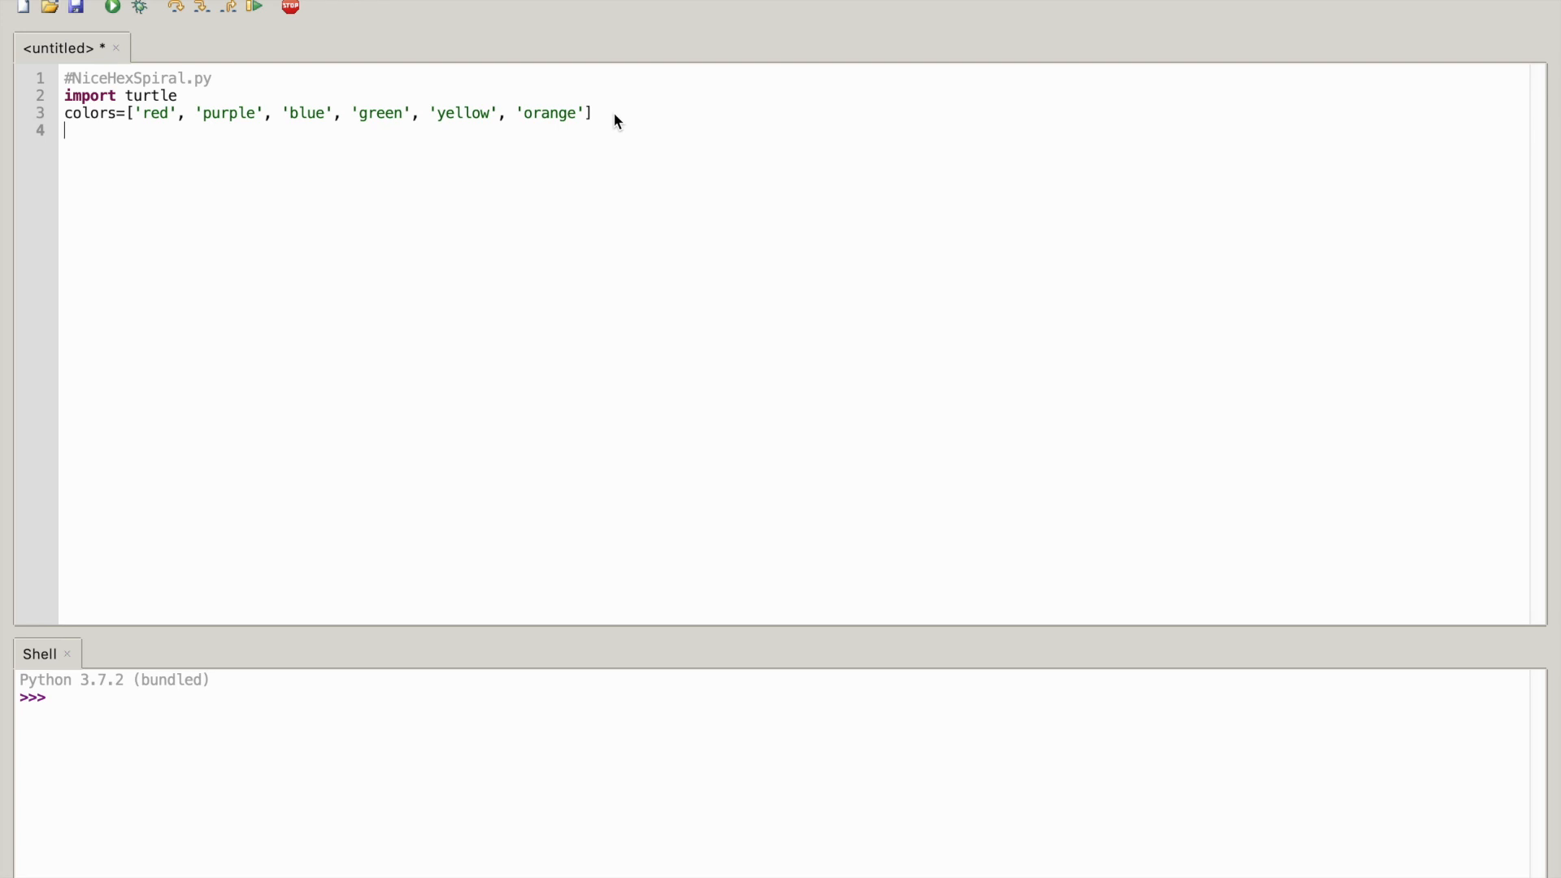
Create the turtle pen with t=turtle.Pen()
text(t)
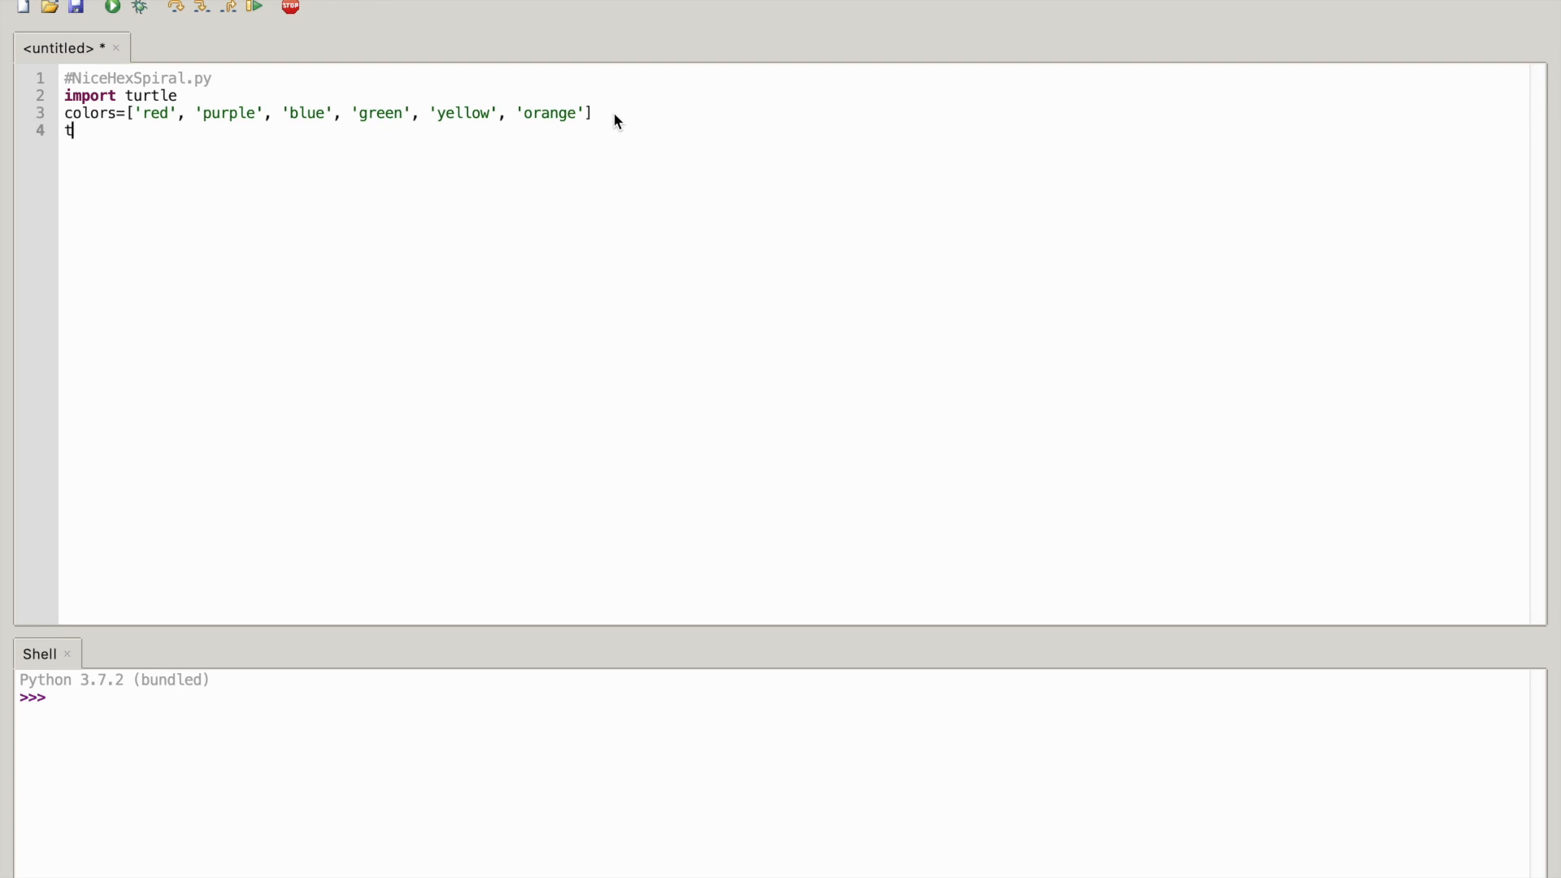
text(=tu)
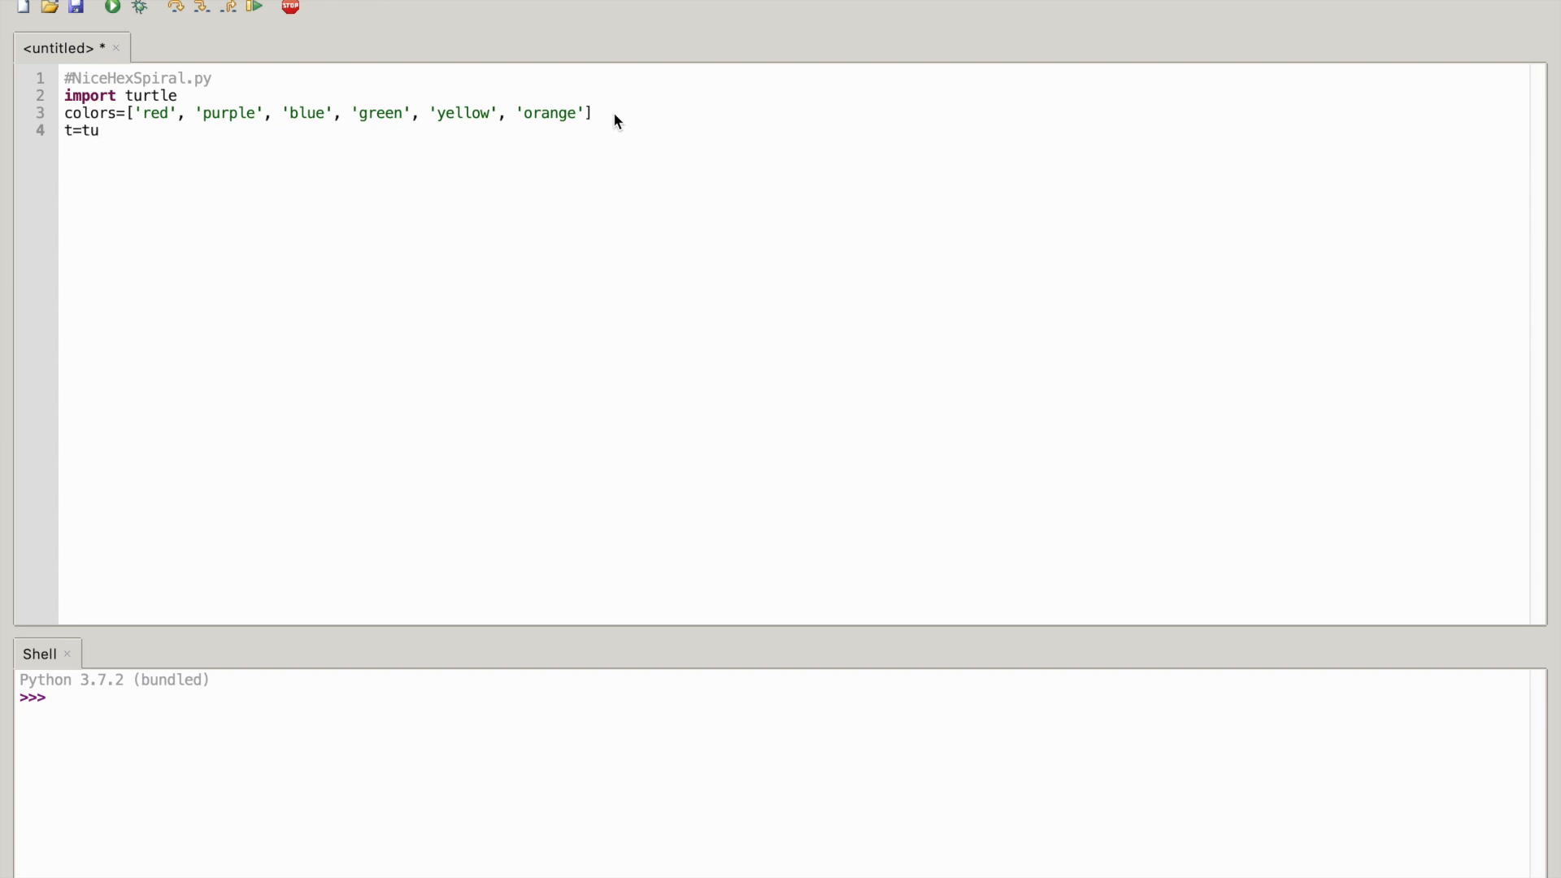
text(rt)
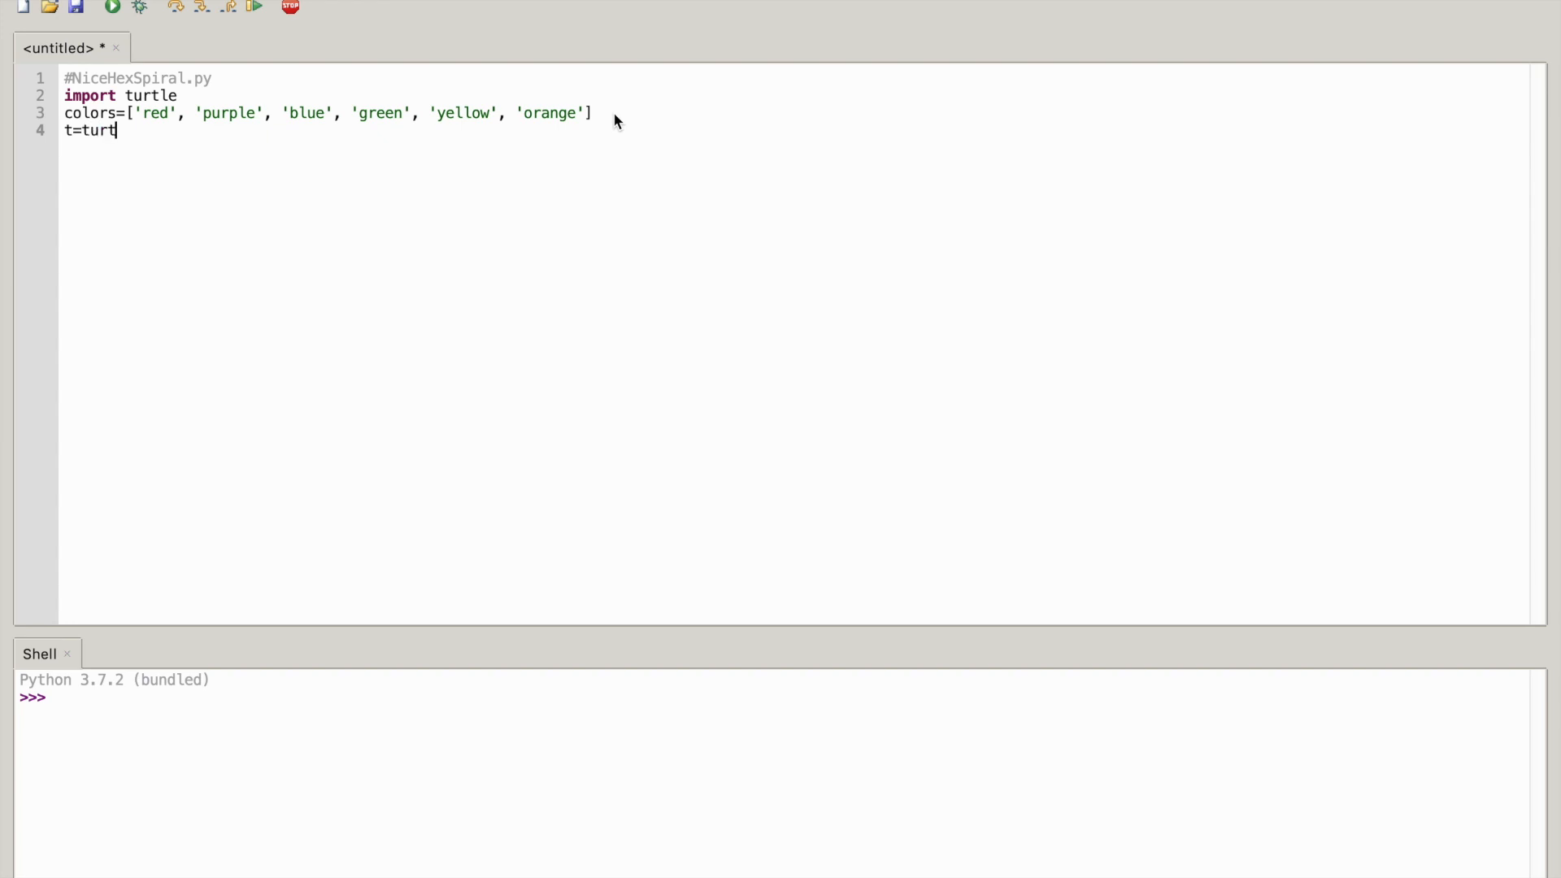
text(e)
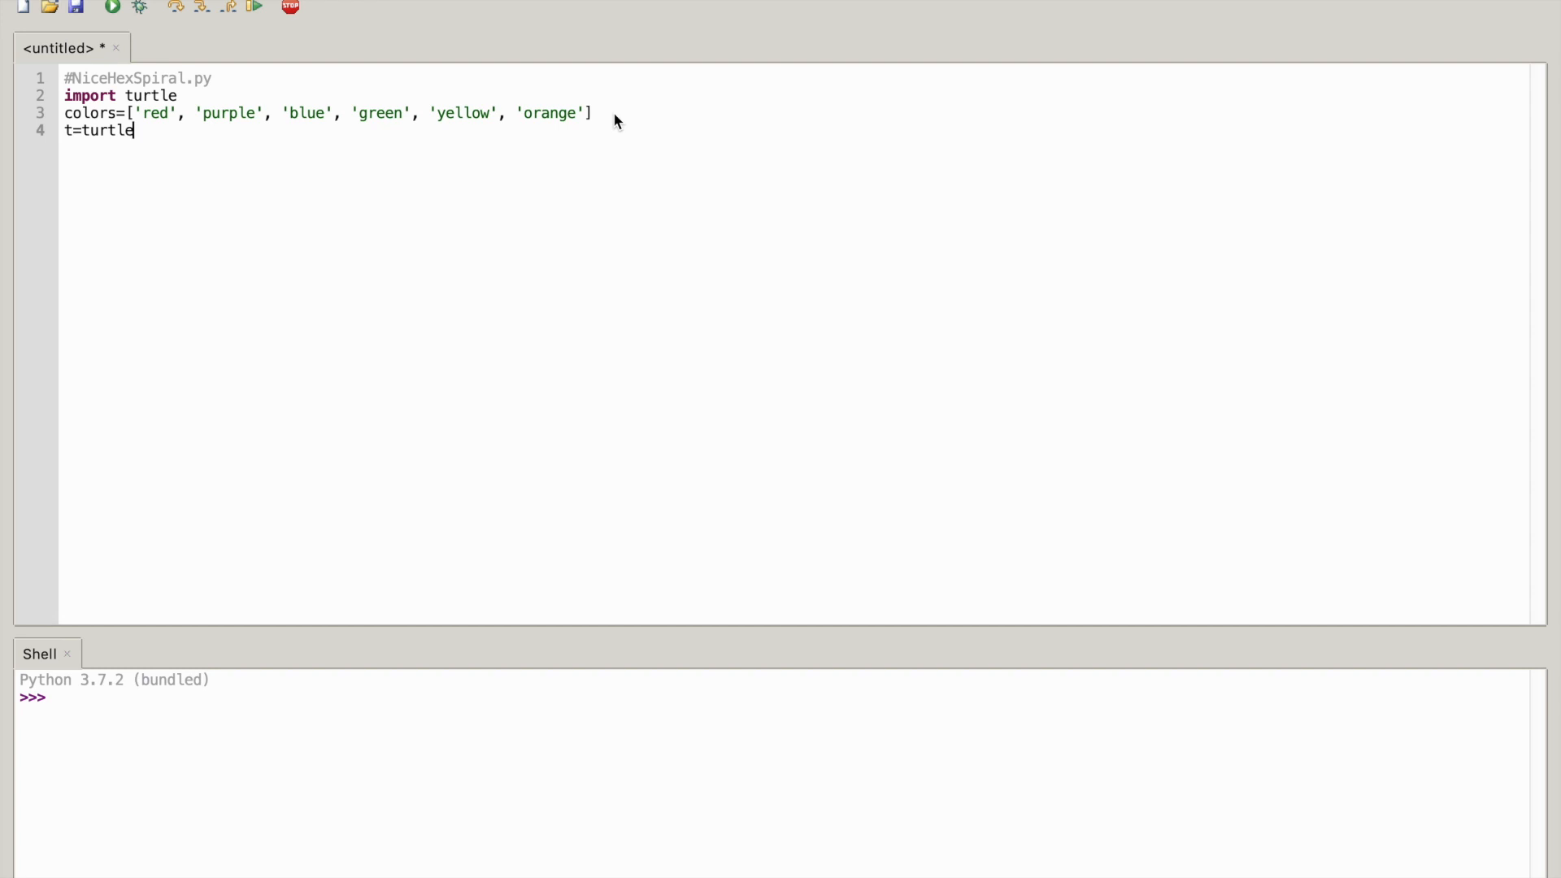
text(.)
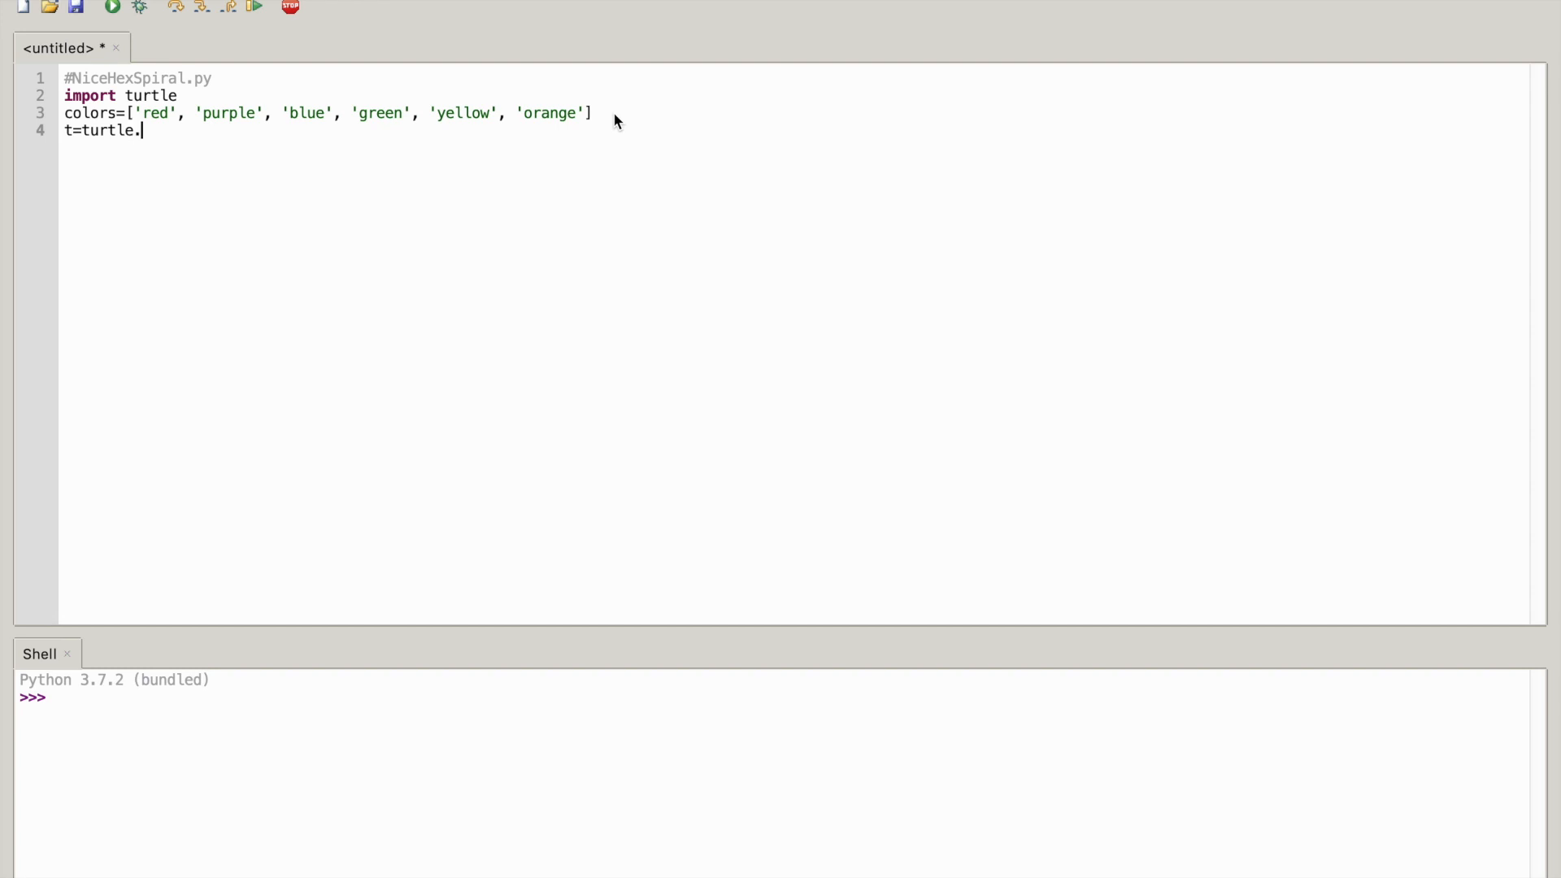
text(Pen)
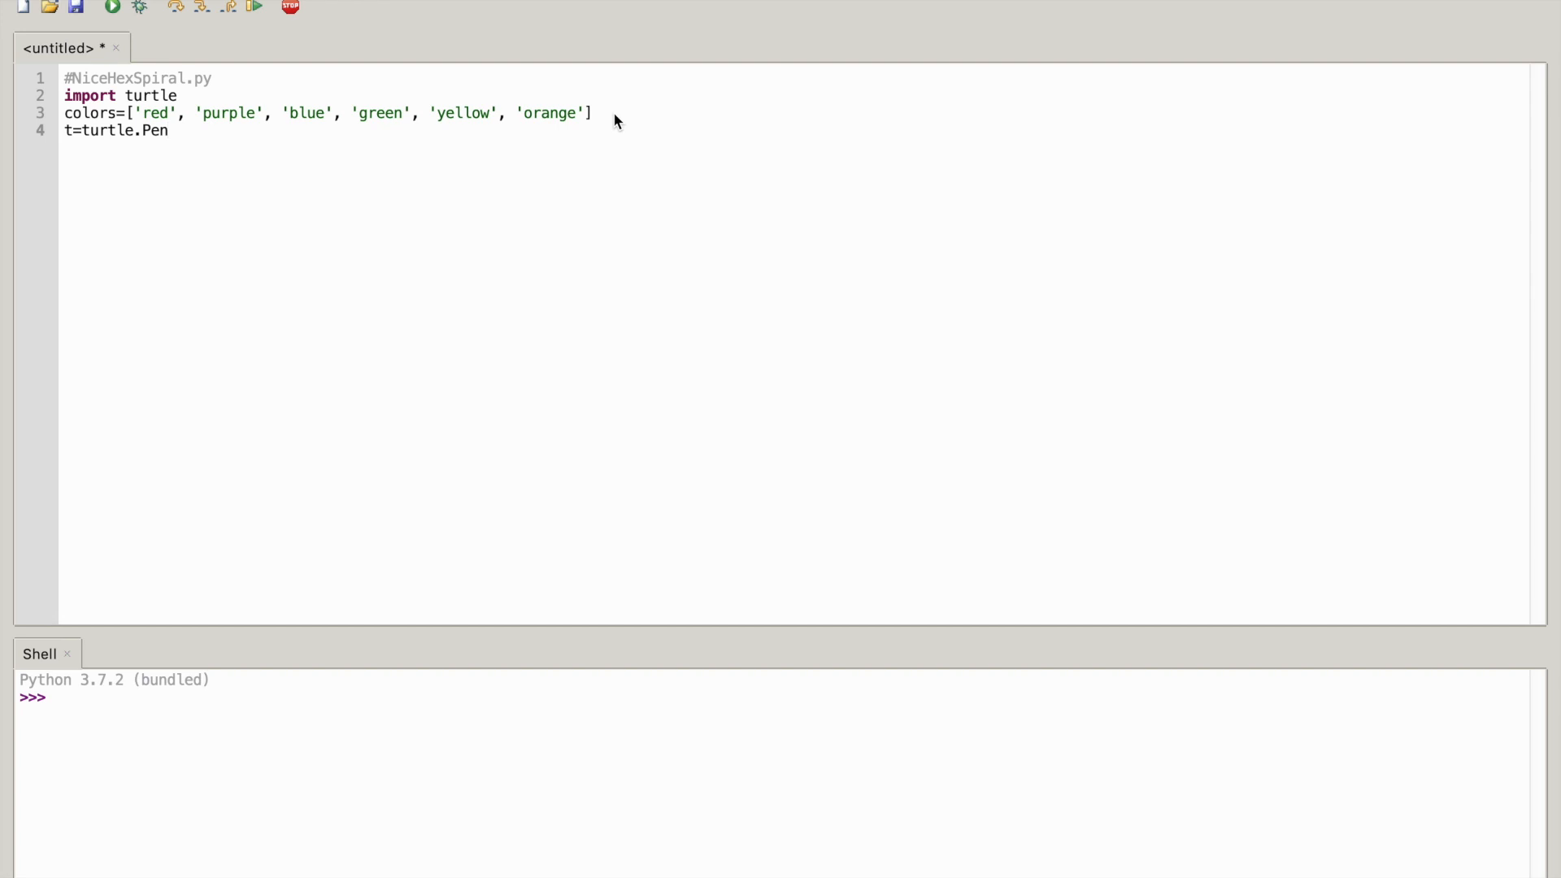
text(())
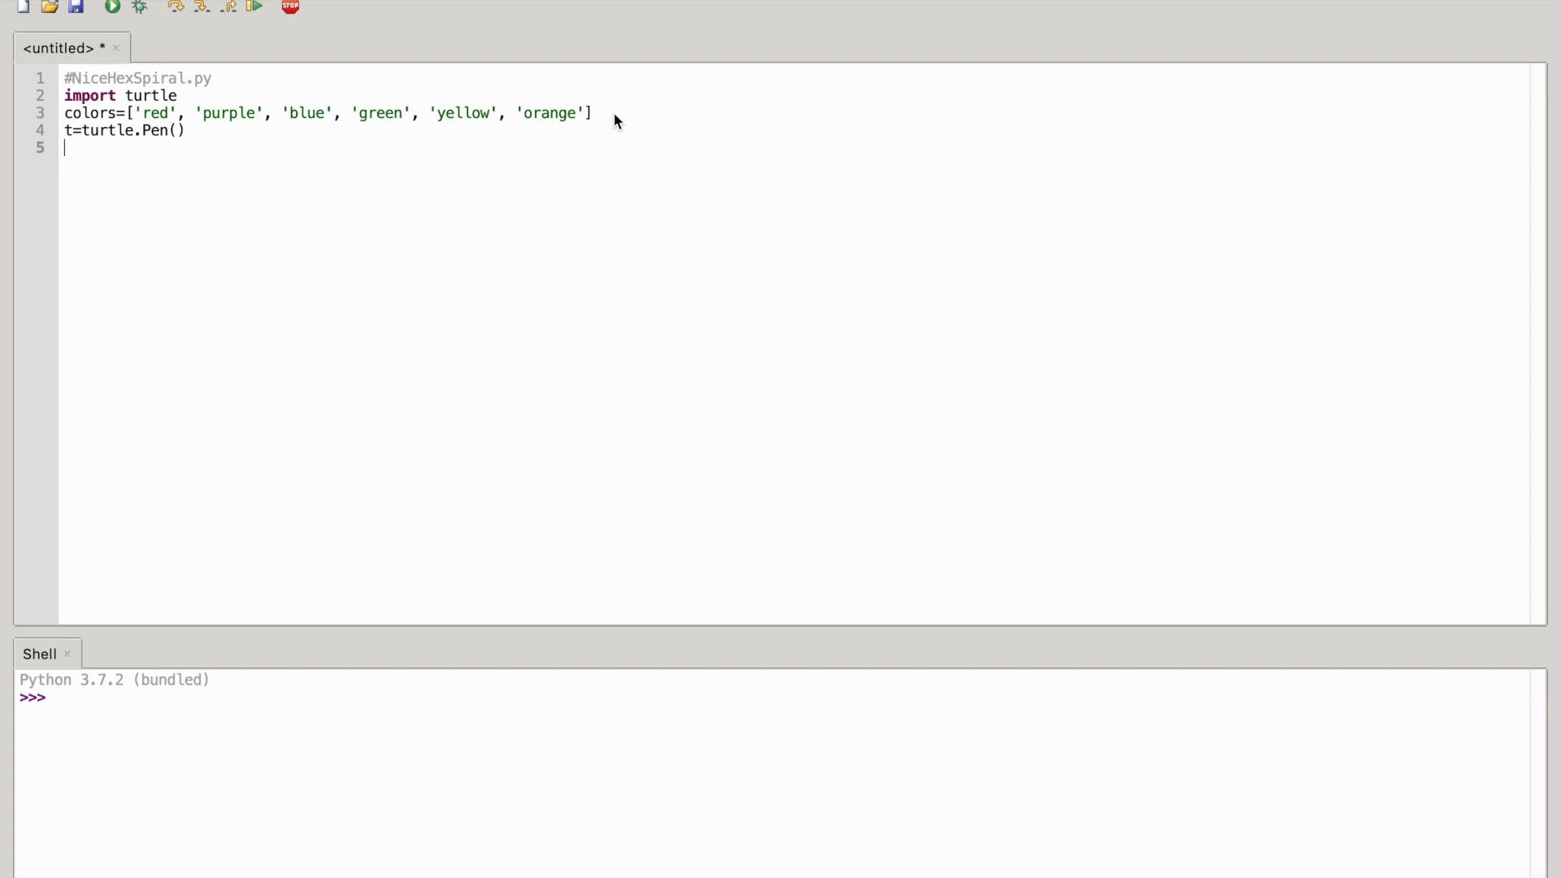
Set the pen to fastest speed with t.speed(0)
text(t.)
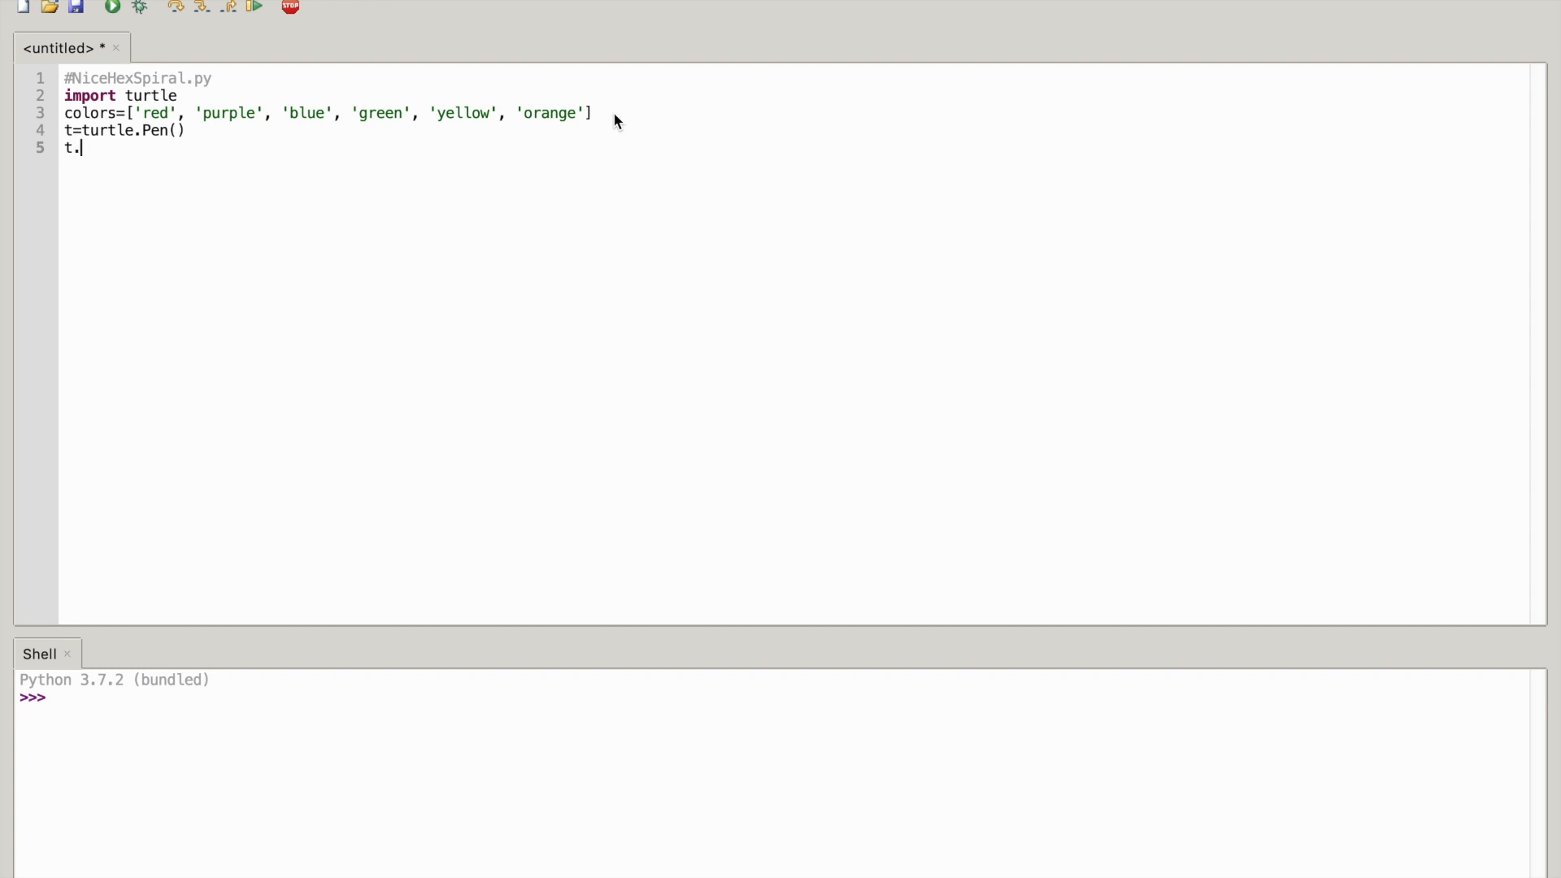
text(spe)
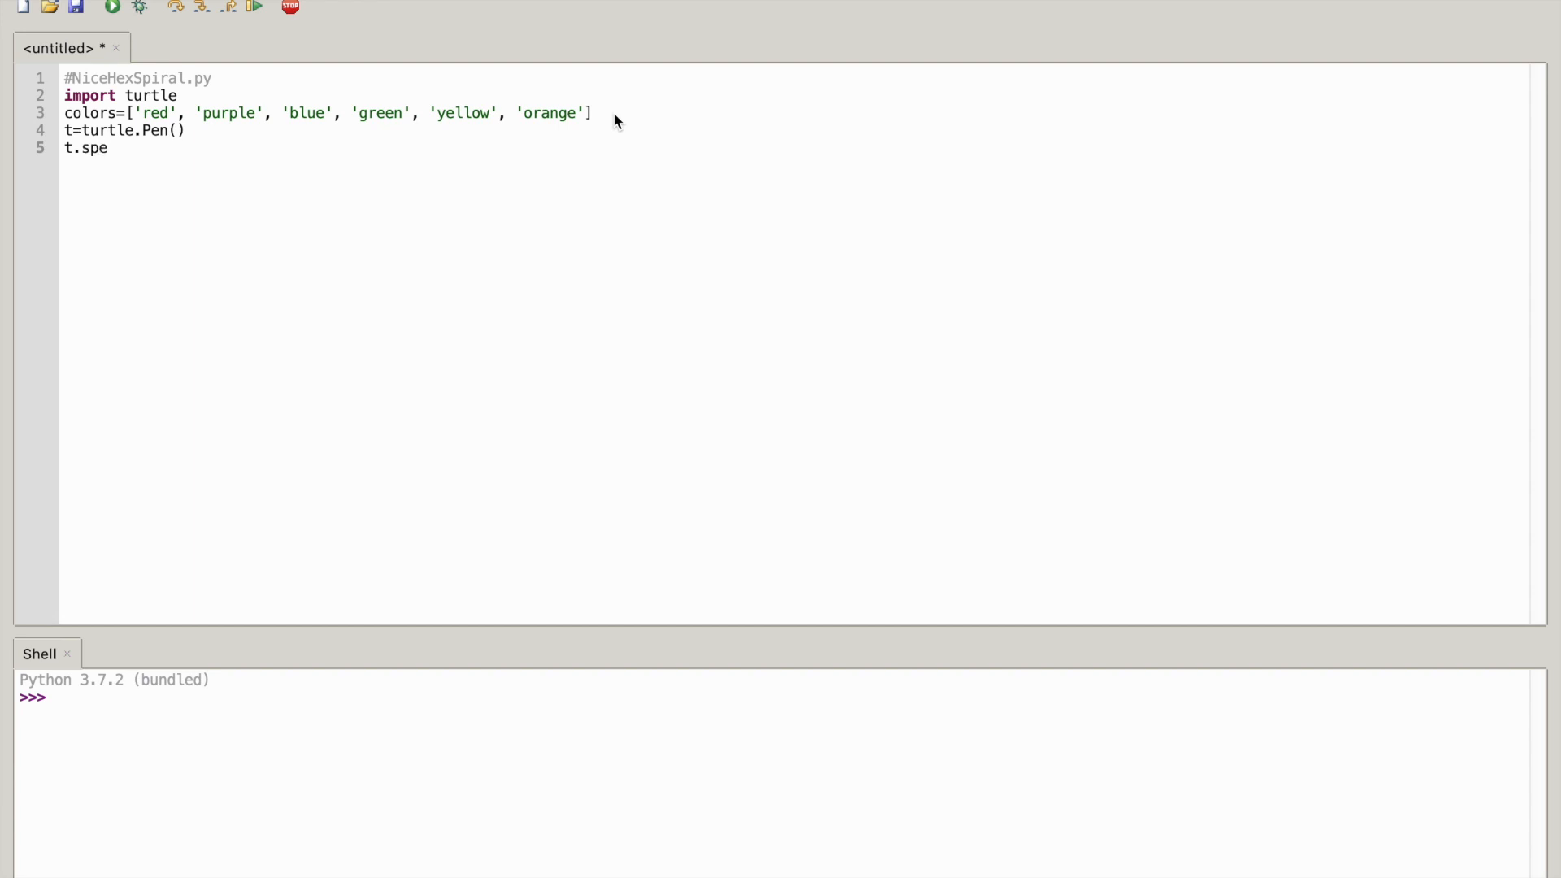
text(ed)
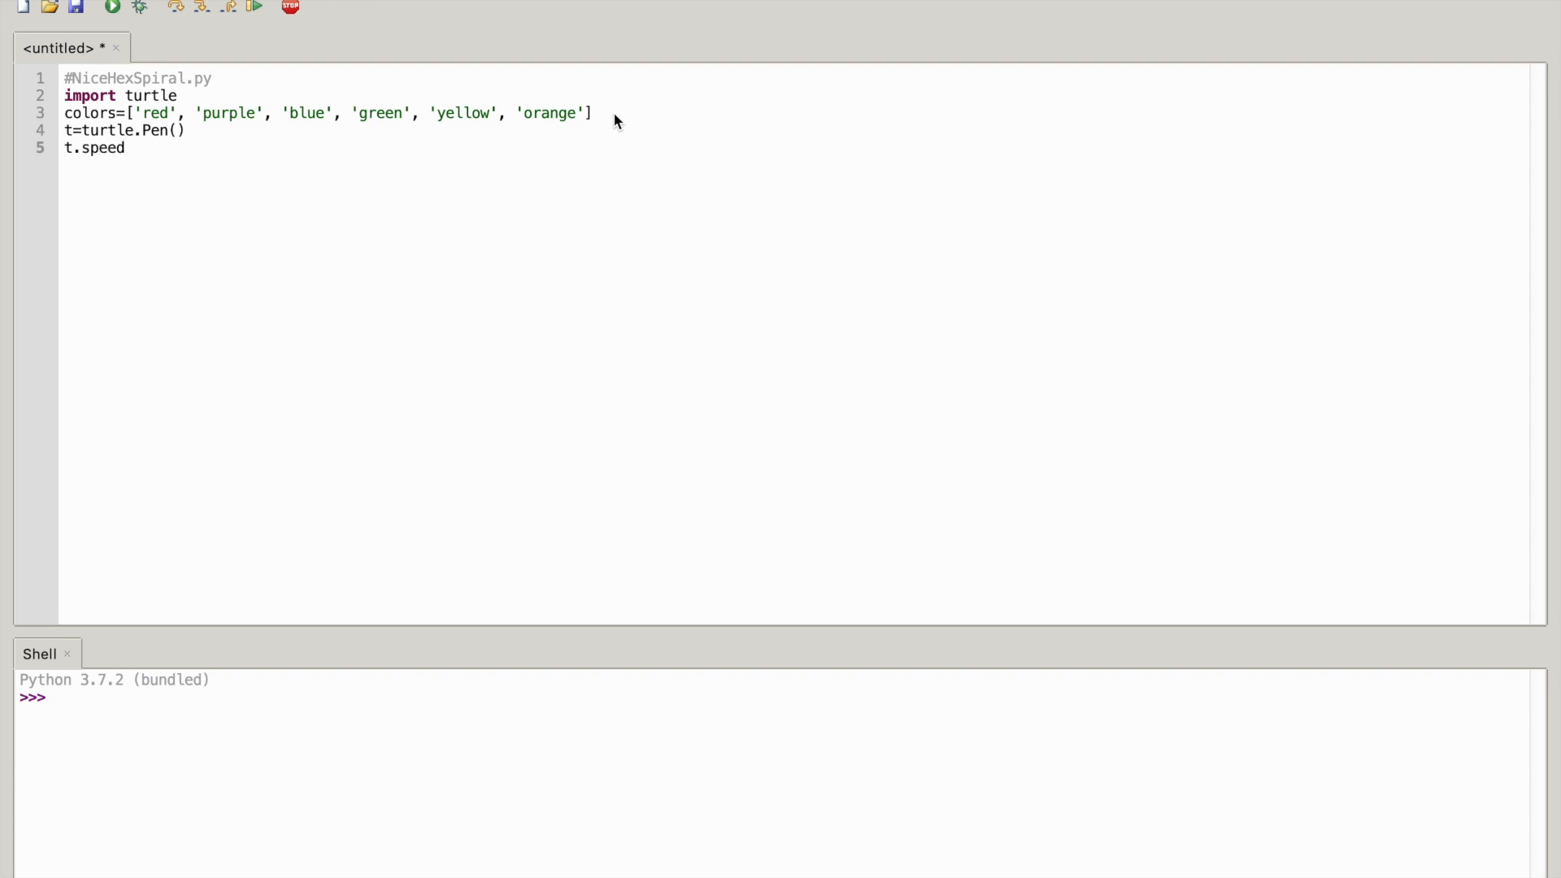
text(()
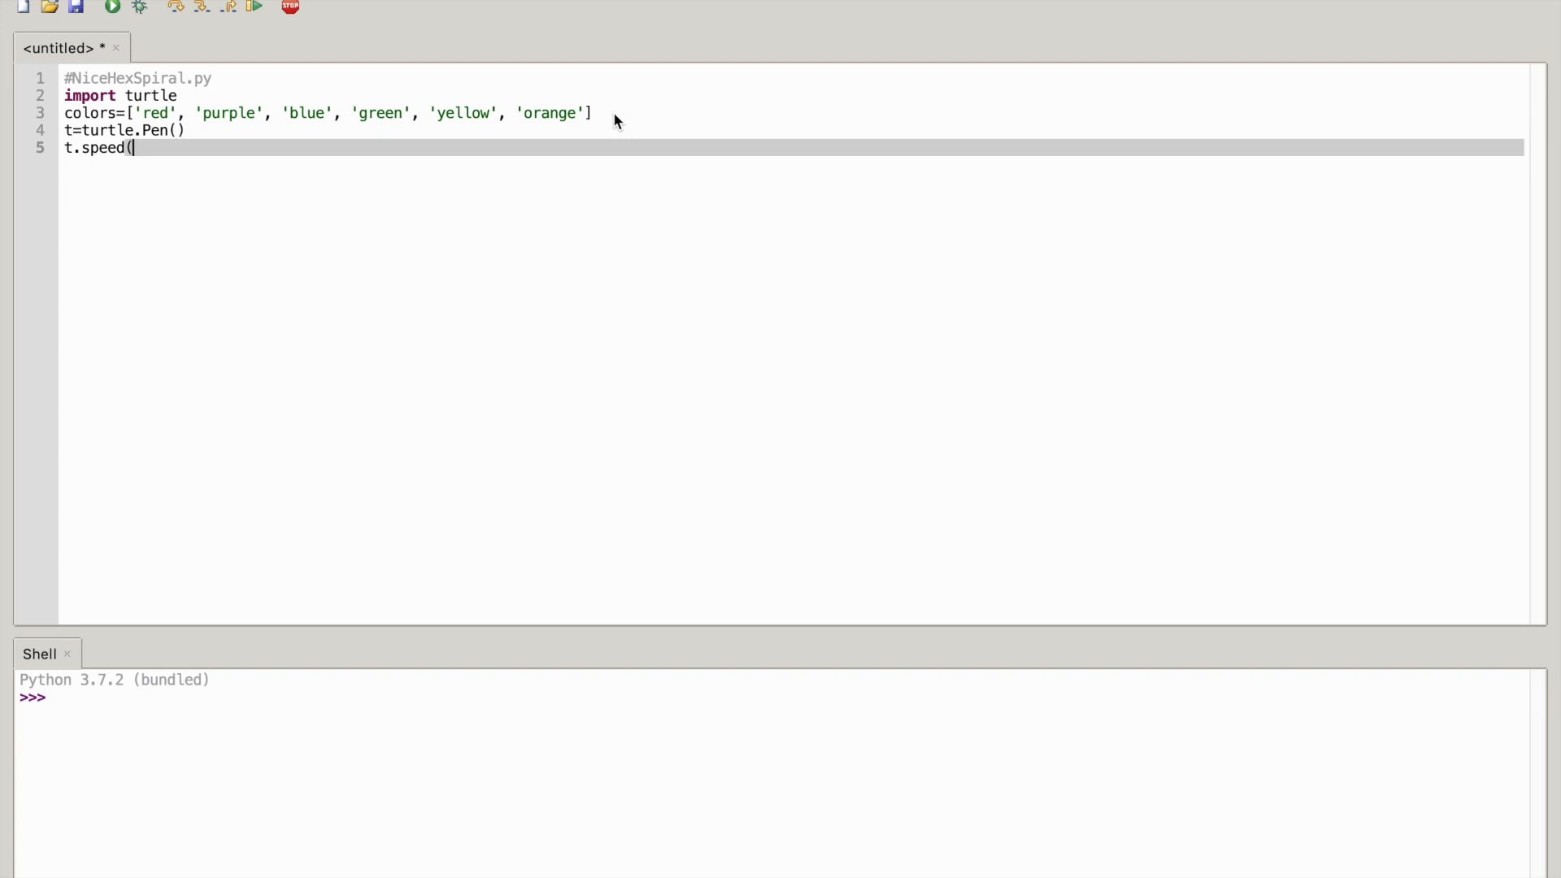
text())
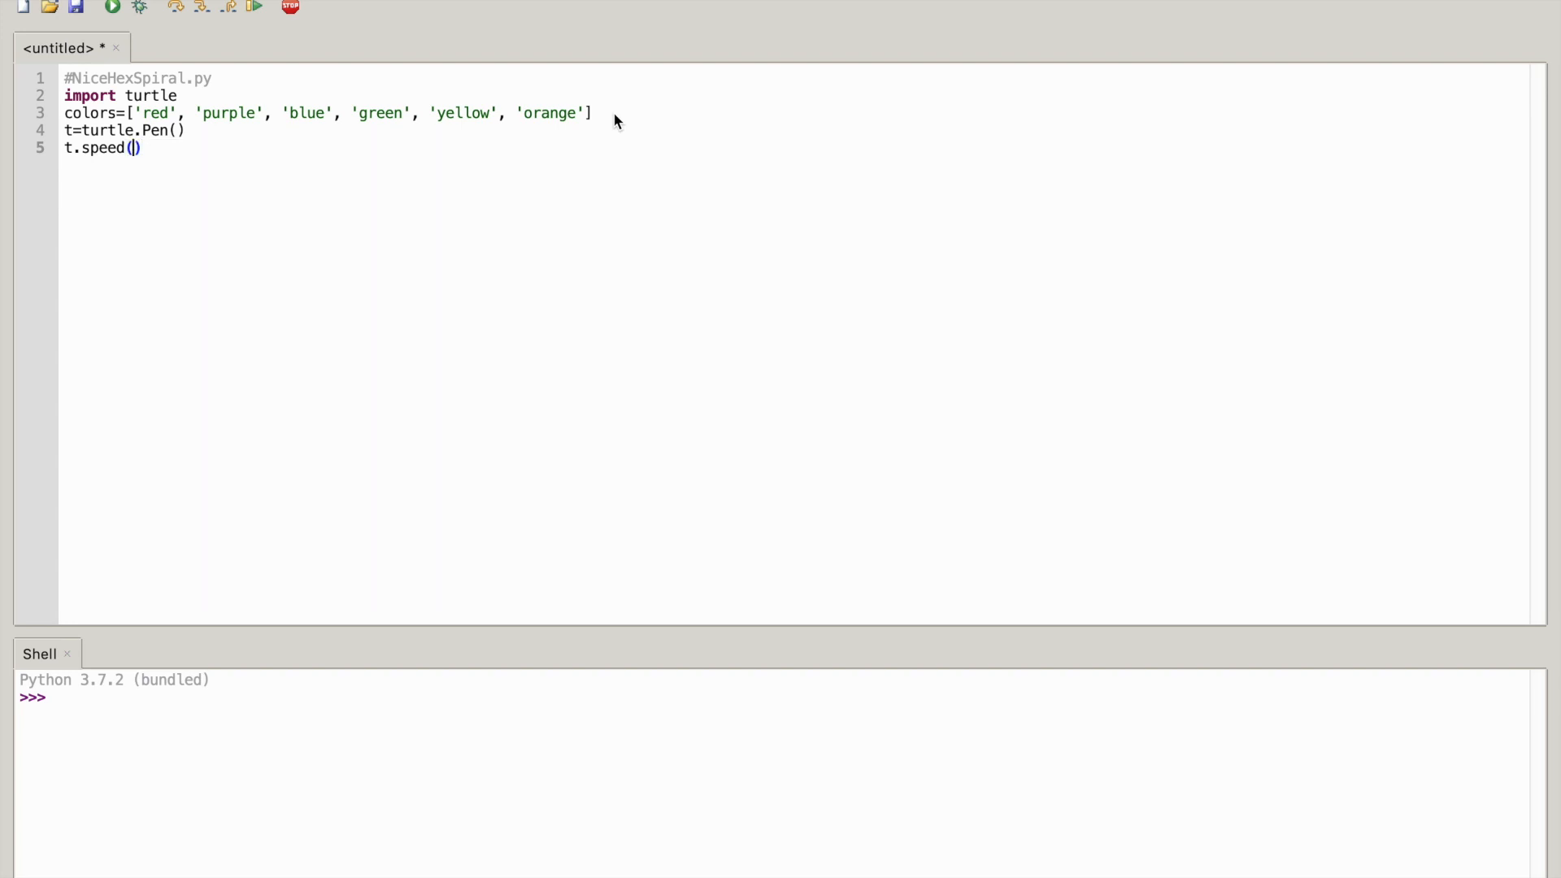
text(0)
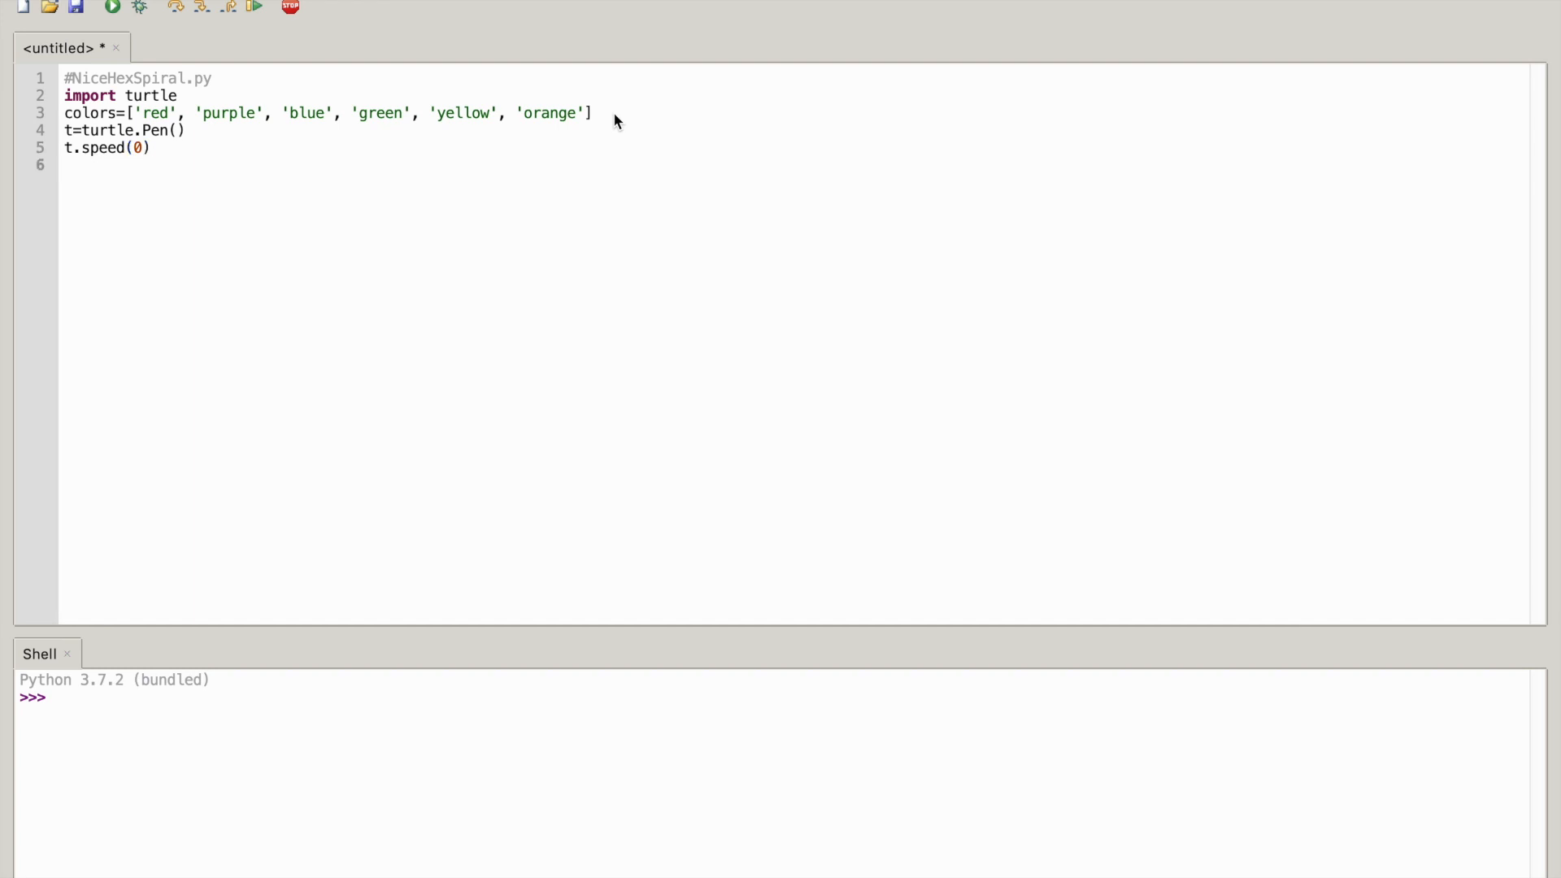
text(turtl)
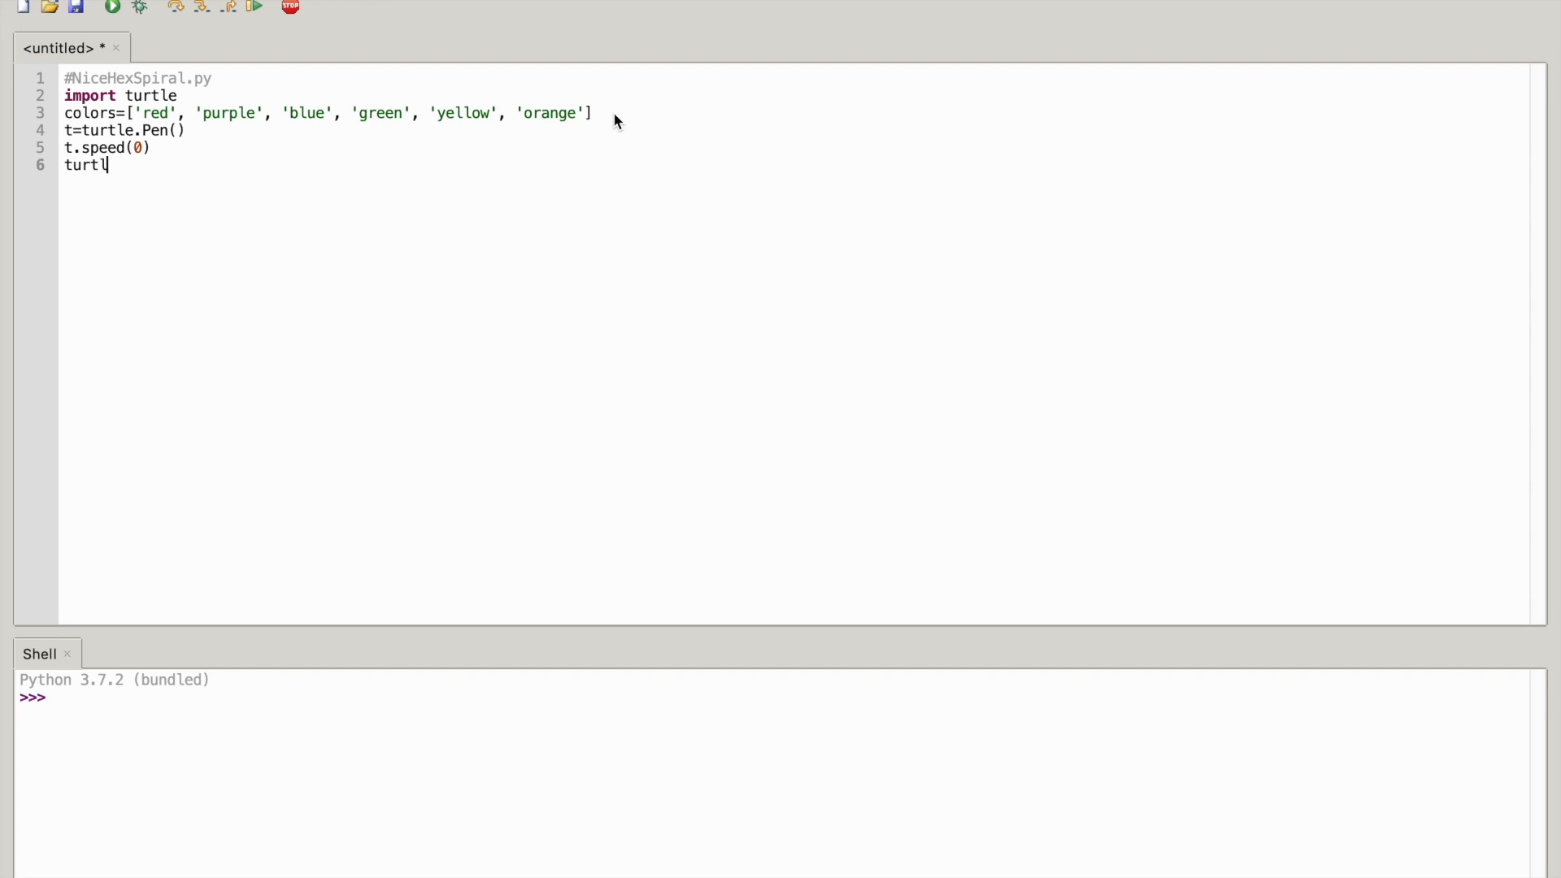
Complete line 6 as turtle.bgcolor('black') and start line 7
text(e)
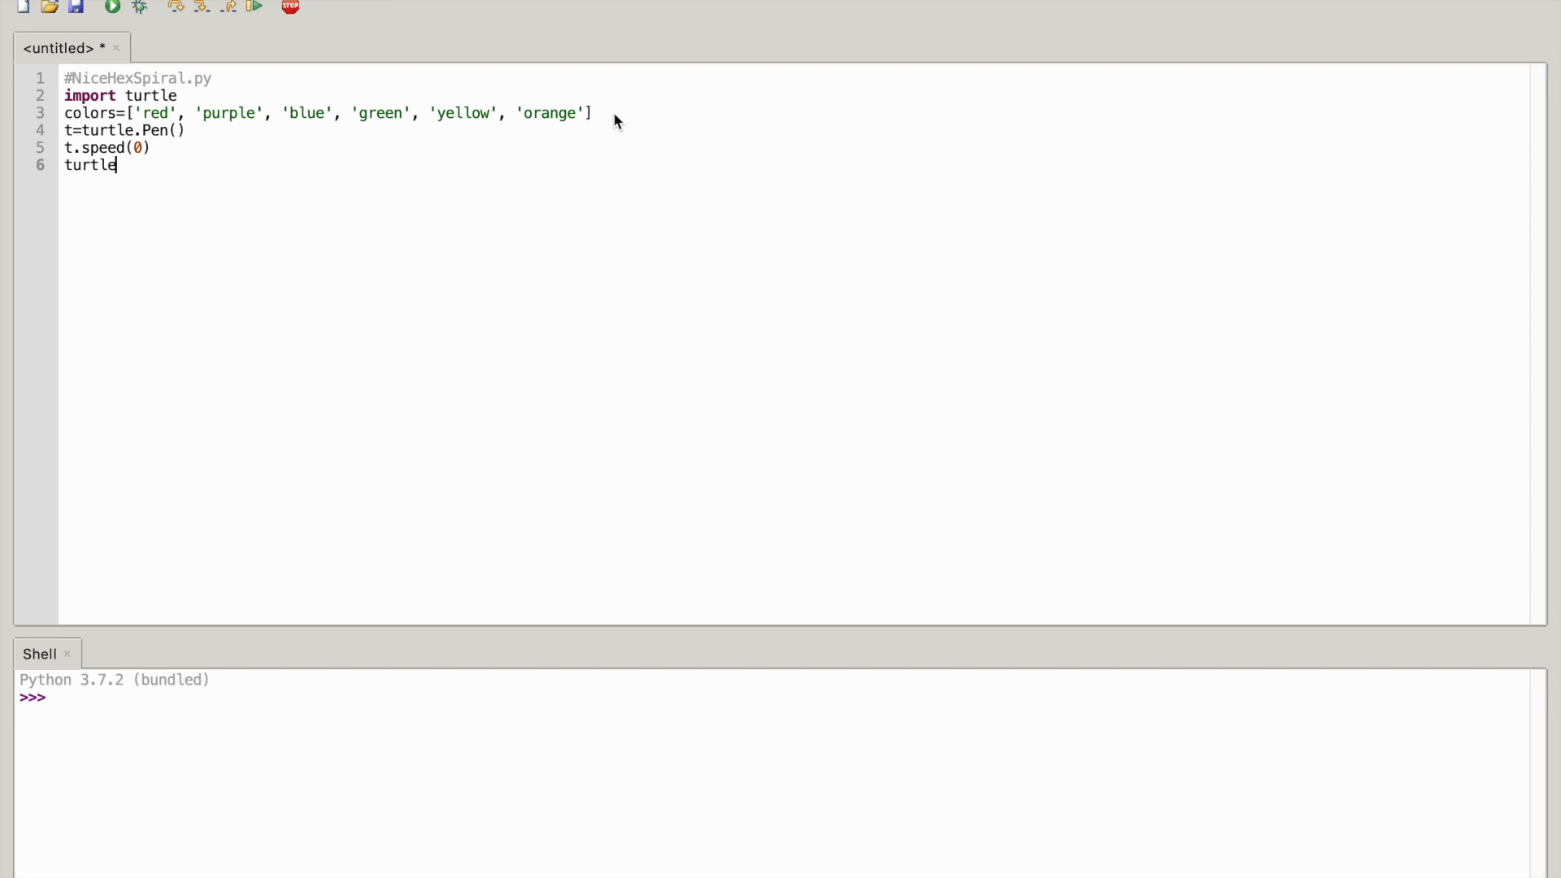
text(.b)
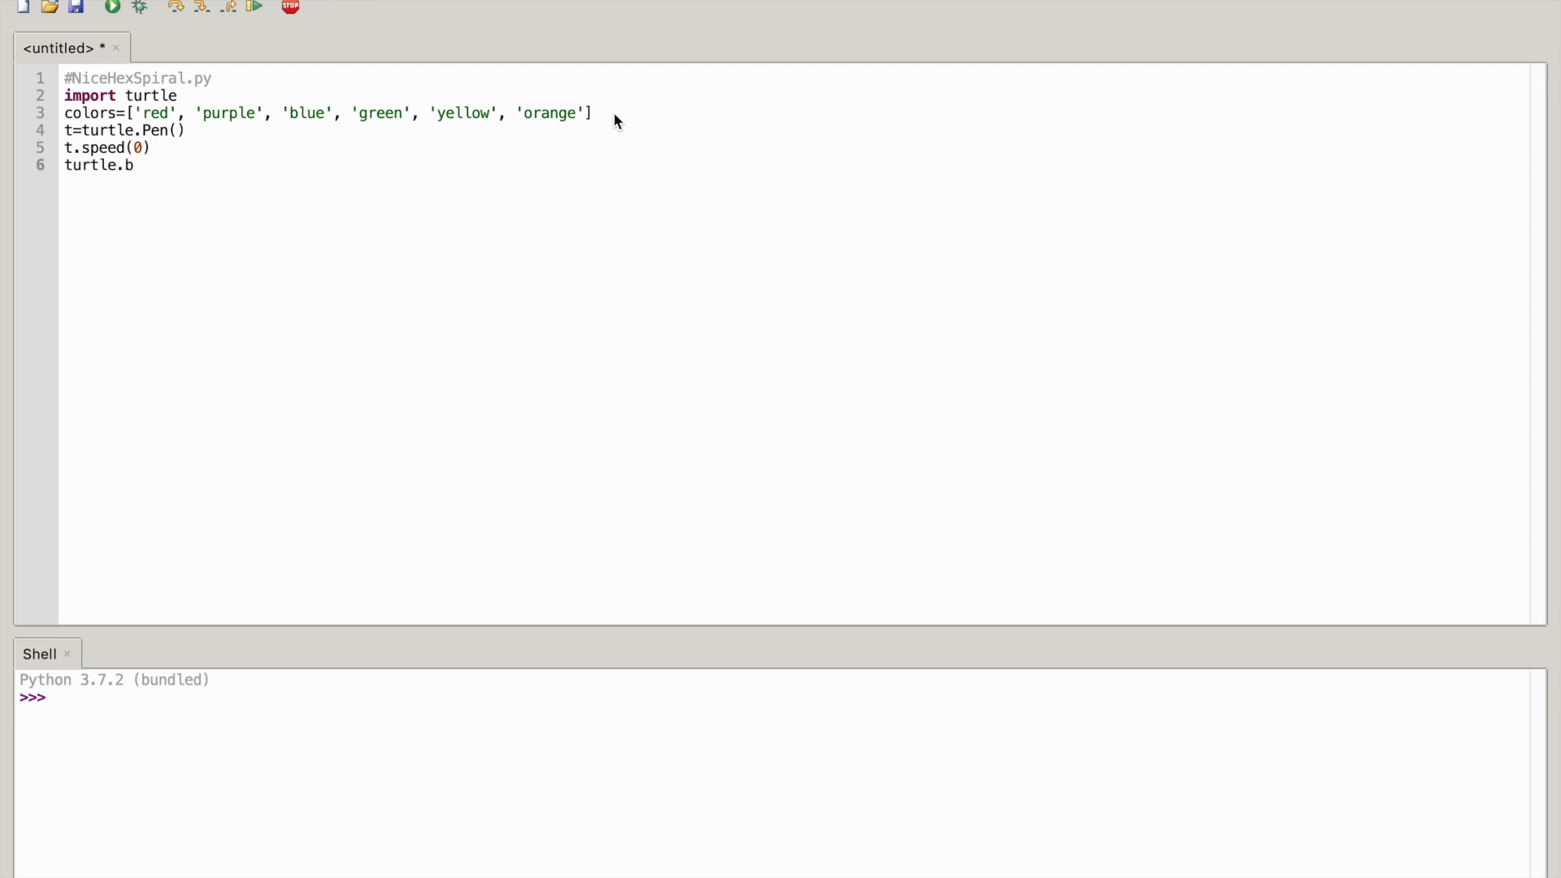
text(gcol)
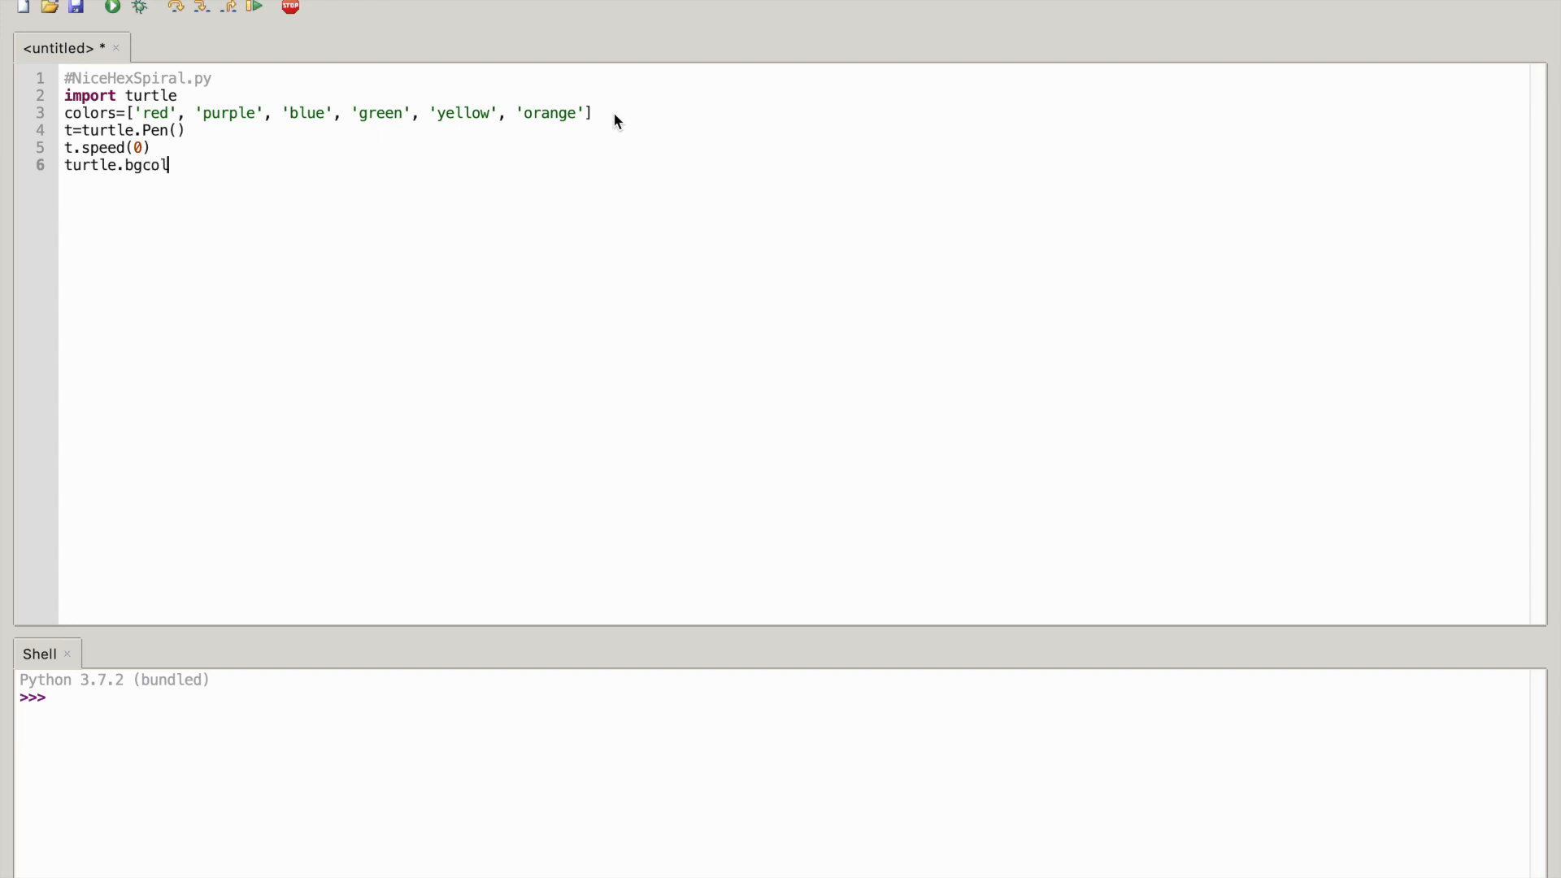
text(or)
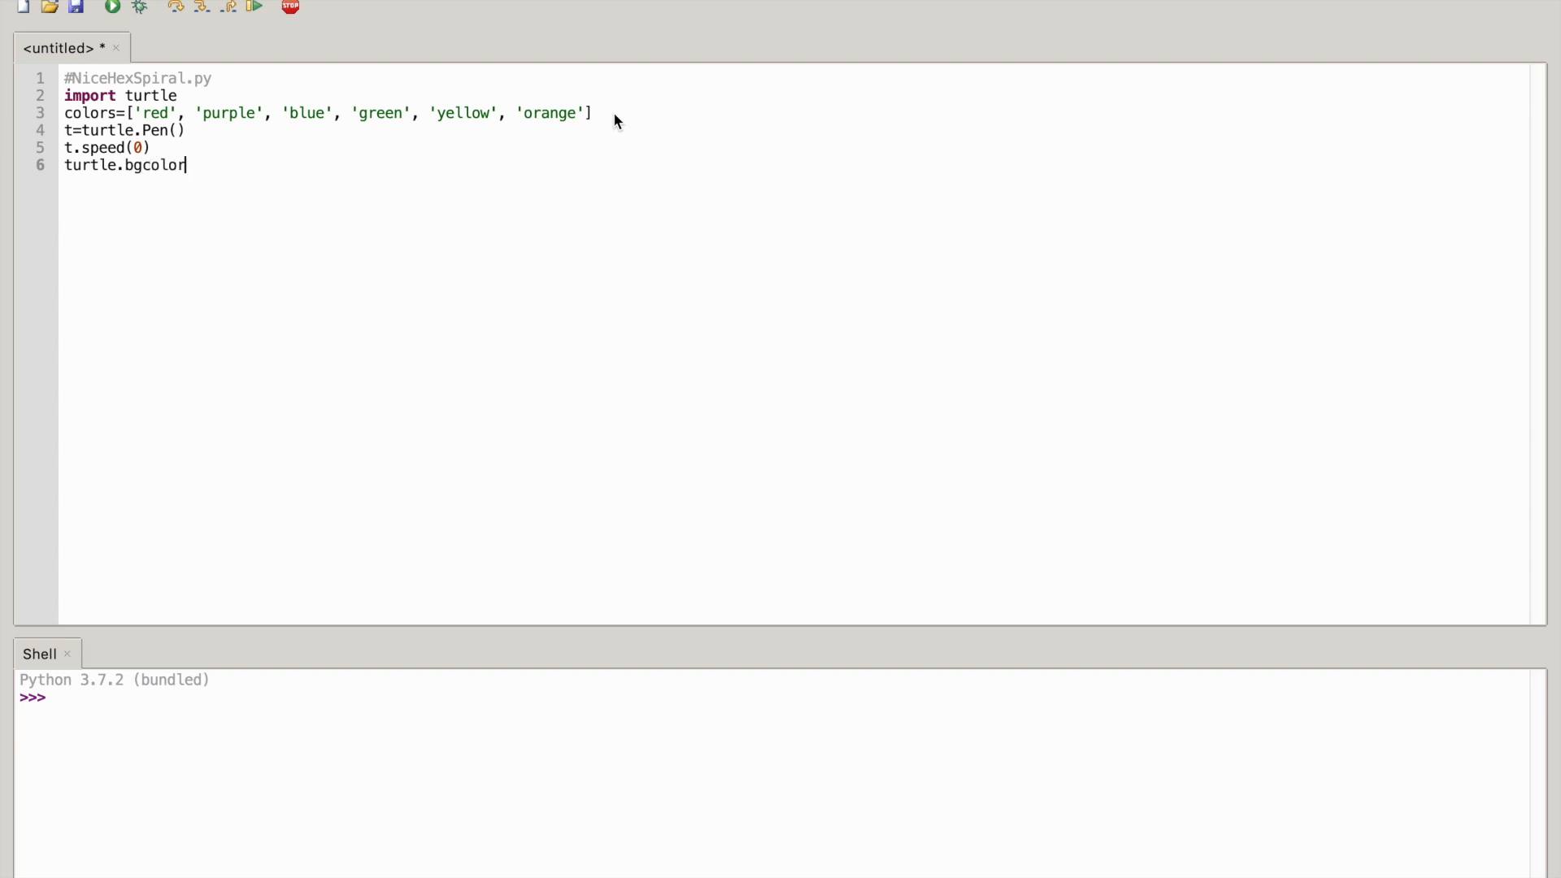
text((')
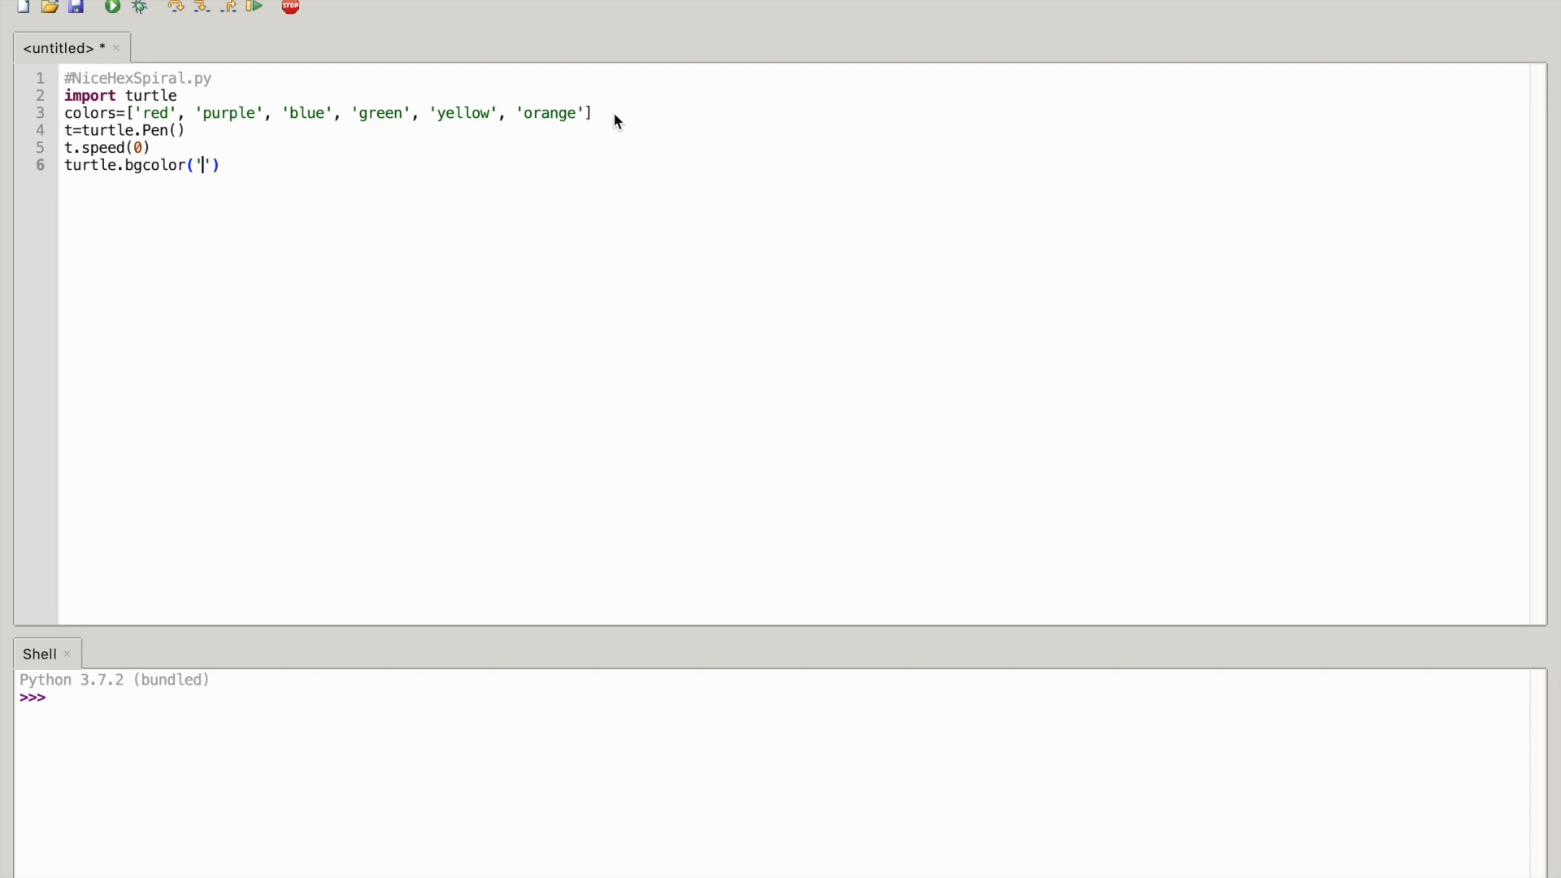
text(bla)
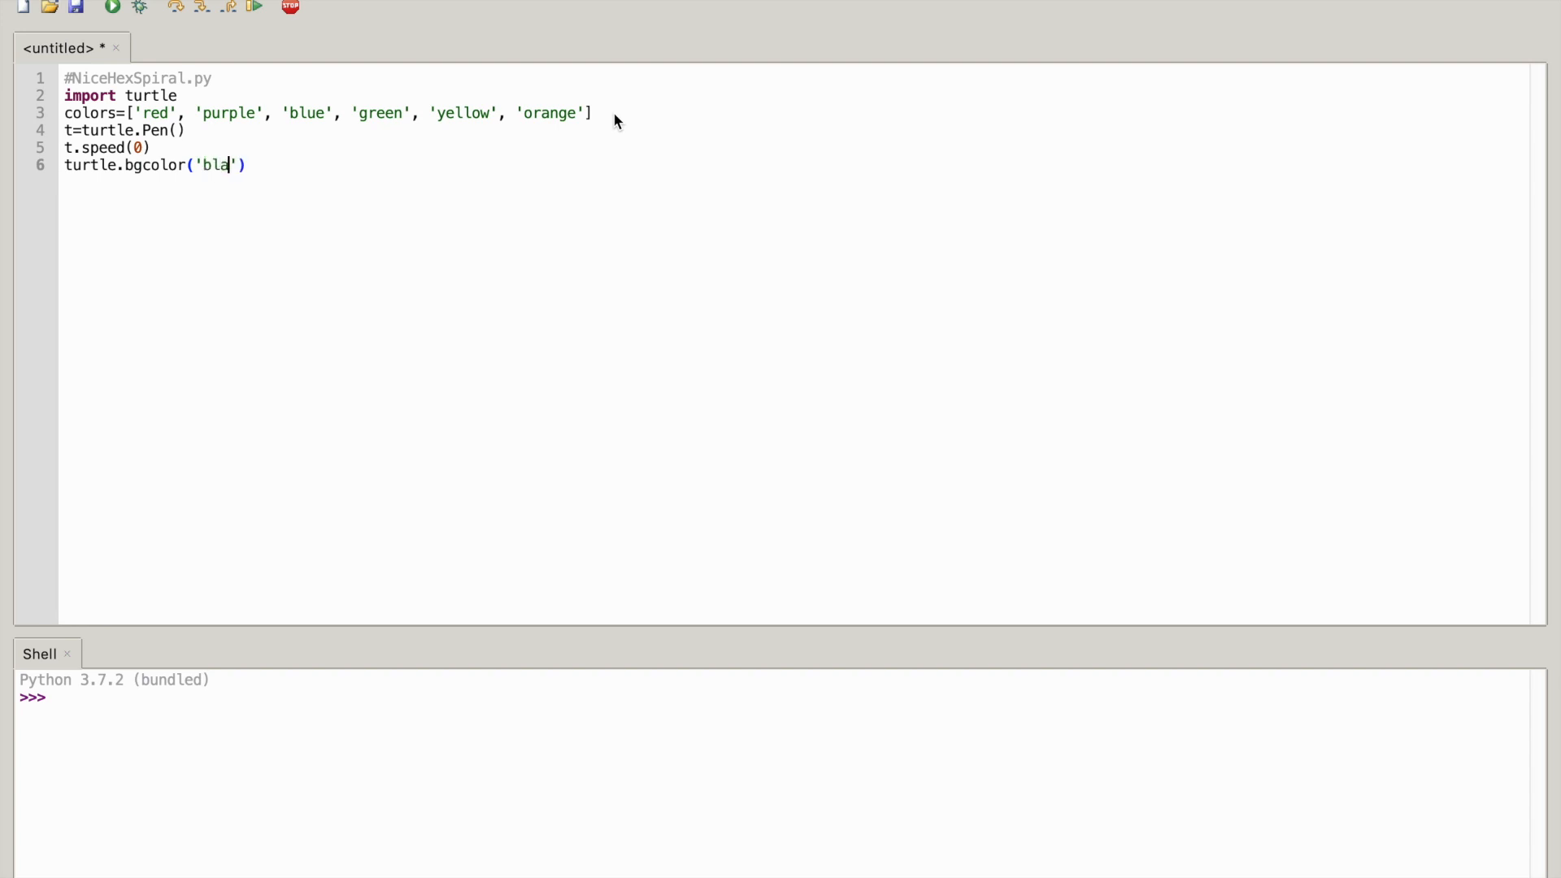
text(ck)
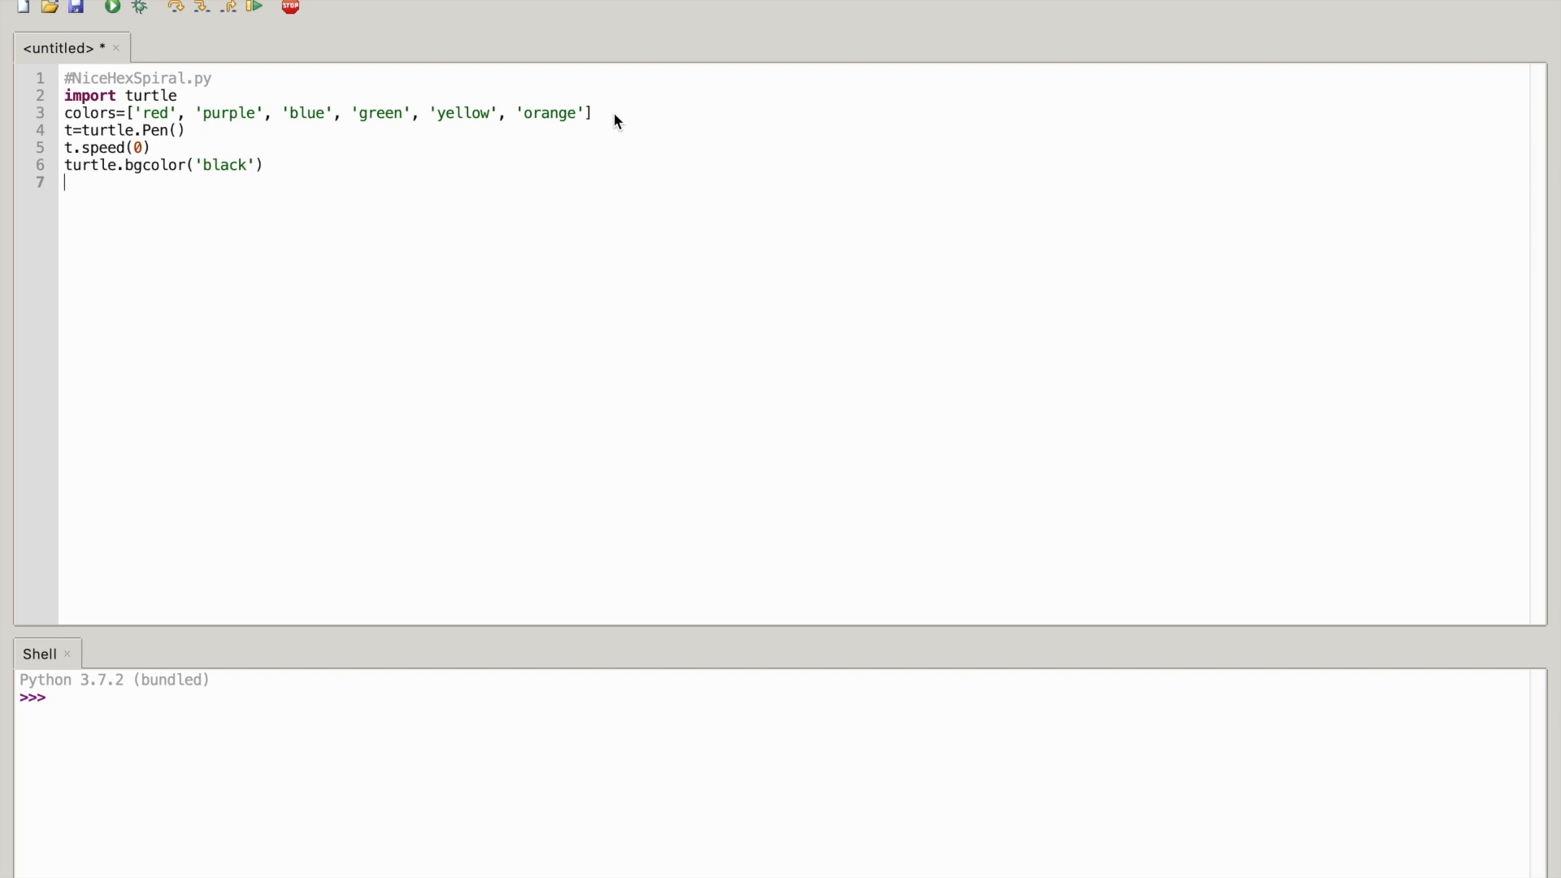
Add the loop header 'for x in range(360):'
text(f)
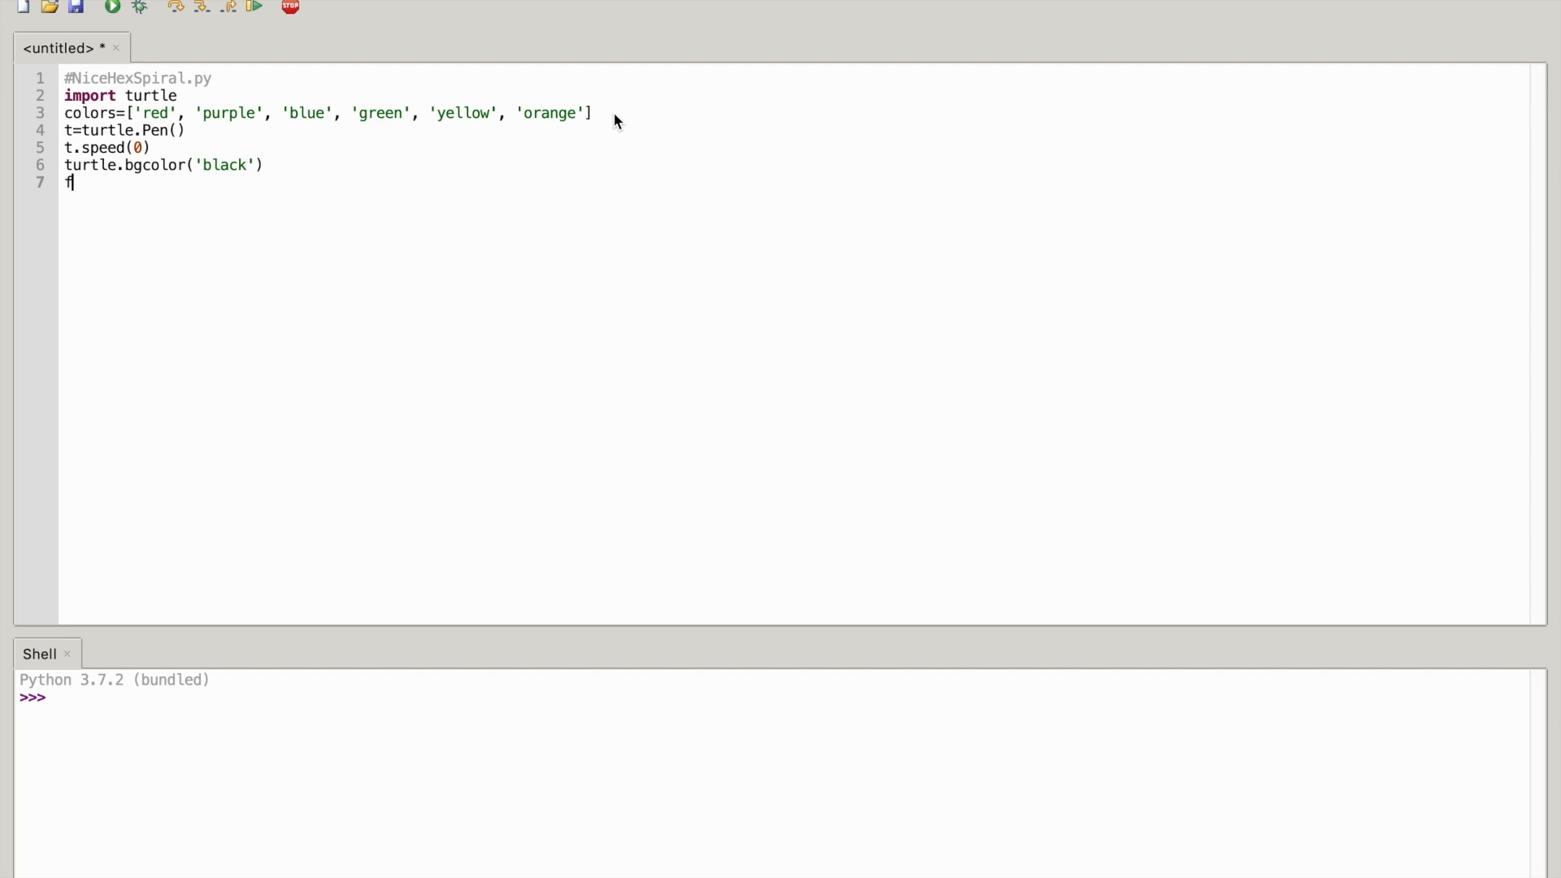
text(or x)
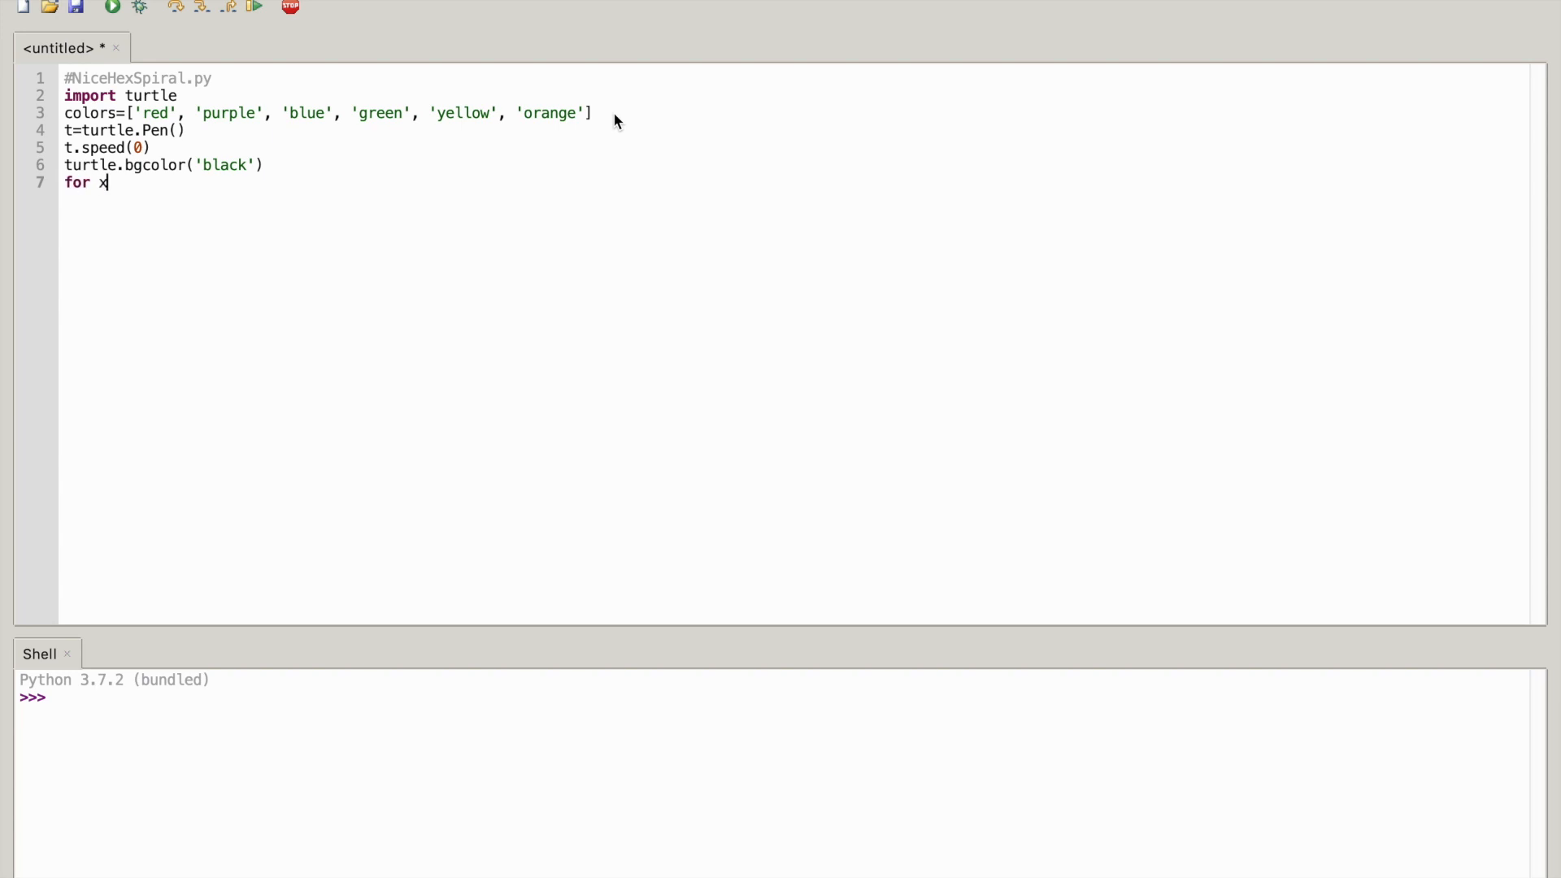
text(in)
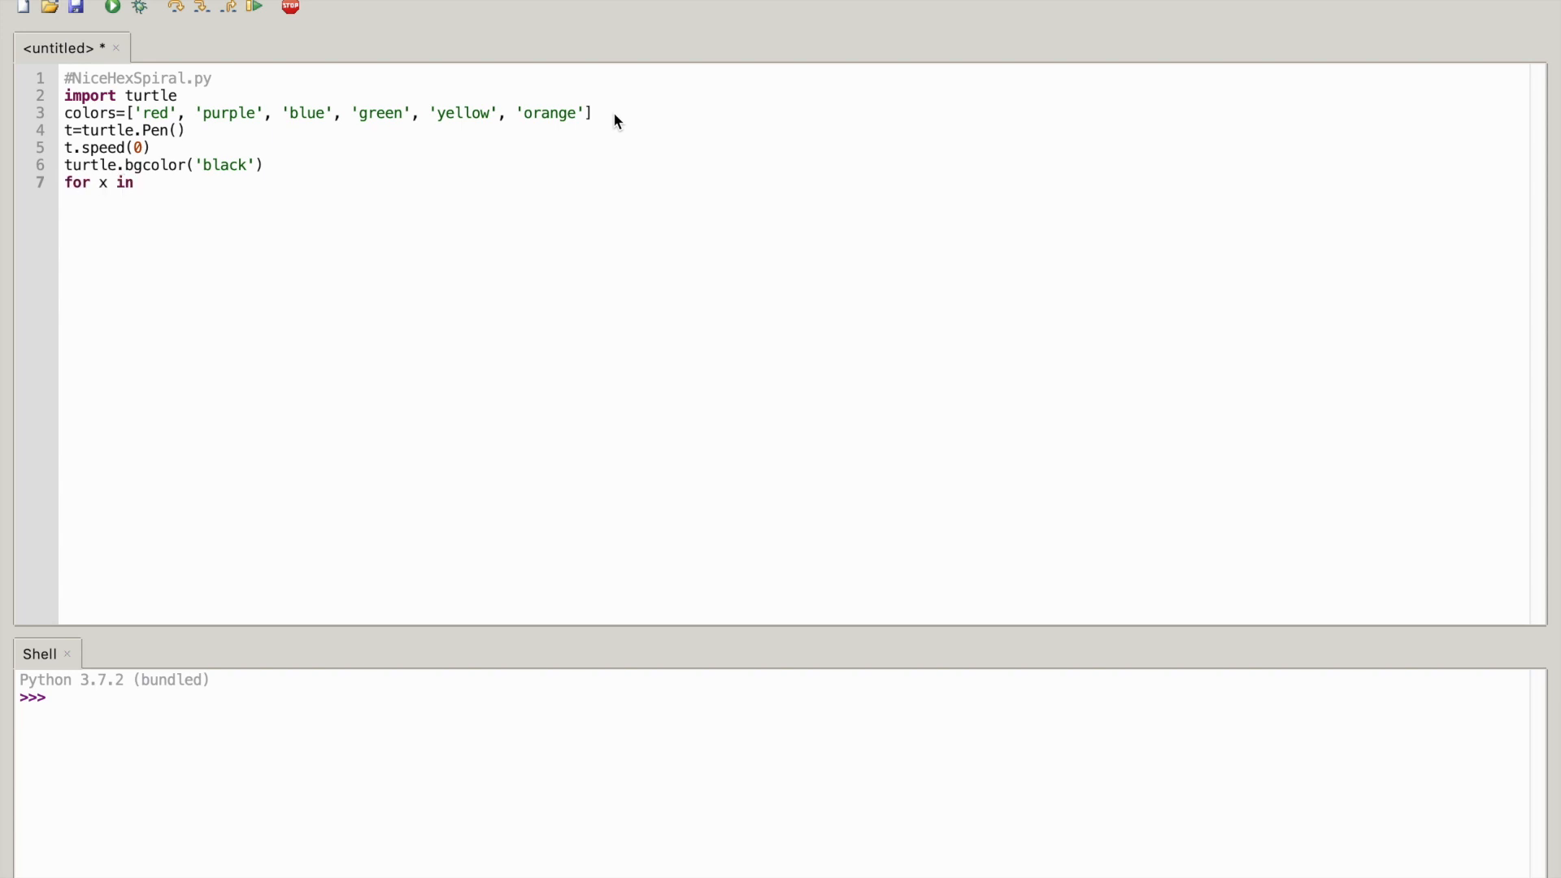
text(ra)
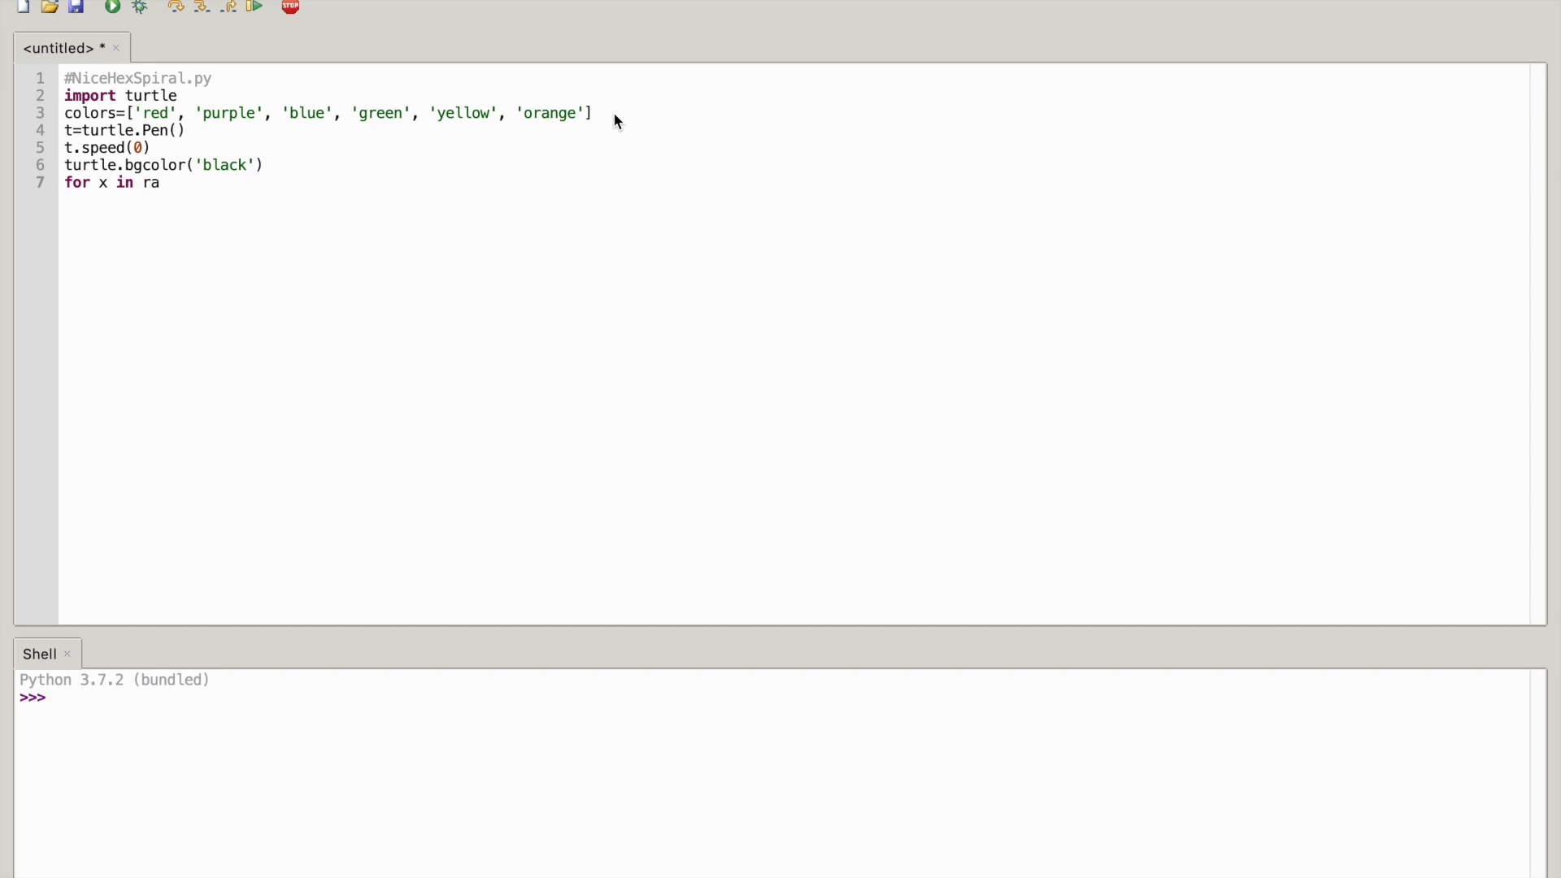
text(nge)
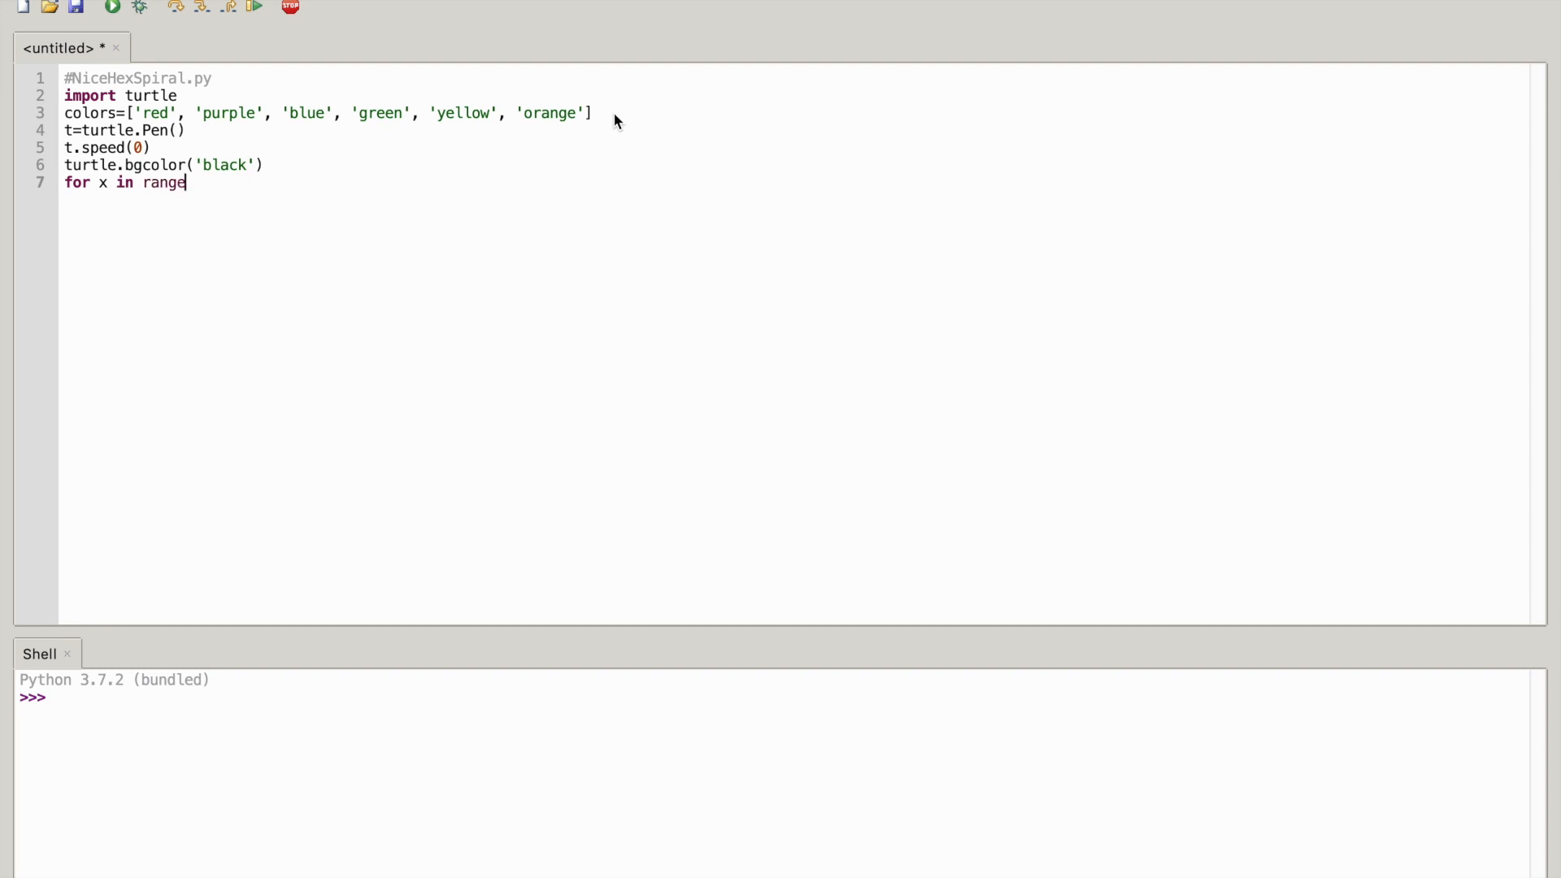
text(()
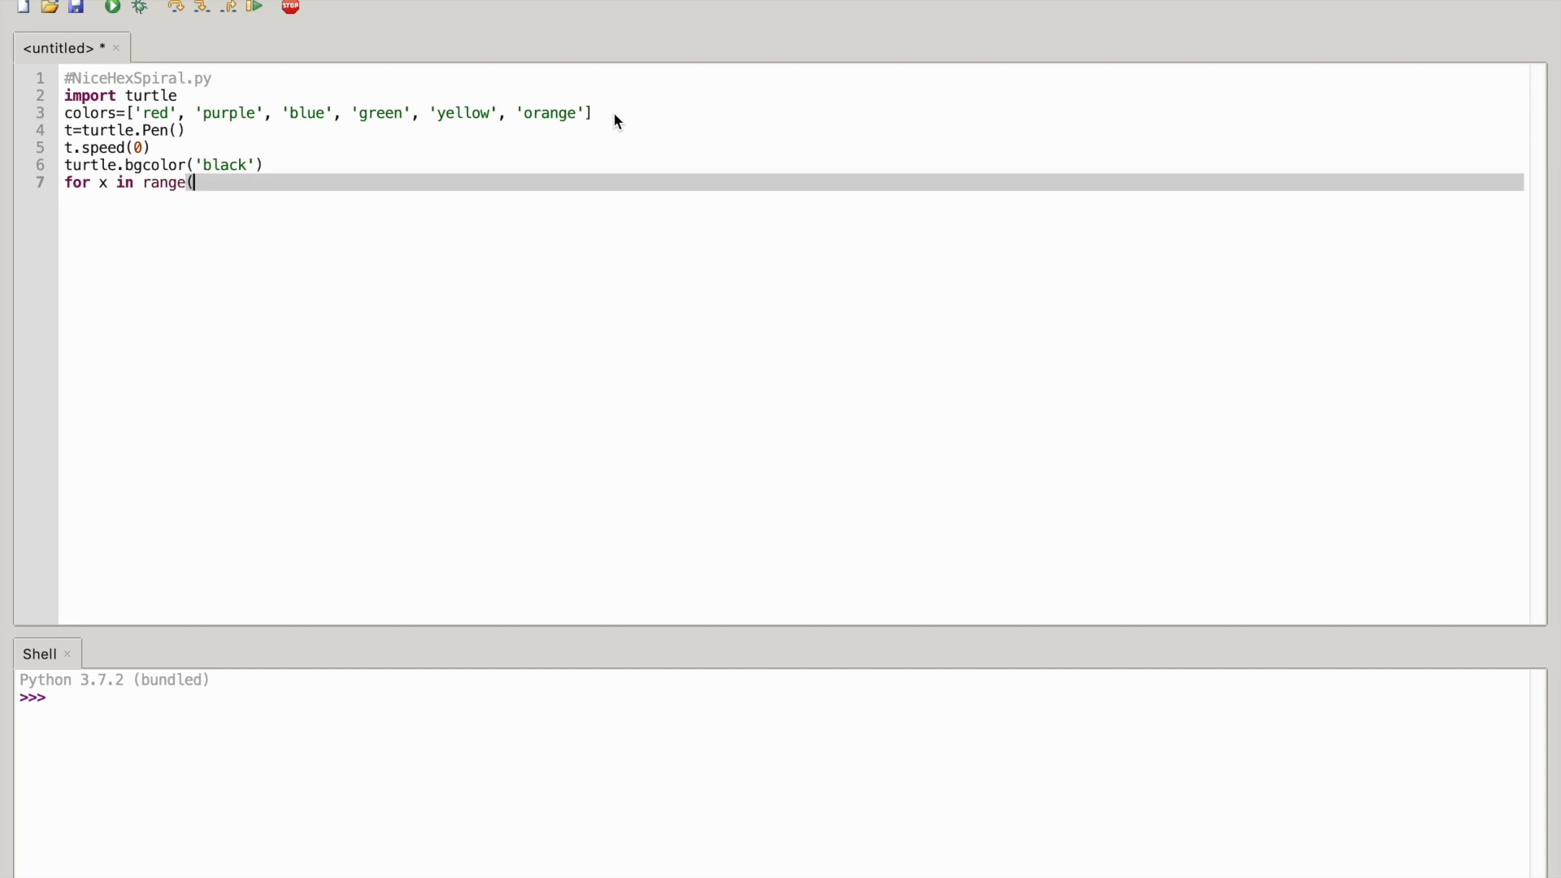
text())
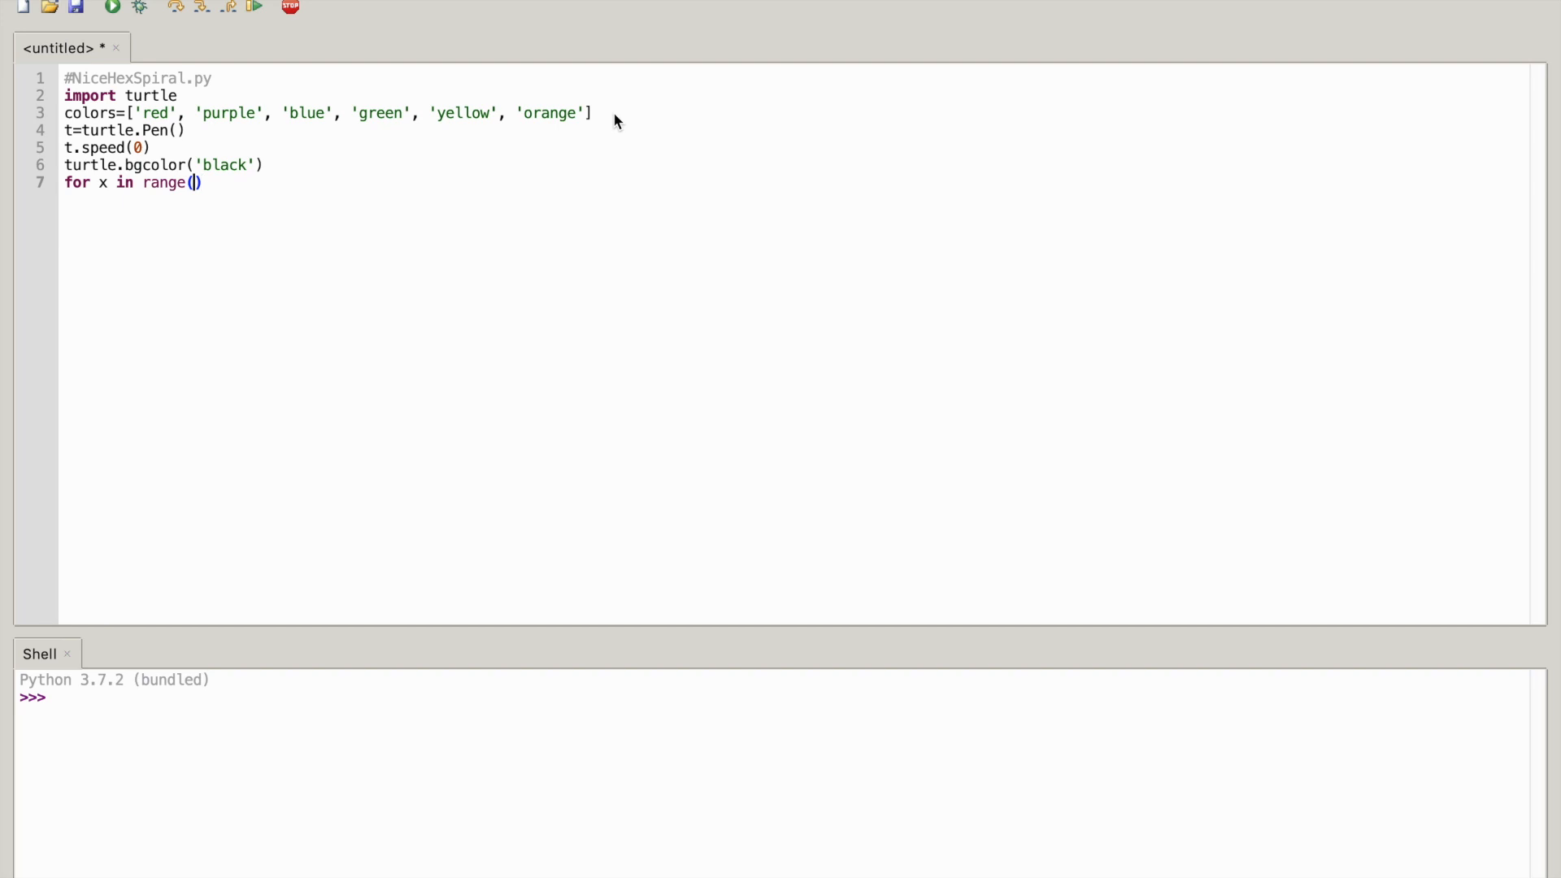
text(3)
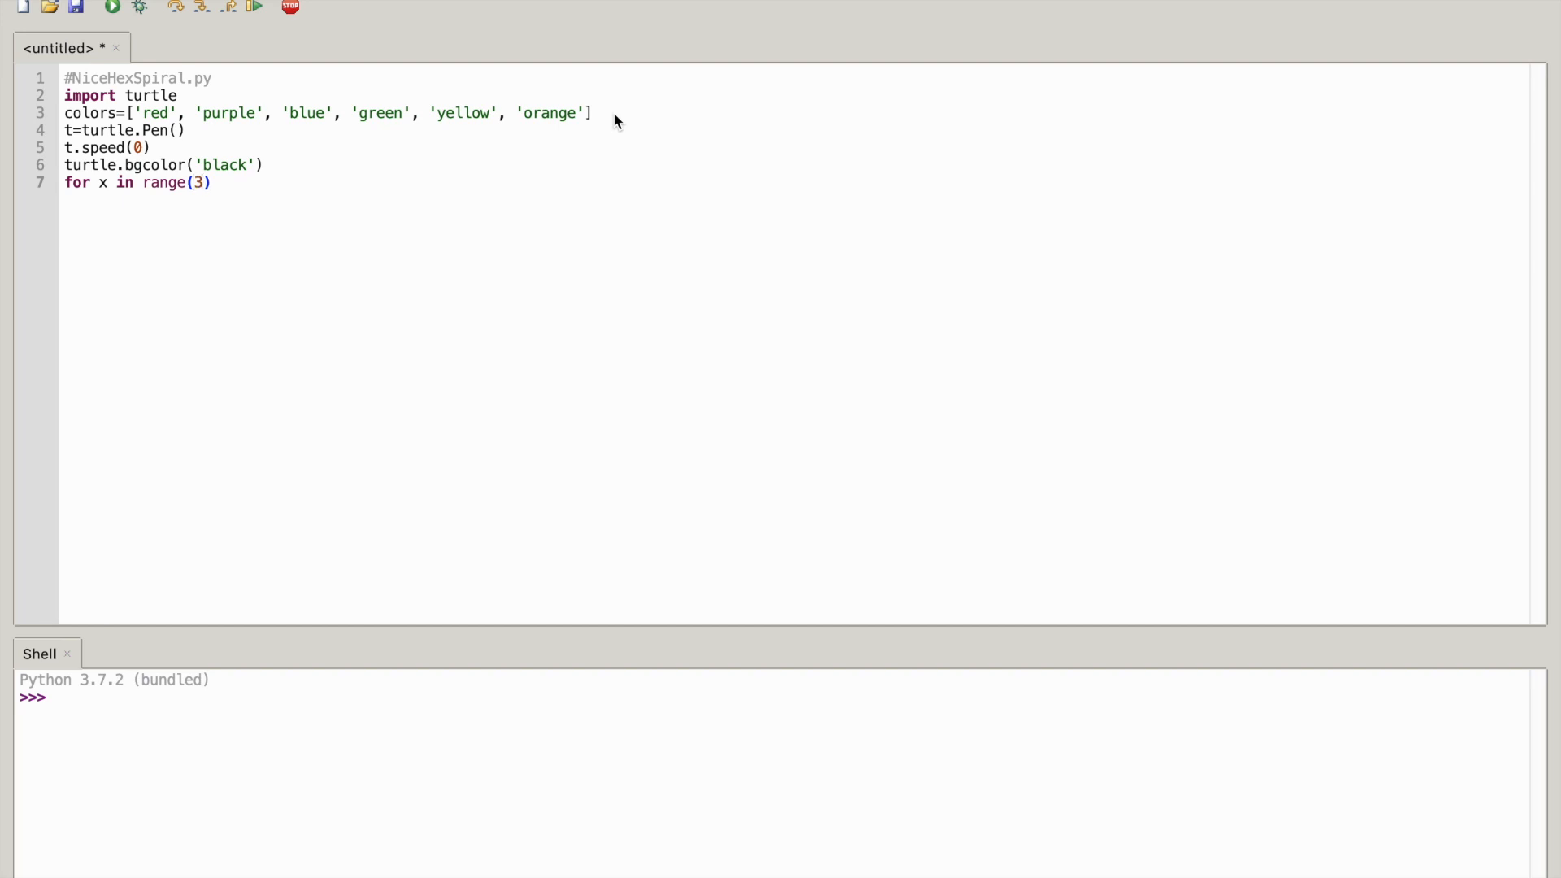
text(60)
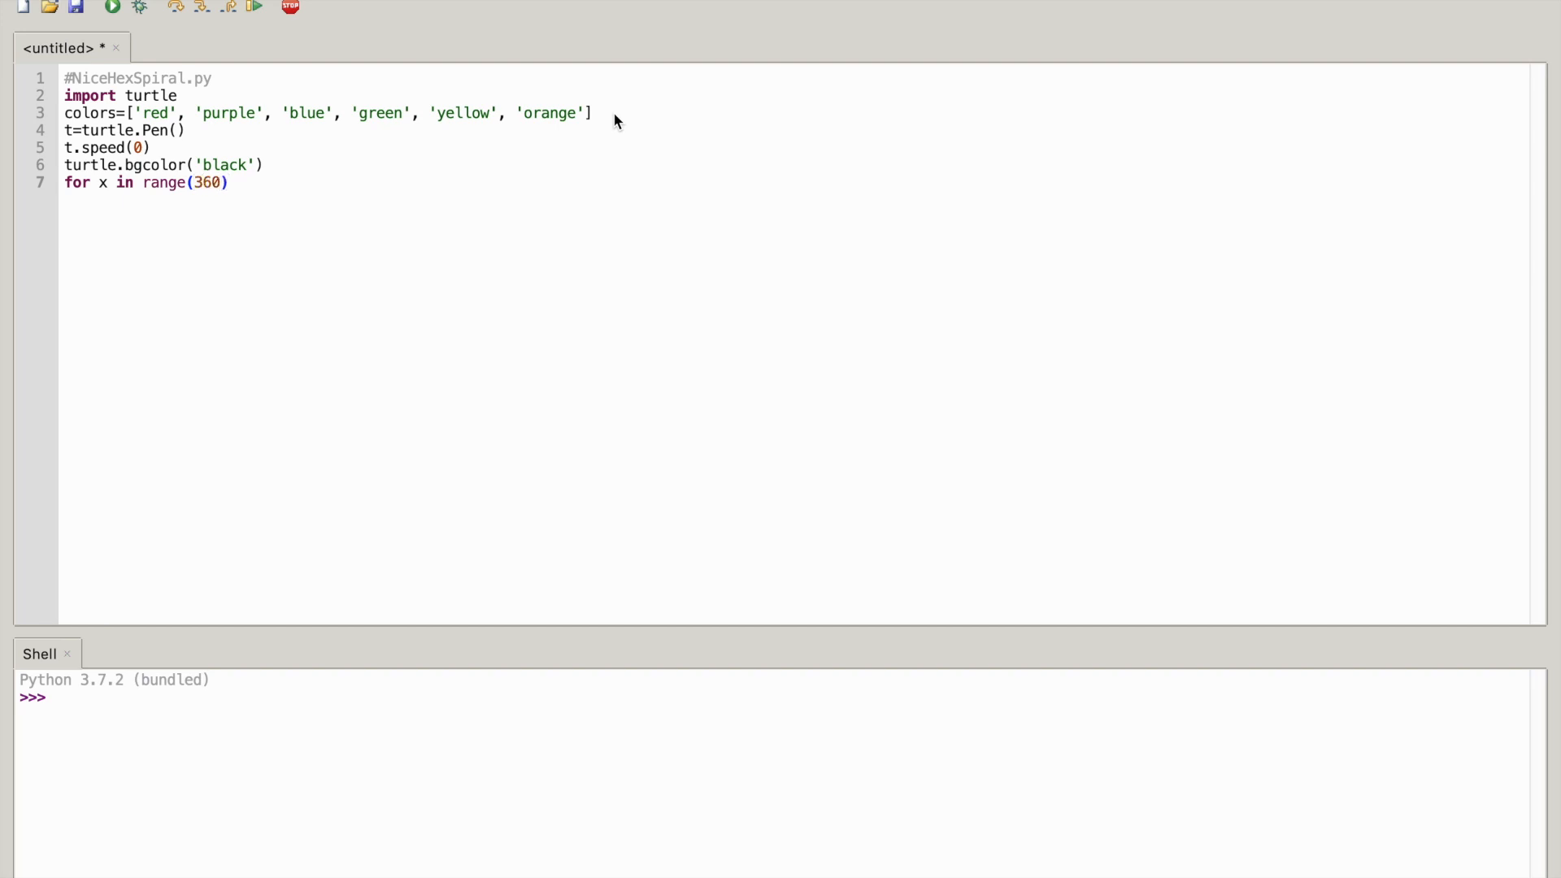
text(:)
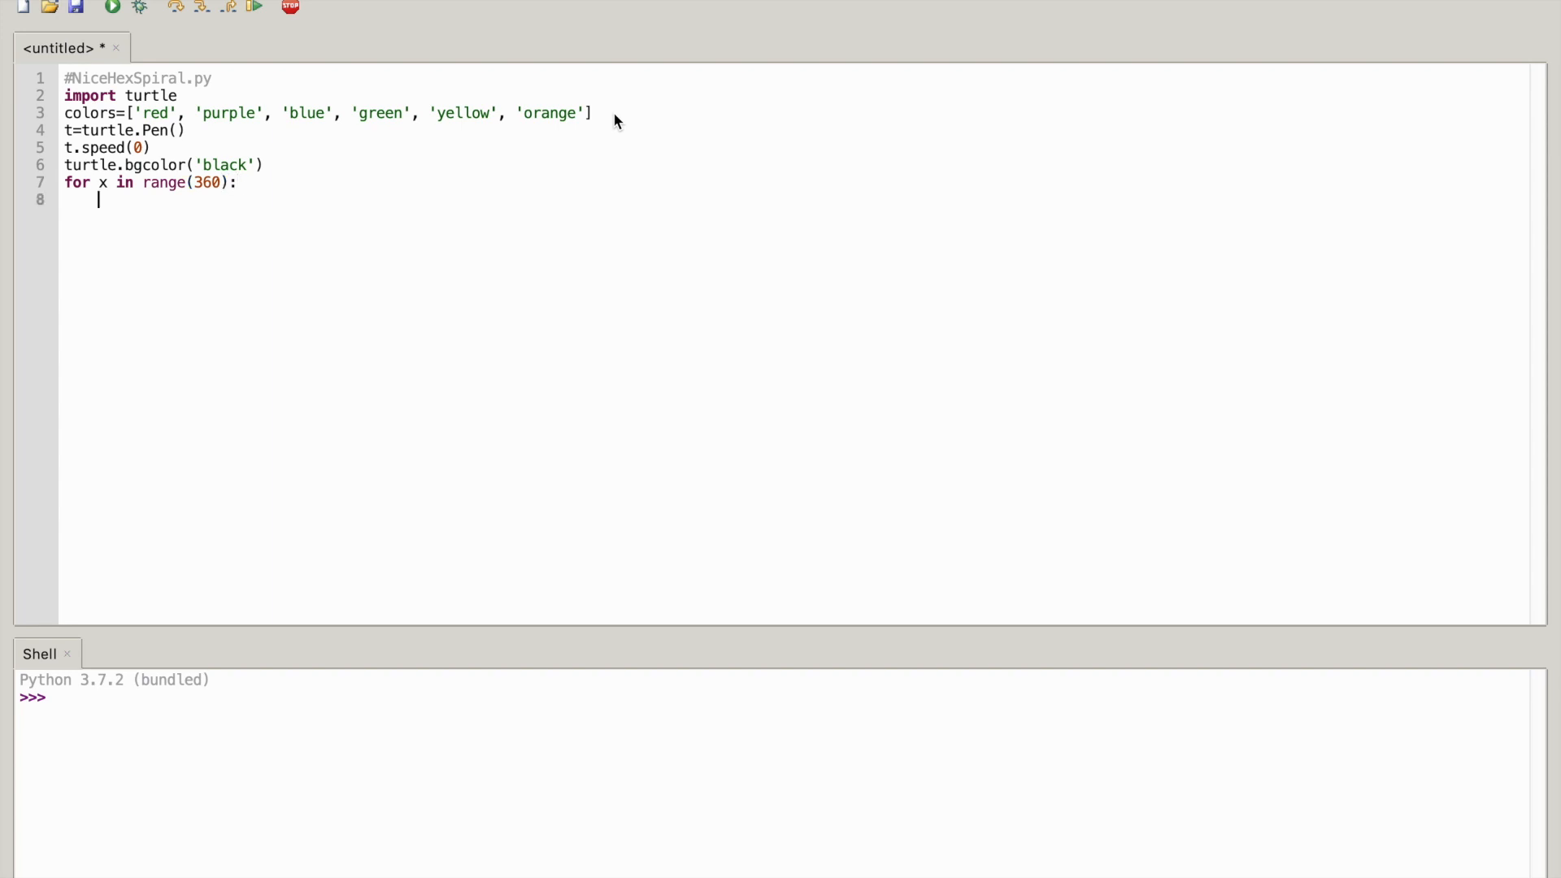
Inside the loop, set the pen colour with t.pencolor(colors[x%6])
text(t.)
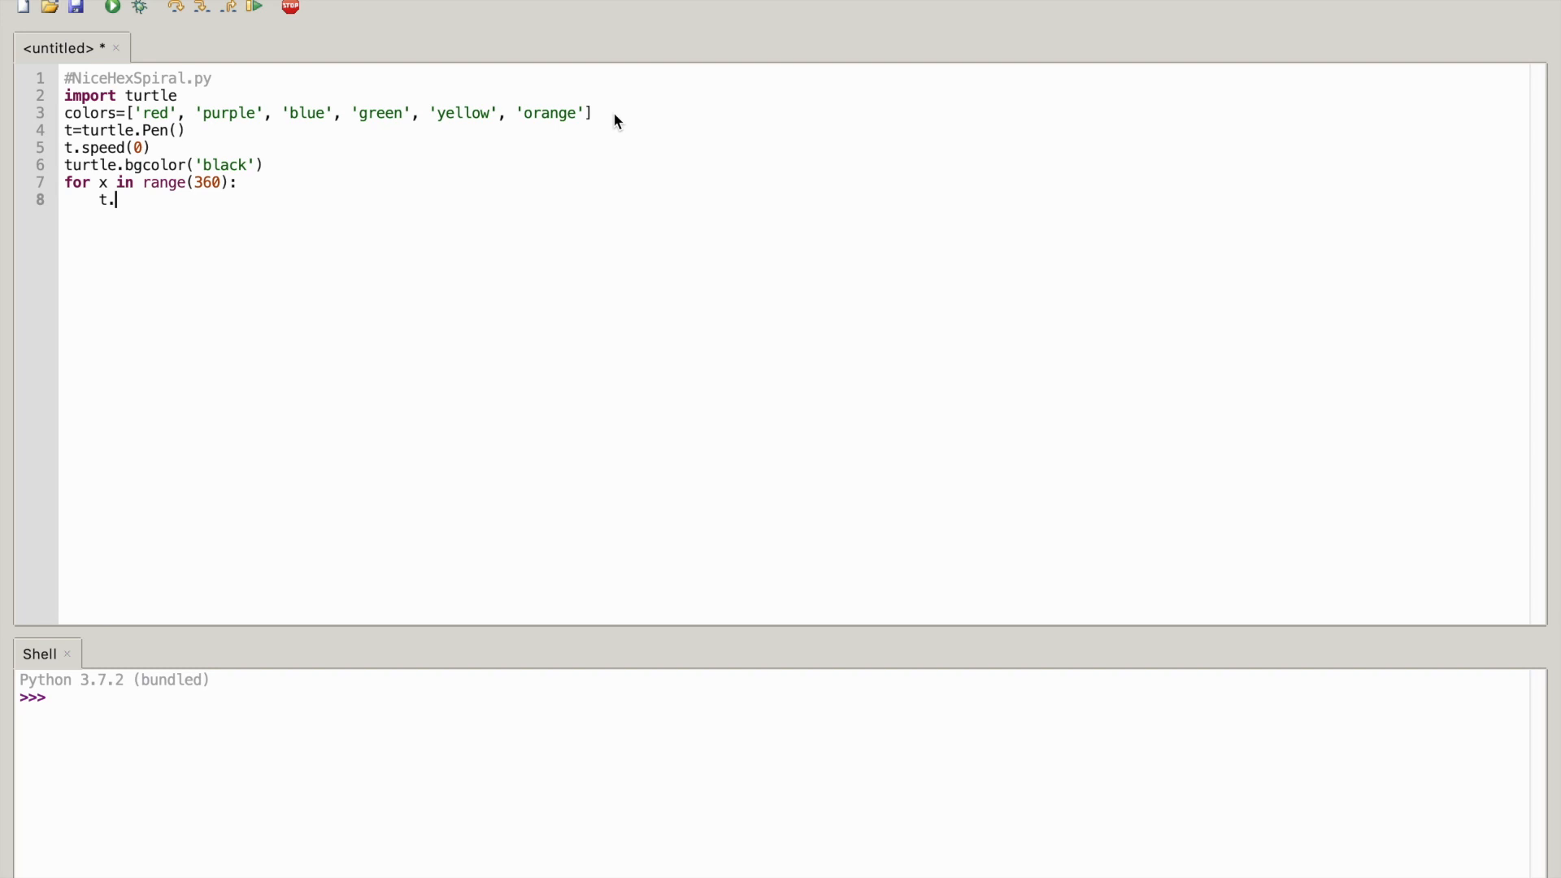
text(pen)
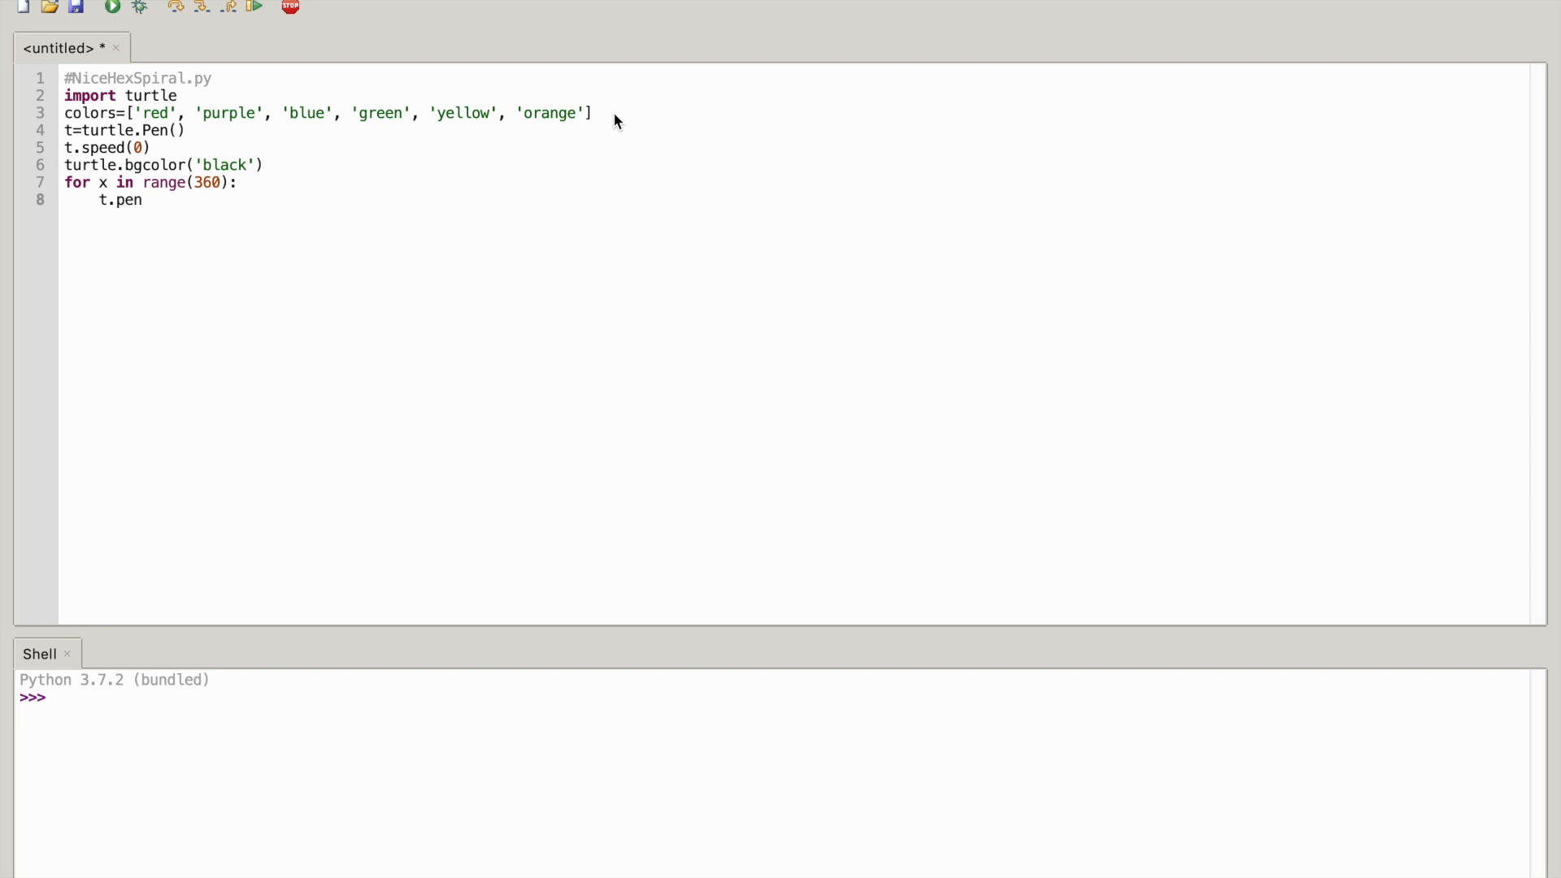
text(d)
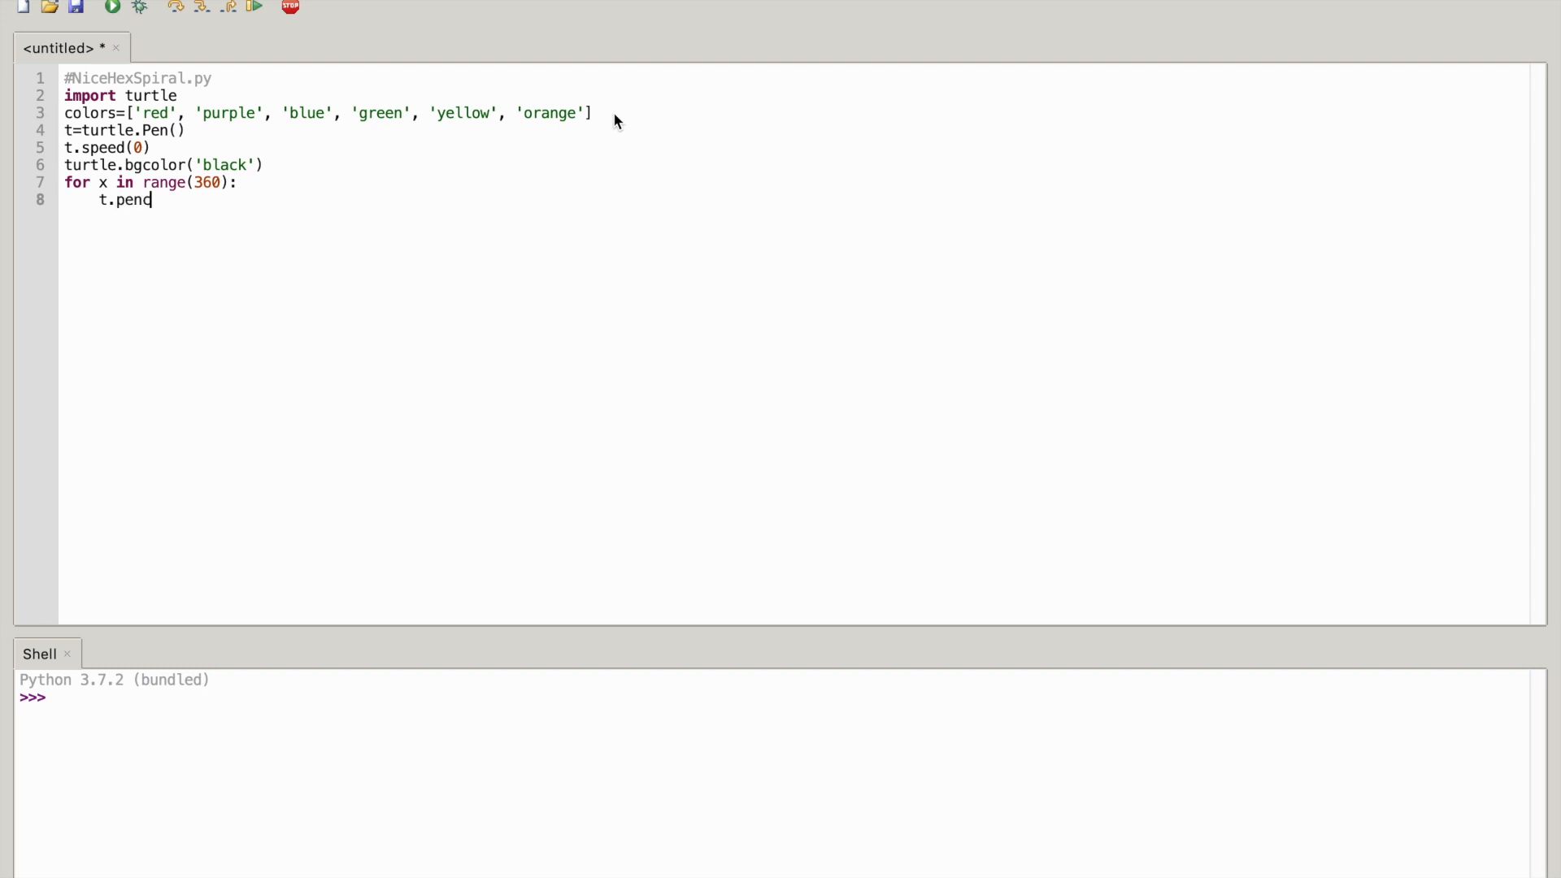
text(color)
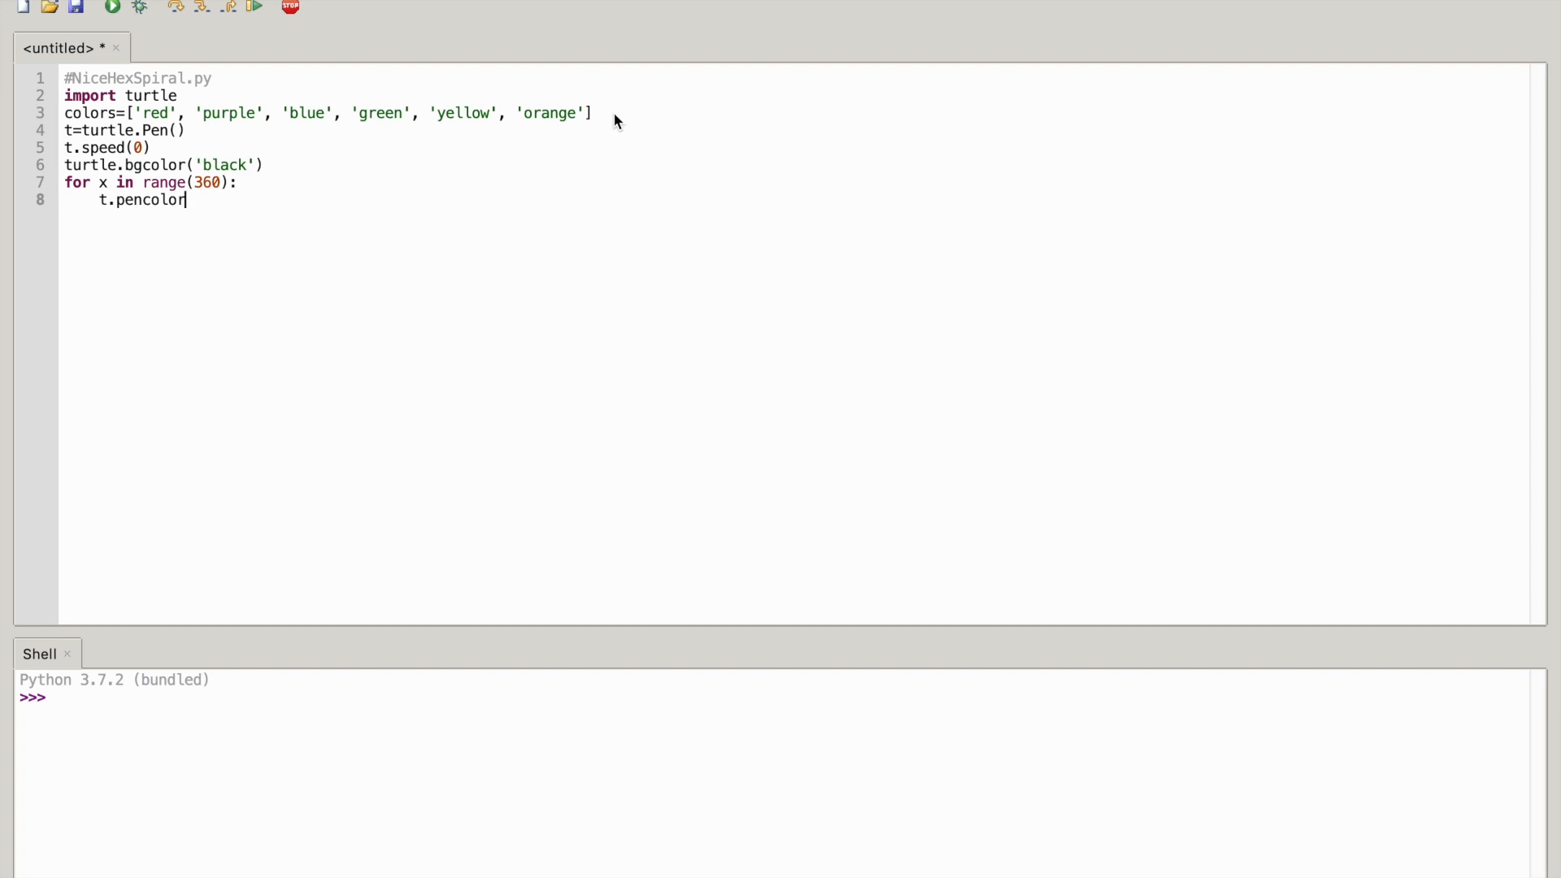
text(()
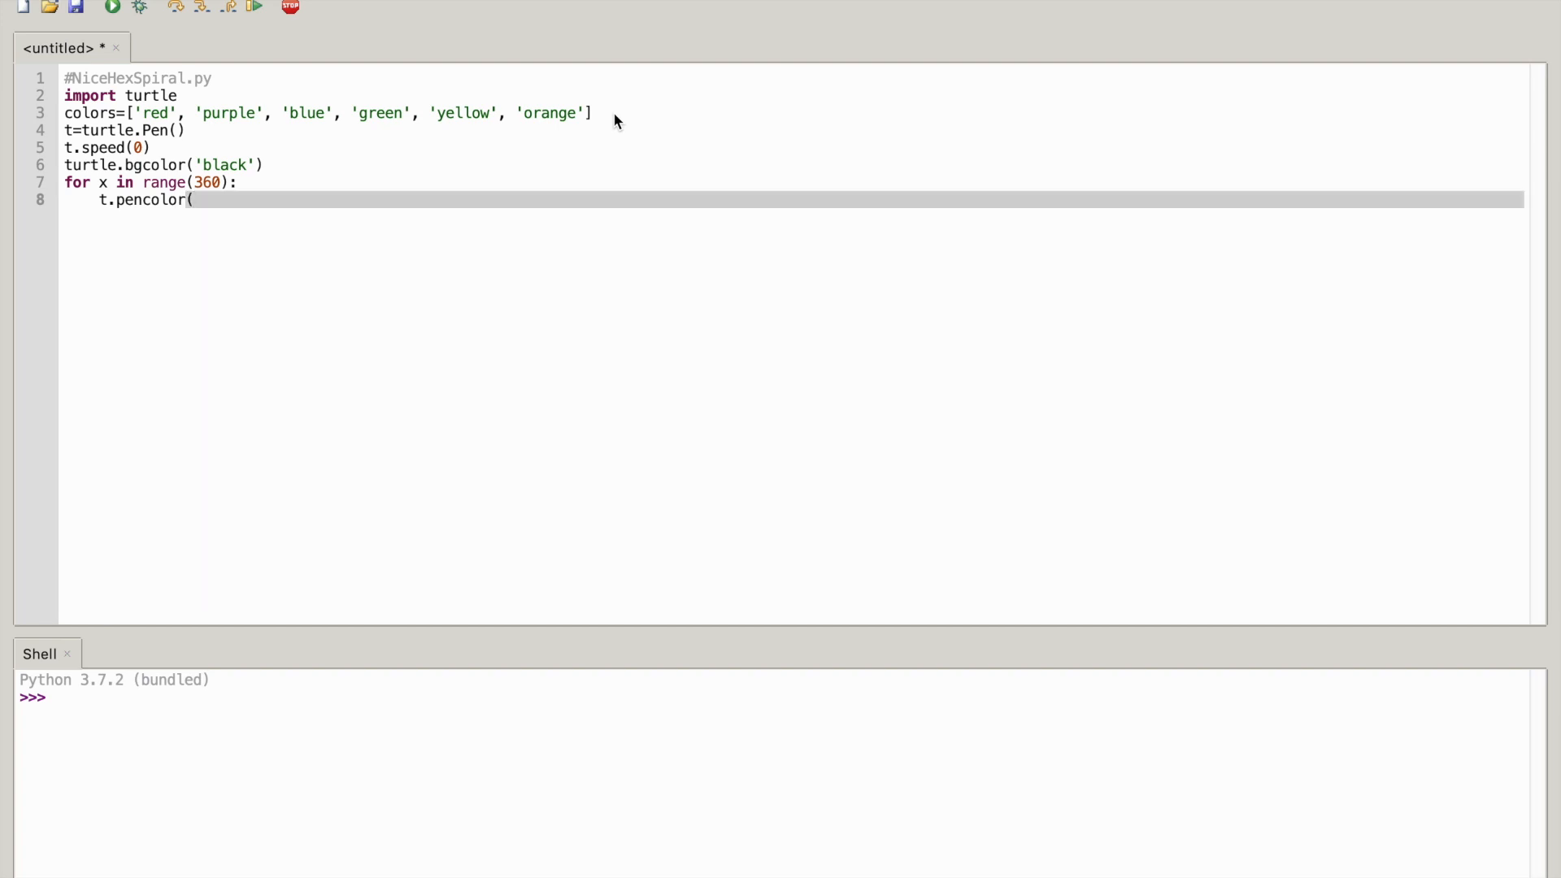
text(col)
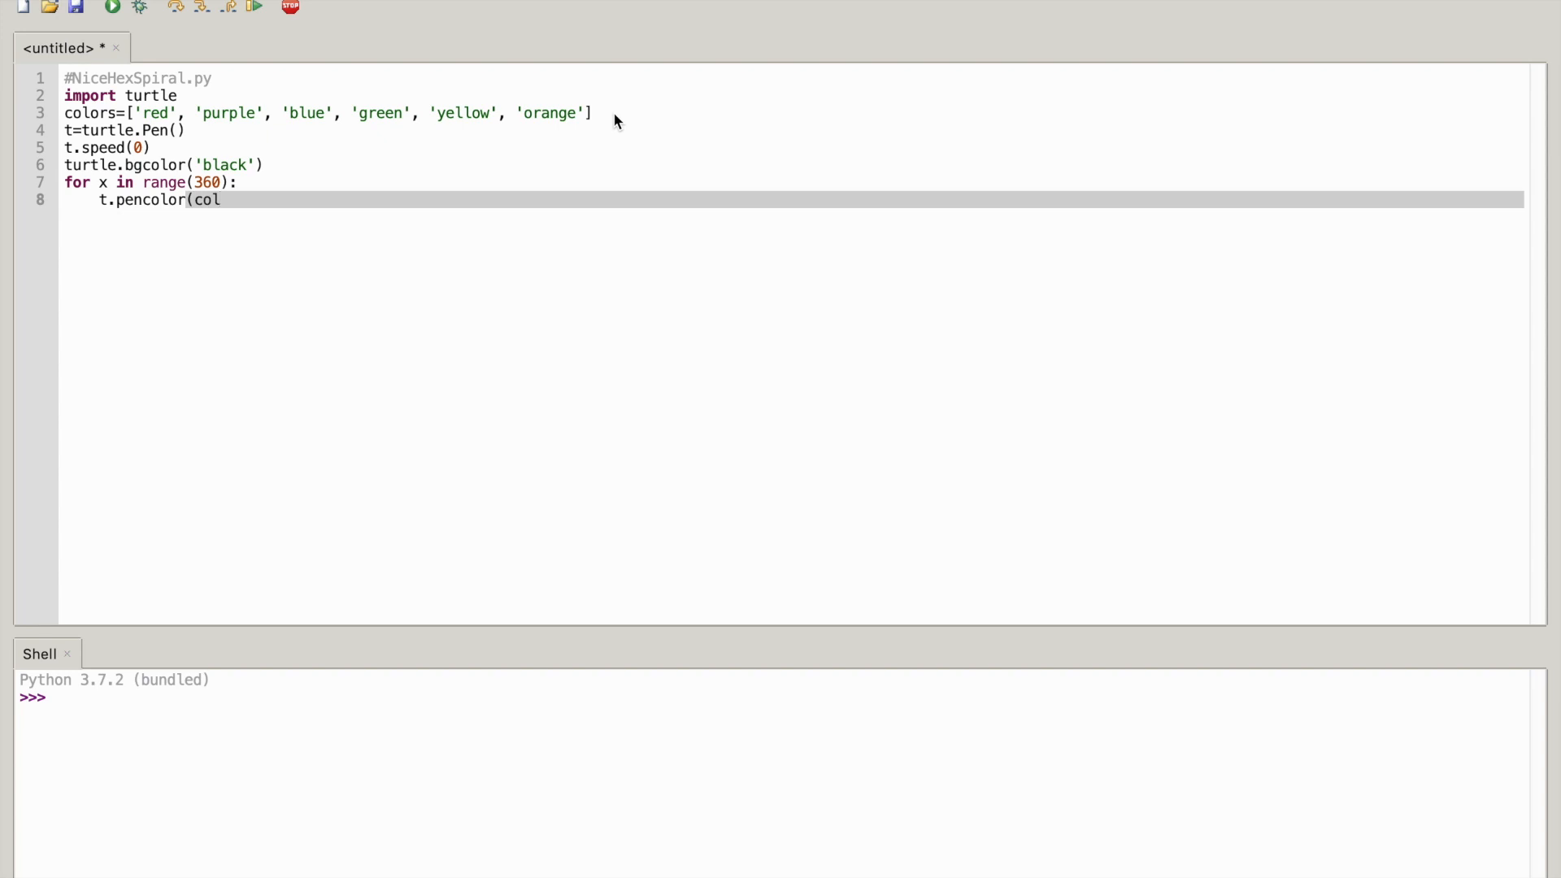
text(o)
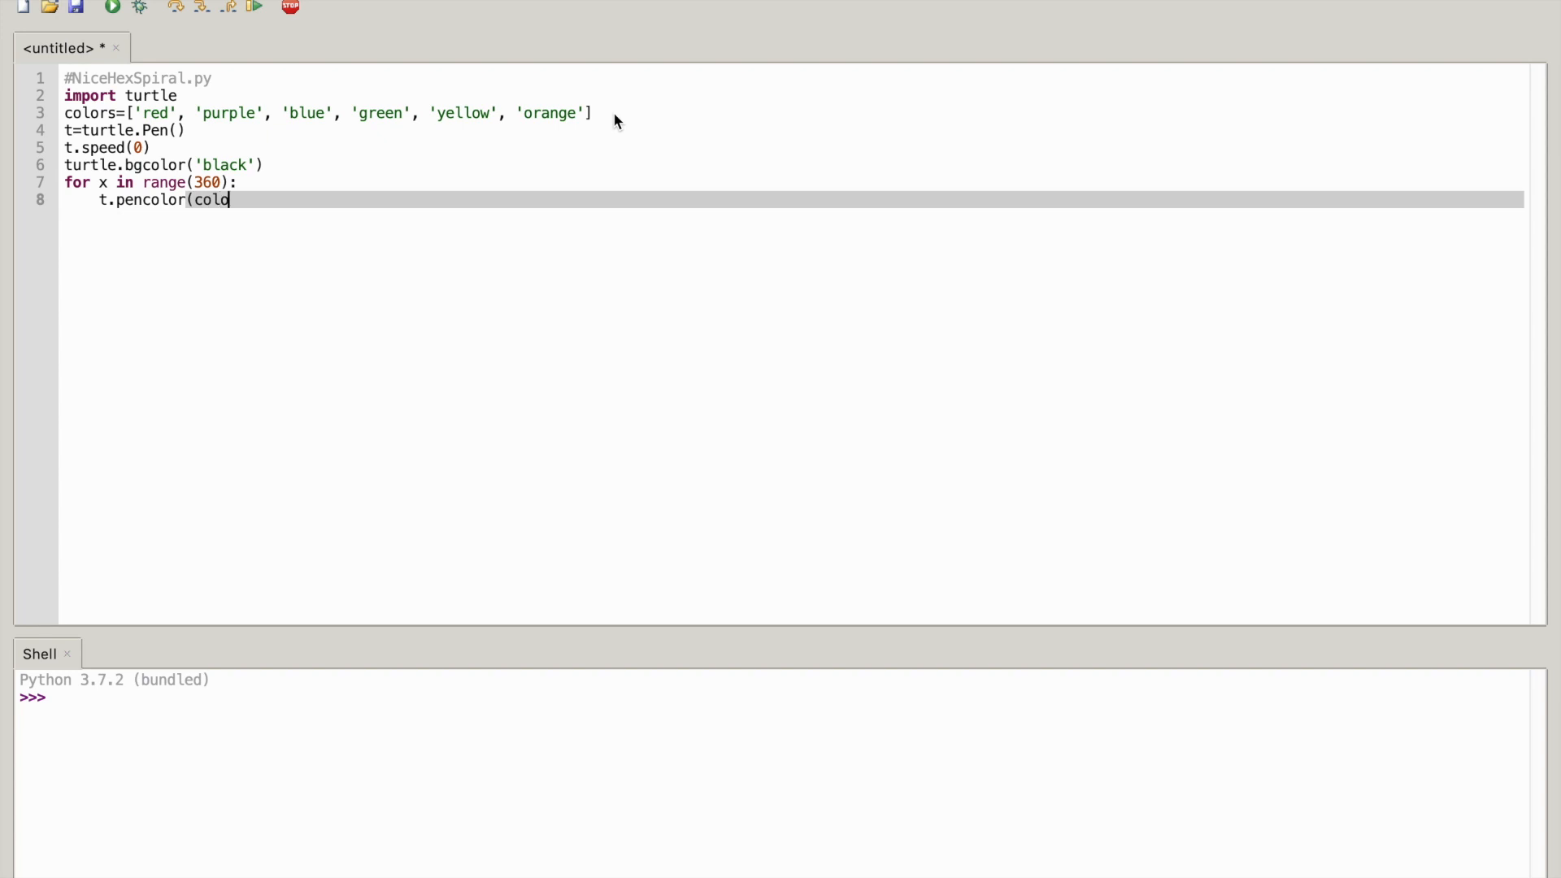
text(s)
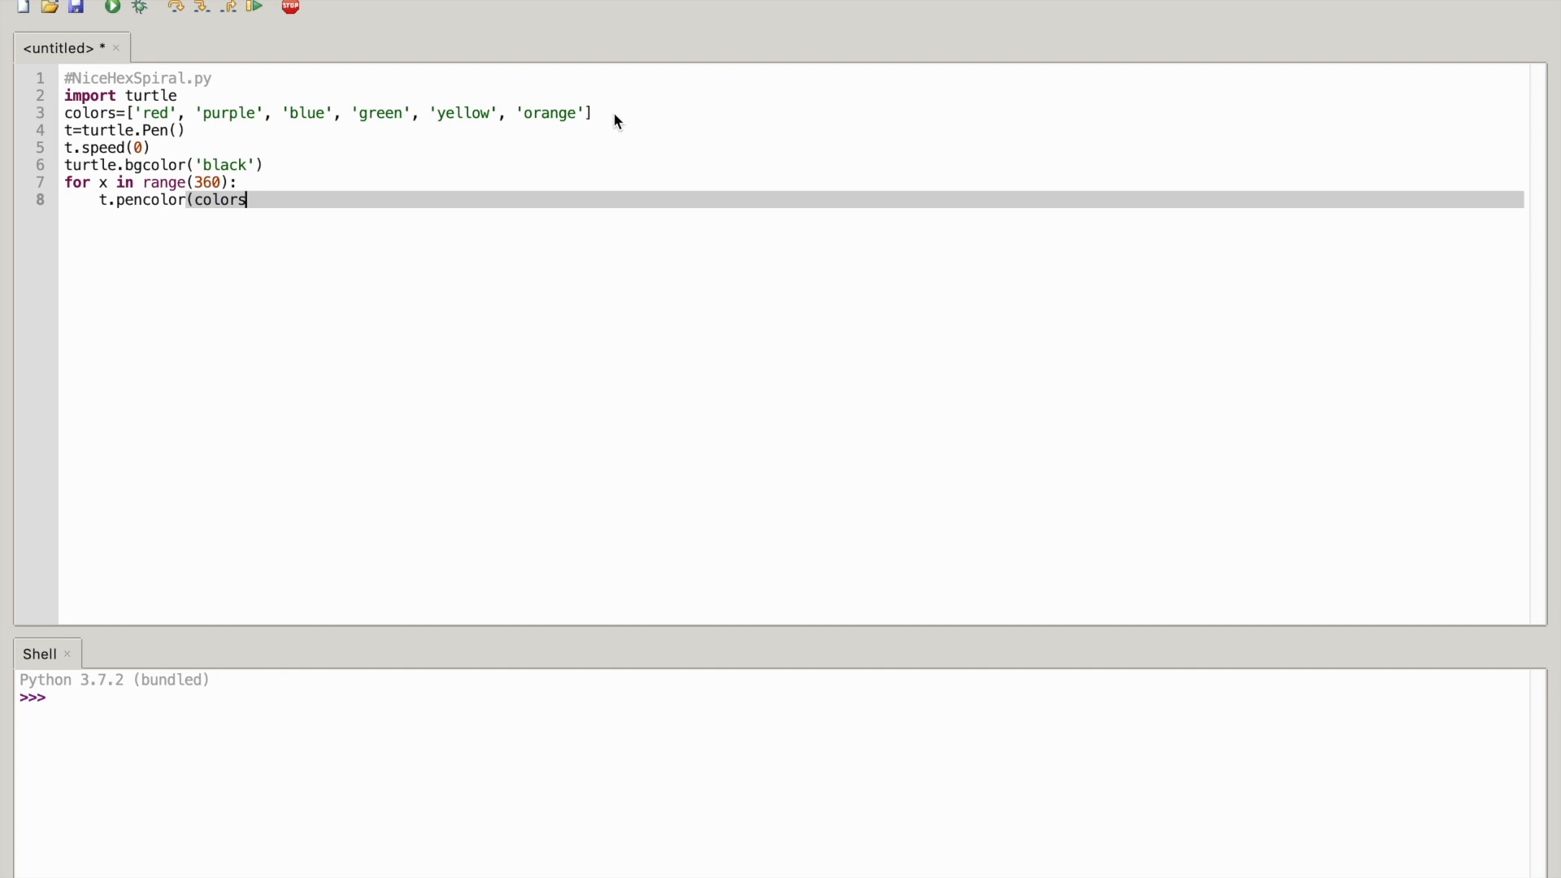
text([)
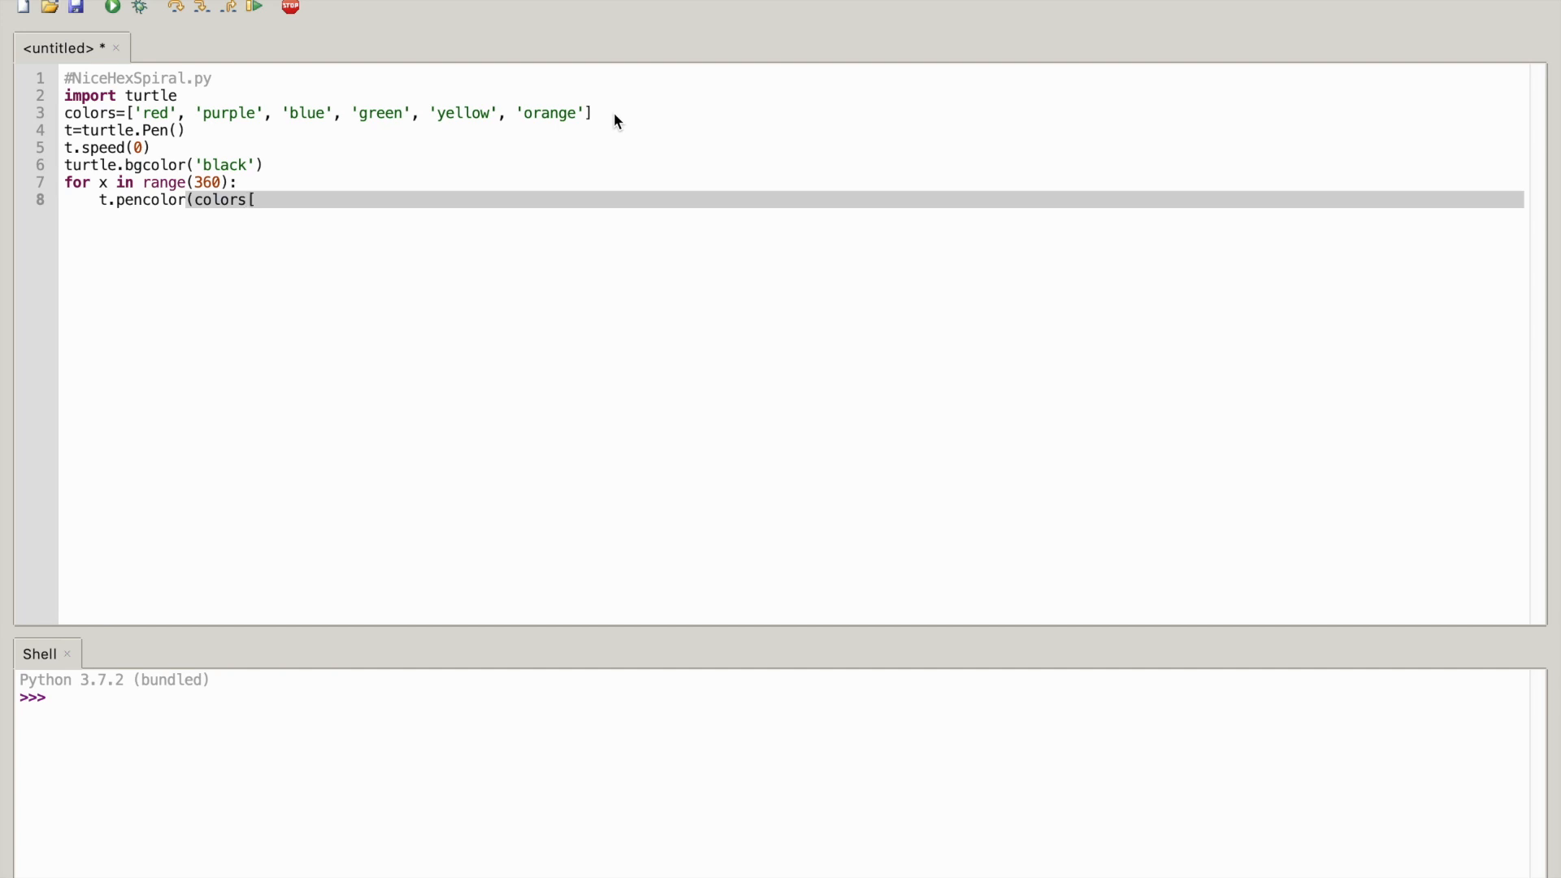
text(x%)
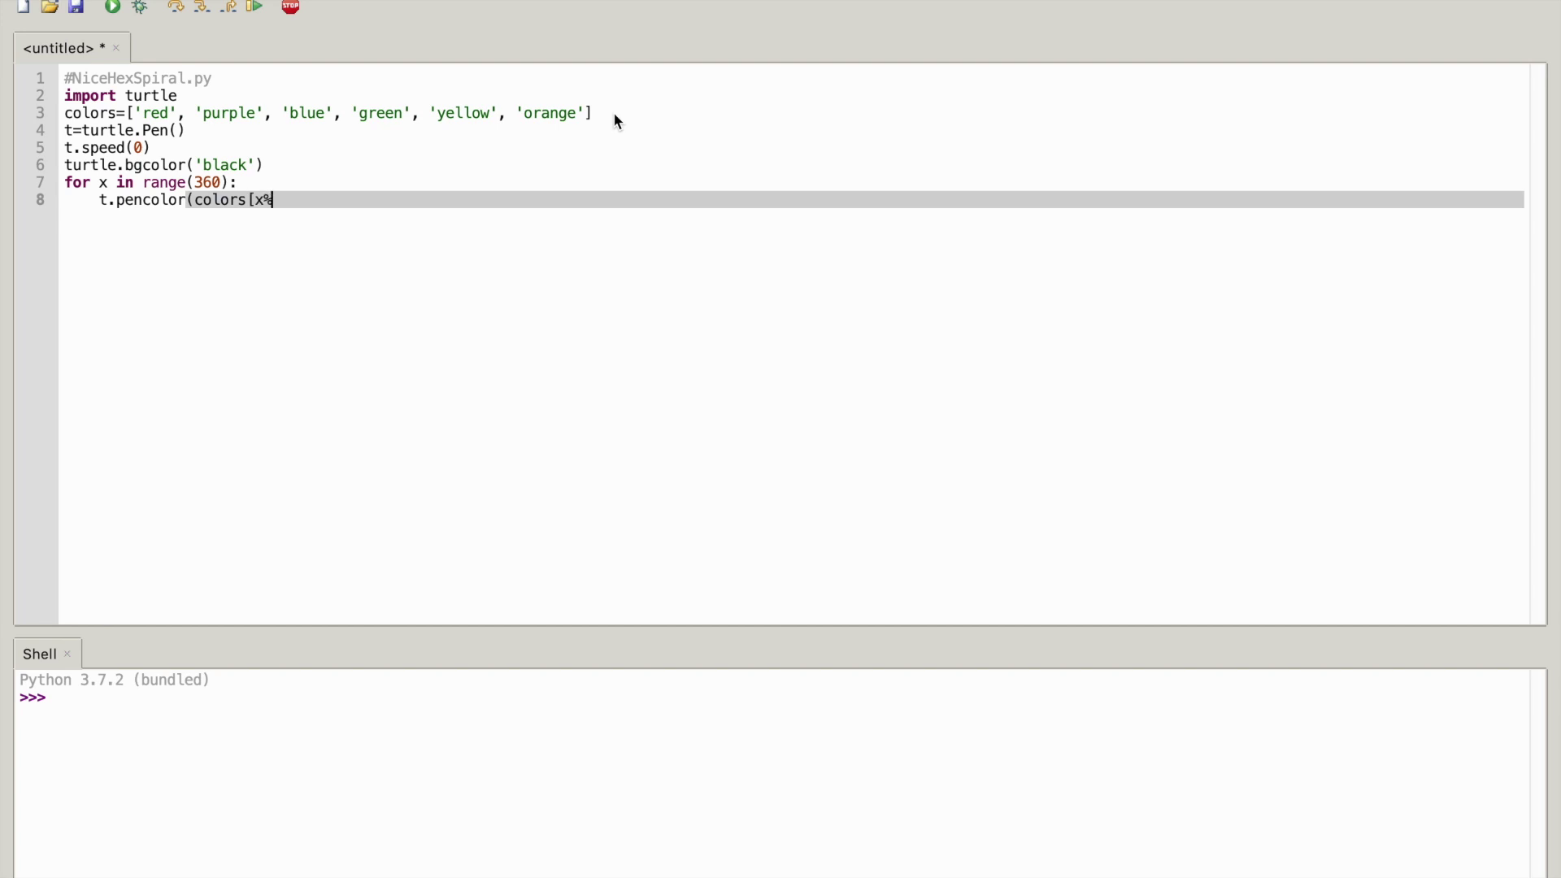
text(6)
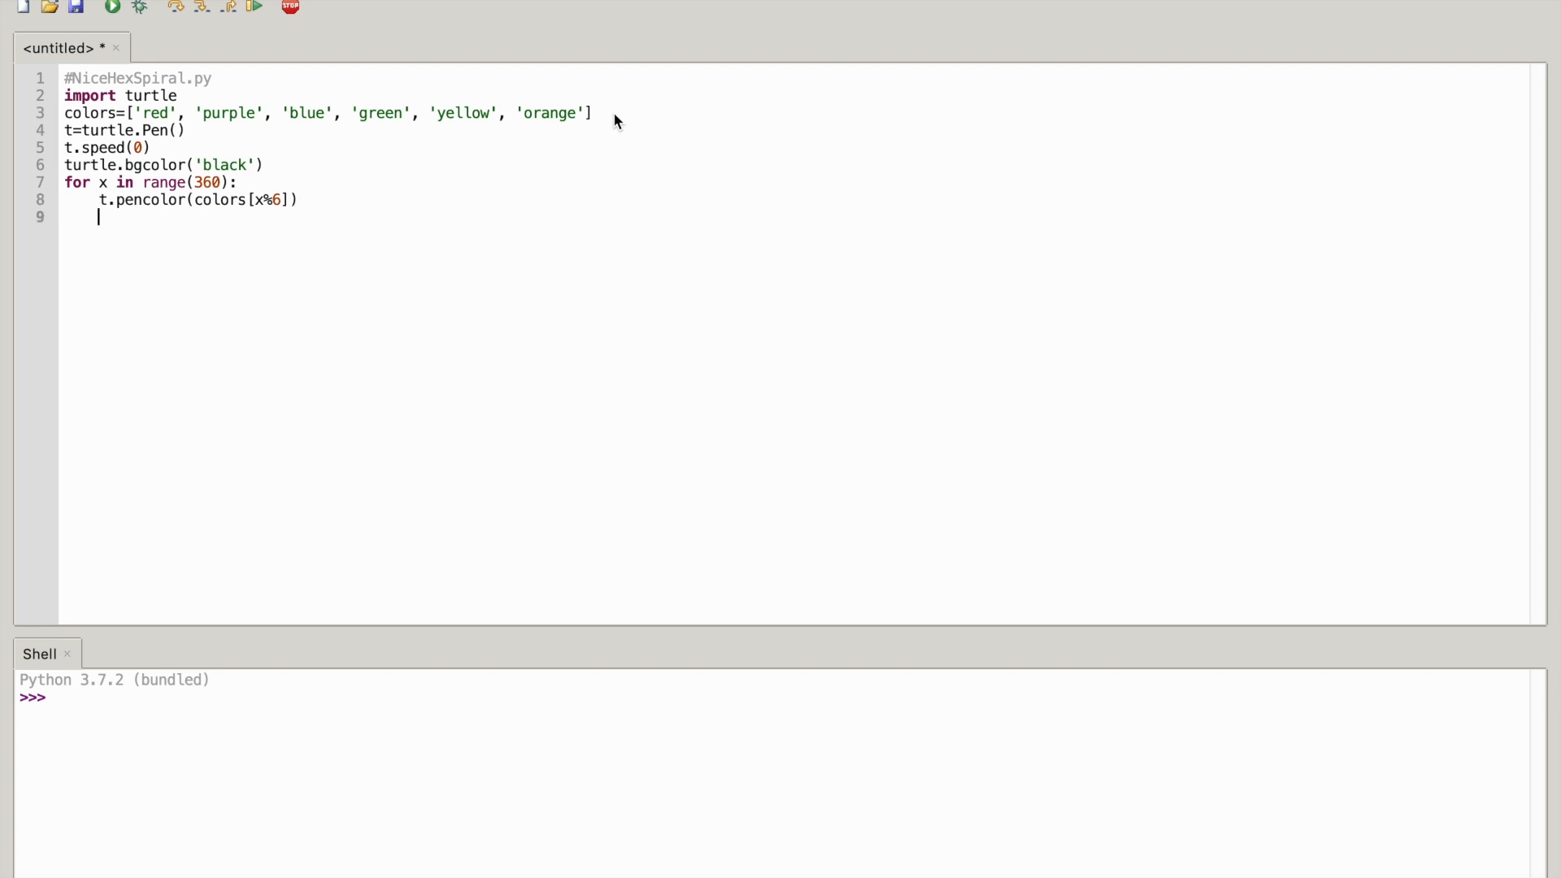
Set the pen width inside the loop with t.width(x/100+1)
text(t.width)
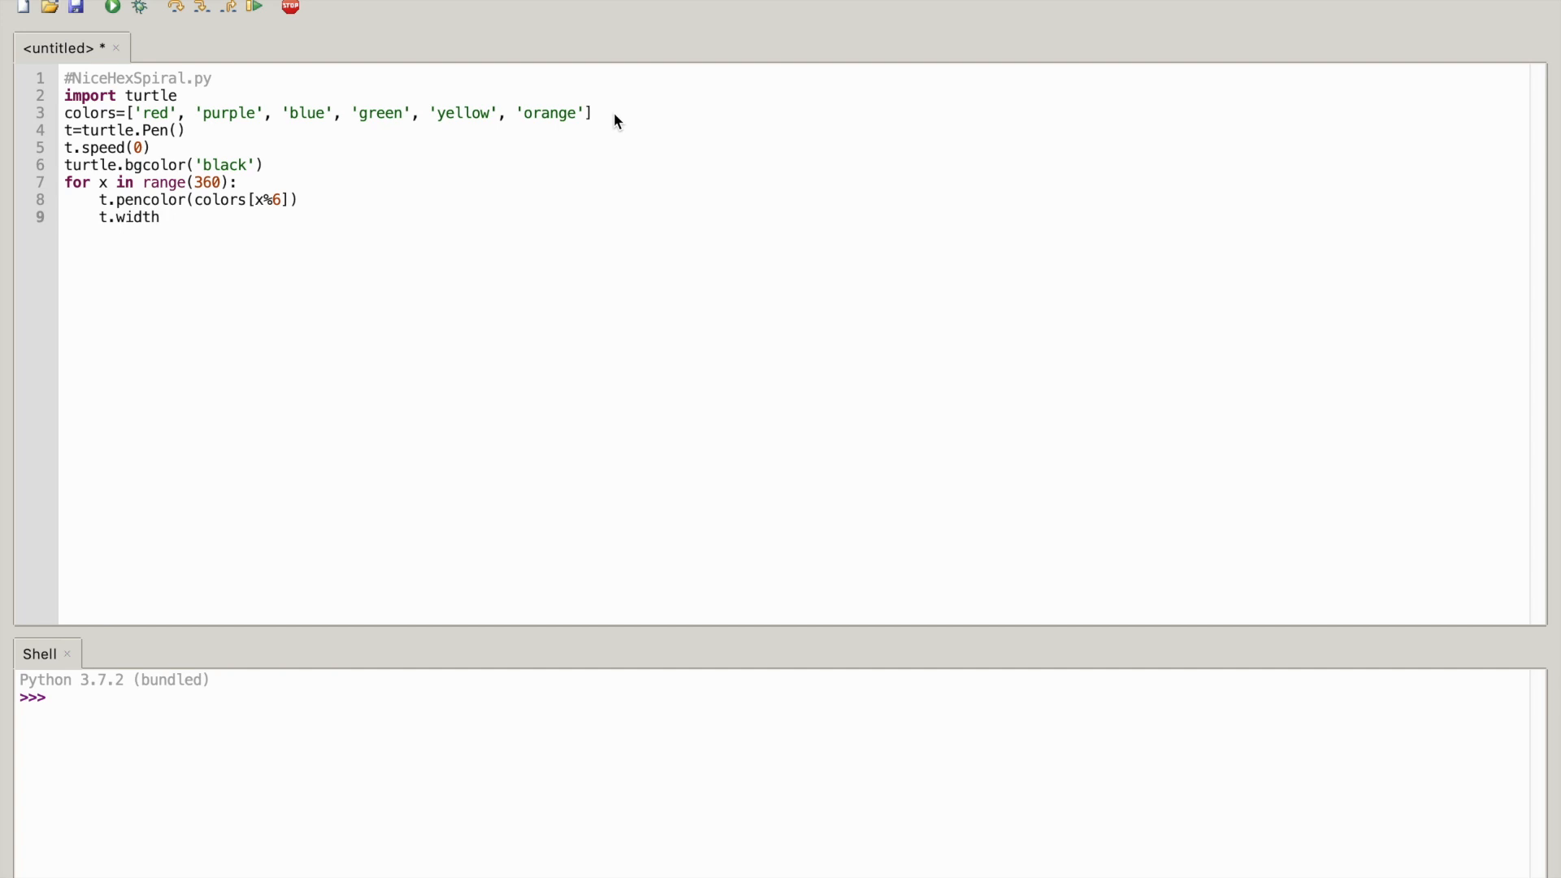
text(()
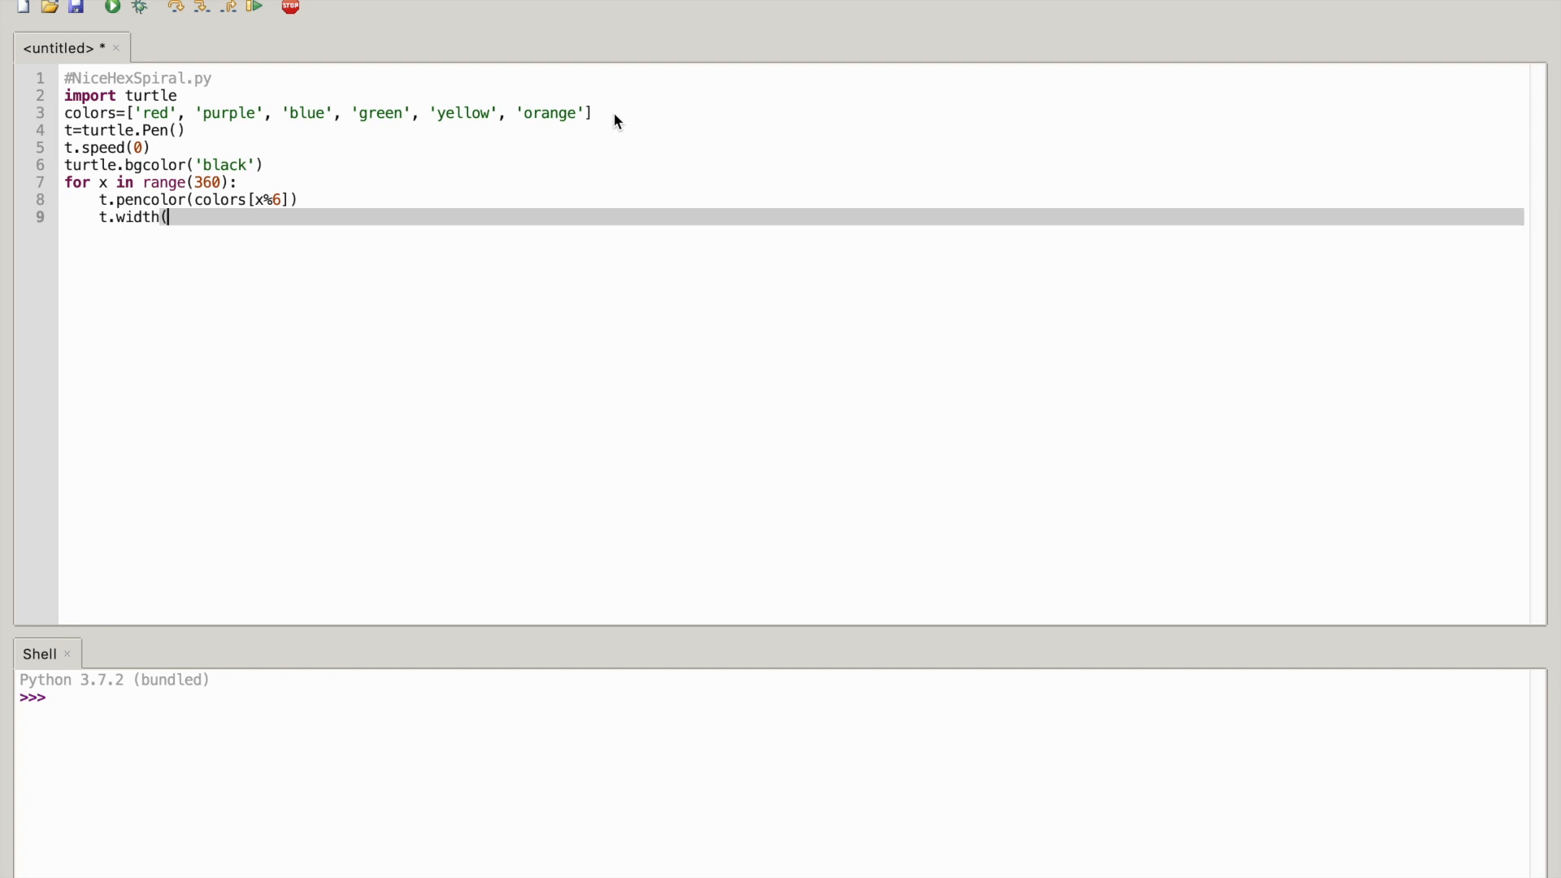
text())
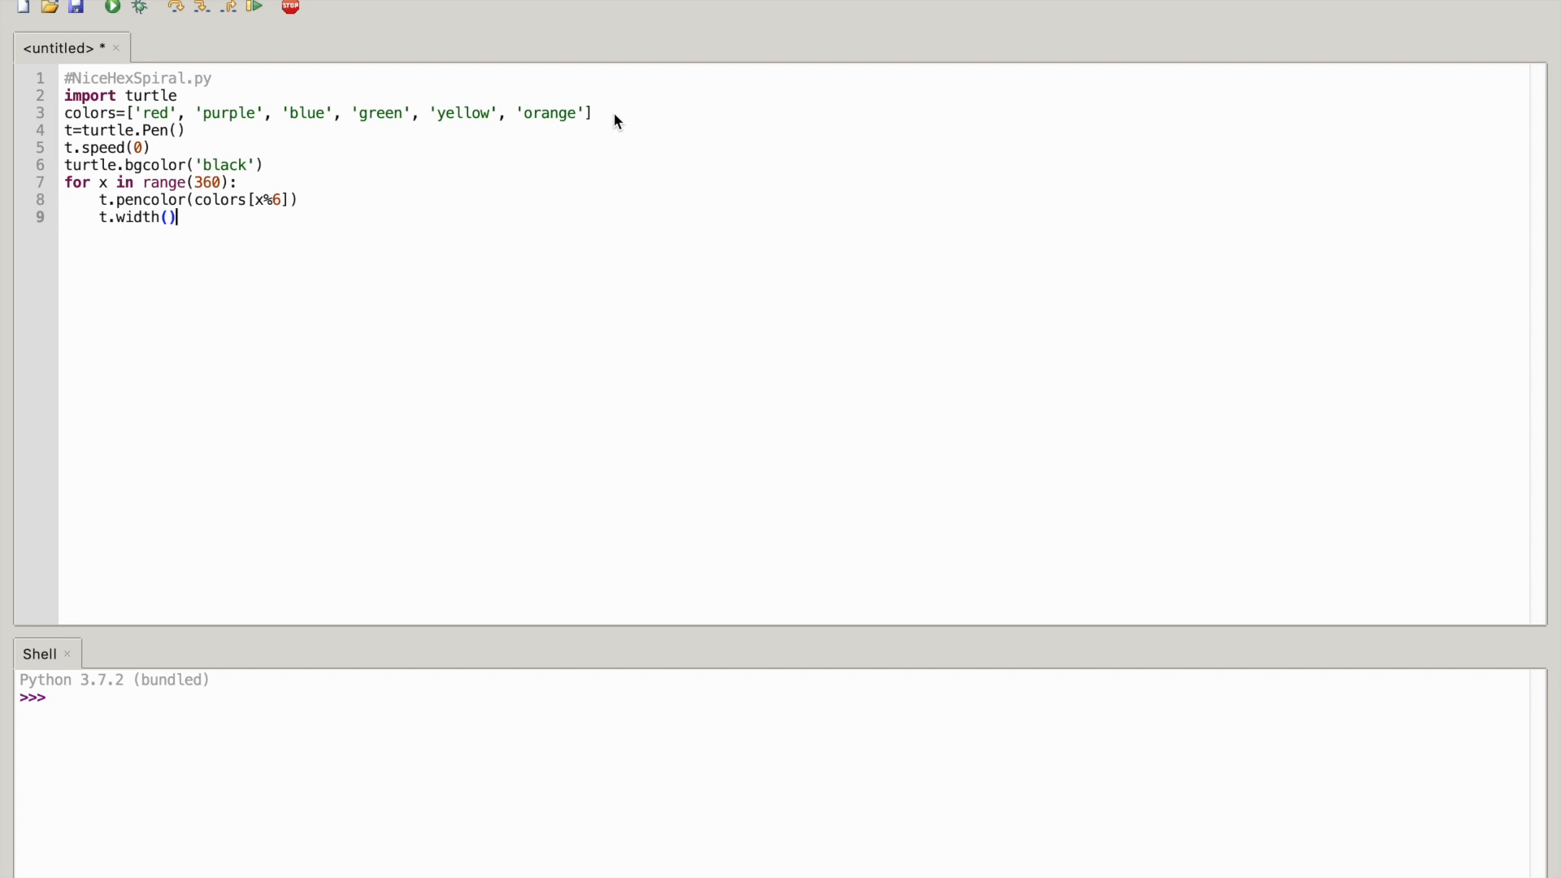
text(x)
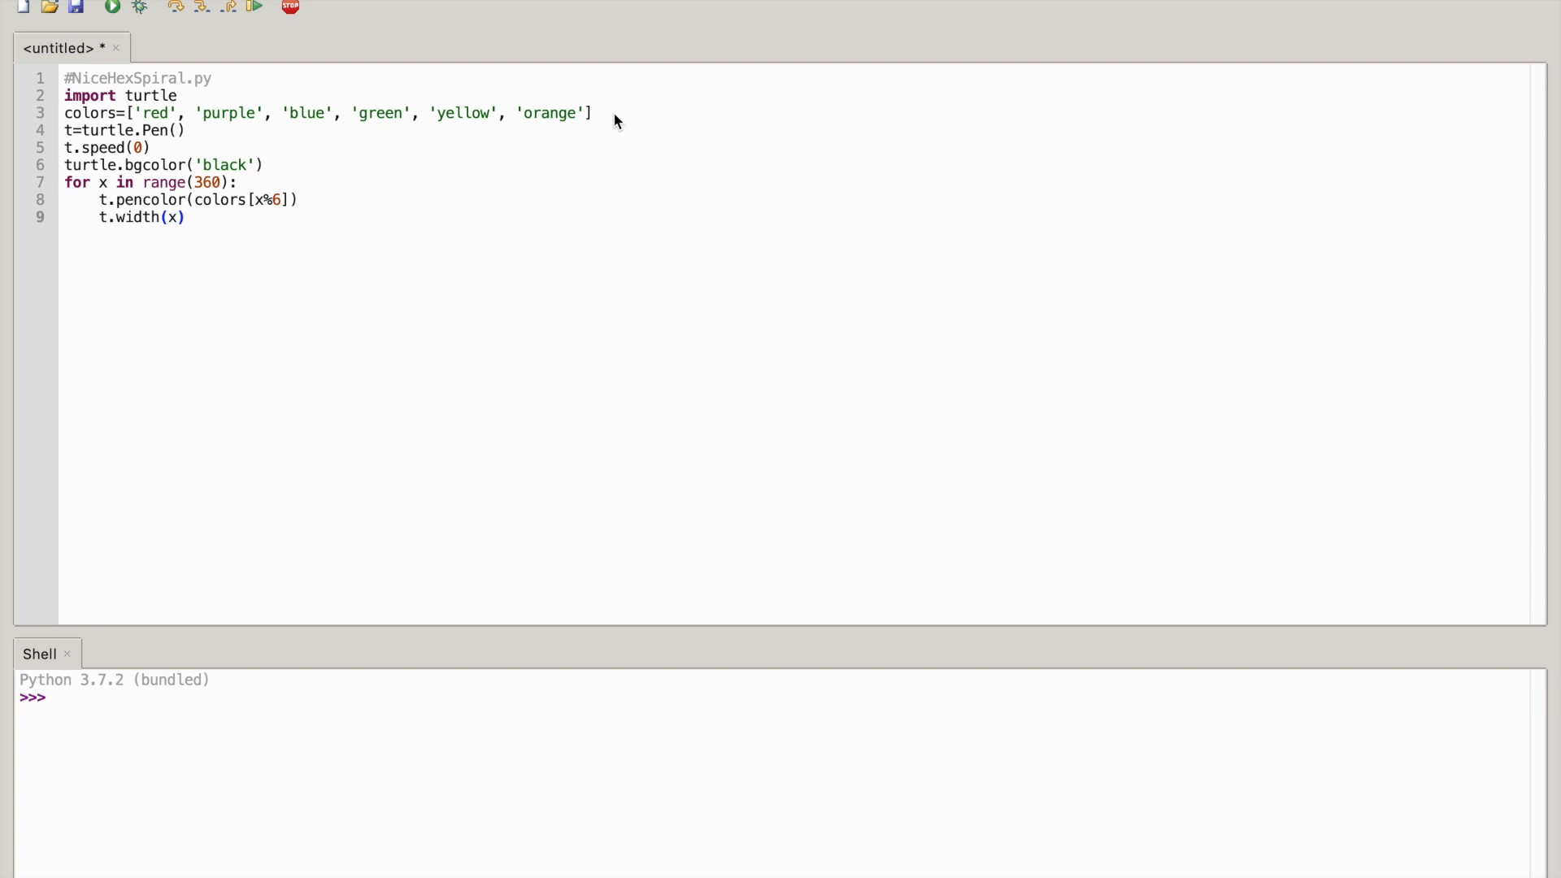
text(/)
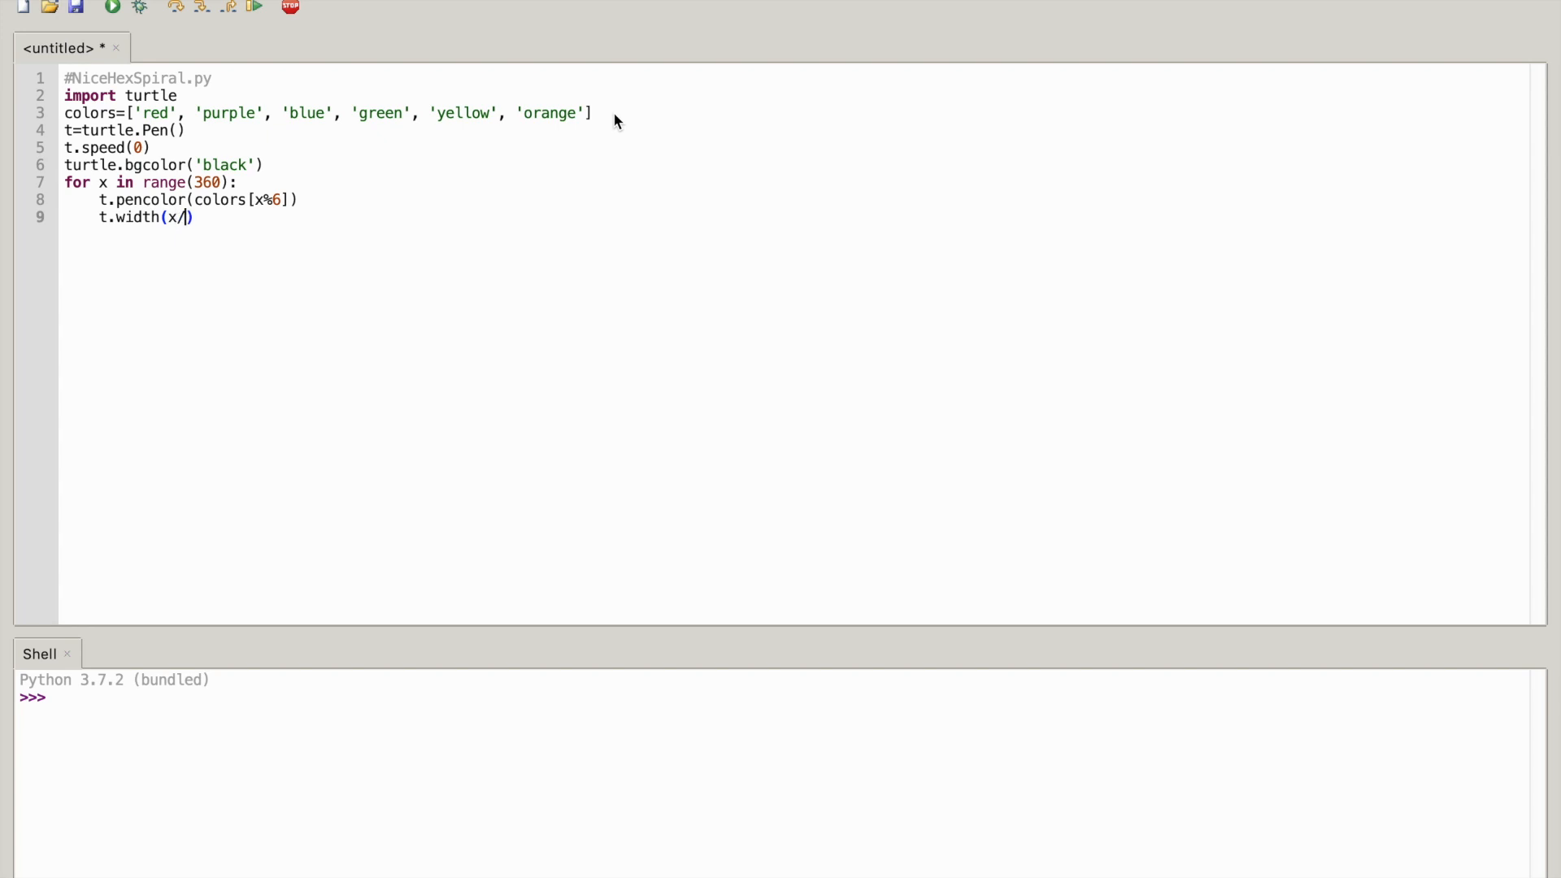
text(100)
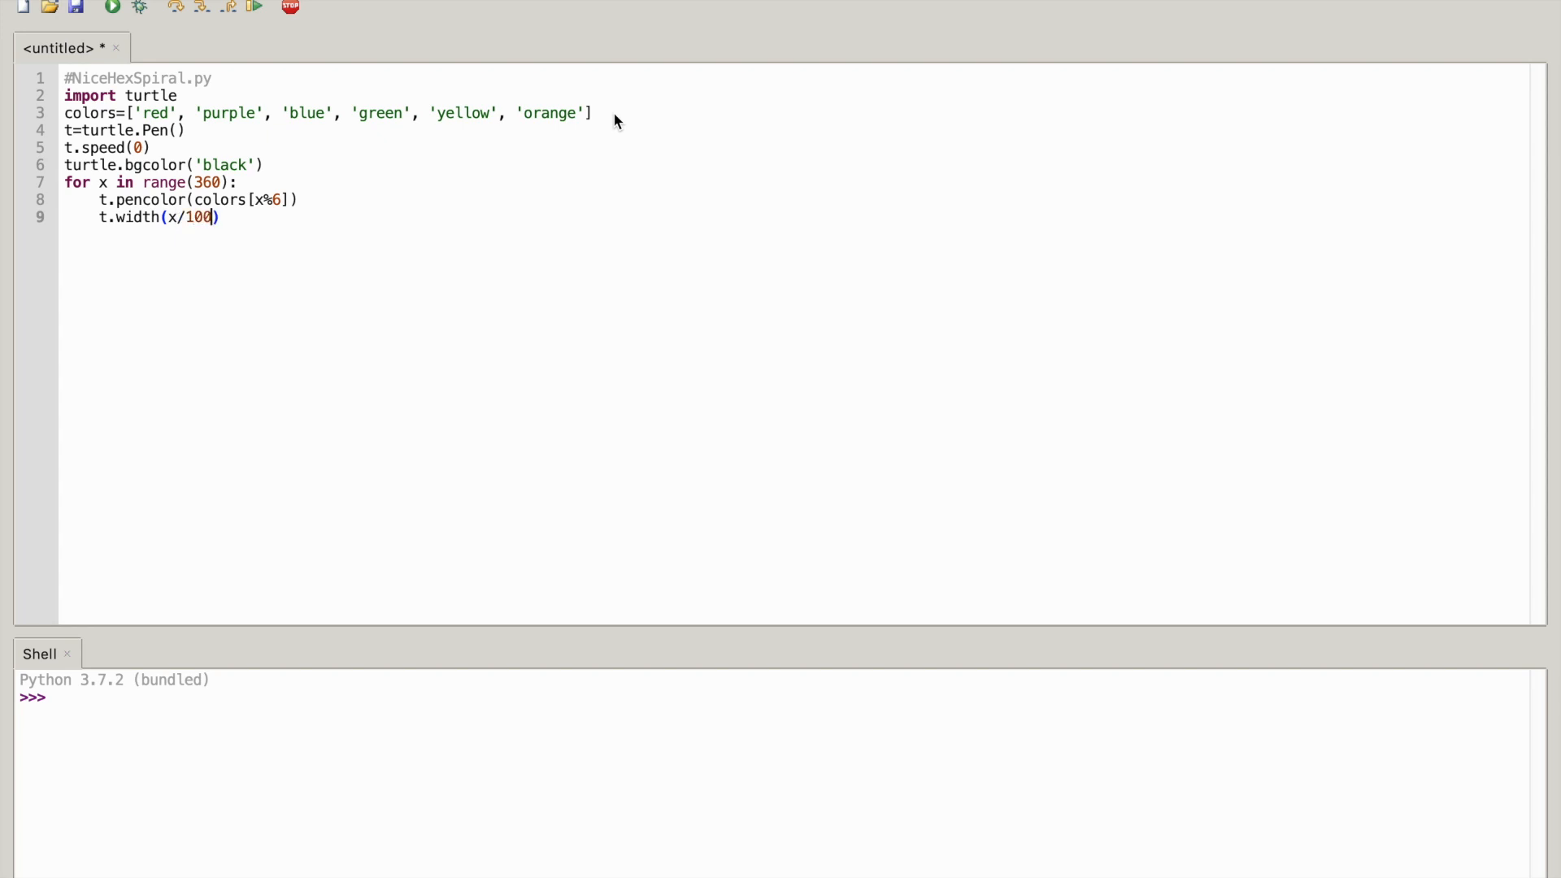
text(+1)
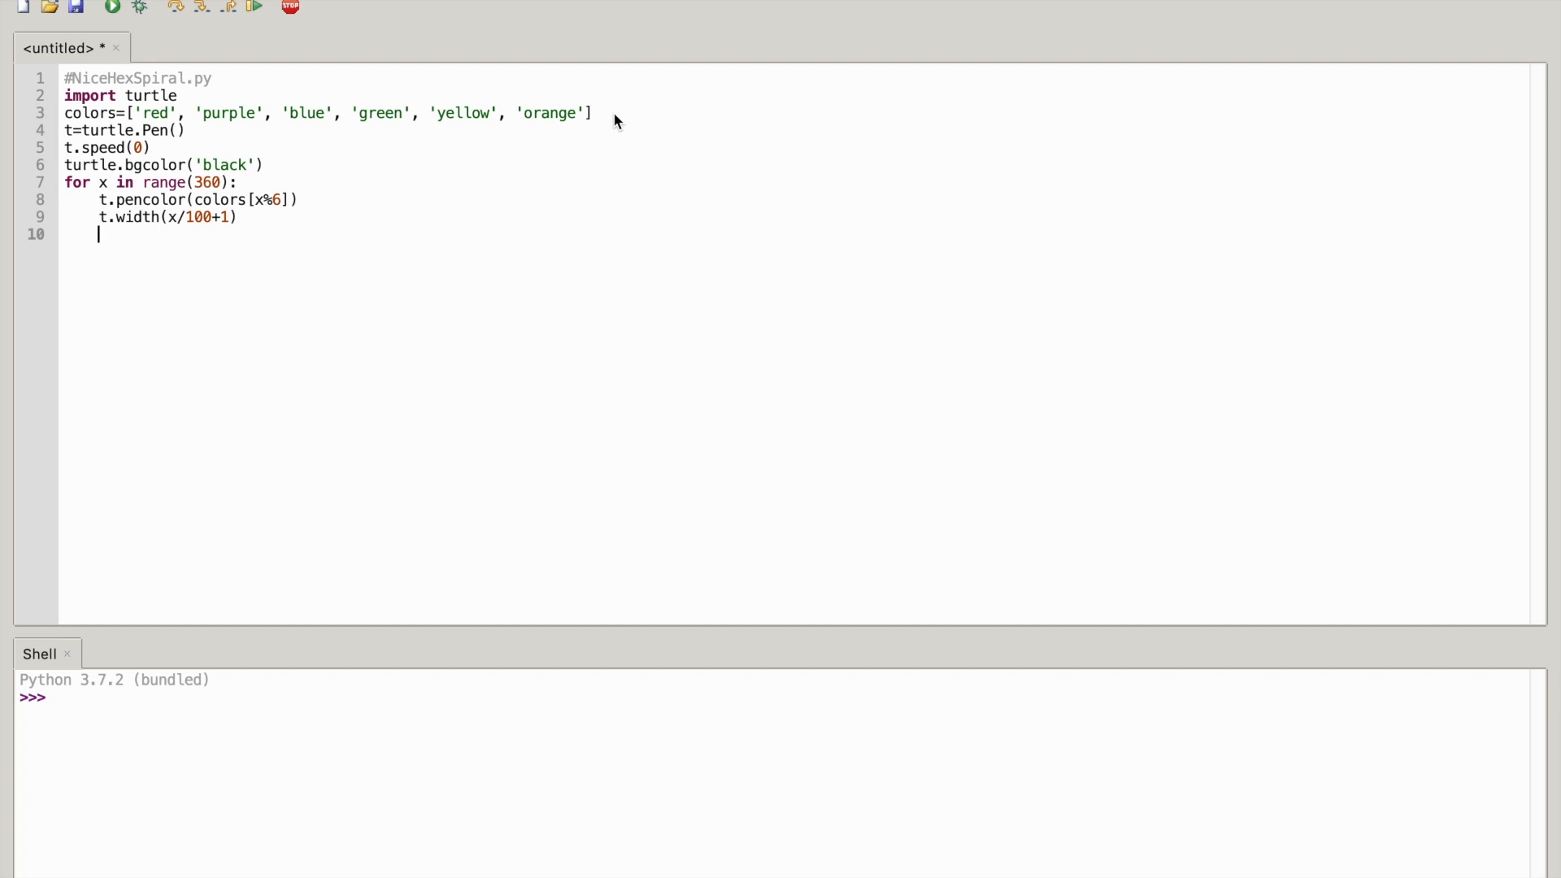
Add t.forward(x) and t.left(59) to the loop body
text(t.)
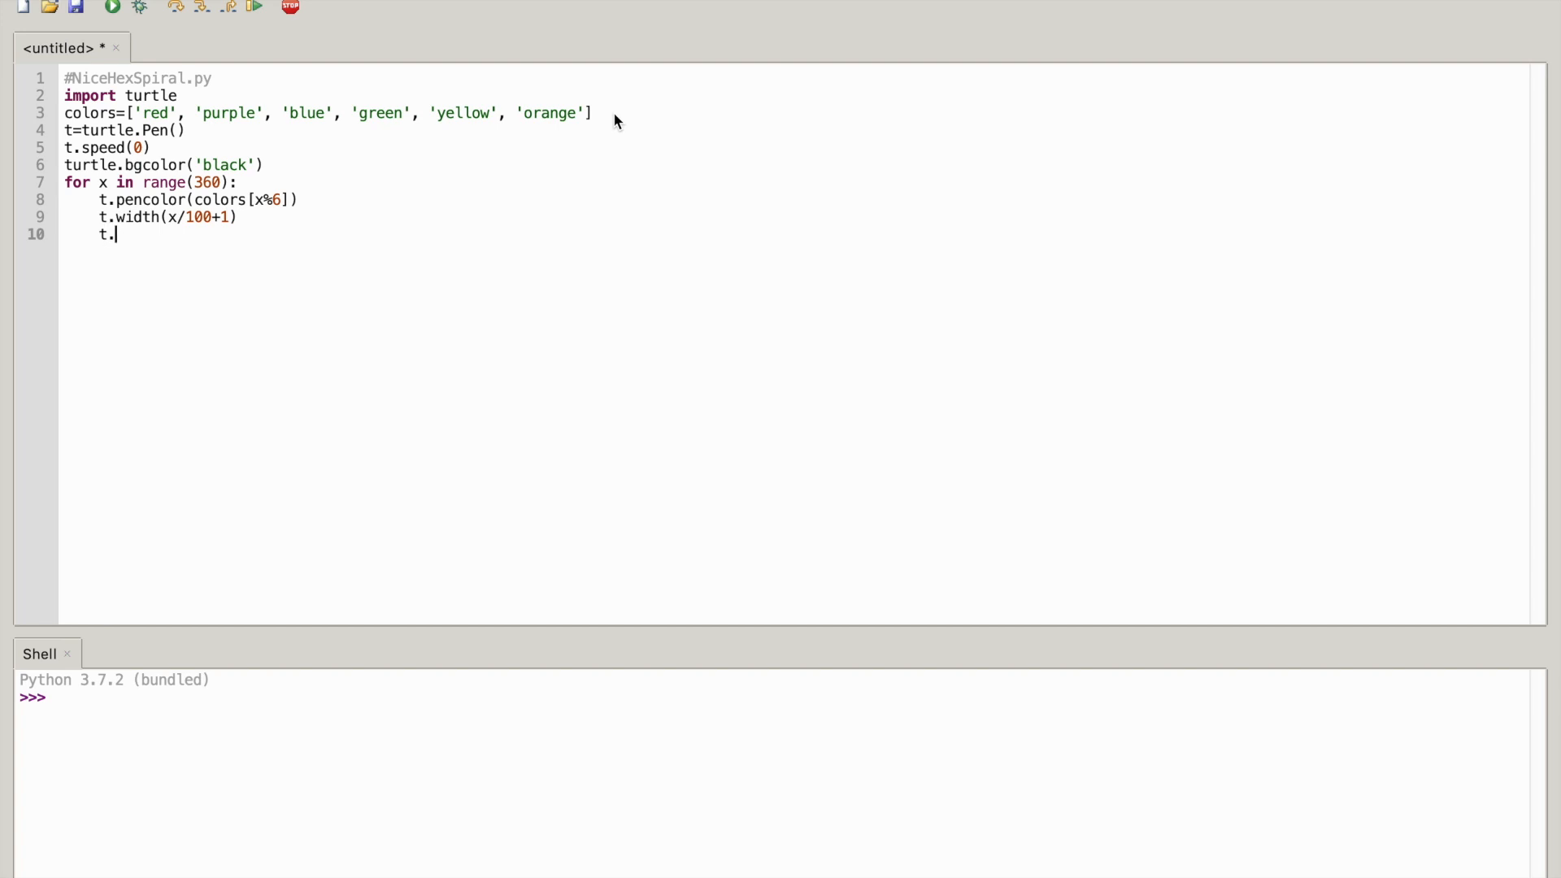
text(for)
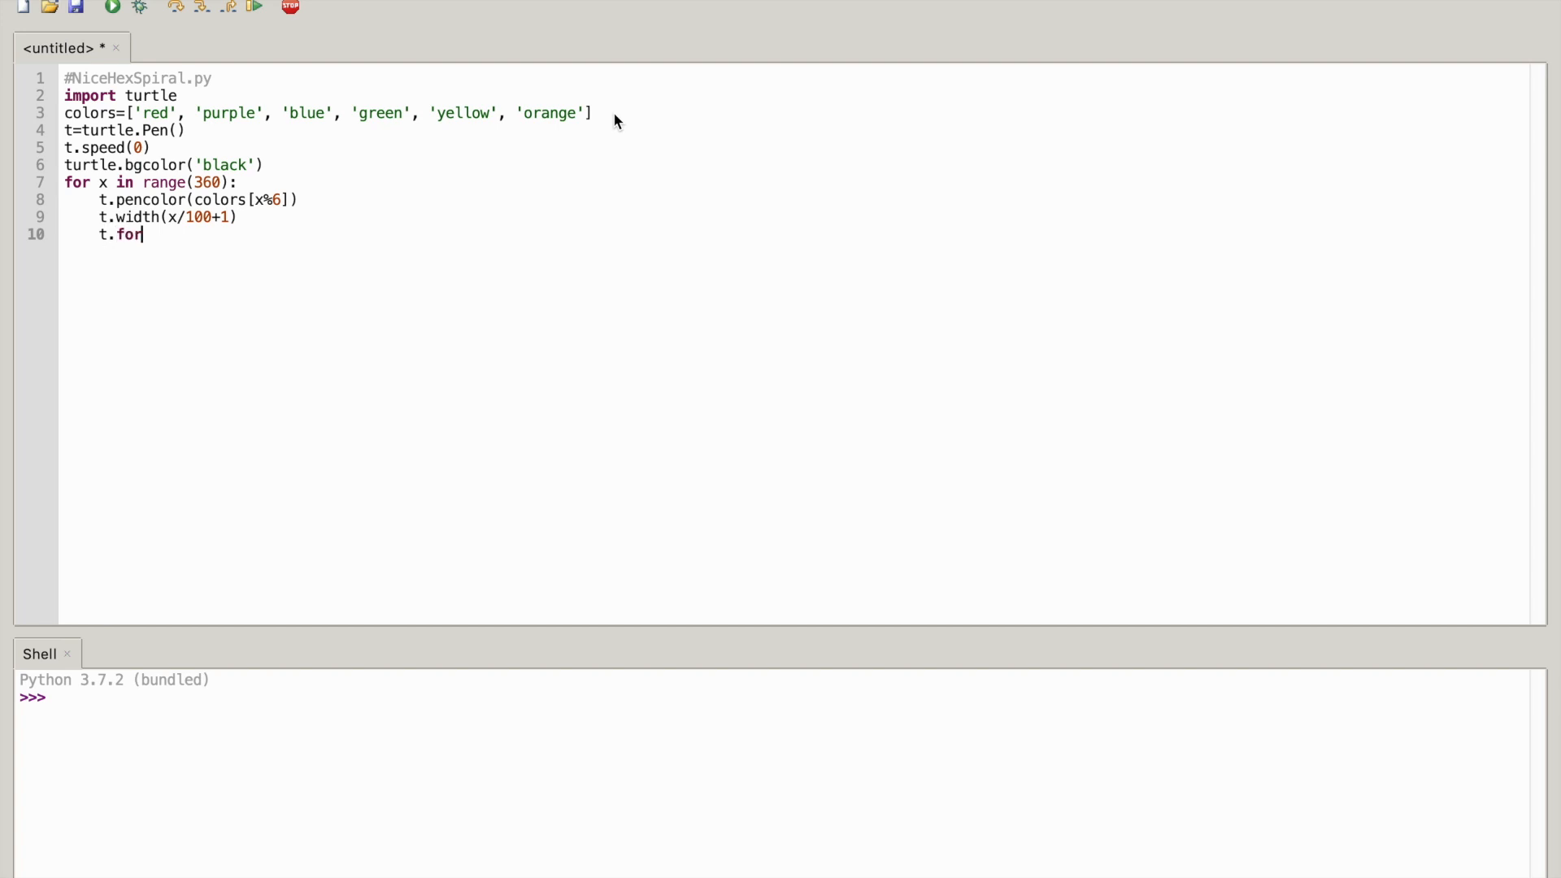
text(ward)
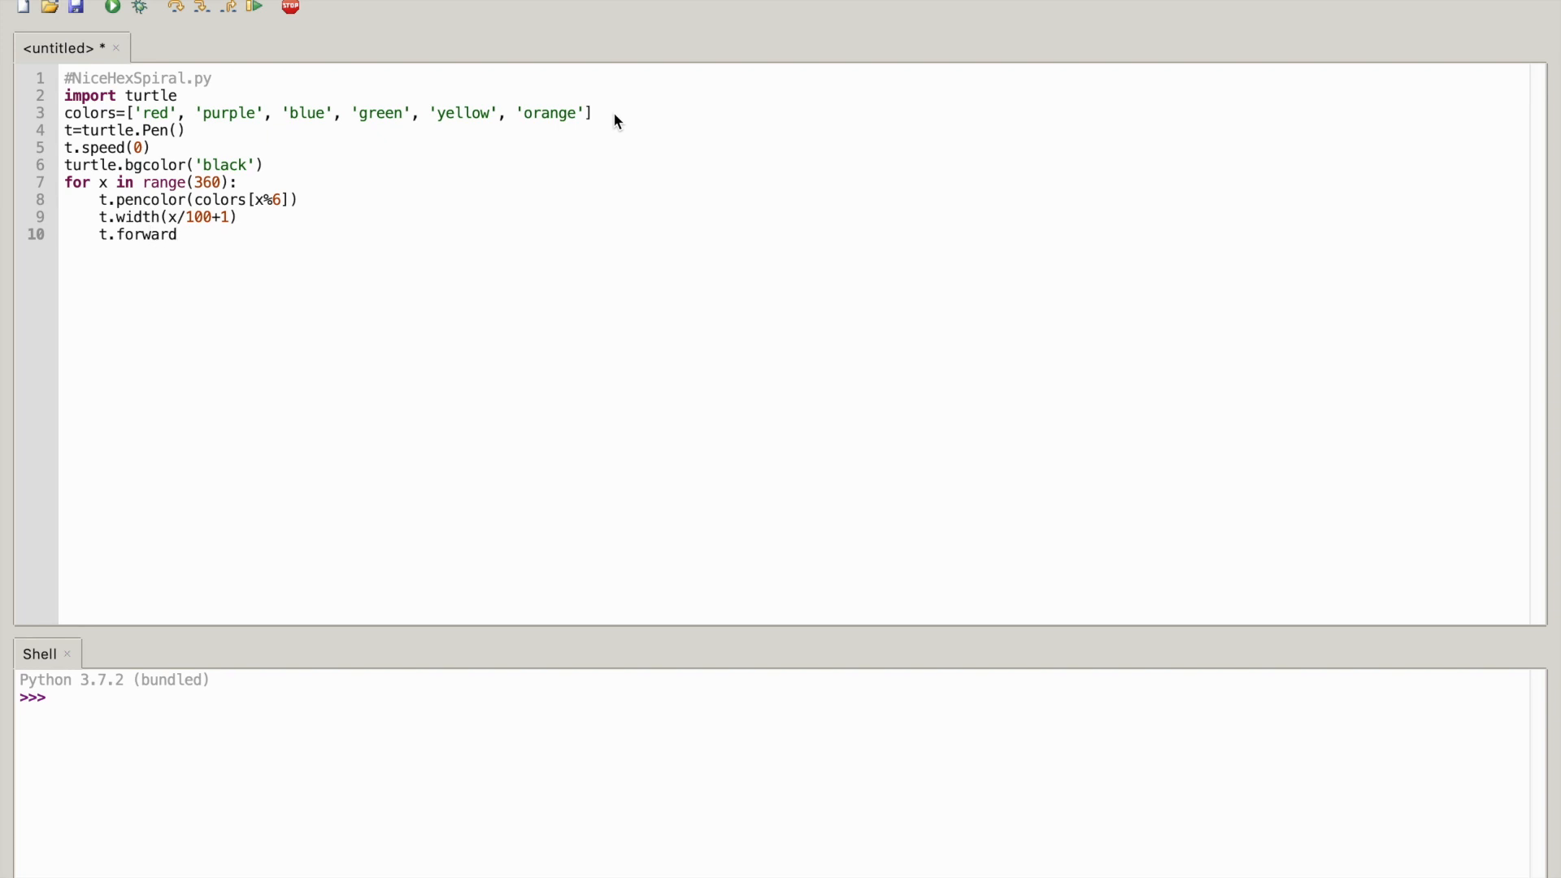
text(()
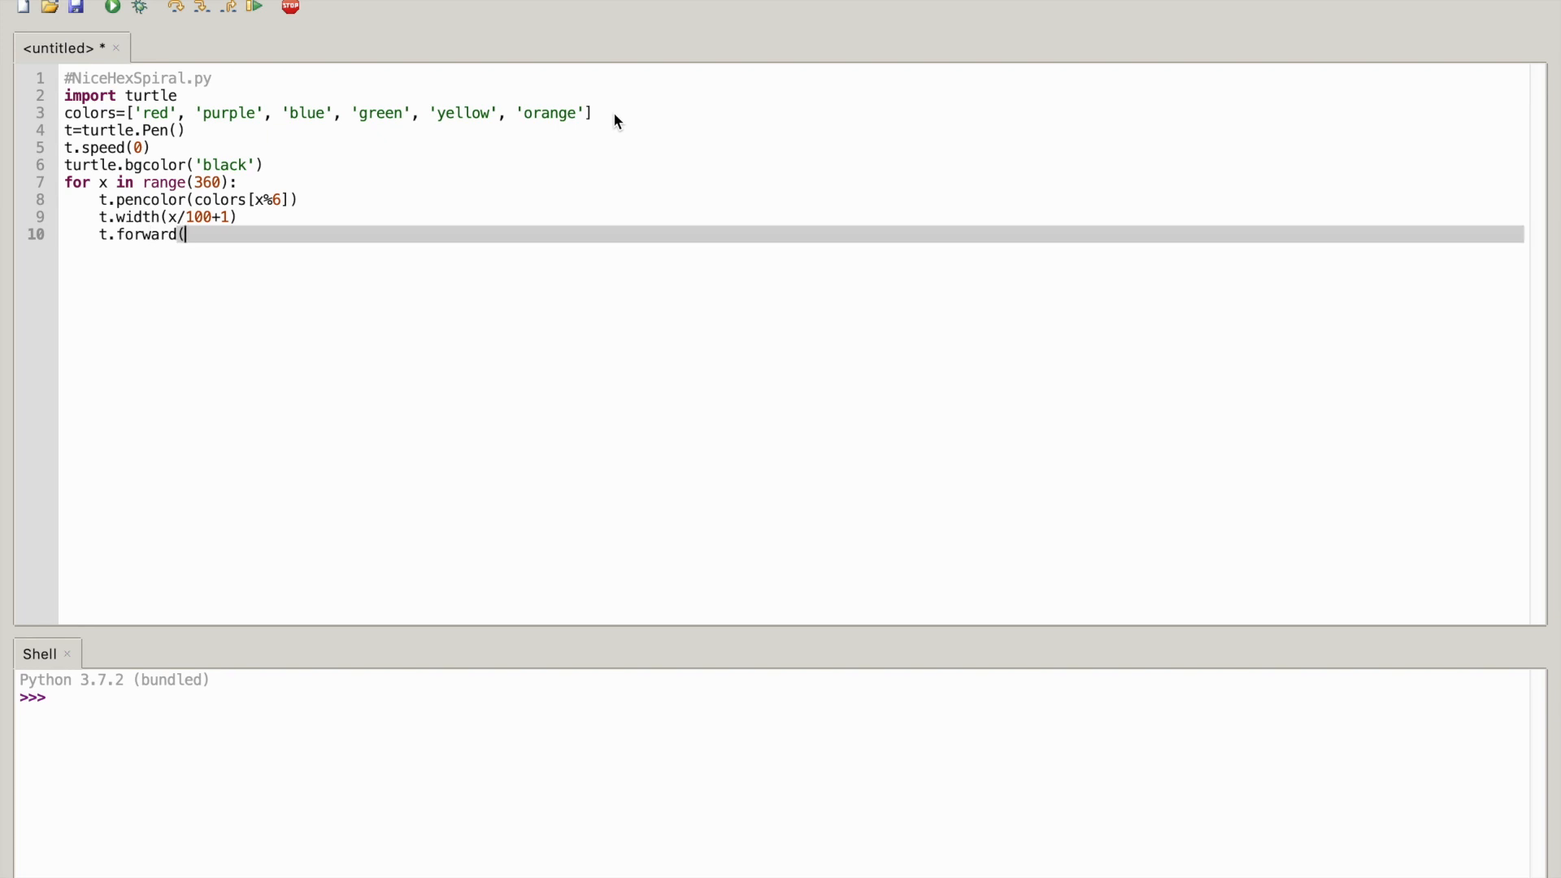
text(x))
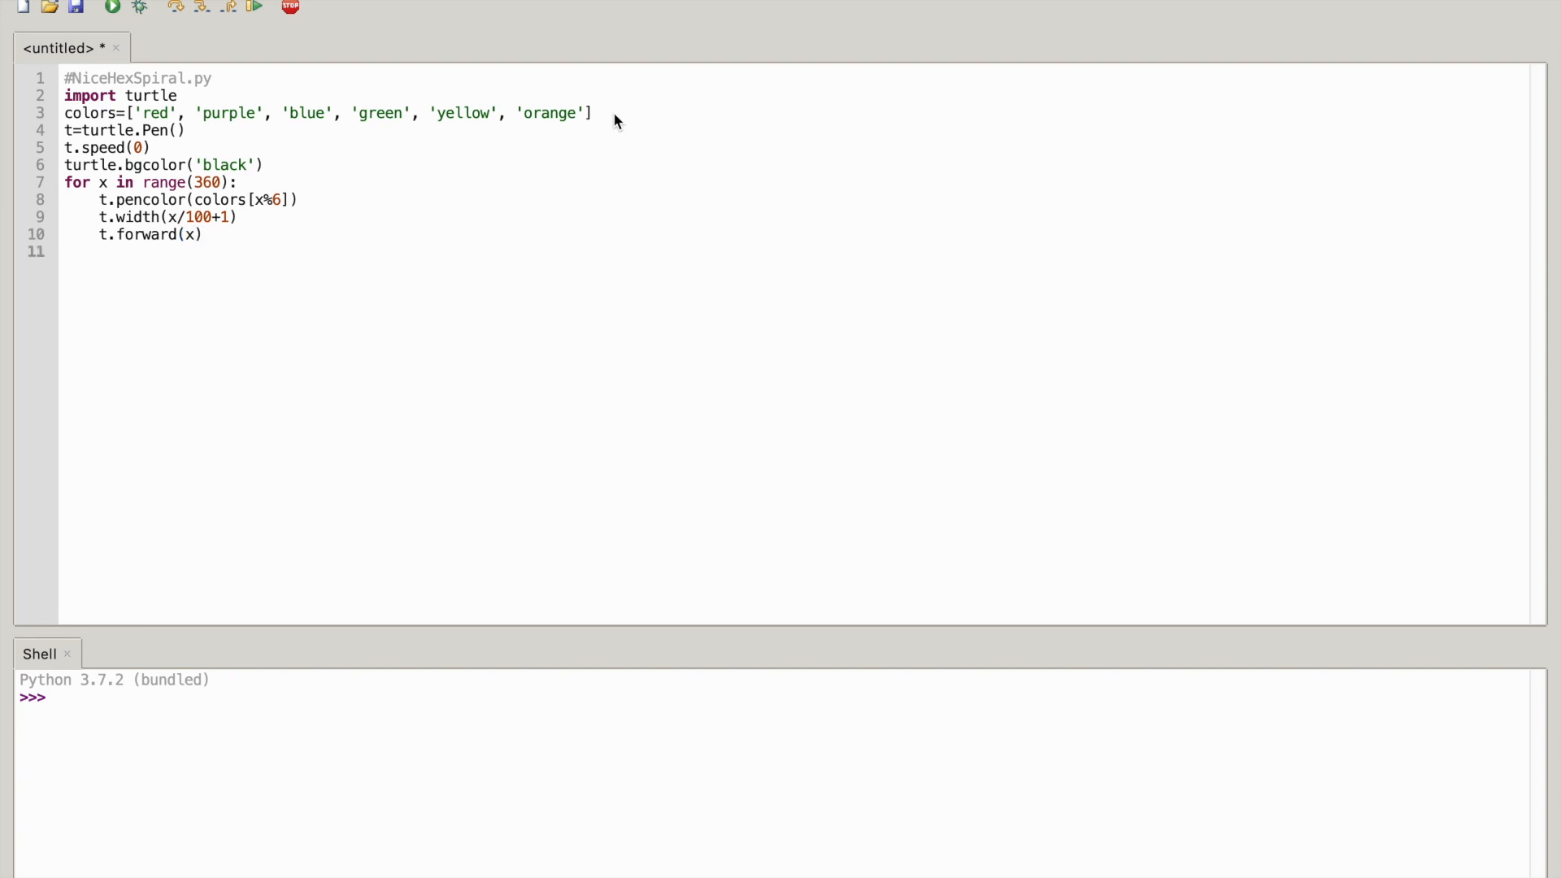
text(t)
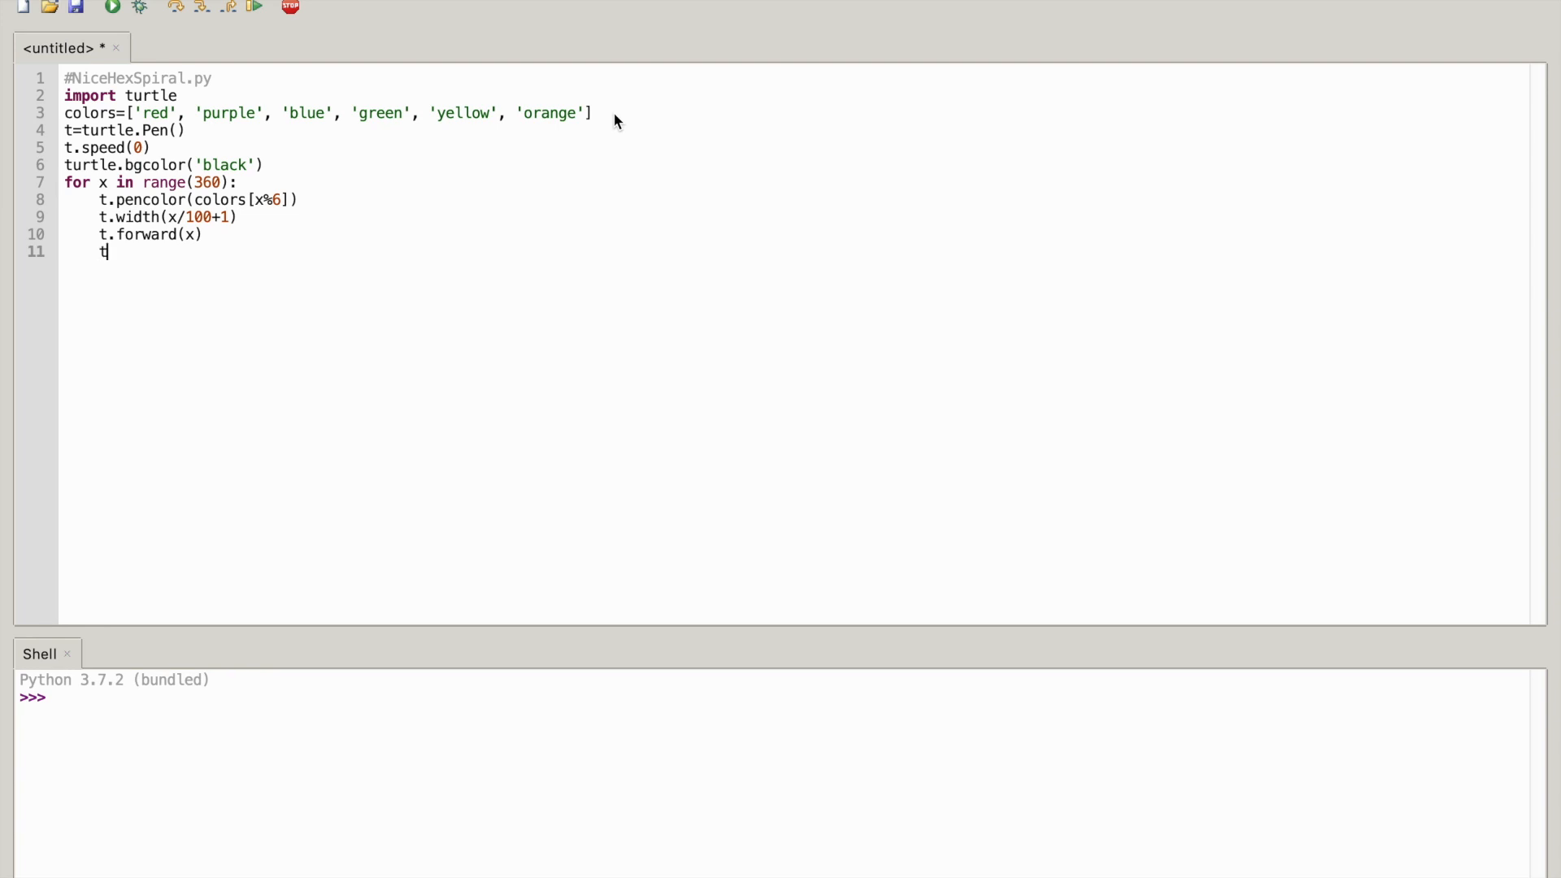
text(.left()
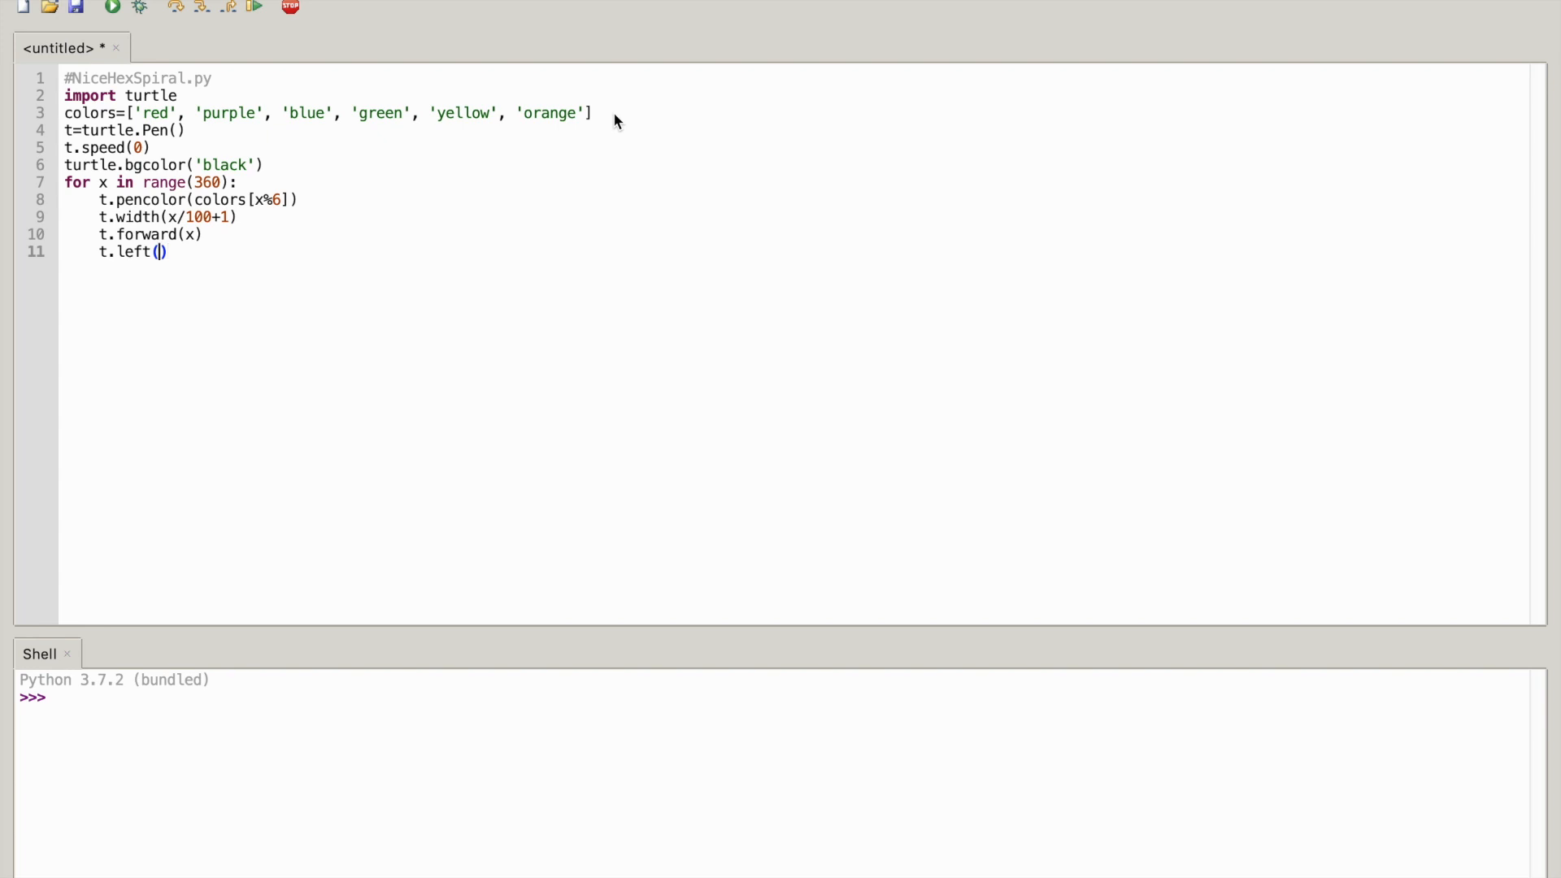
text(59)
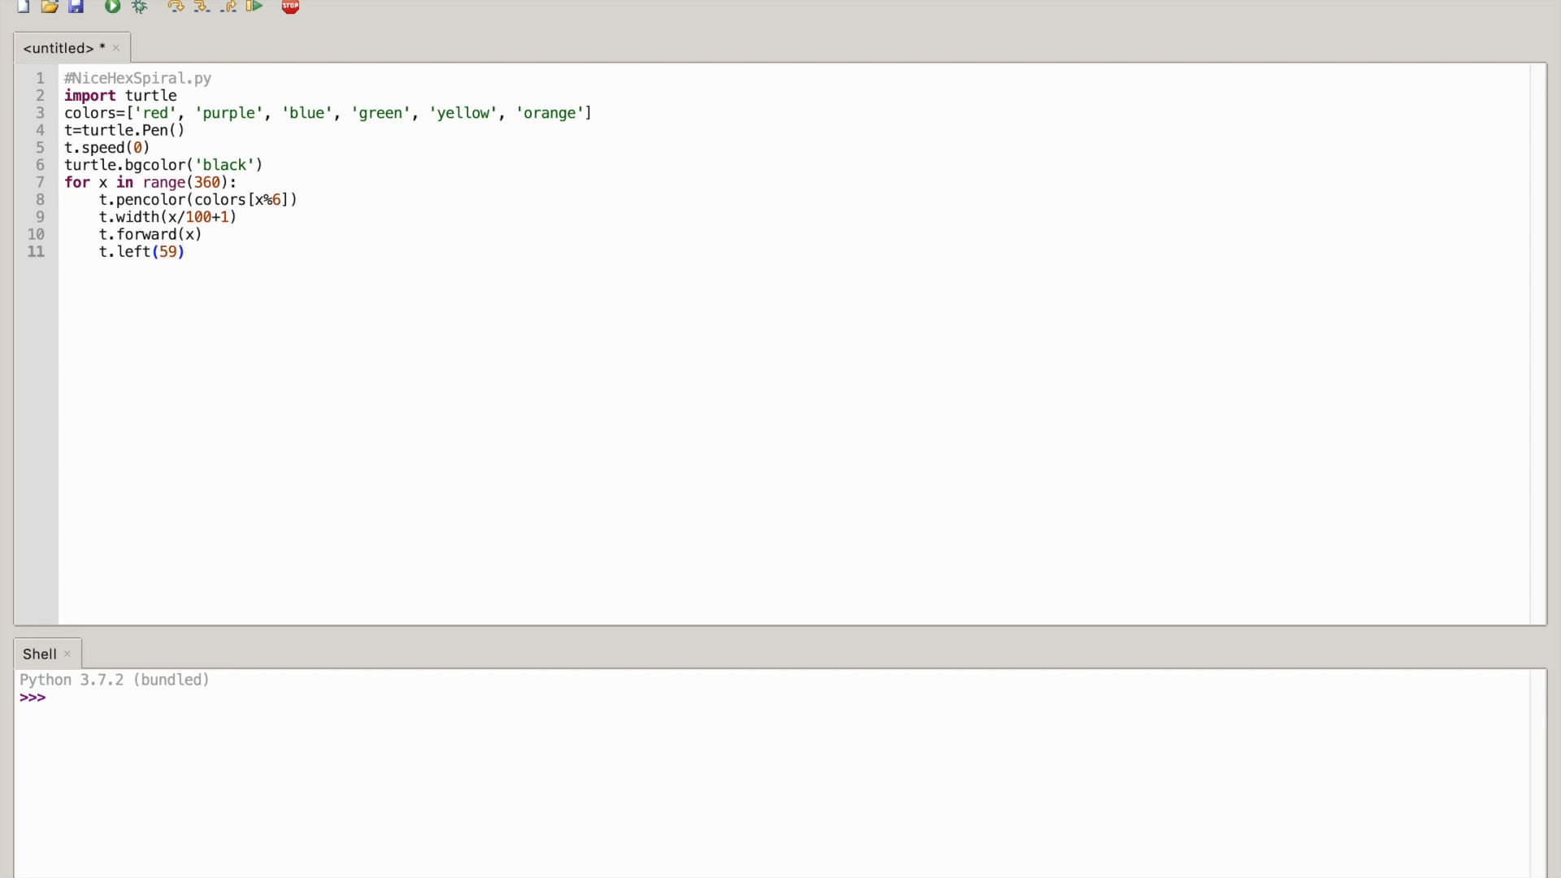
mouse_move(73, 10)
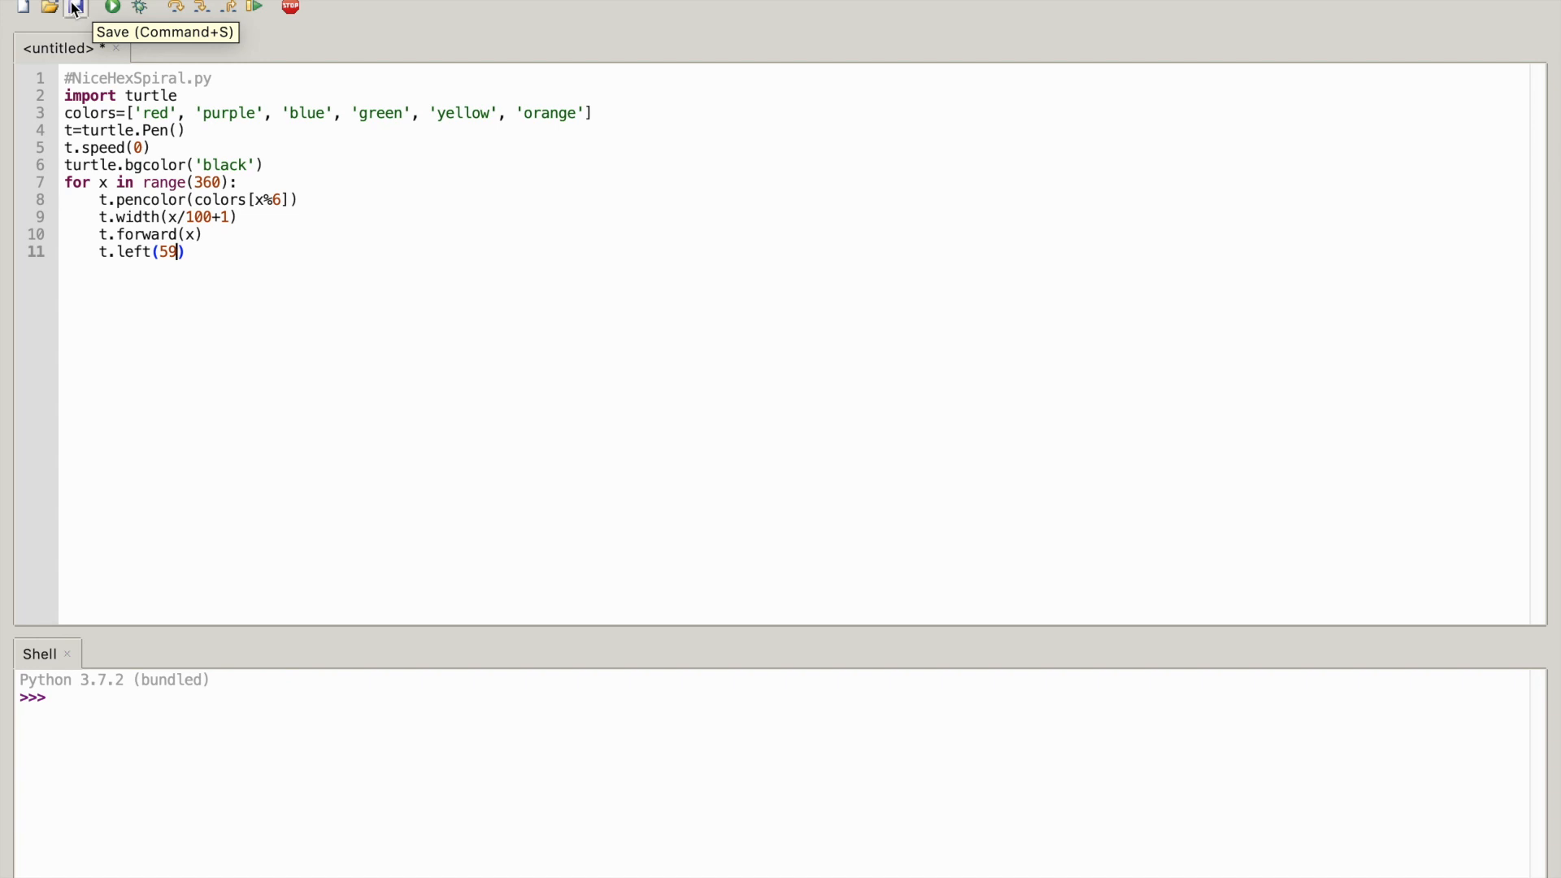
Save the script into the Desktop folder under the name NiceHexSpiral.py
click(69, 10)
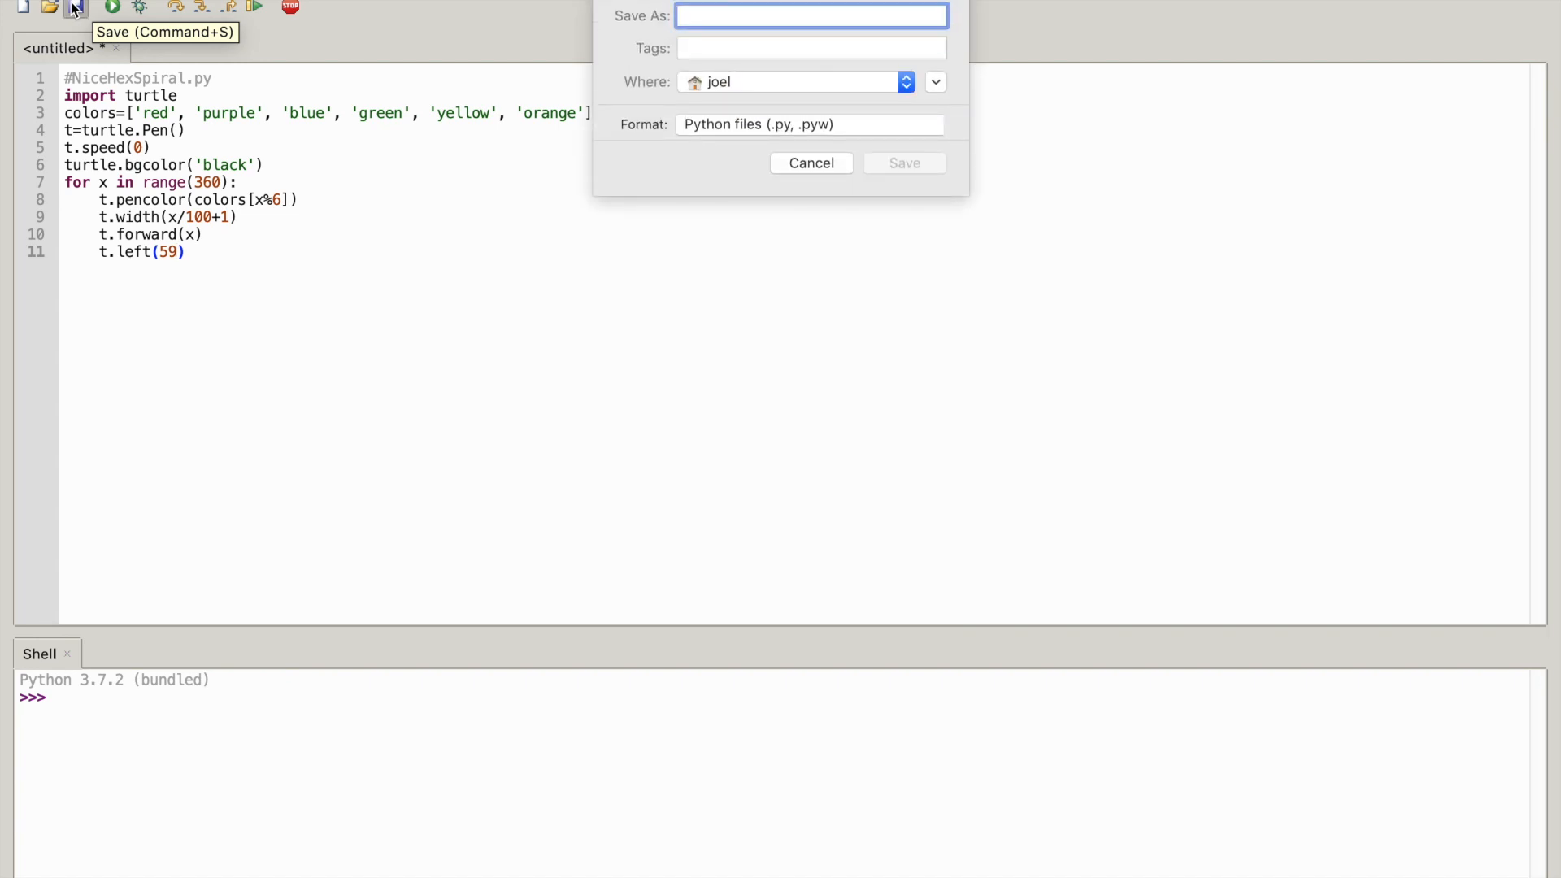
mouse_move(793, 114)
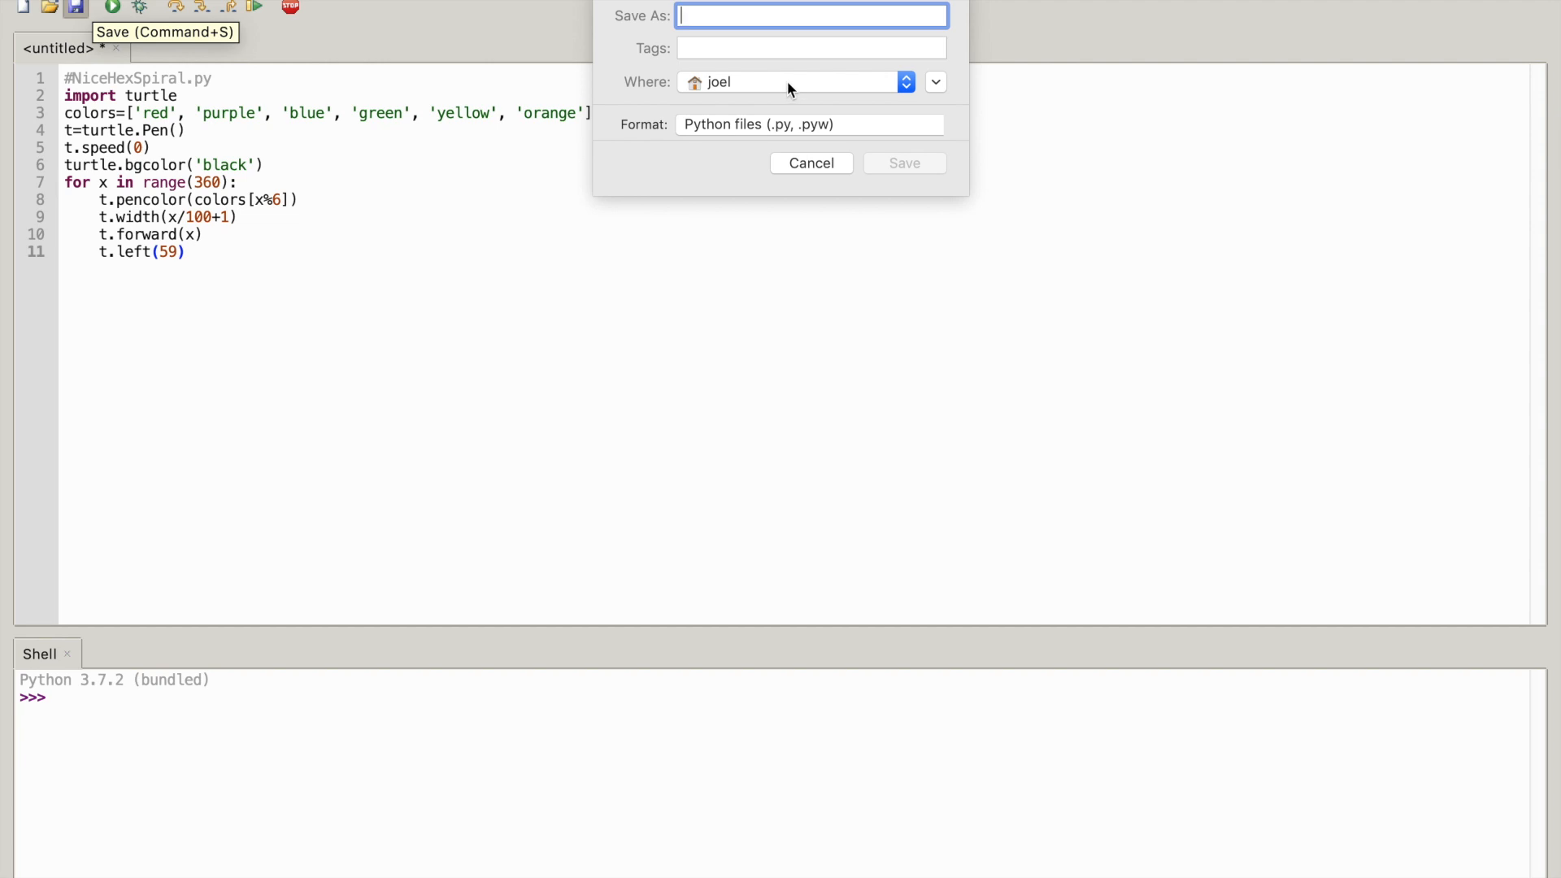
click(907, 82)
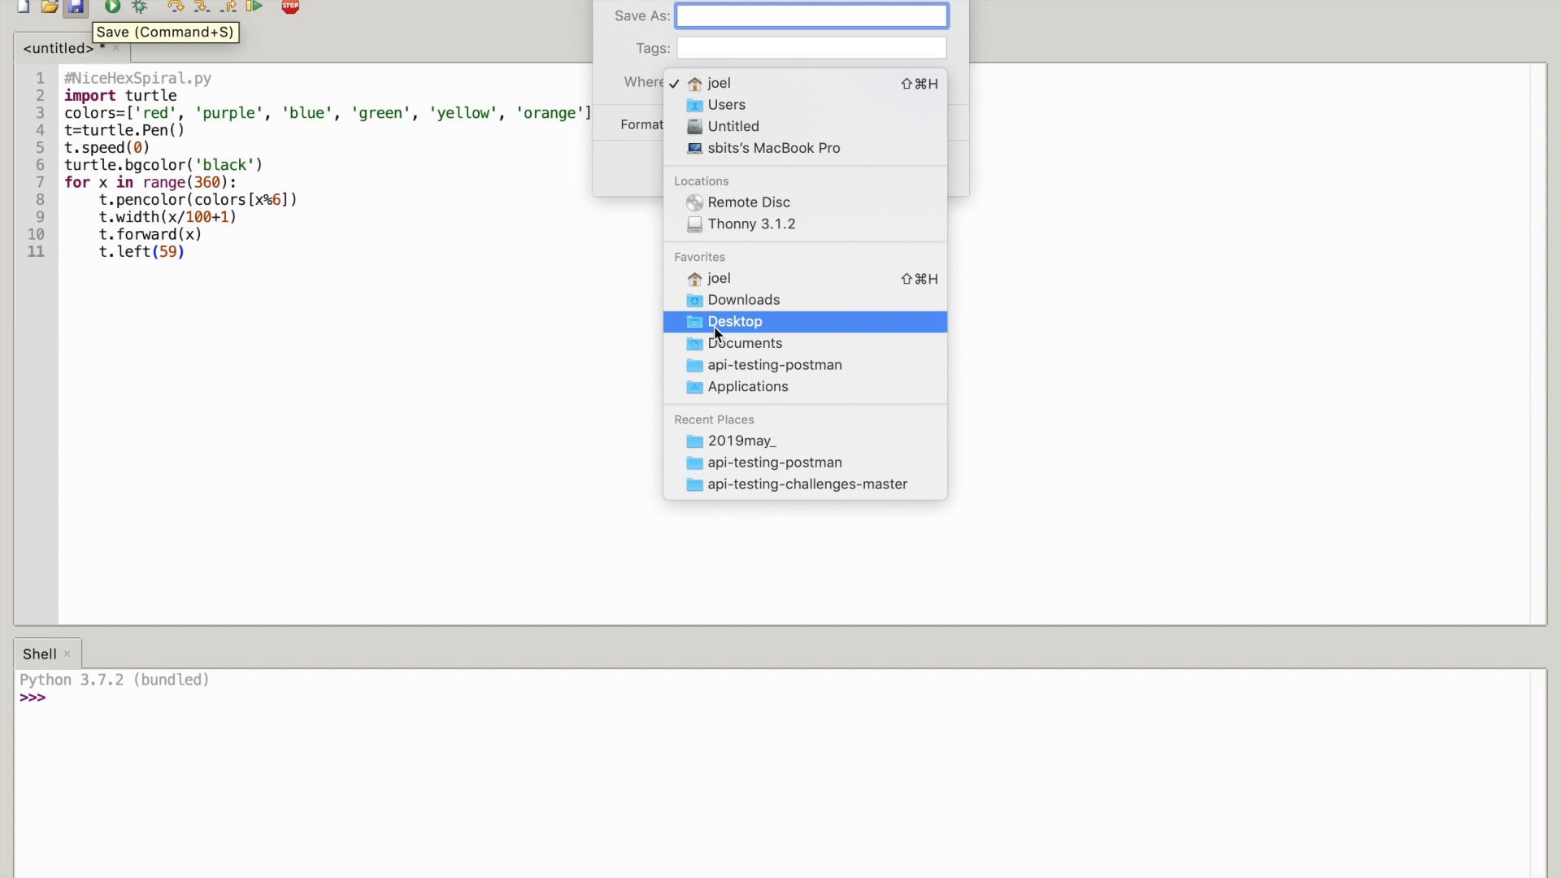
click(735, 321)
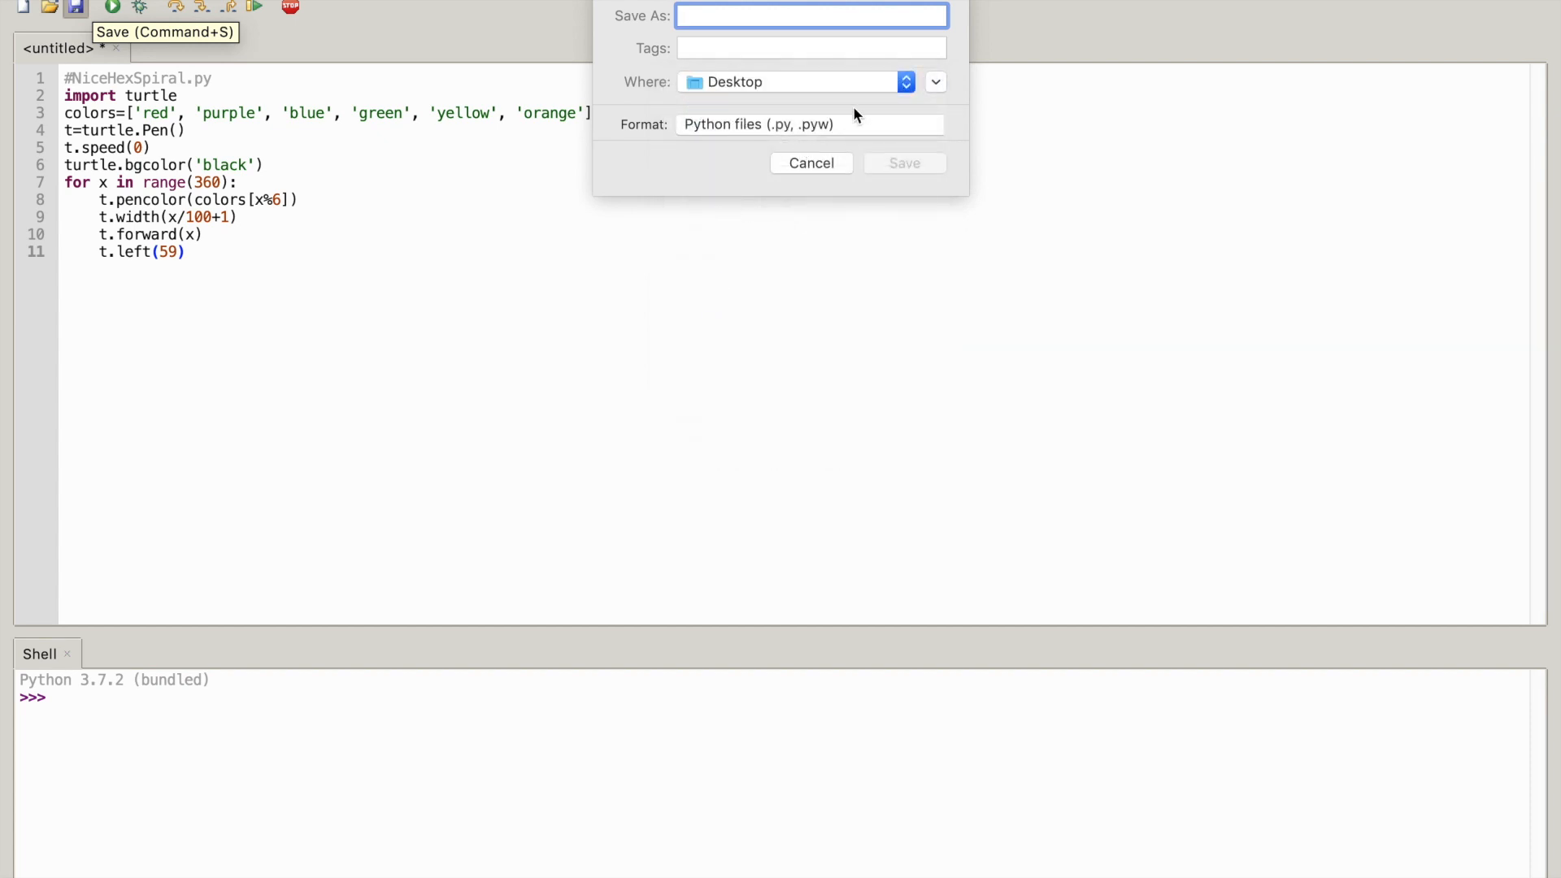
mouse_move(829, 146)
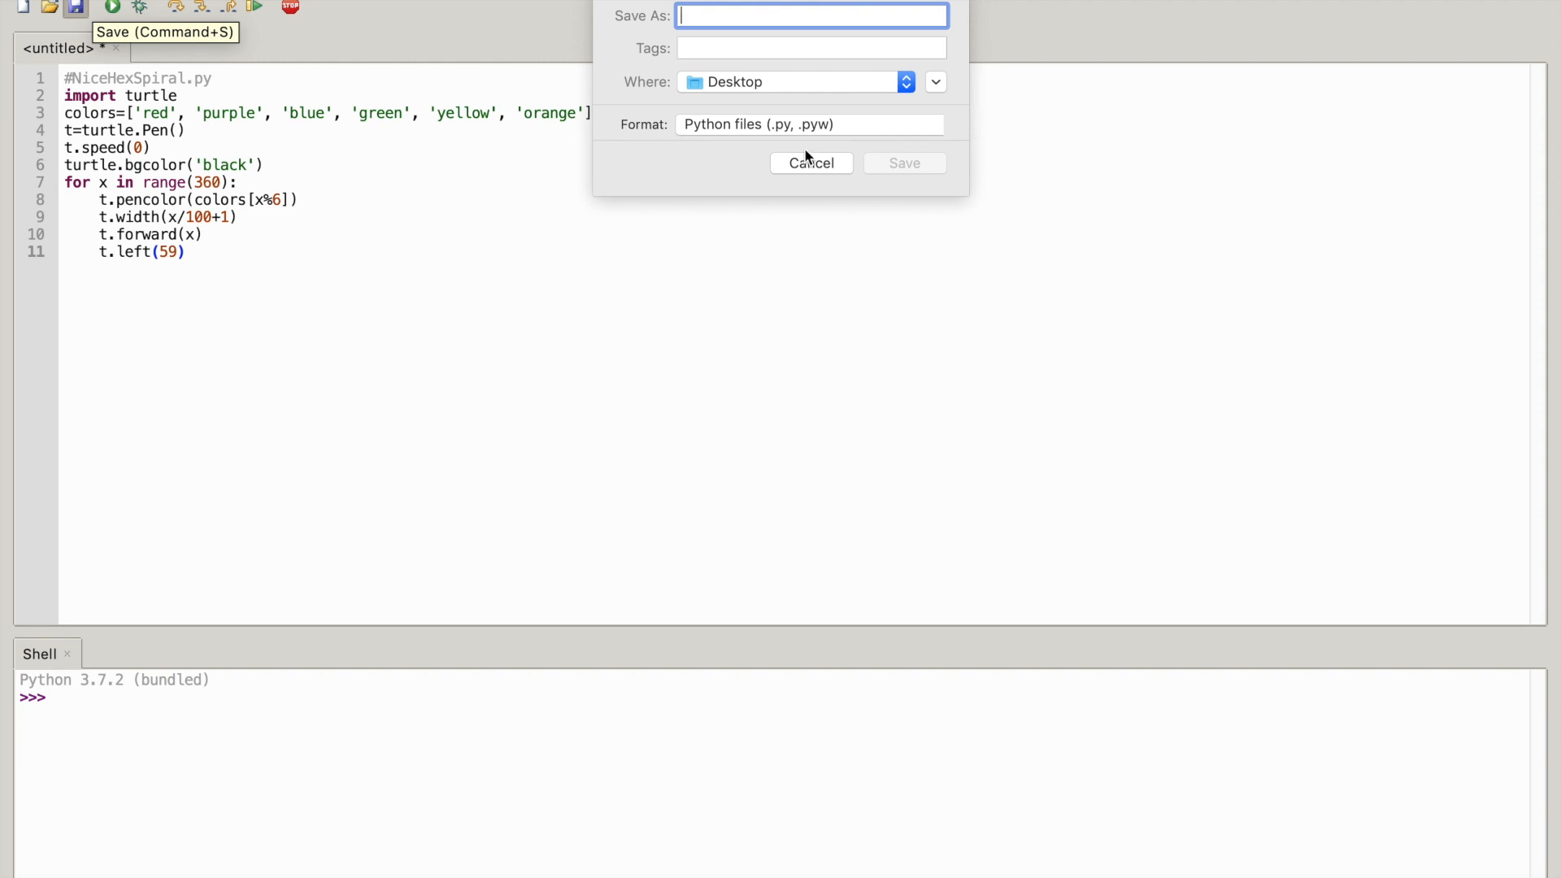
text(Nice)
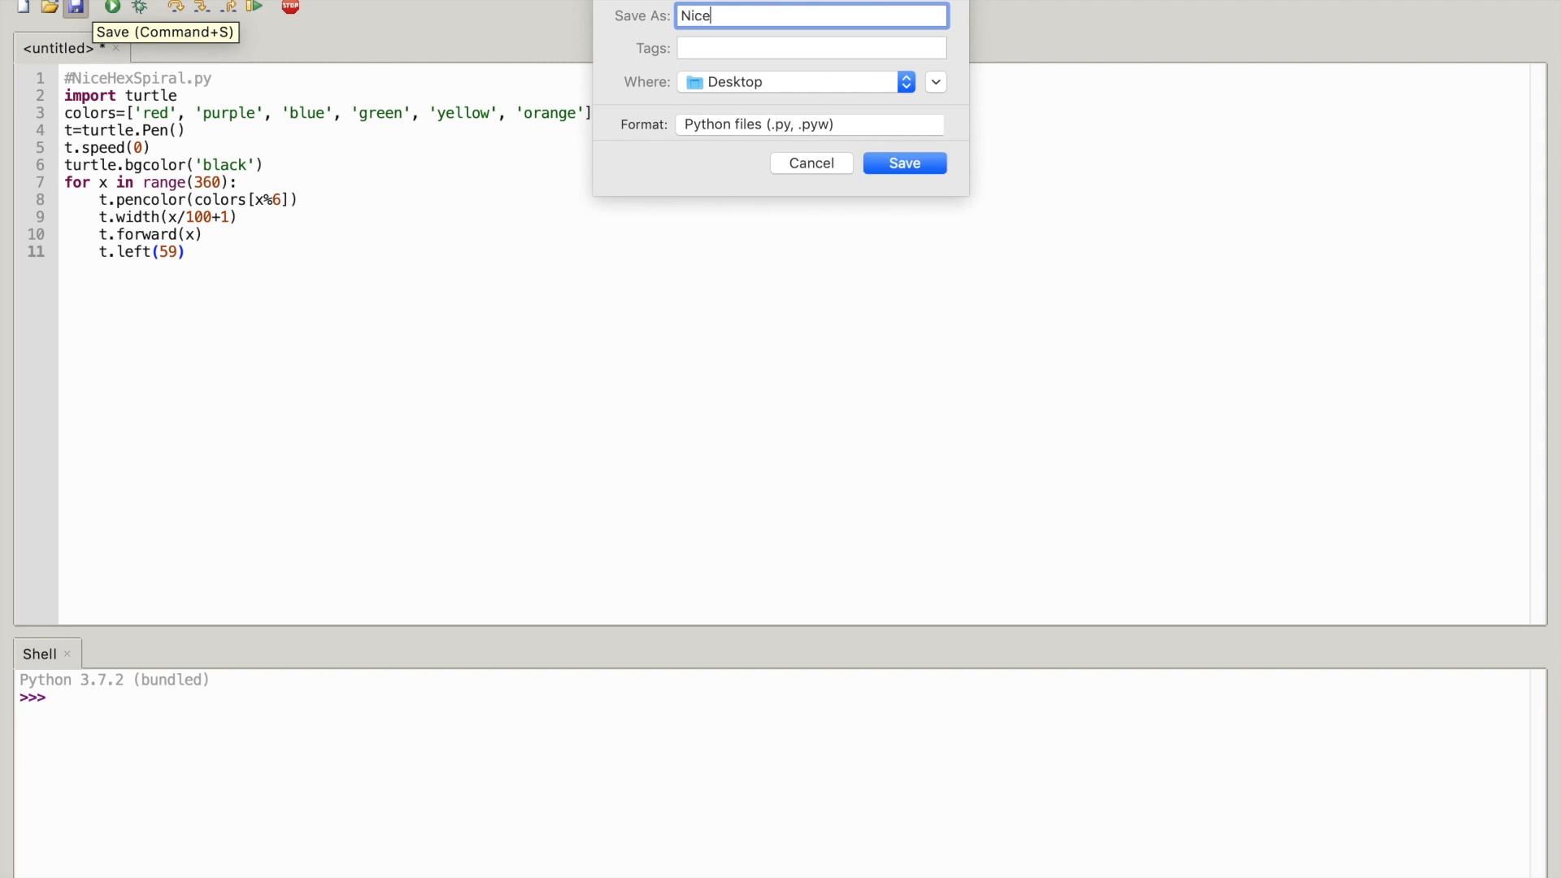
text(He)
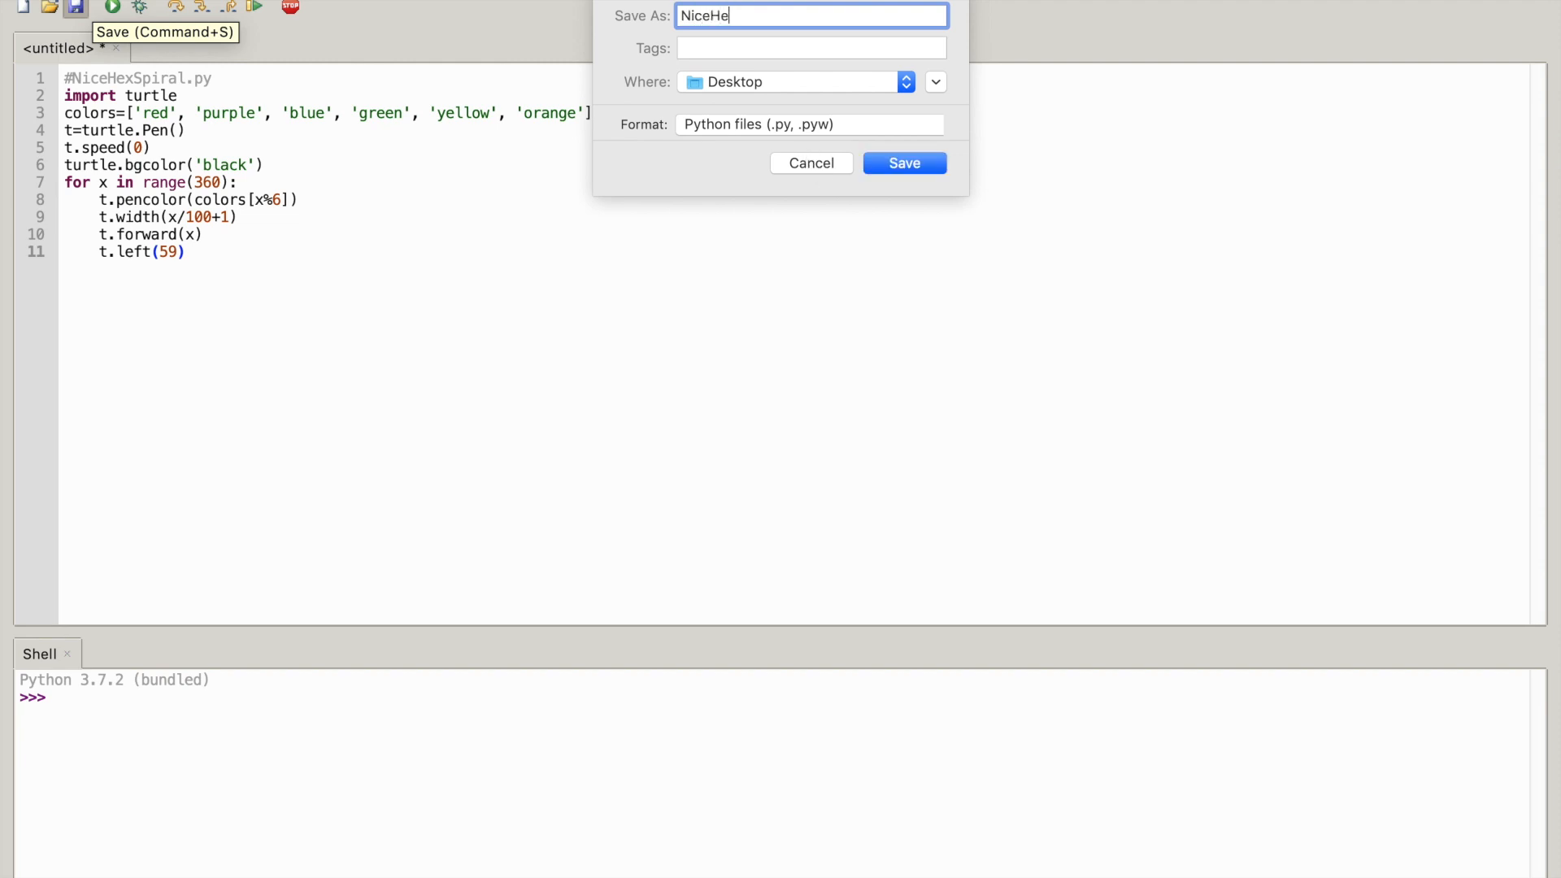
text(xSp)
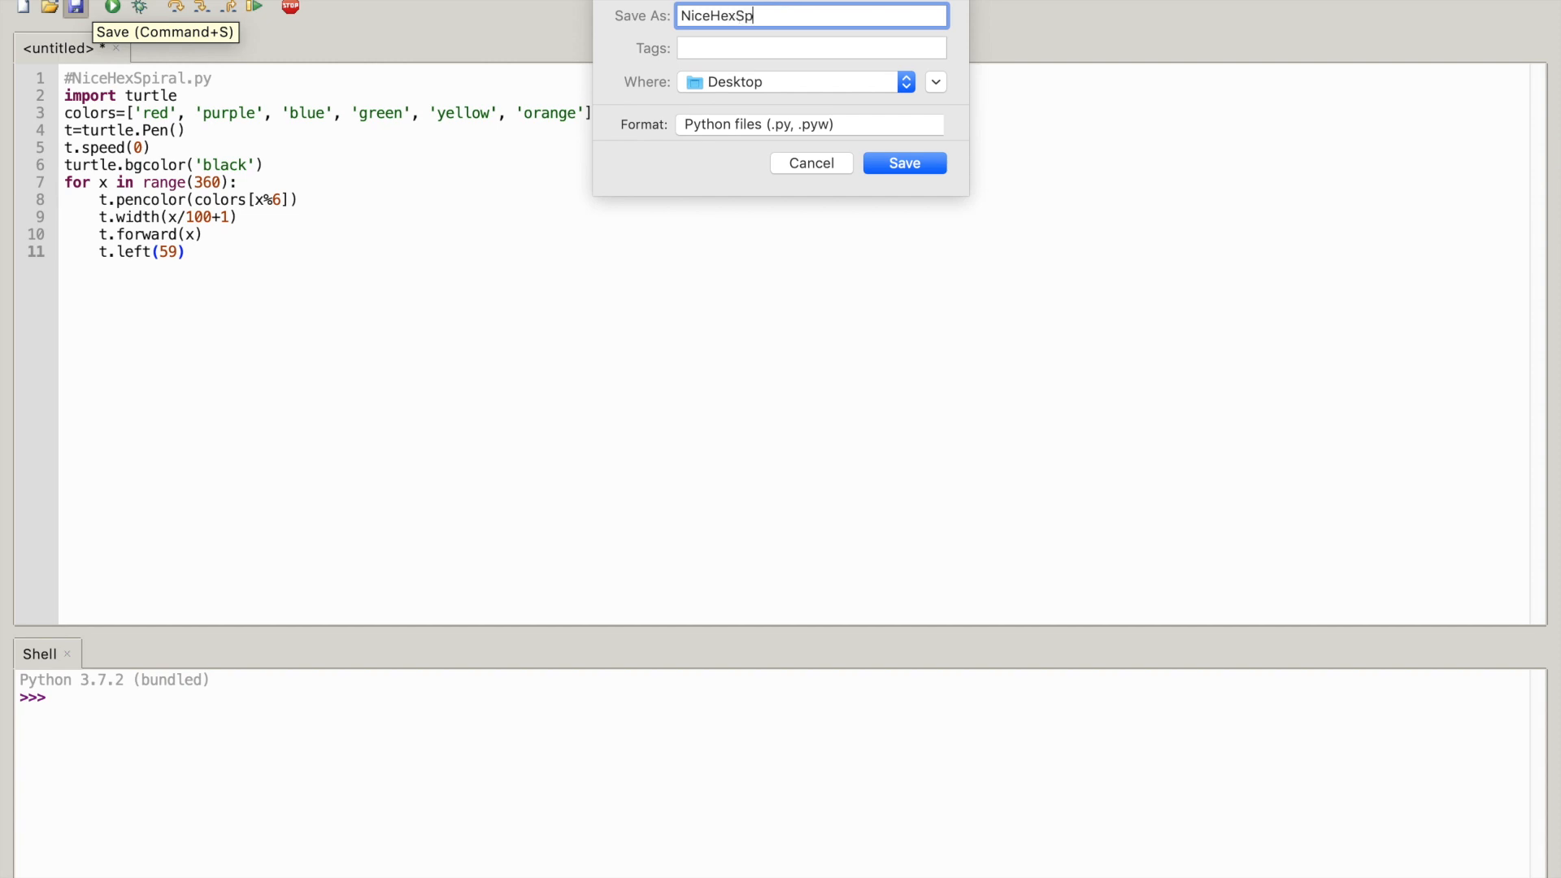
text(iral.py)
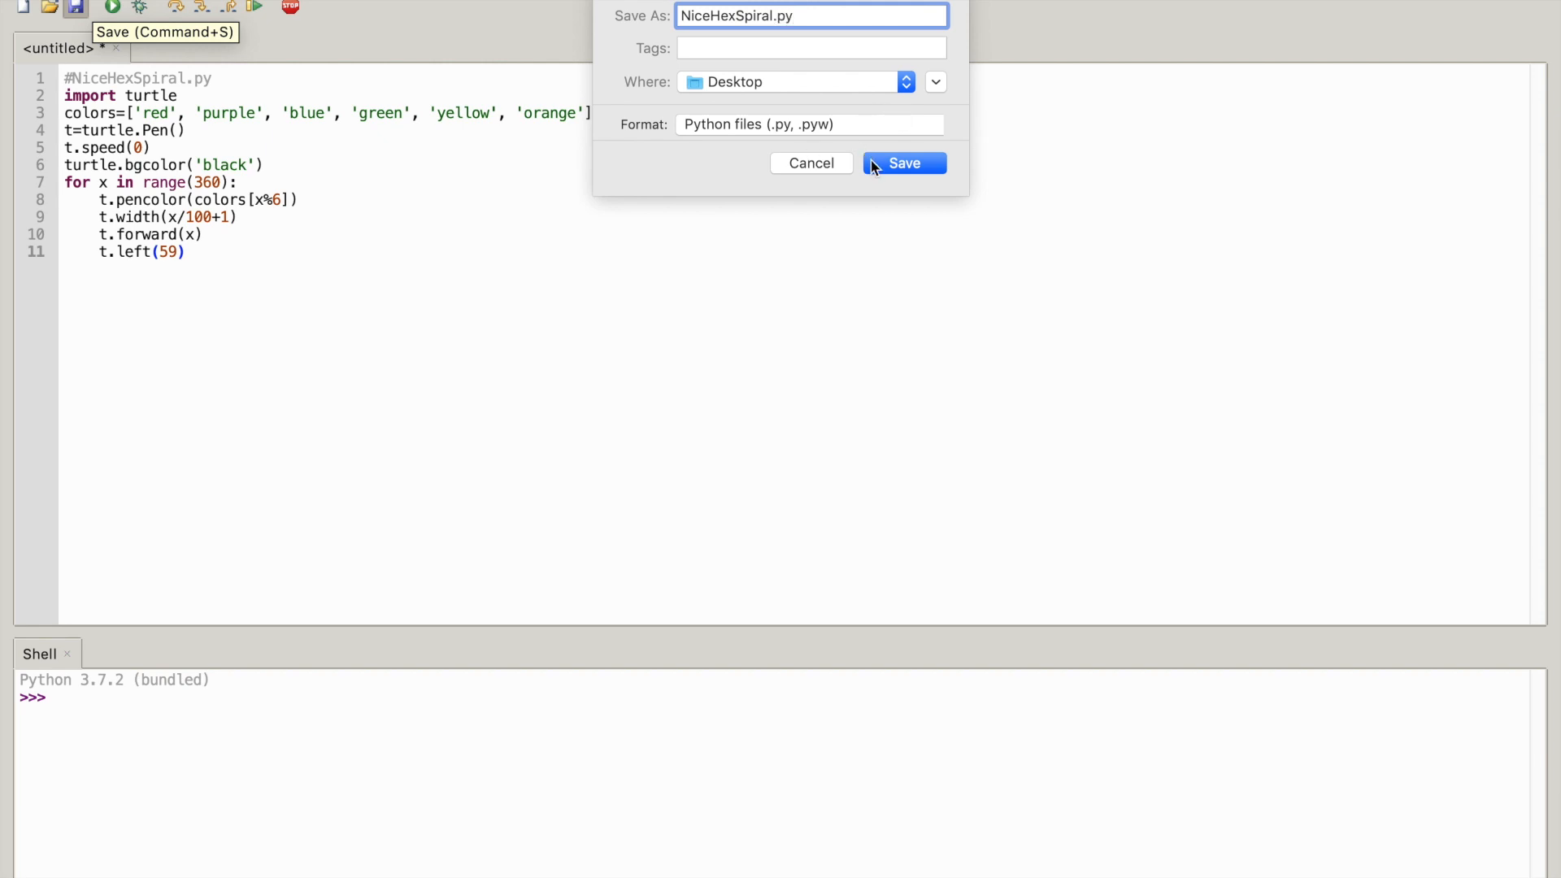
key(Backspace)
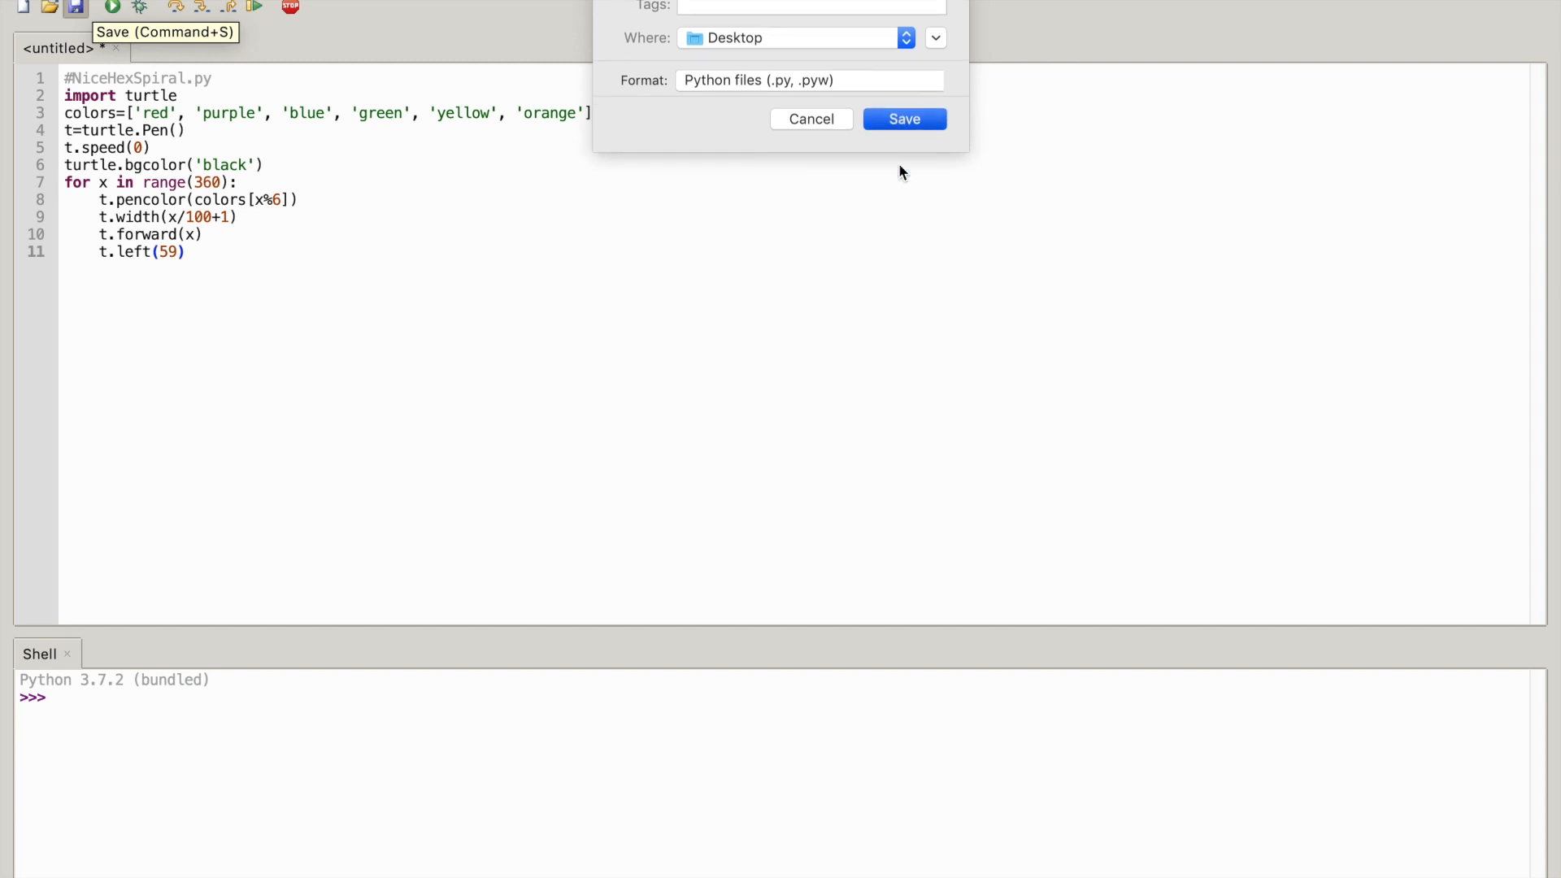
click(904, 118)
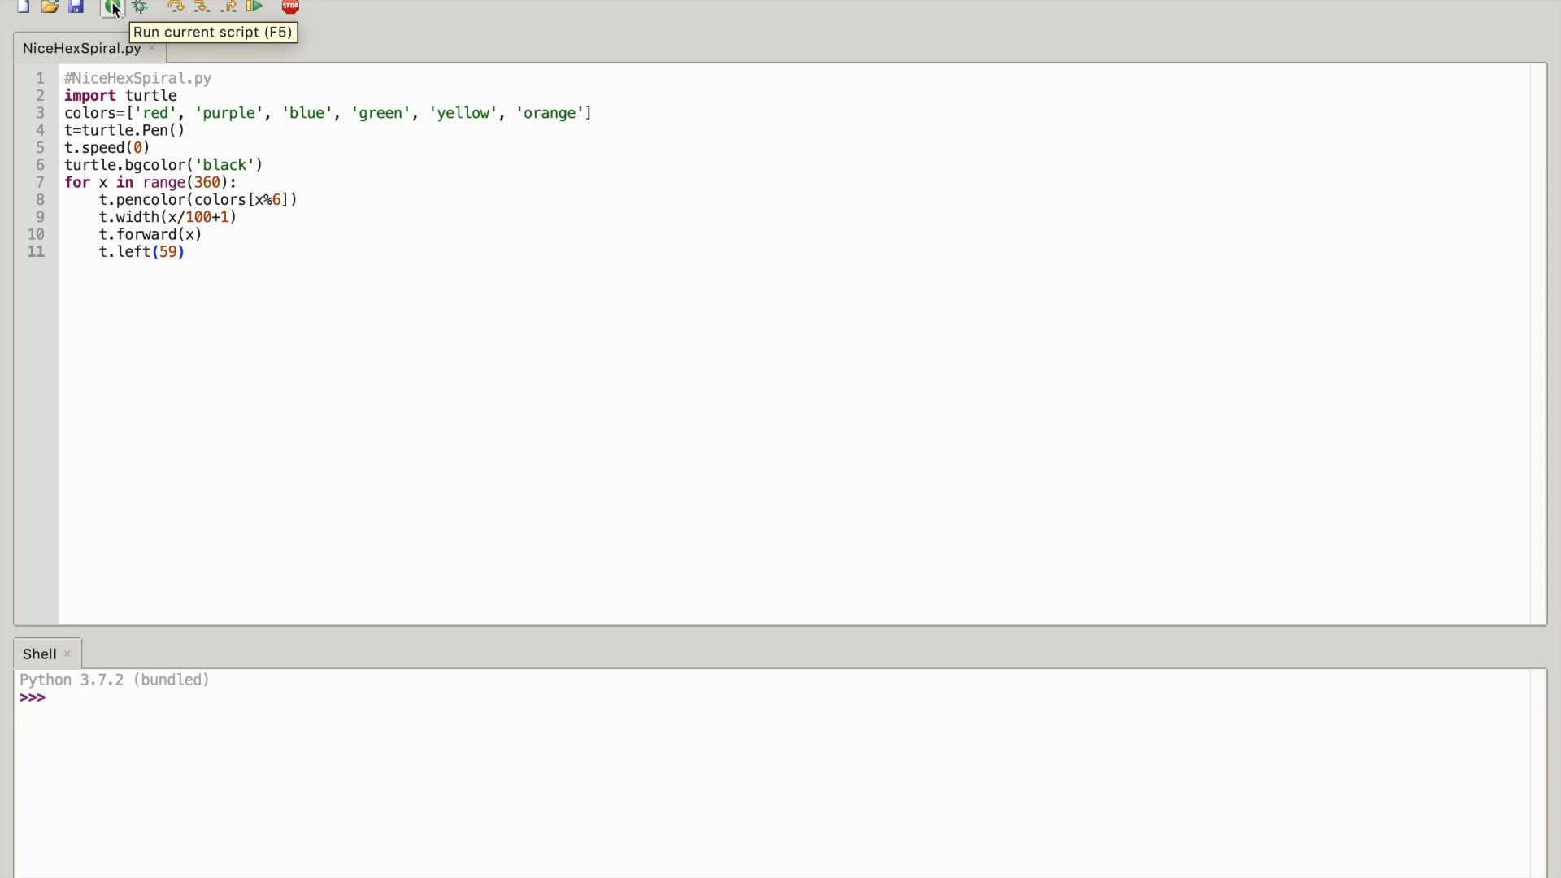
Run NiceHexSpiral.py using the Run current script button
click(107, 6)
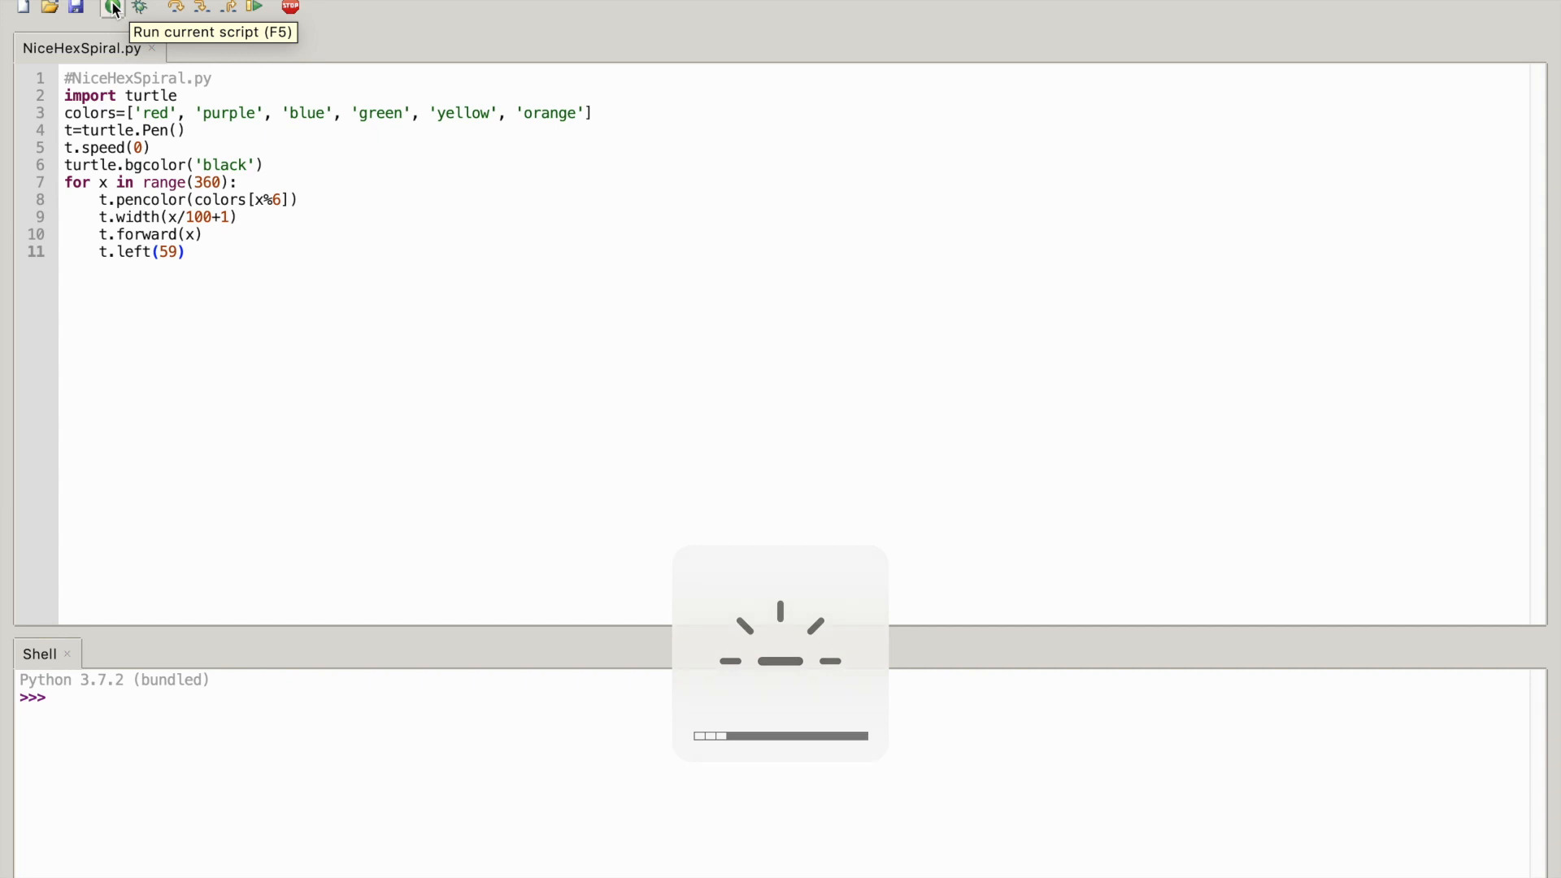
click(108, 8)
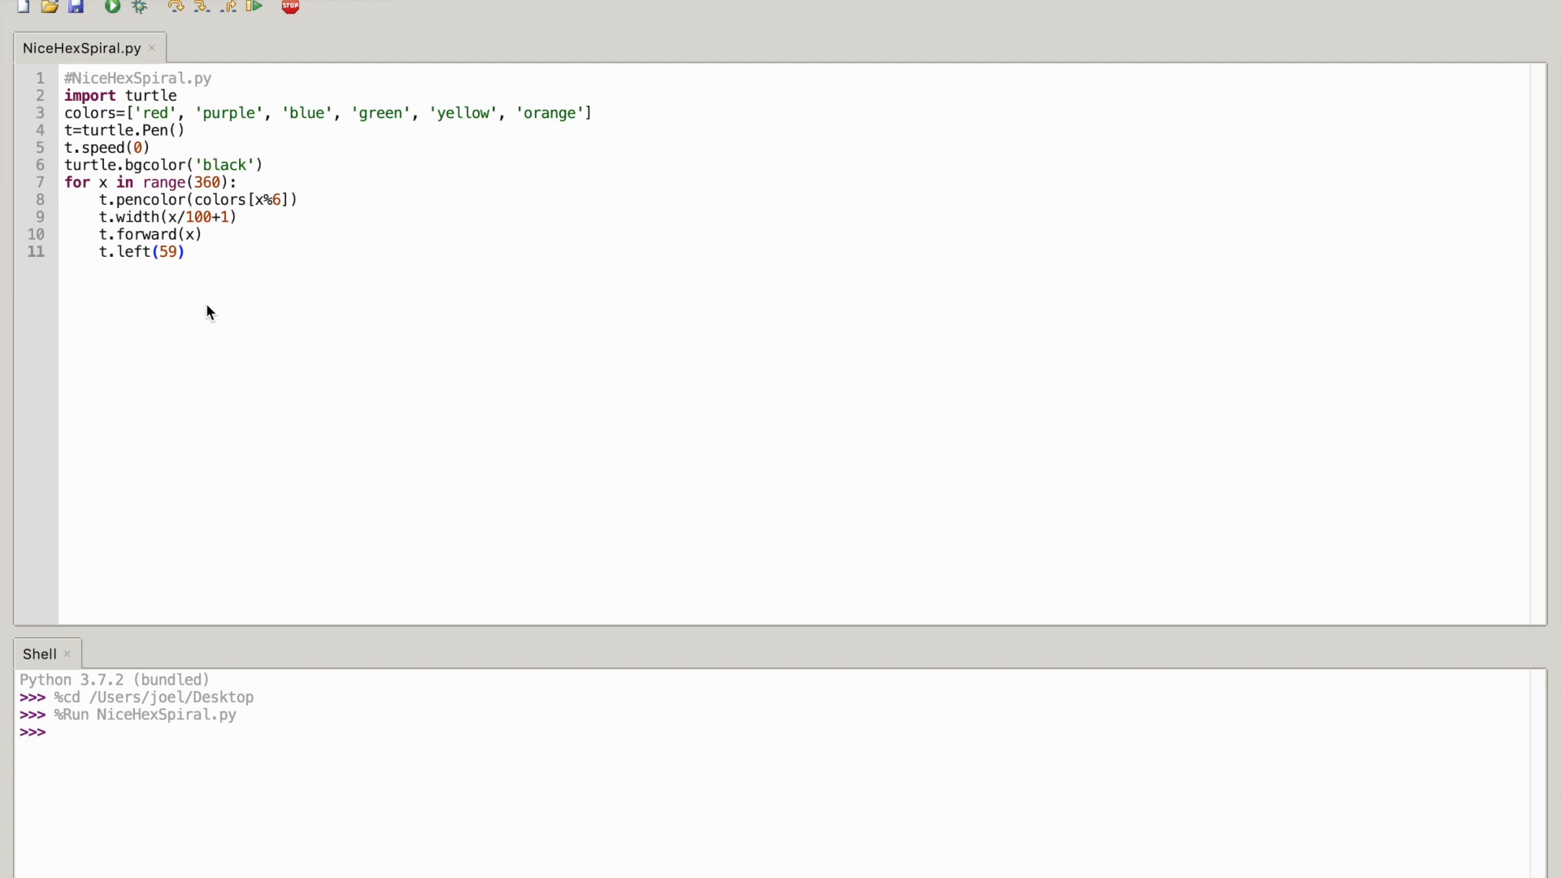
mouse_move(417, 371)
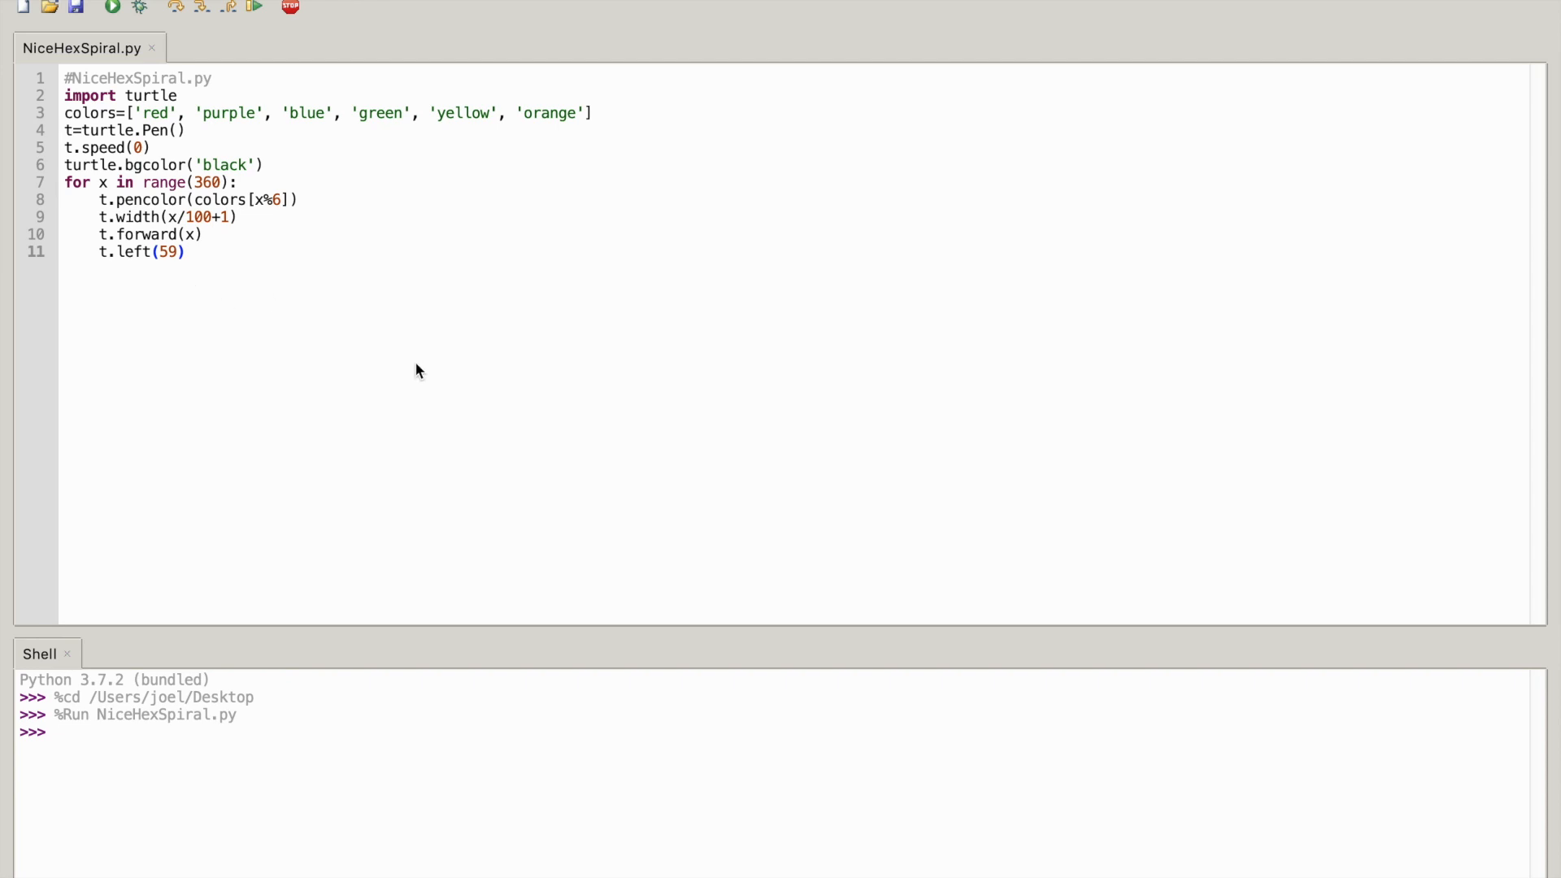